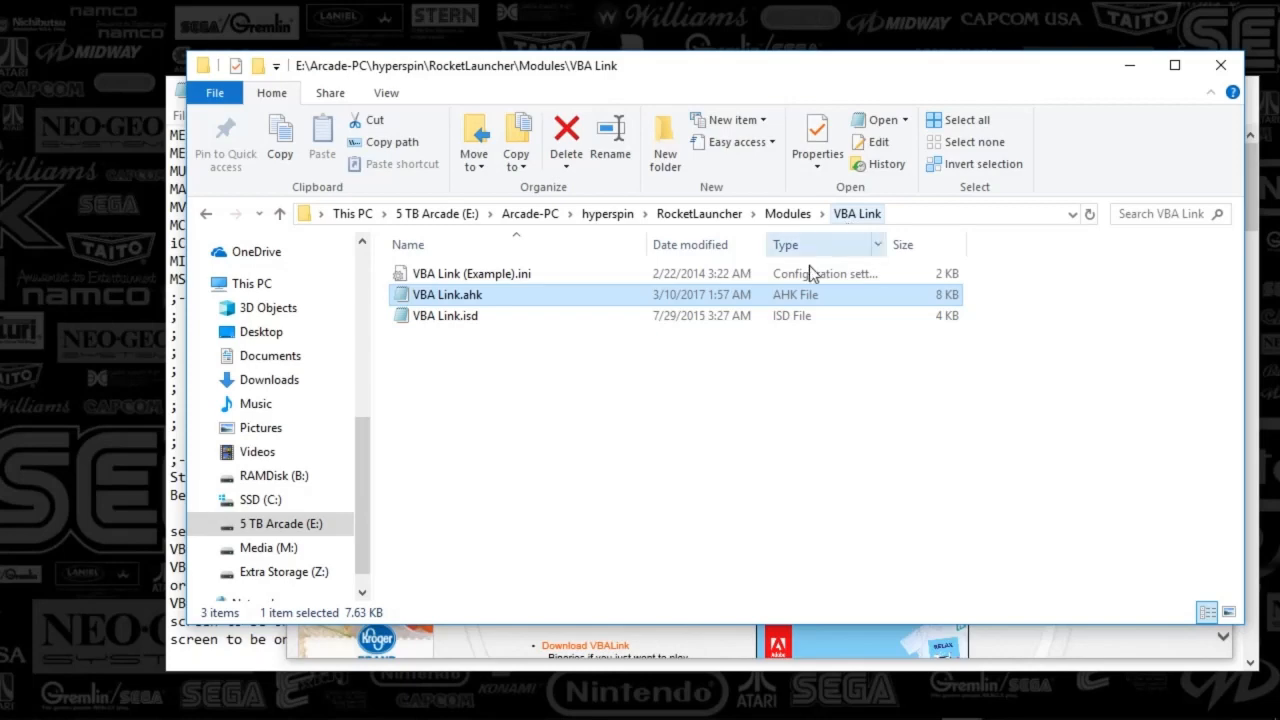
{"action": "mouse_move", "coordinate": [444, 294]}
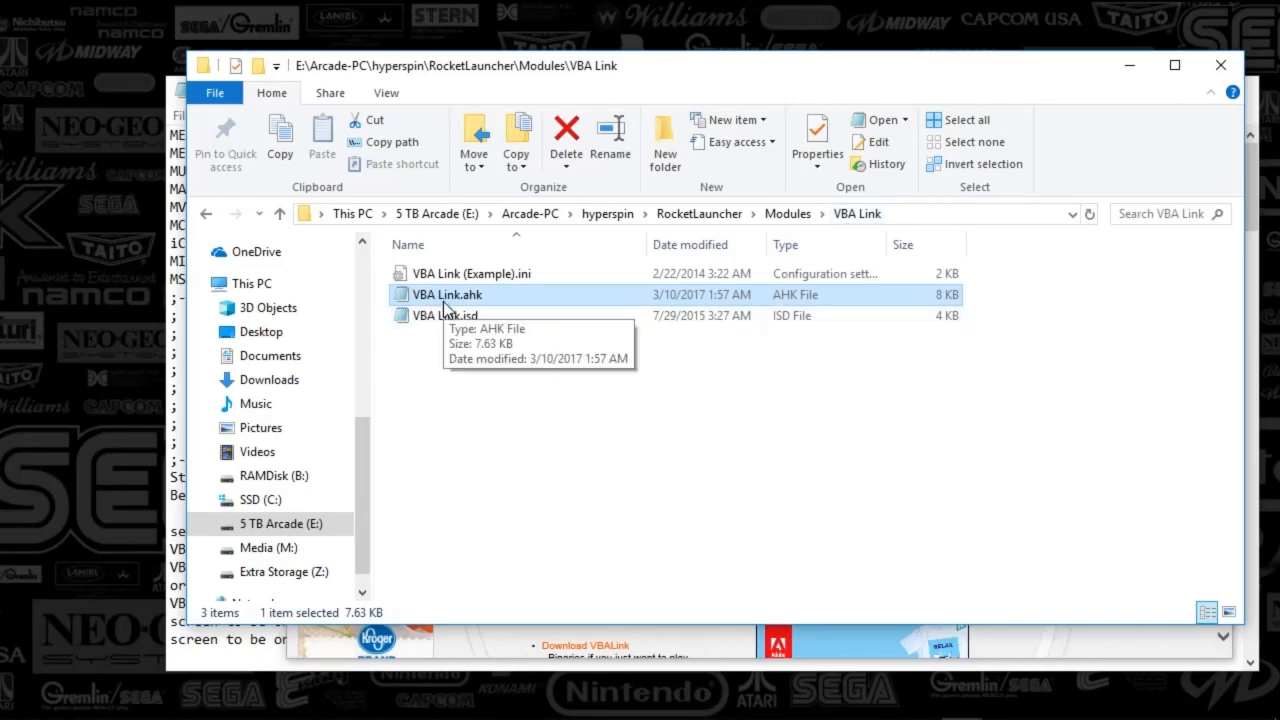
Open the VBA Link.ahk module script in Notepad to read its header notes
{"action": "double_click", "coordinate": [446, 294]}
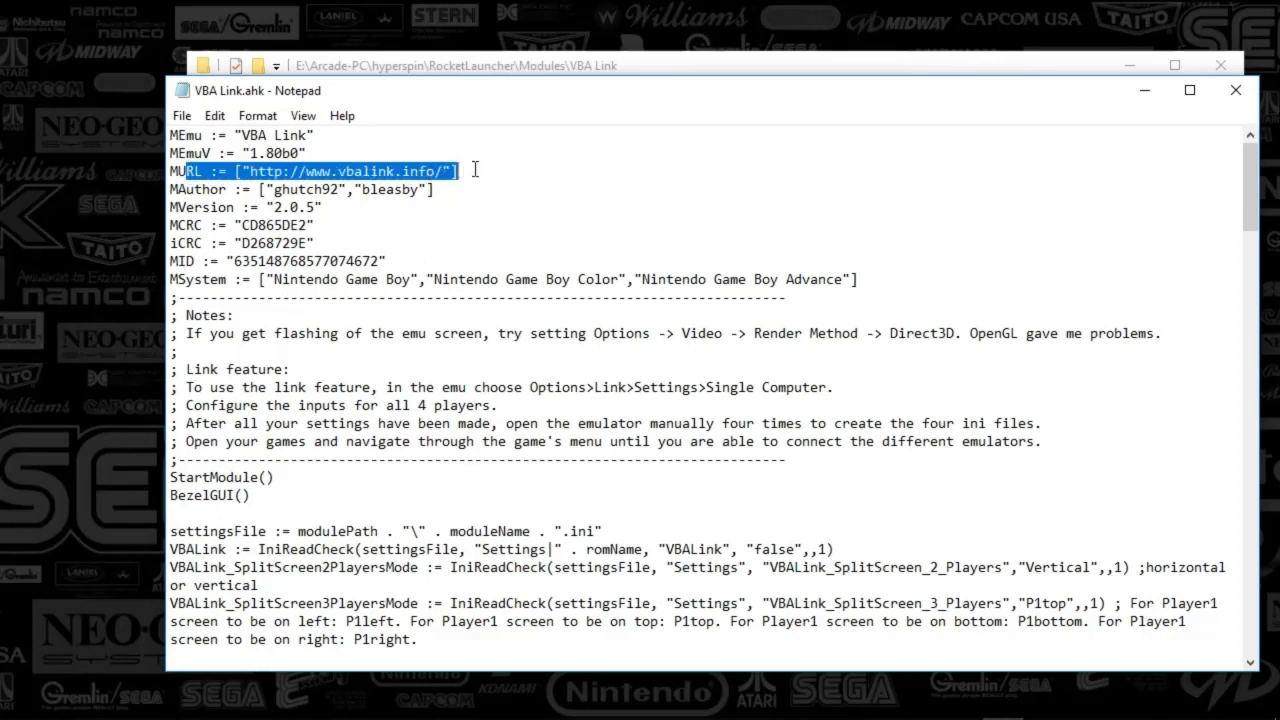
{"action": "mouse_move", "coordinate": [484, 194]}
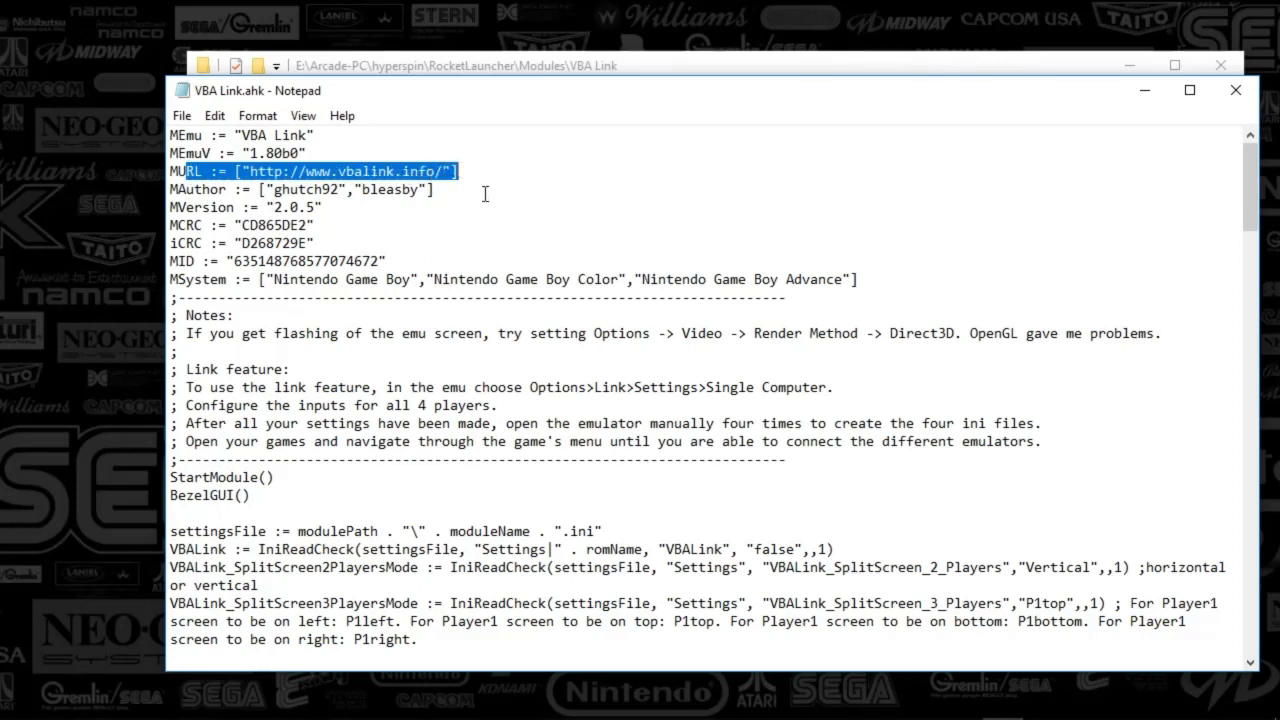
{"action": "mouse_move", "coordinate": [228, 280]}
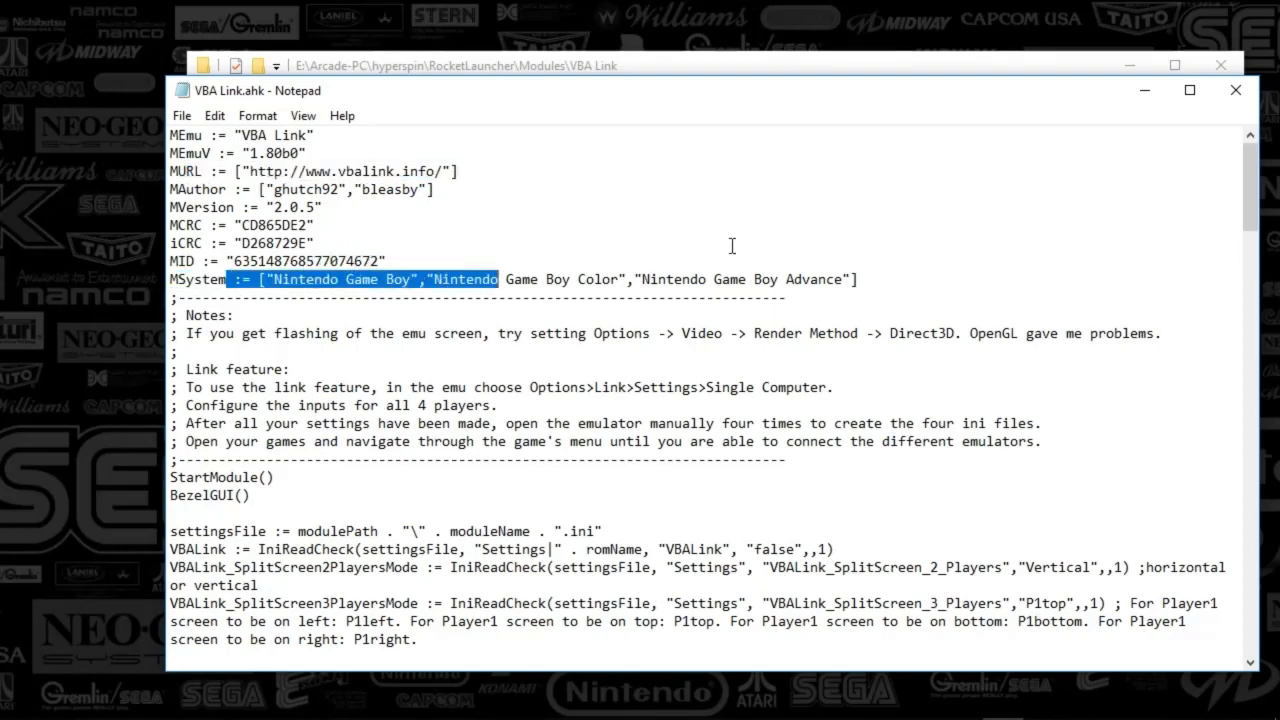
{"action": "mouse_move", "coordinate": [788, 268]}
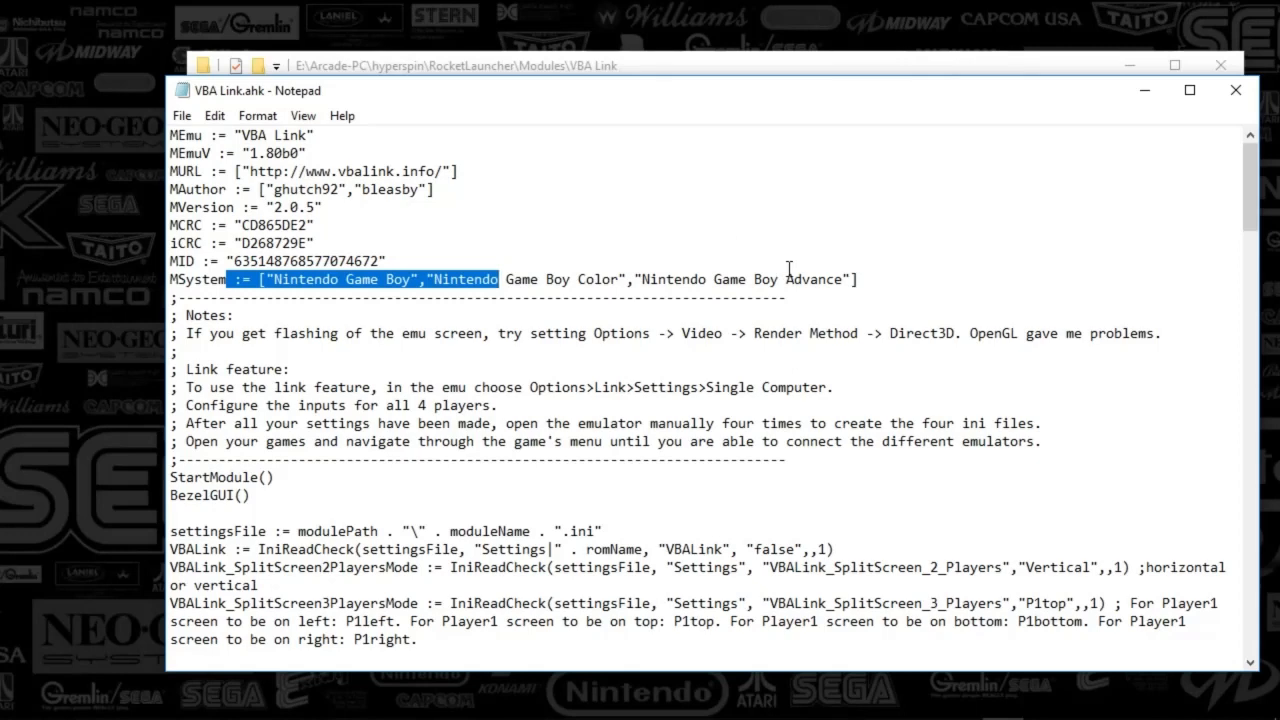
{"action": "mouse_move", "coordinate": [724, 334]}
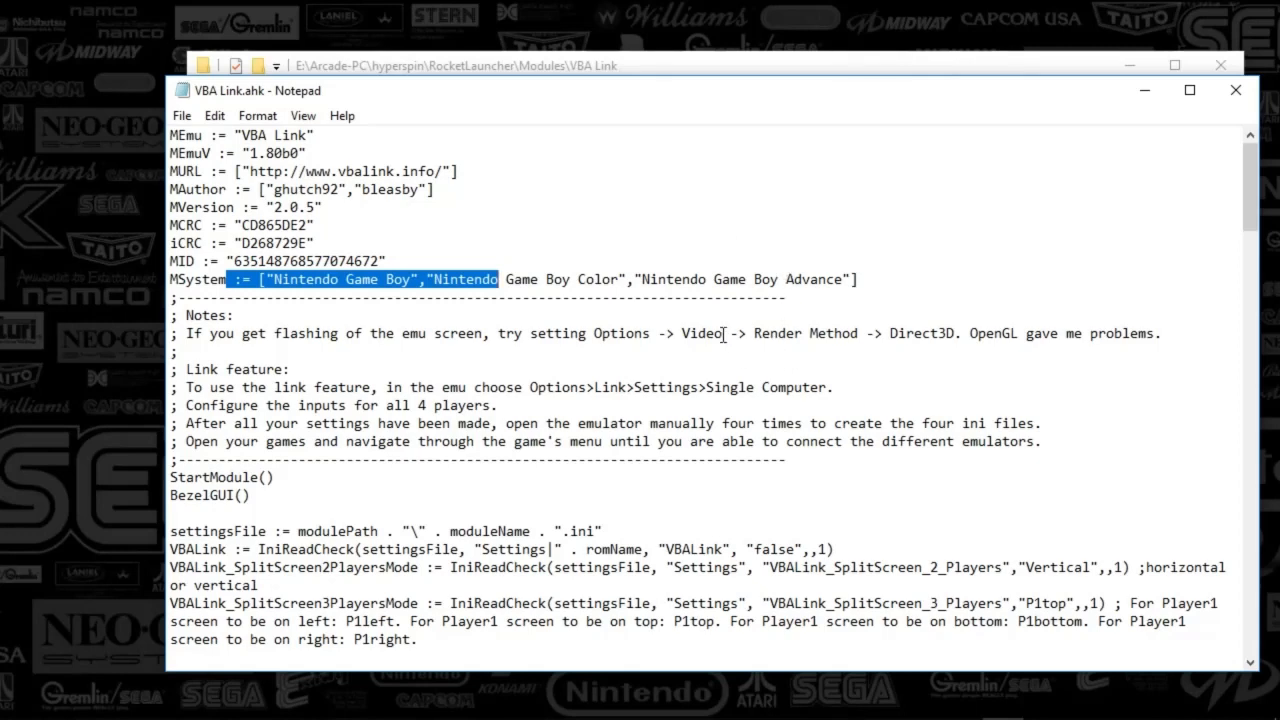
{"action": "mouse_move", "coordinate": [728, 376]}
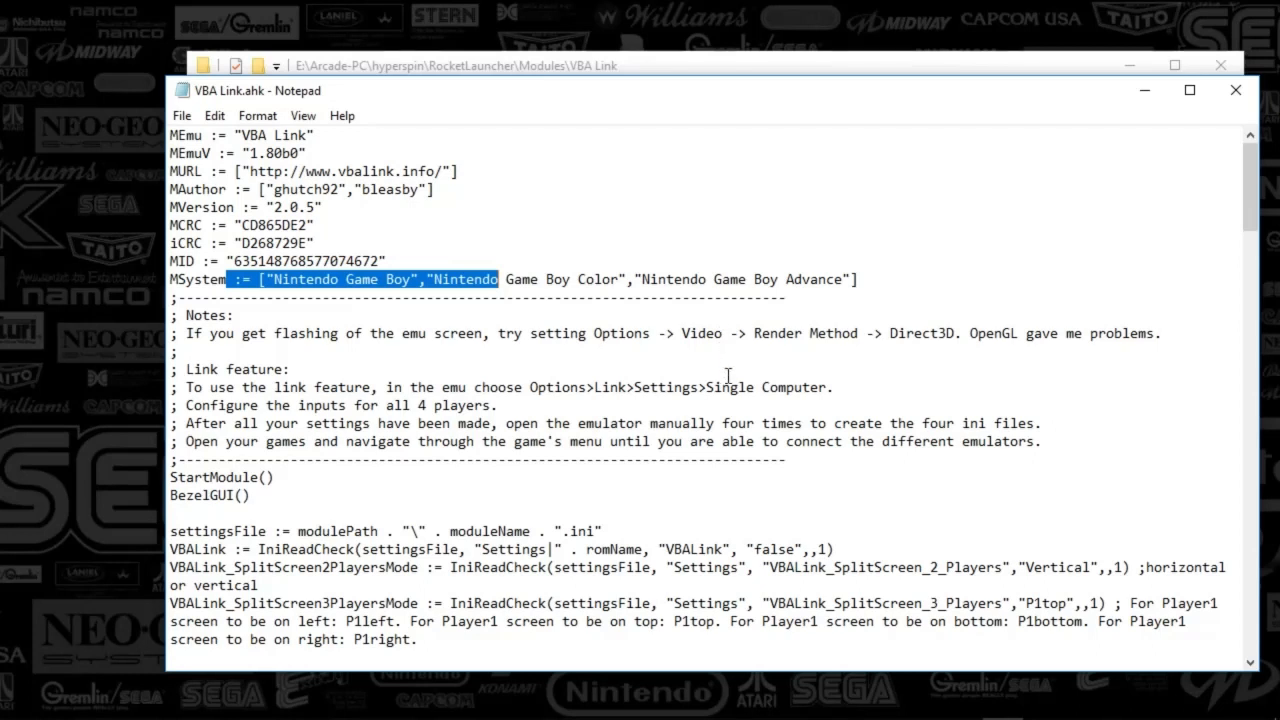
{"action": "mouse_move", "coordinate": [570, 270]}
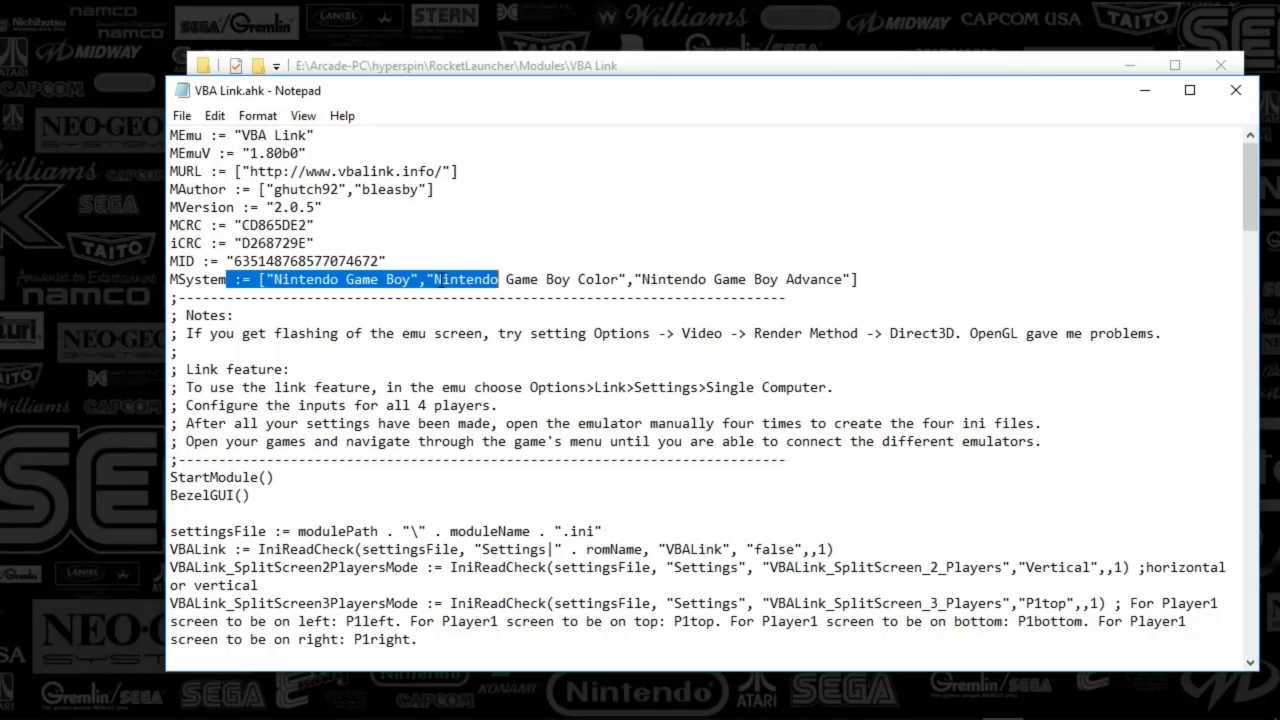
{"action": "mouse_move", "coordinate": [508, 272]}
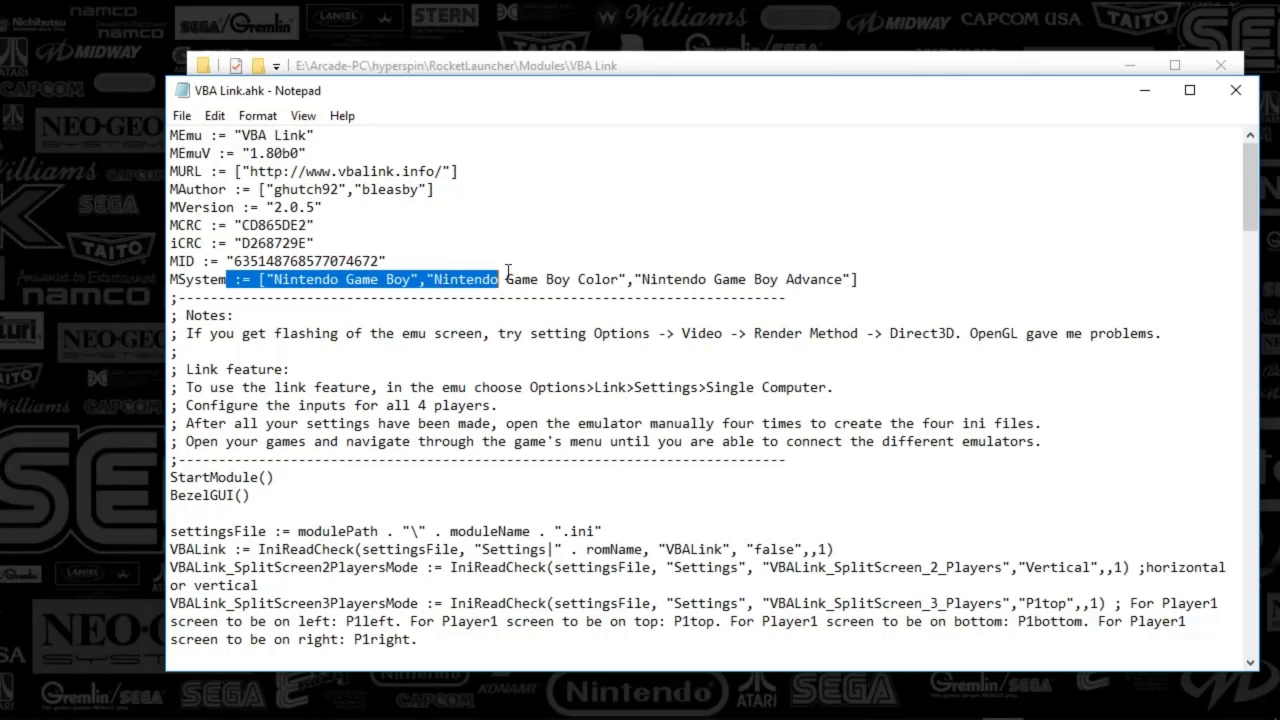
{"action": "mouse_move", "coordinate": [892, 228]}
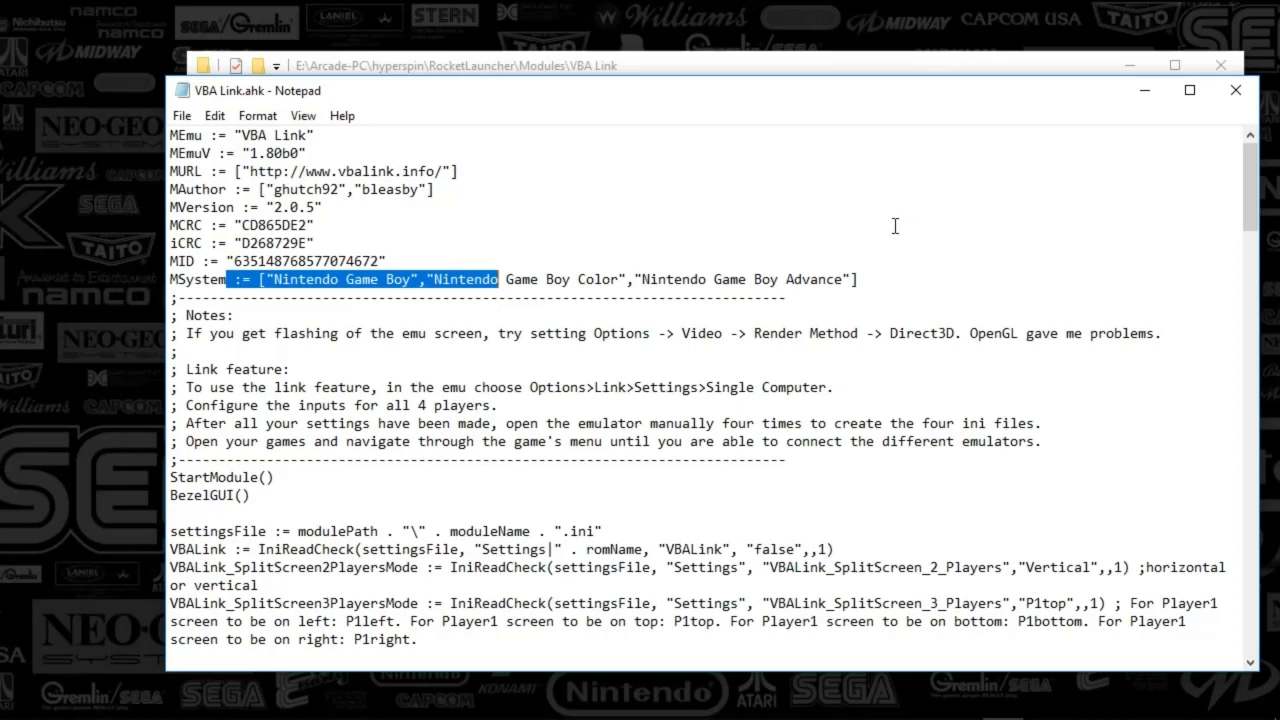
{"action": "mouse_move", "coordinate": [978, 204]}
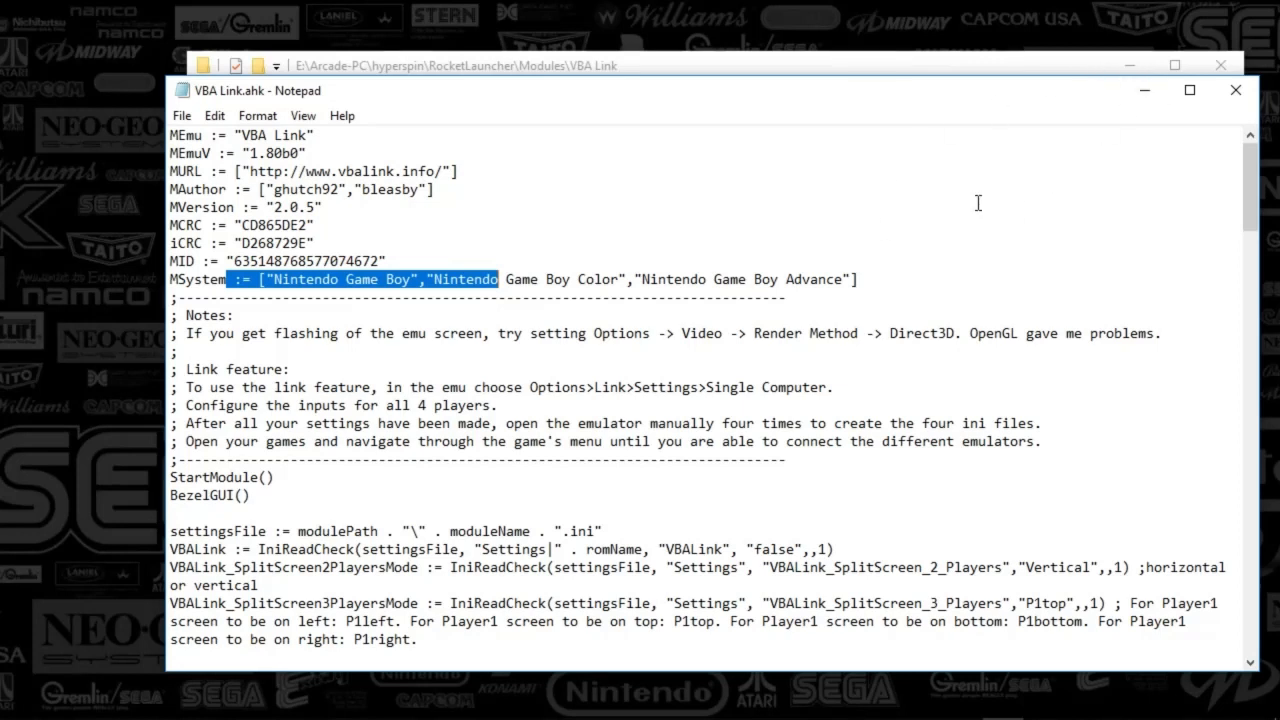
{"action": "mouse_move", "coordinate": [738, 256]}
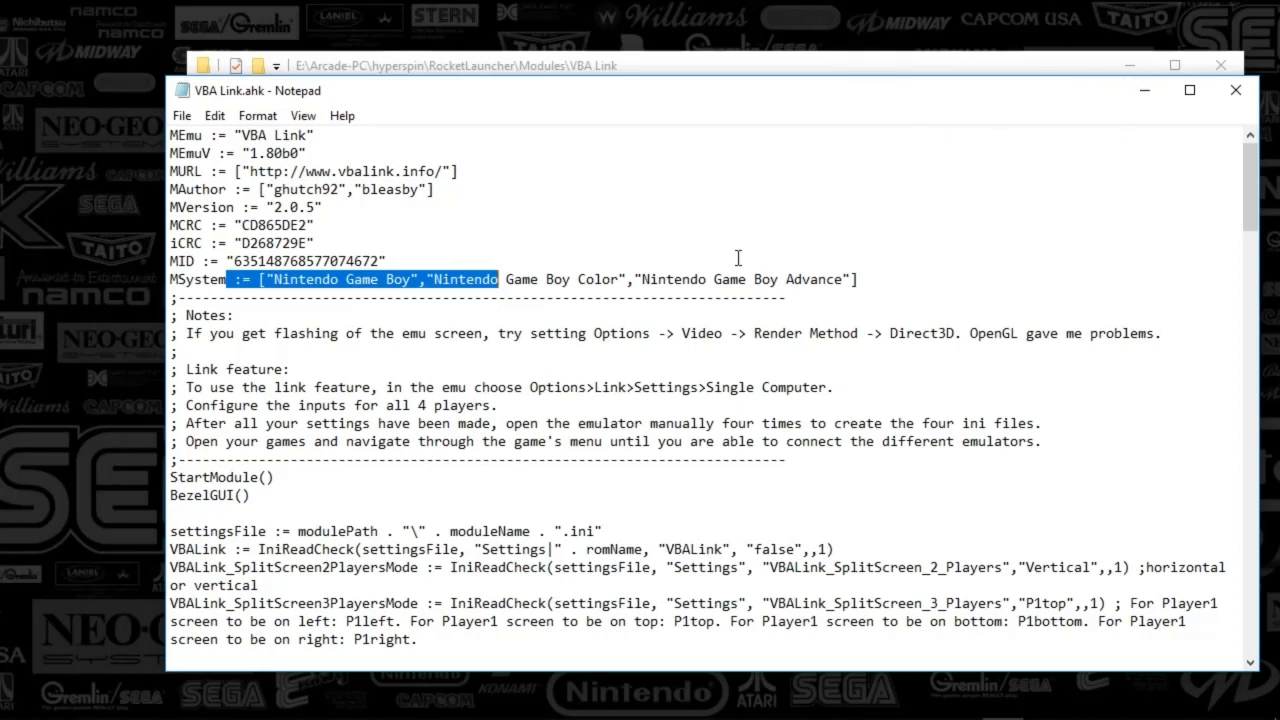
{"action": "mouse_move", "coordinate": [1142, 90]}
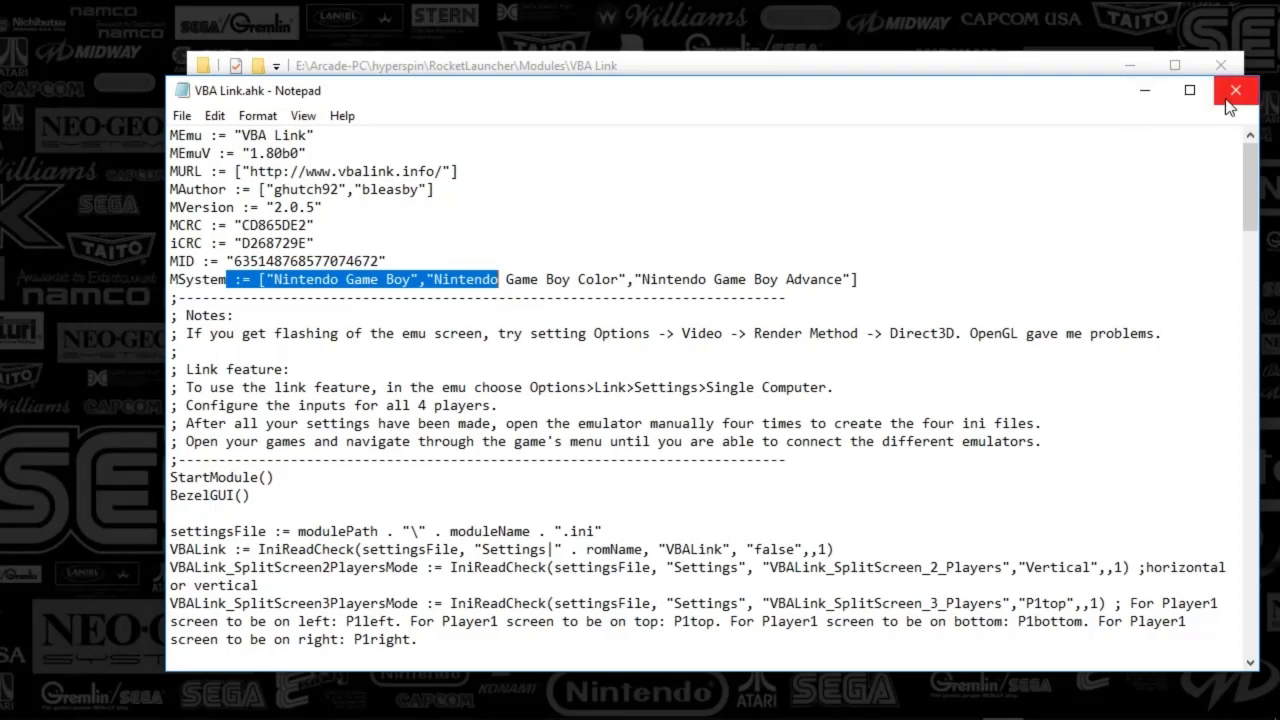
Close the module script and scroll the vbalink.info homepage in Internet Explorer
{"action": "left_click", "coordinate": [1236, 90]}
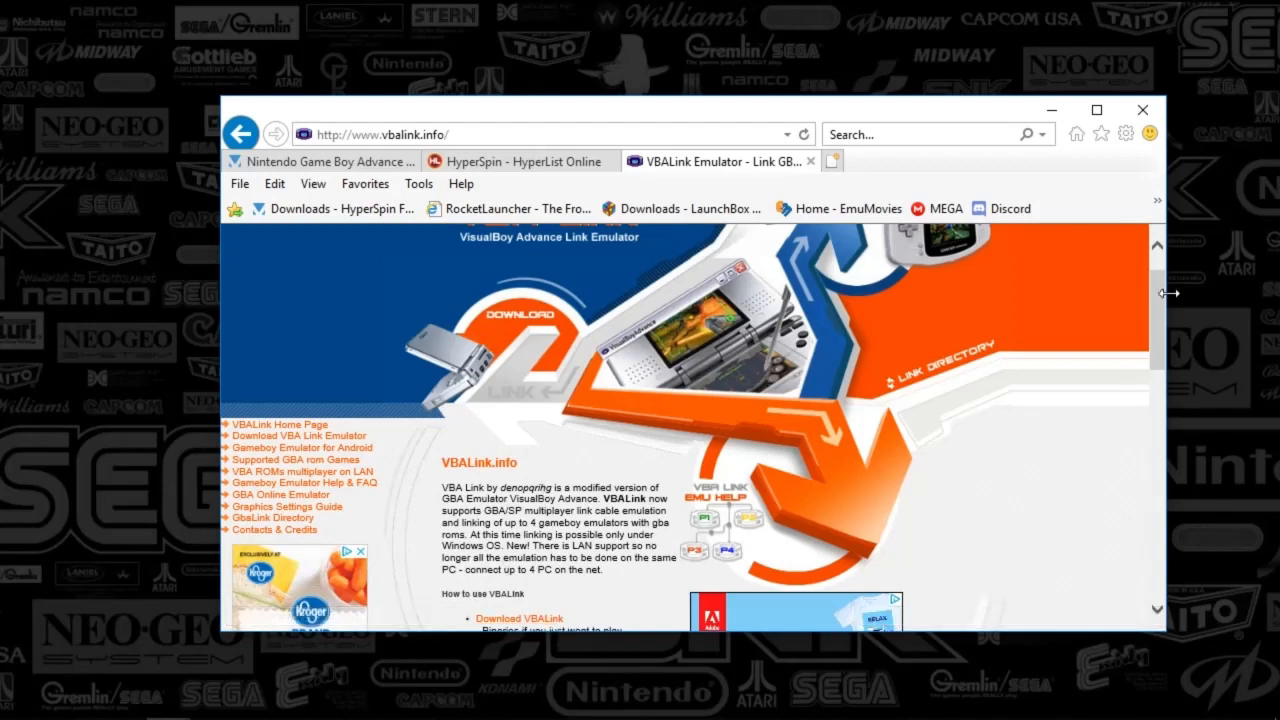
{"action": "scroll", "scroll_direction": "down", "scroll_amount": 3}
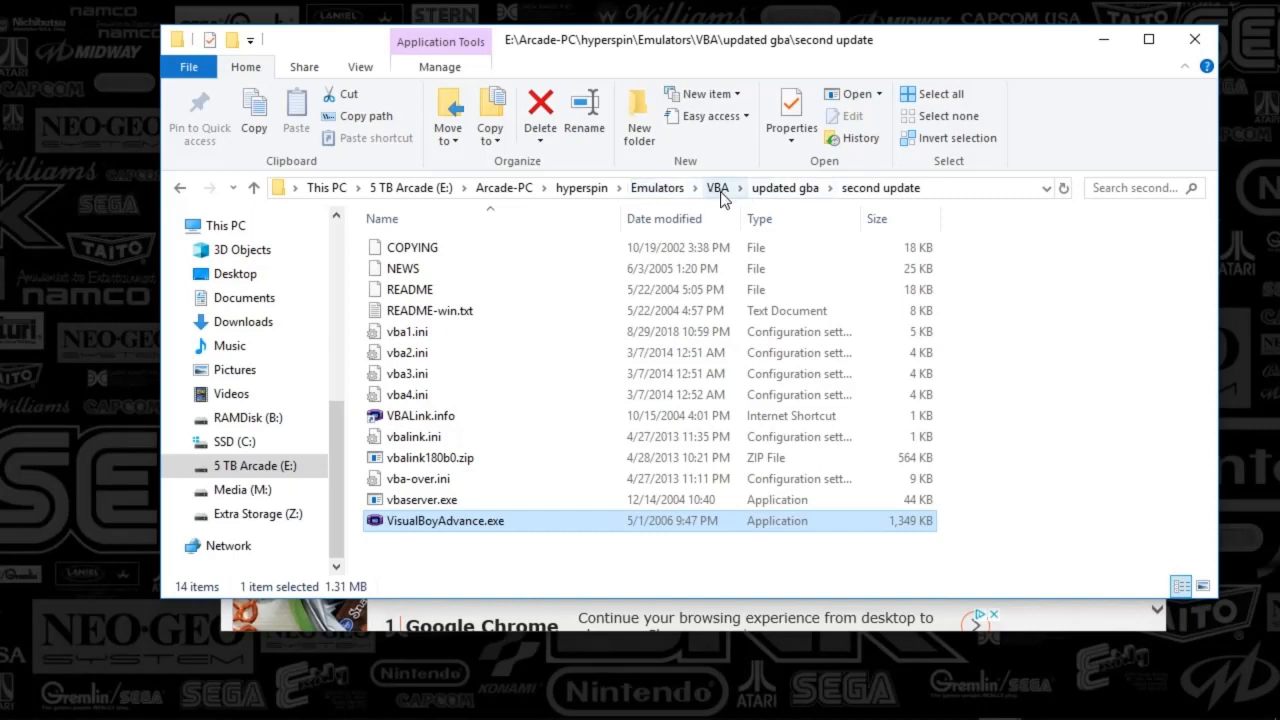
{"action": "mouse_move", "coordinate": [784, 188]}
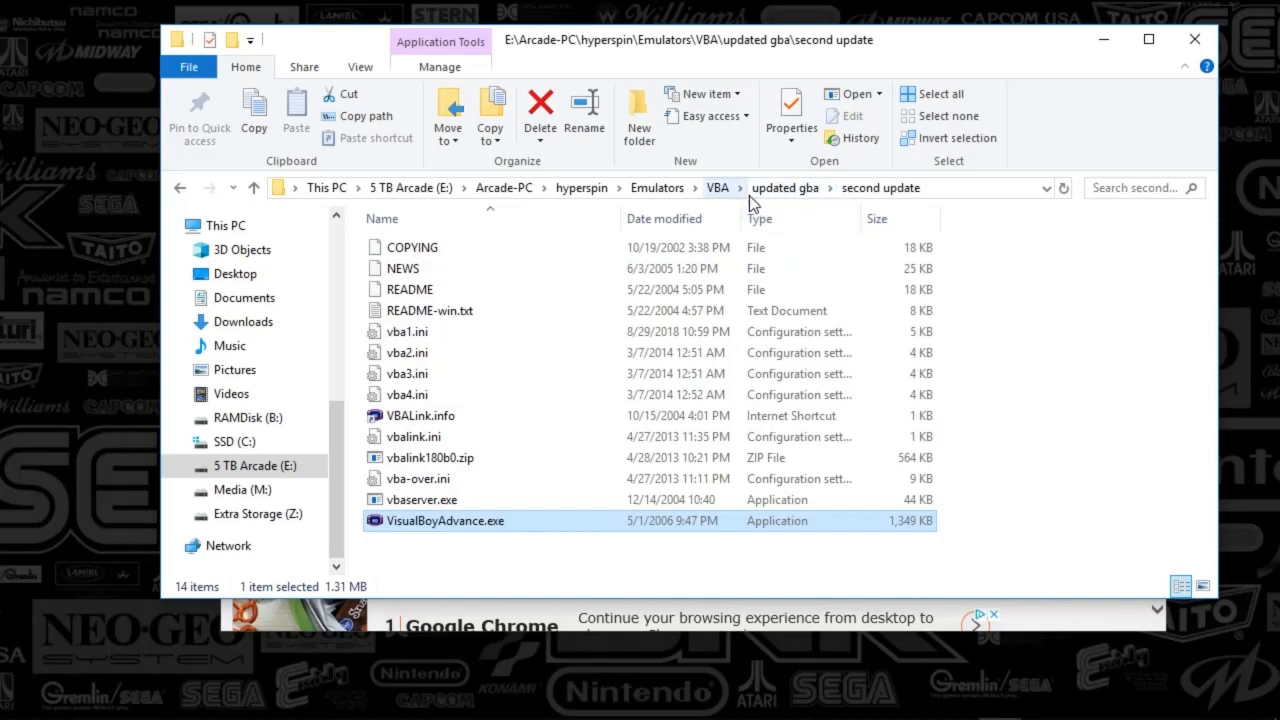
{"action": "mouse_move", "coordinate": [848, 82]}
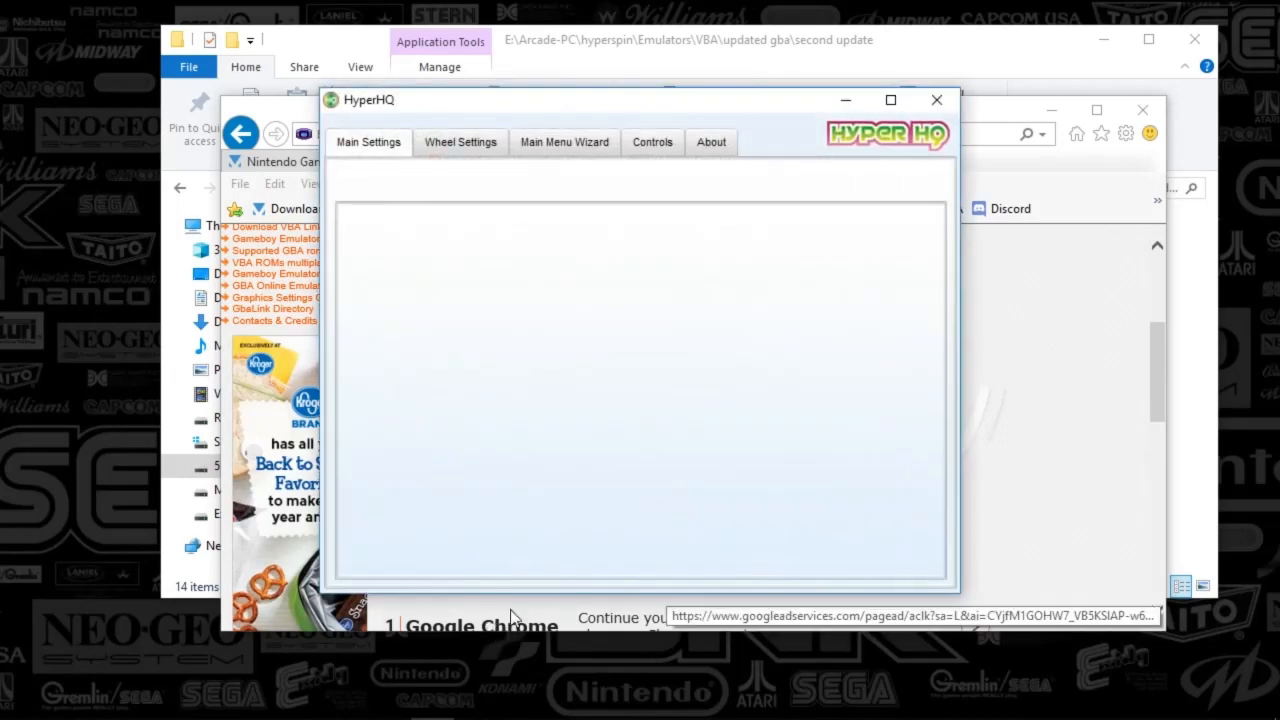
Move from HyperHQ's main settings to the Wheel Settings with its Choose A Wheel list
{"action": "left_click", "coordinate": [368, 142]}
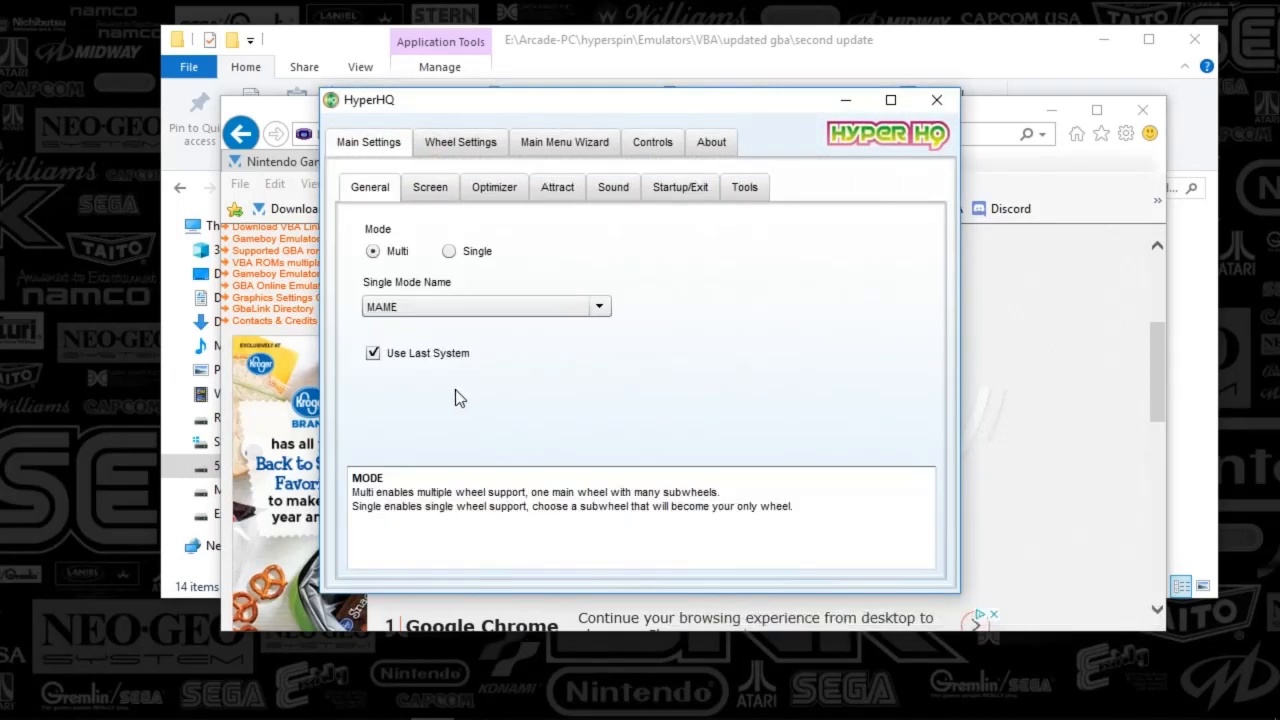
{"action": "left_click", "coordinate": [460, 142]}
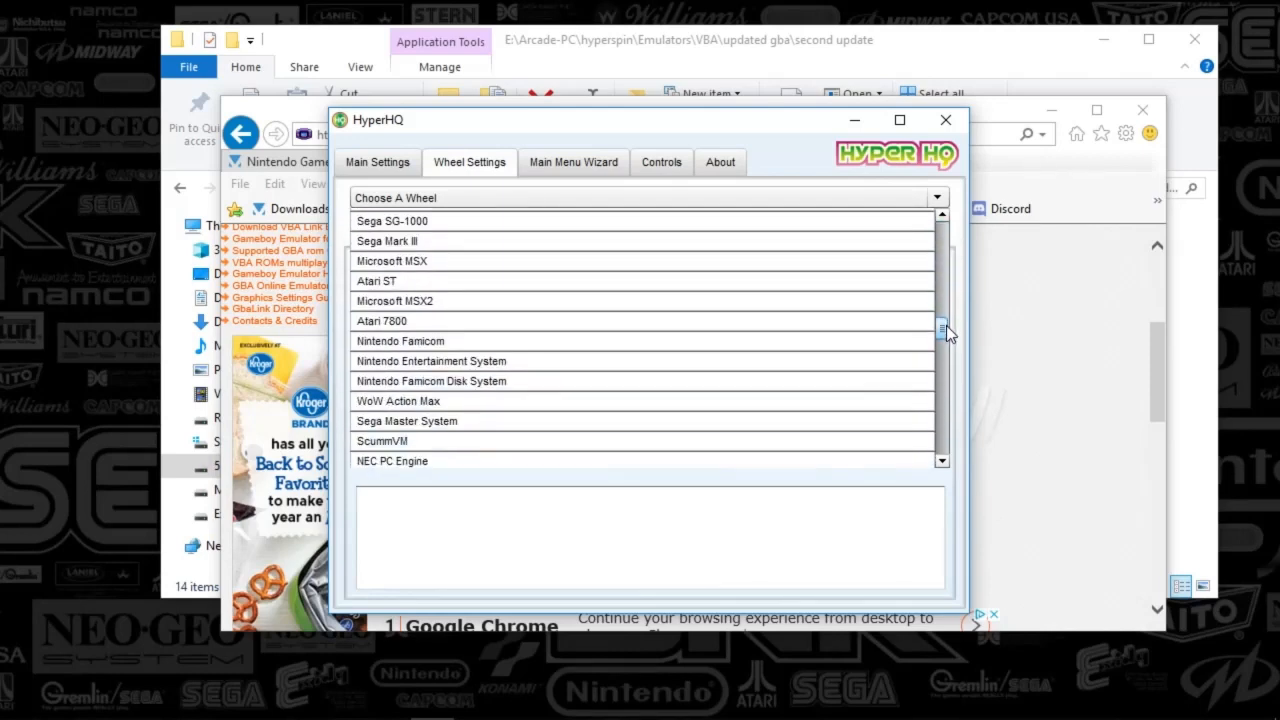
Scroll the wheel list down to Nintendo Game Boy Advance at the bottom
{"action": "scroll", "scroll_direction": "down", "scroll_amount": 3}
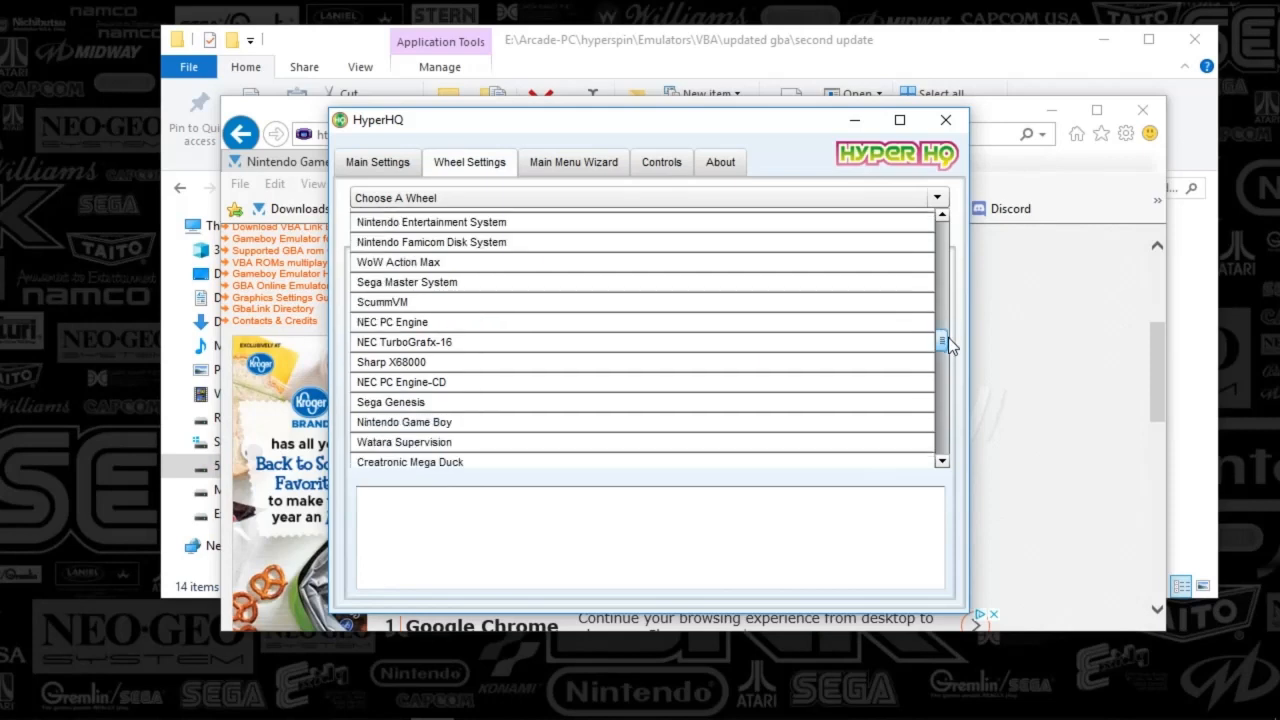
{"action": "scroll", "scroll_direction": "down", "scroll_amount": 3}
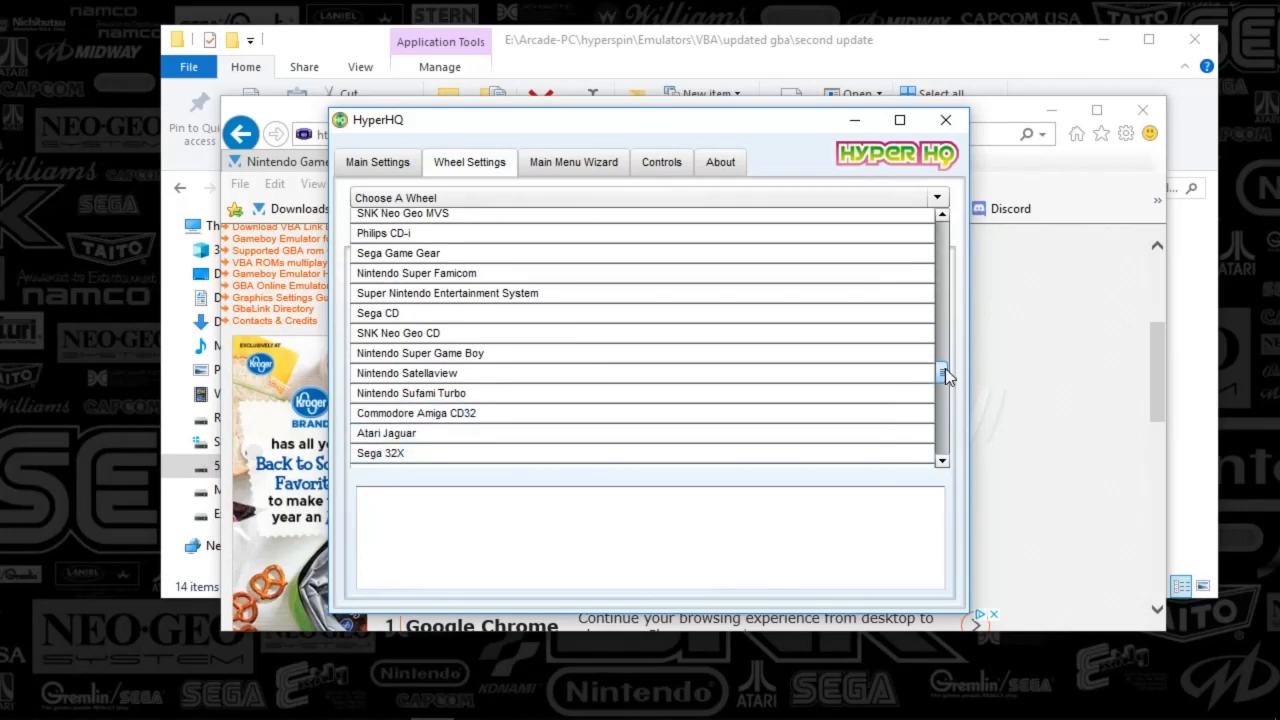
{"action": "scroll", "scroll_direction": "down", "scroll_amount": 3}
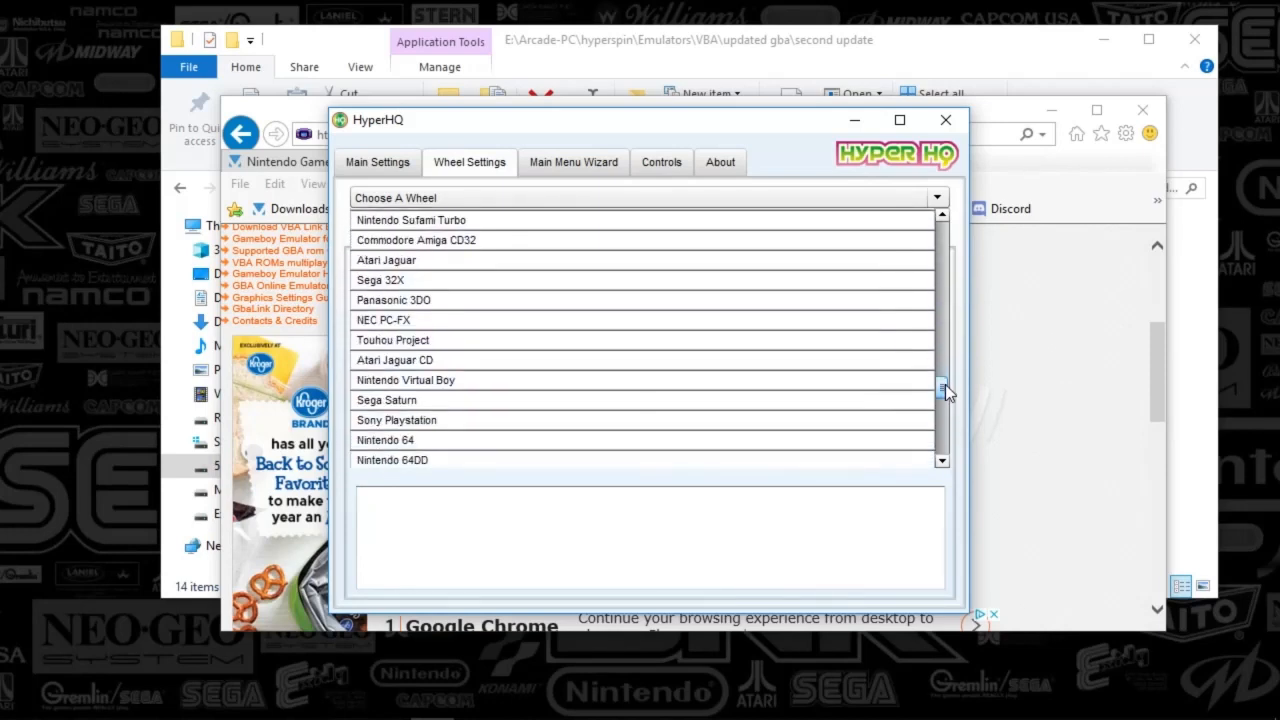
{"action": "scroll", "scroll_direction": "down", "scroll_amount": 3}
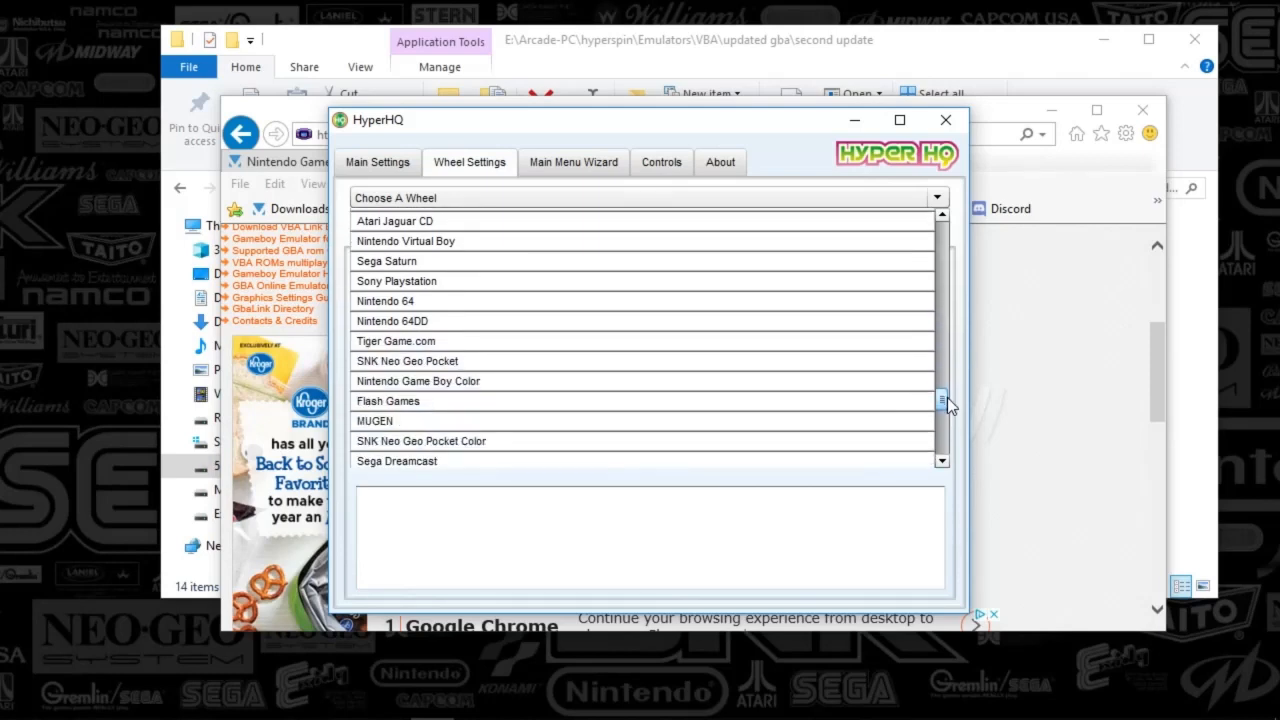
{"action": "scroll", "scroll_direction": "down", "scroll_amount": 3}
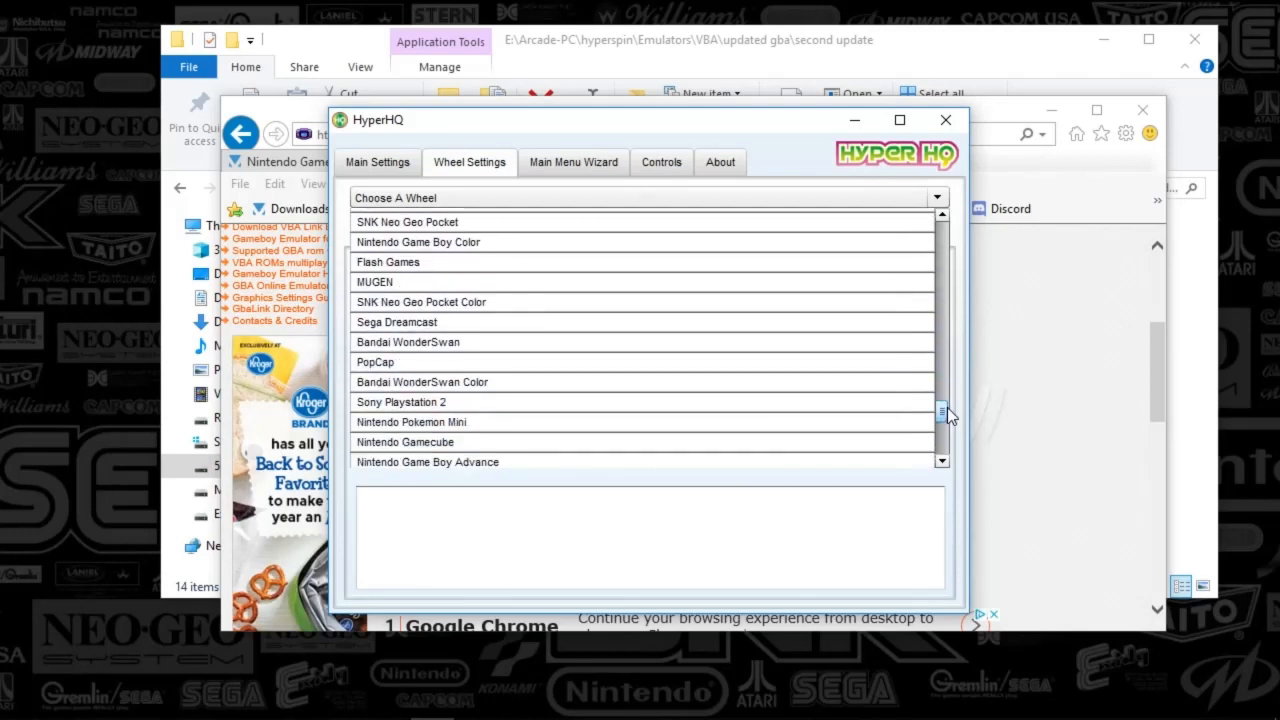
{"action": "left_click", "coordinate": [428, 460]}
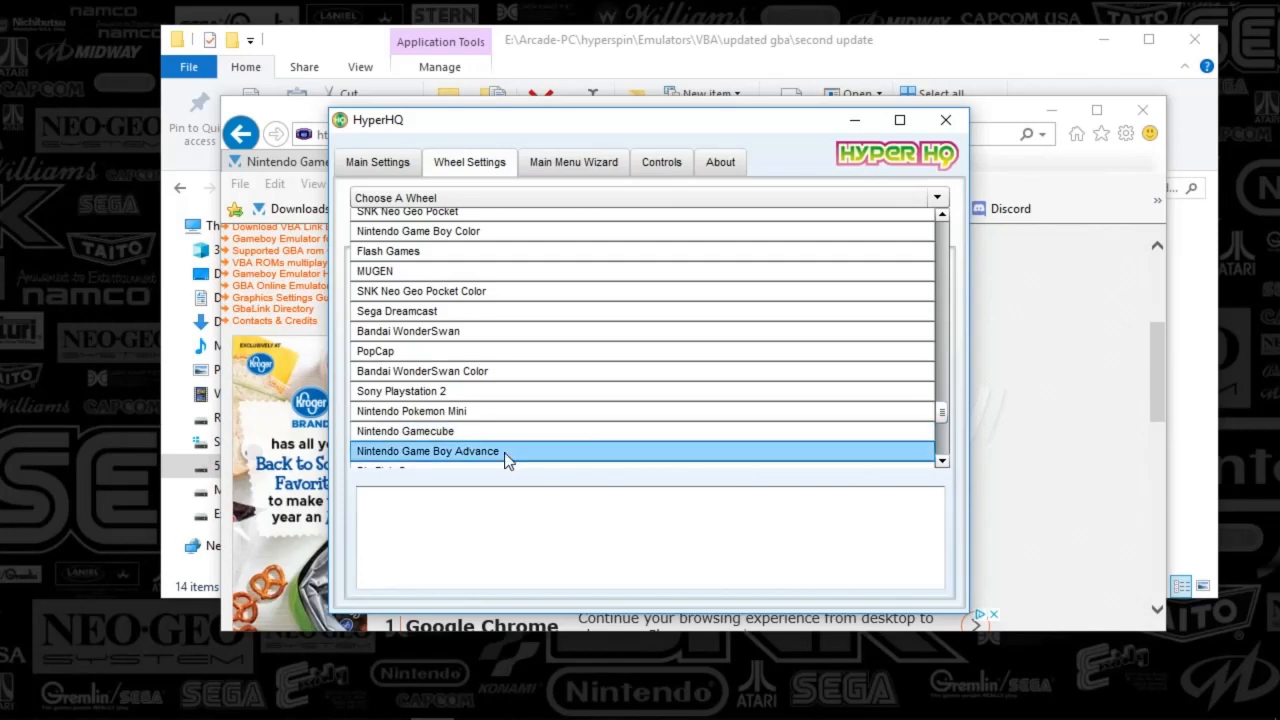
Select the Nintendo Game Boy Advance wheel, set its HyperLaunch/VisualBoyAdvance.exe emulator with zip,gba extensions and PC Game disabled
{"action": "left_click", "coordinate": [428, 452]}
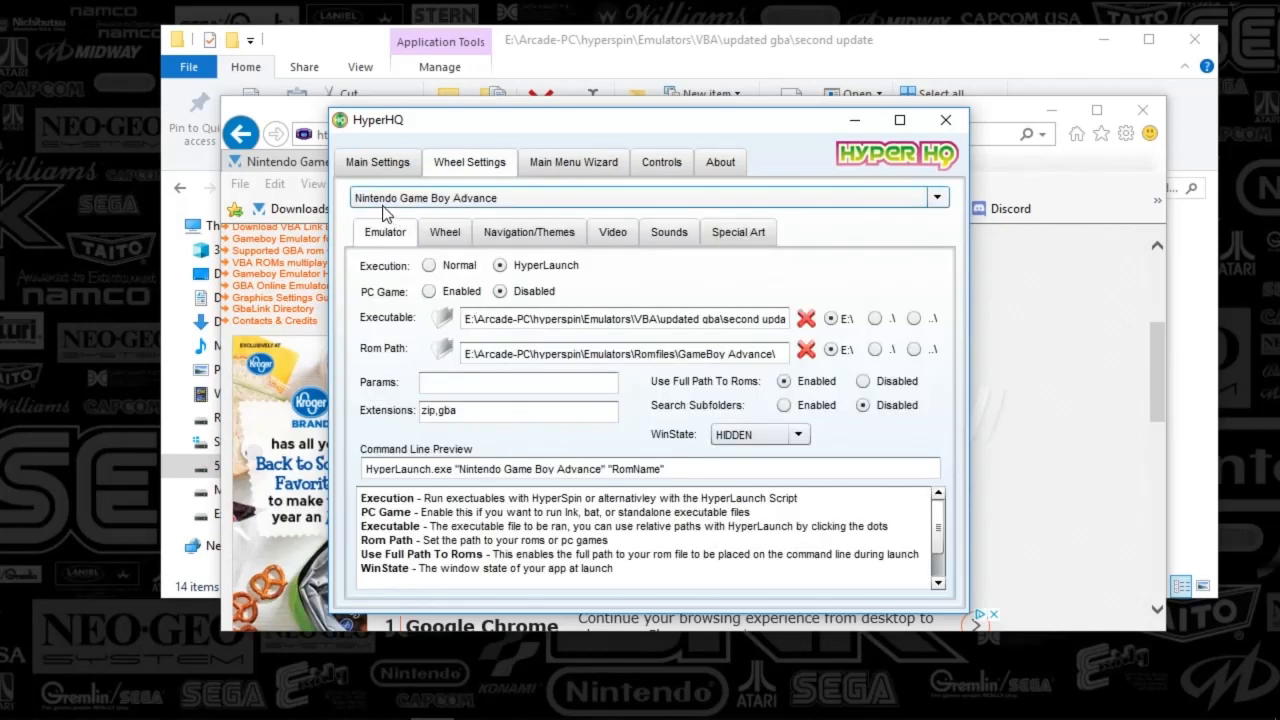
{"action": "mouse_move", "coordinate": [438, 212]}
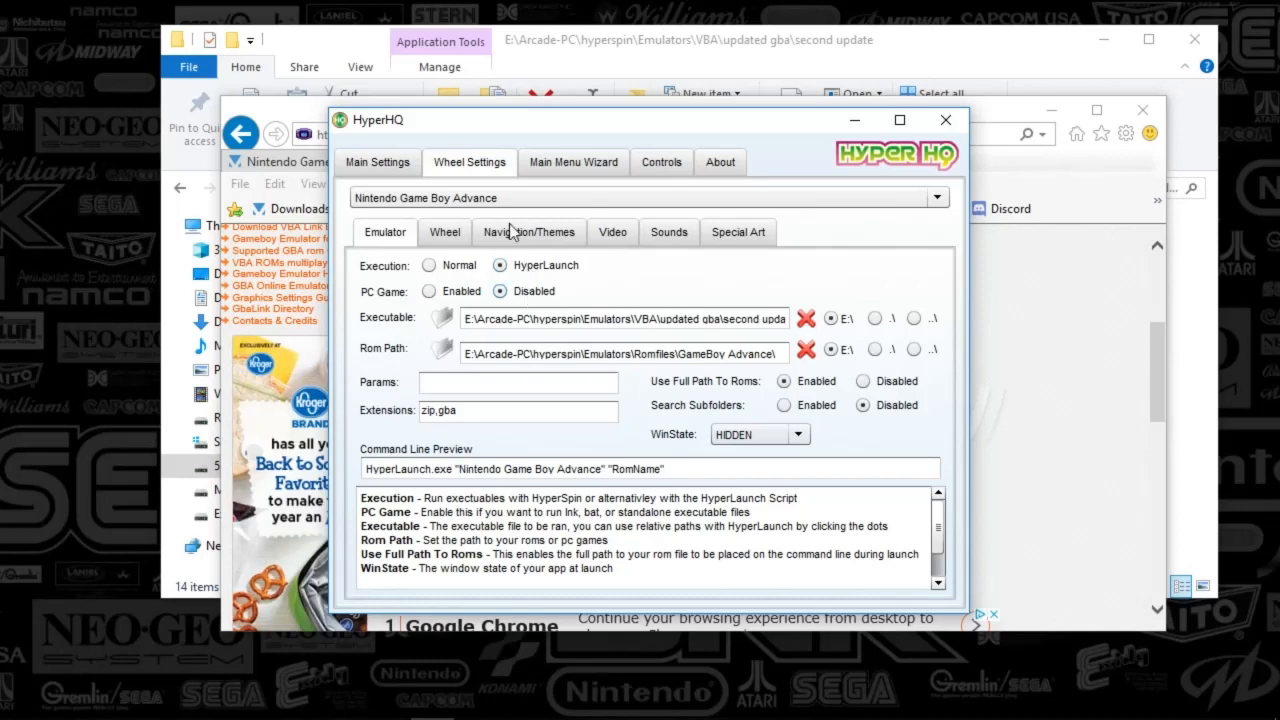
{"action": "left_click", "coordinate": [784, 380]}
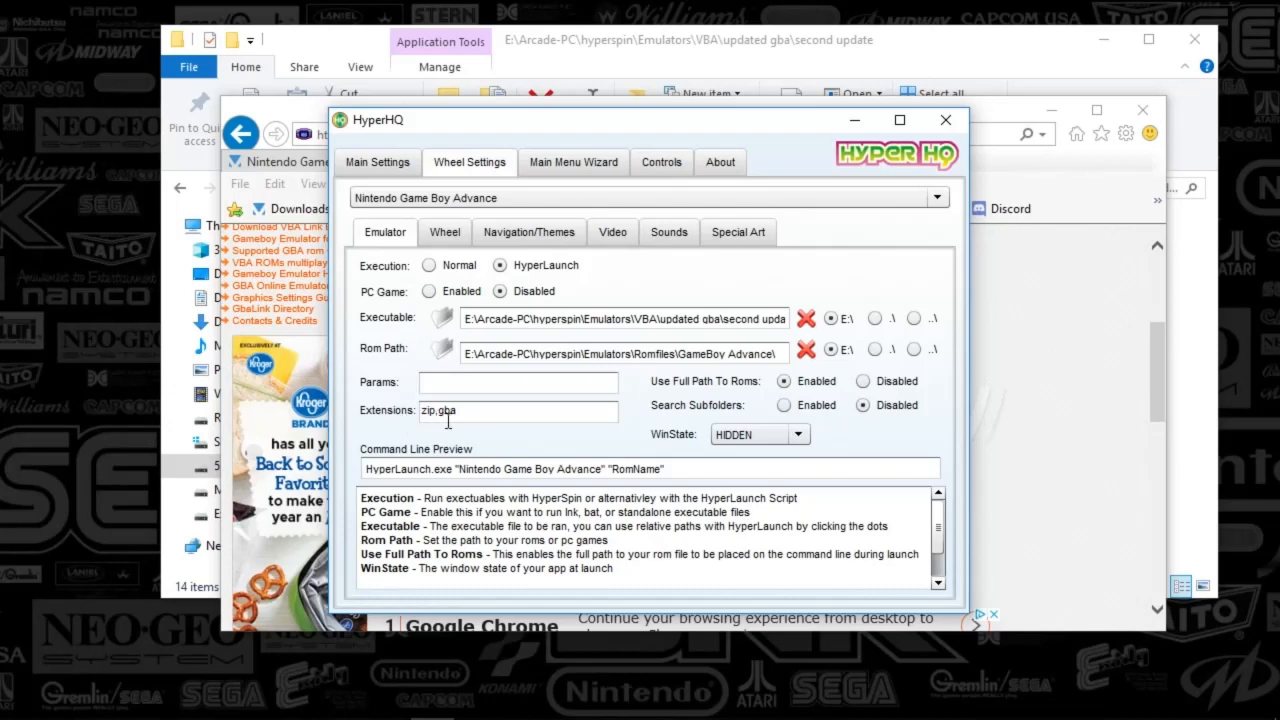
{"action": "mouse_move", "coordinate": [484, 452]}
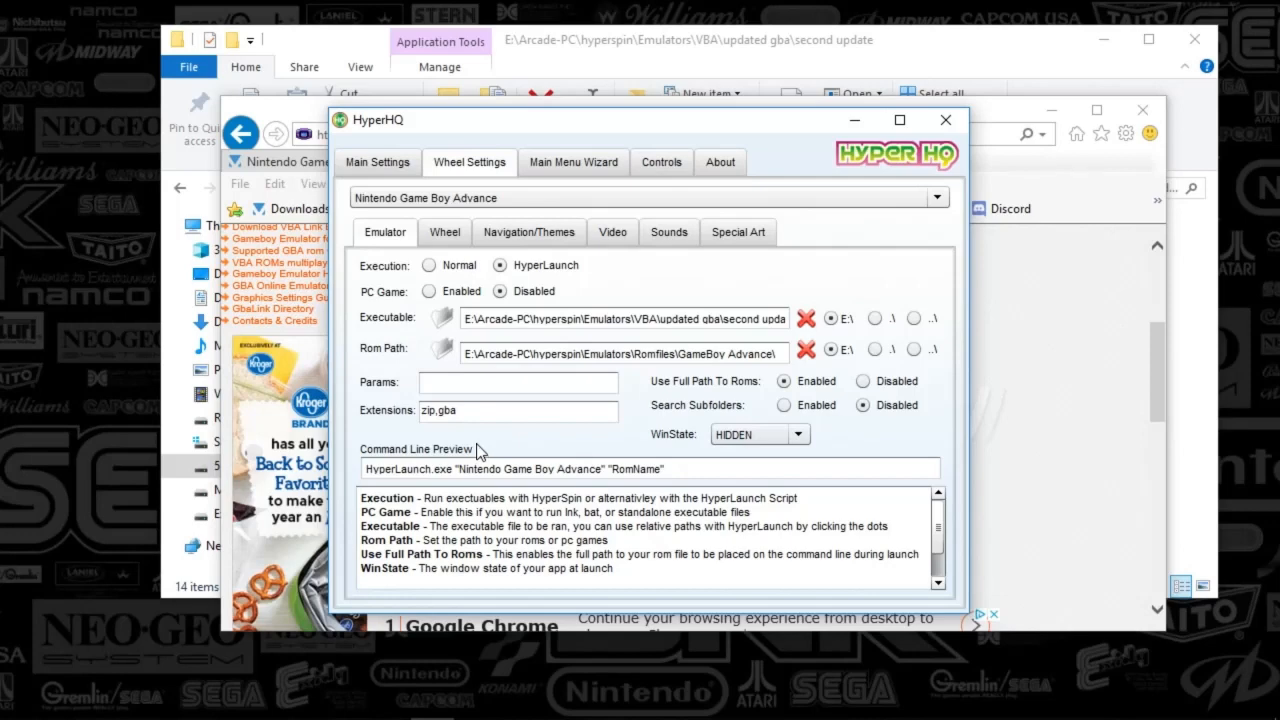
{"action": "mouse_move", "coordinate": [284, 584]}
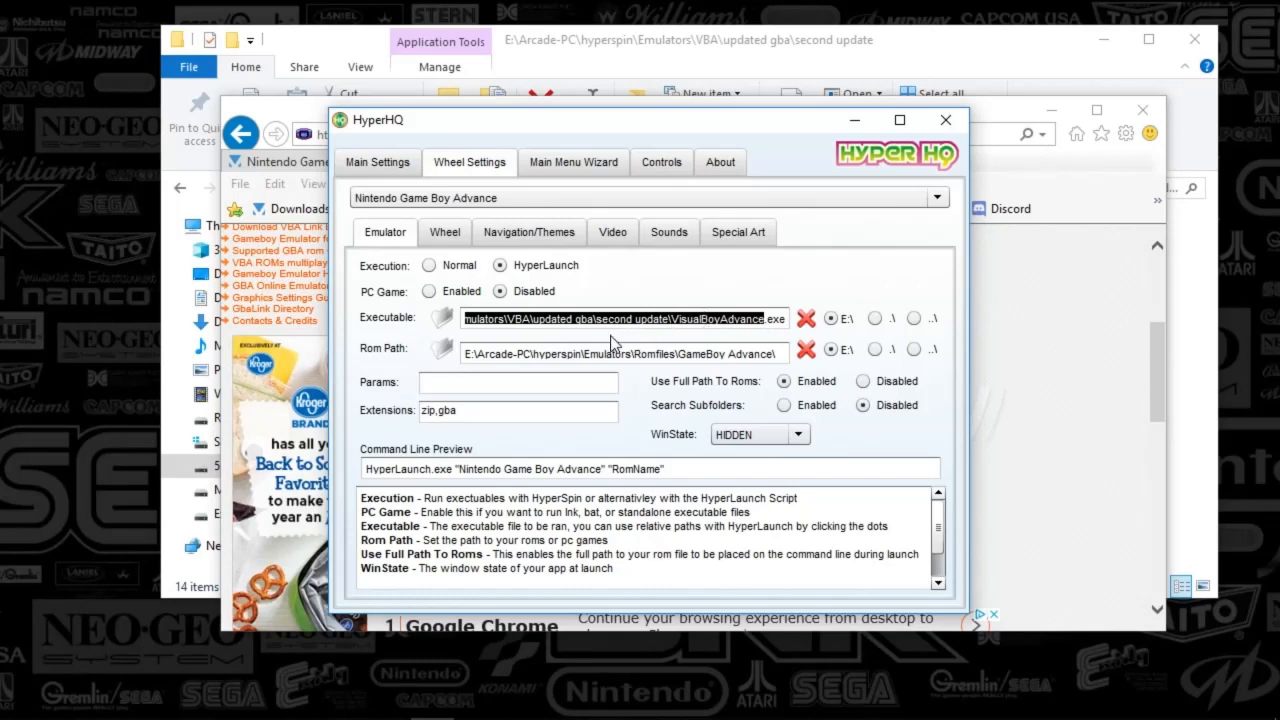
{"action": "mouse_move", "coordinate": [736, 344]}
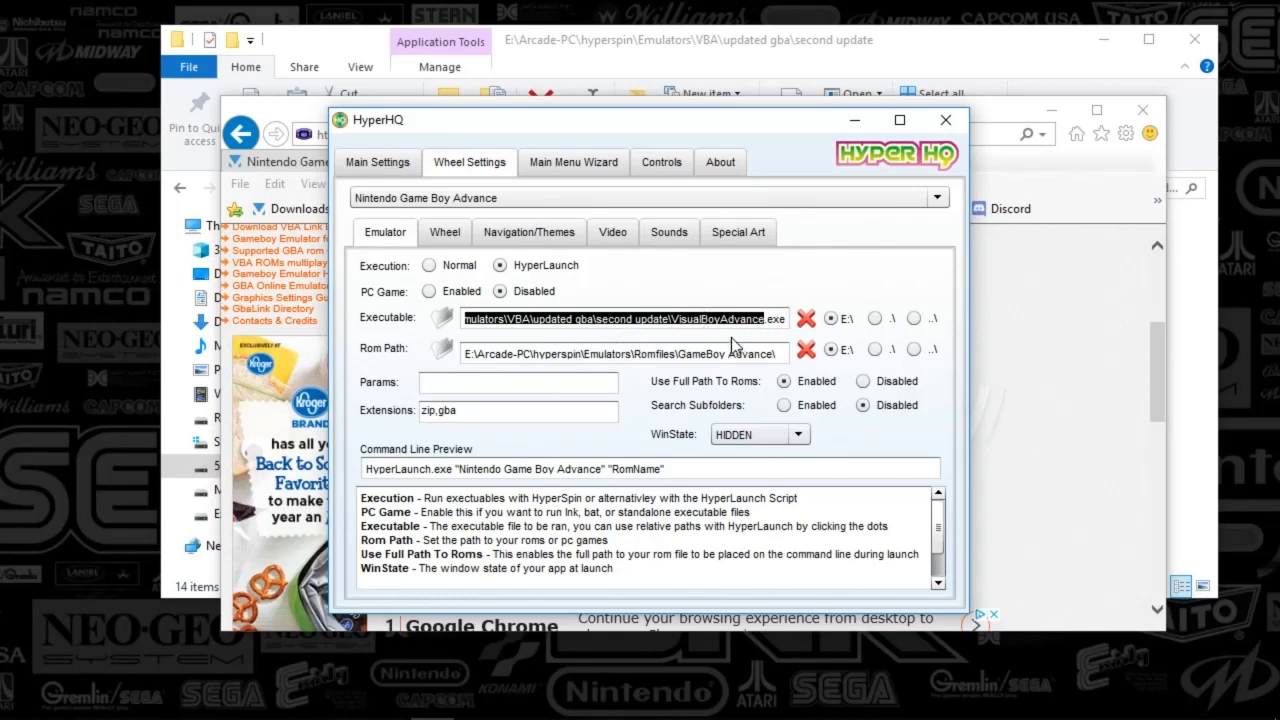
{"action": "mouse_move", "coordinate": [676, 352]}
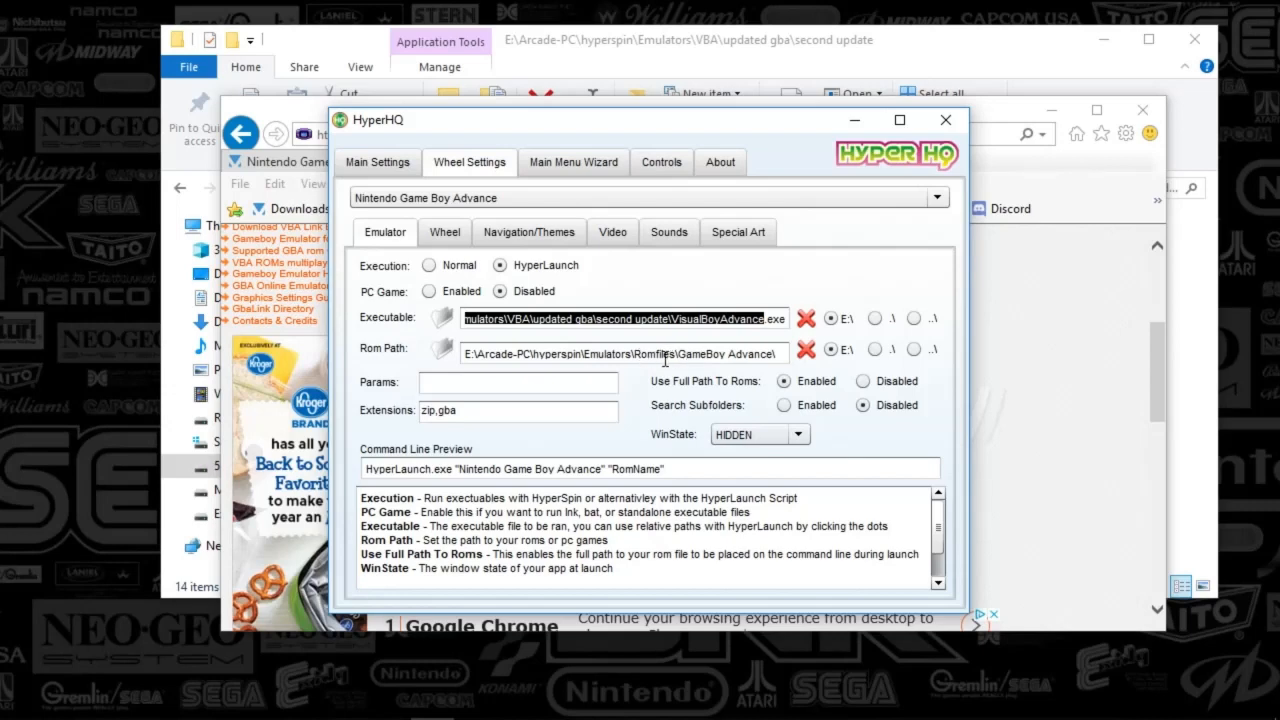
{"action": "left_click", "coordinate": [500, 292]}
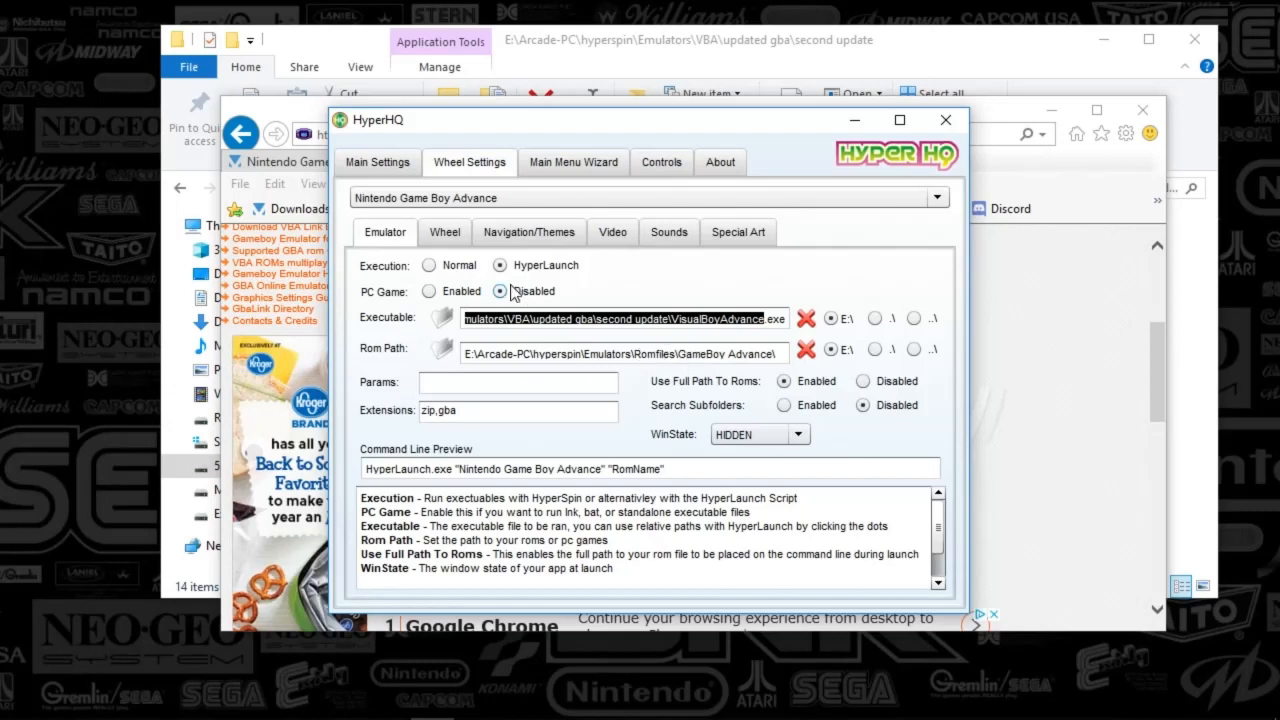
{"action": "left_click", "coordinate": [444, 232]}
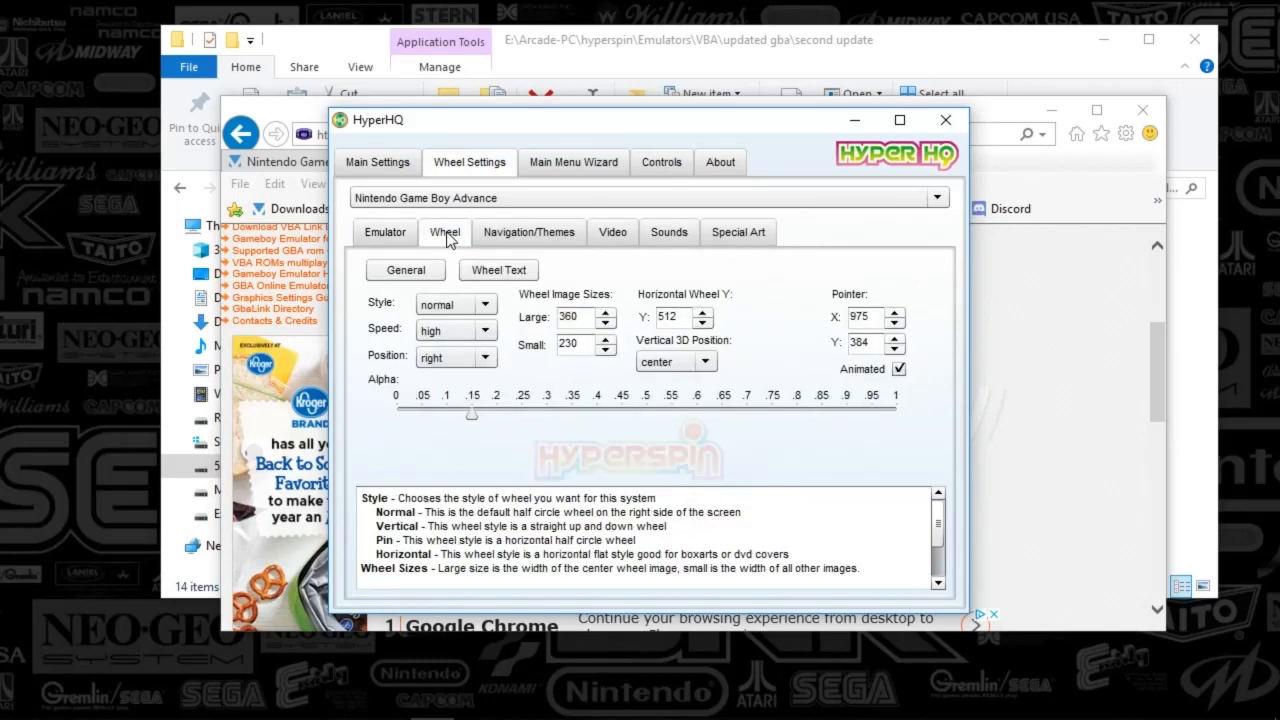
{"action": "mouse_move", "coordinate": [464, 410]}
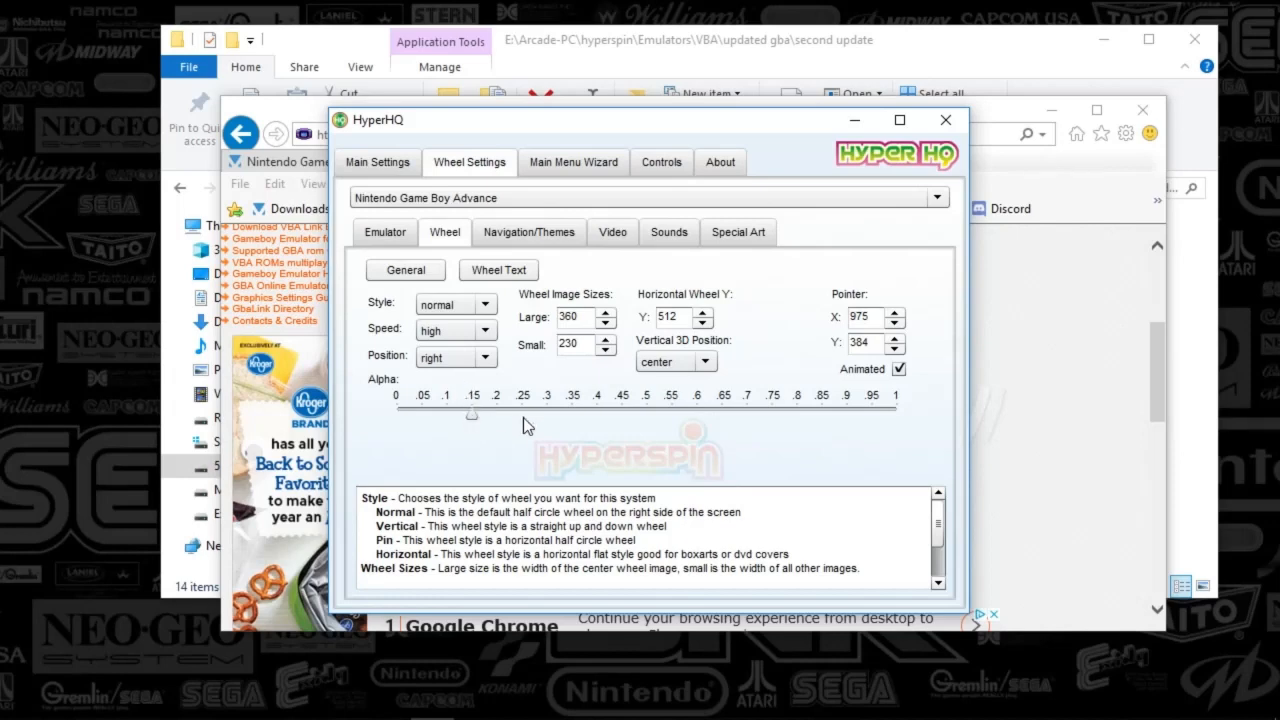
{"action": "mouse_move", "coordinate": [596, 460]}
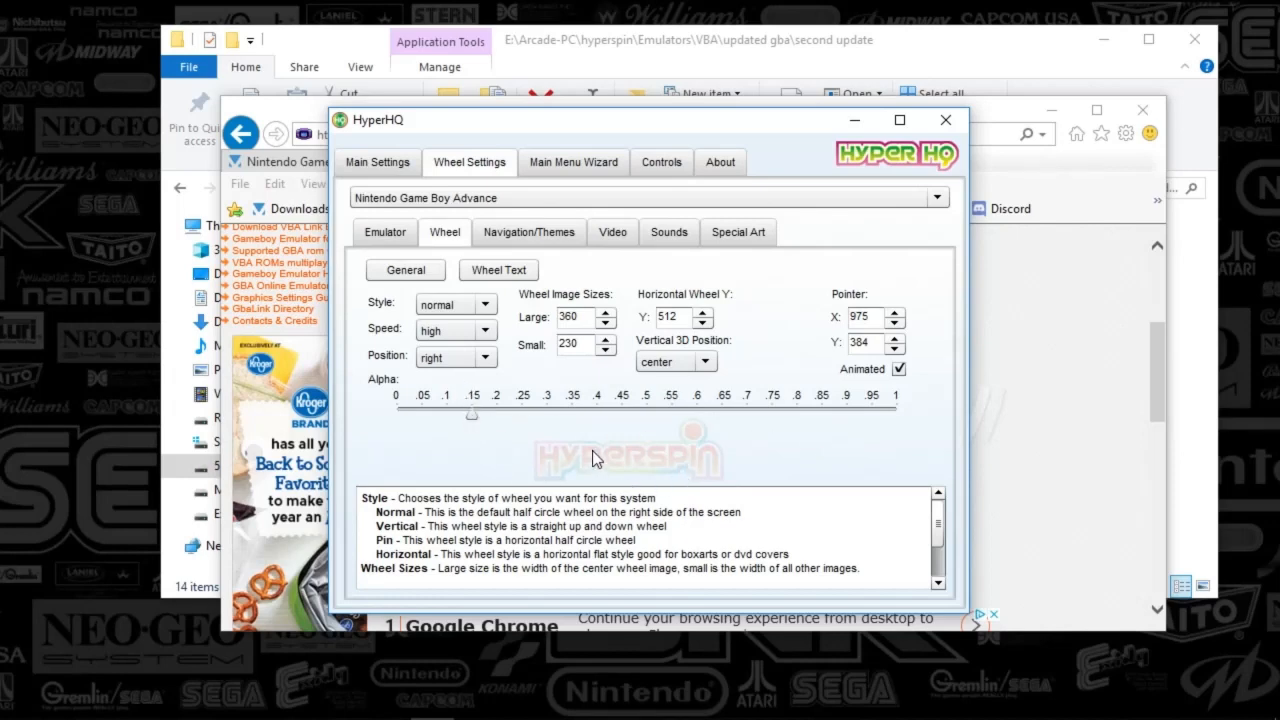
{"action": "mouse_move", "coordinate": [608, 384]}
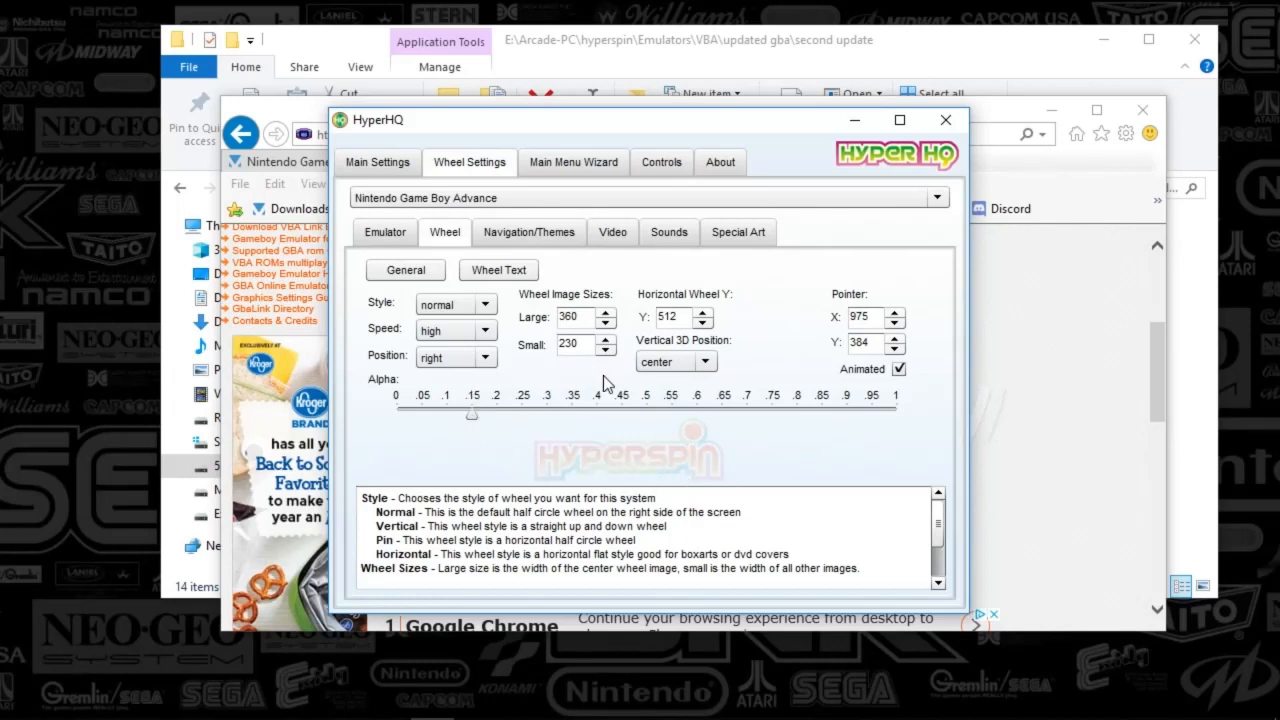
Review the Navigation/Themes, Video and Sounds options, leaving both wheel sounds enabled
{"action": "left_click", "coordinate": [528, 232]}
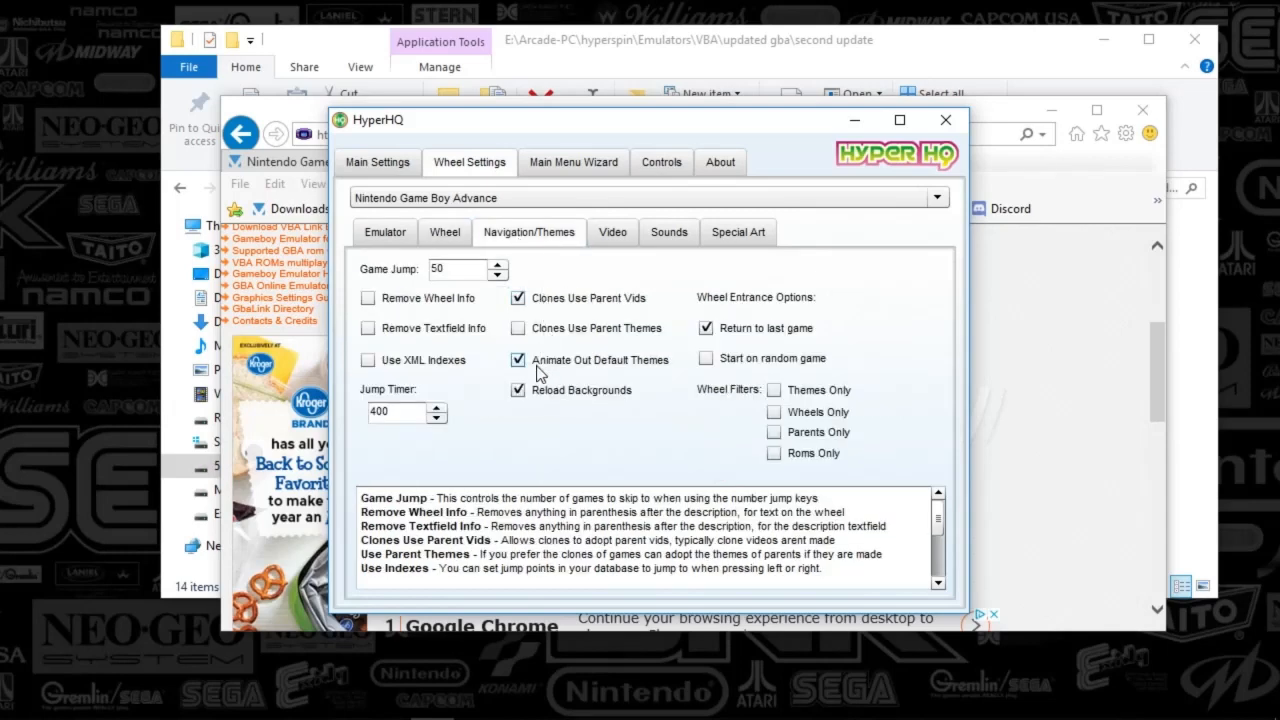
{"action": "left_click", "coordinate": [518, 388]}
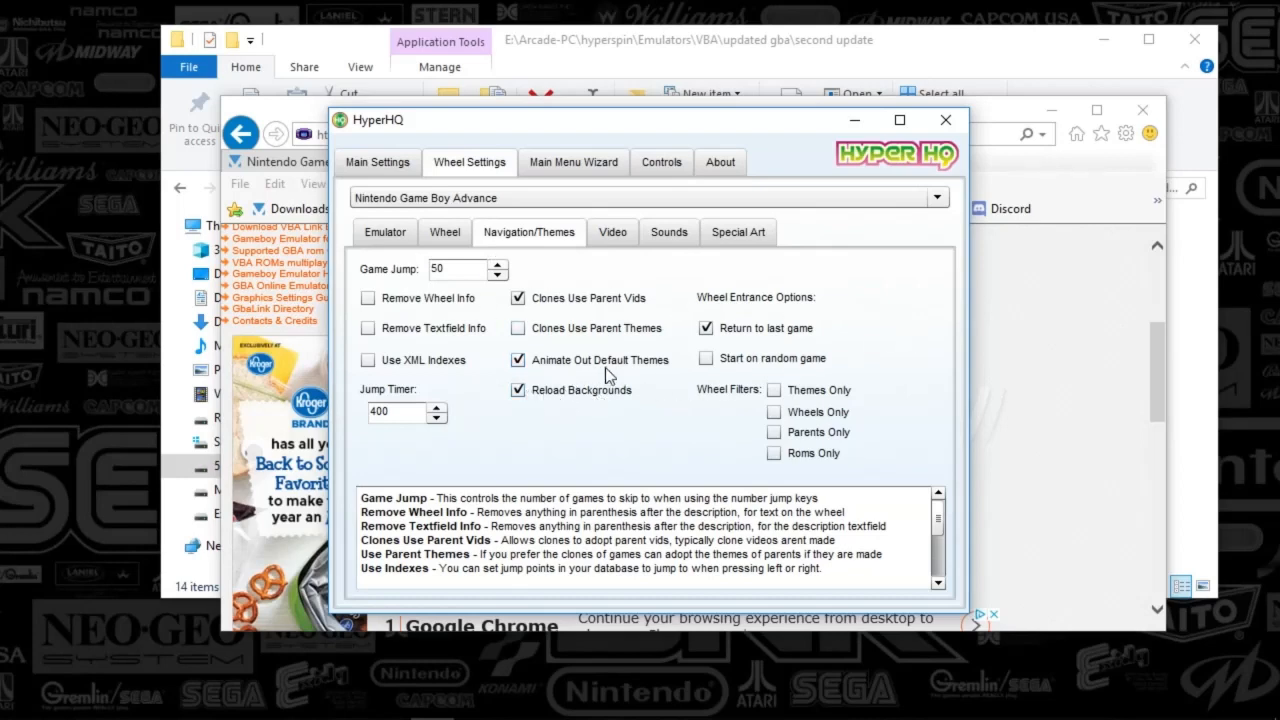
{"action": "mouse_move", "coordinate": [524, 318]}
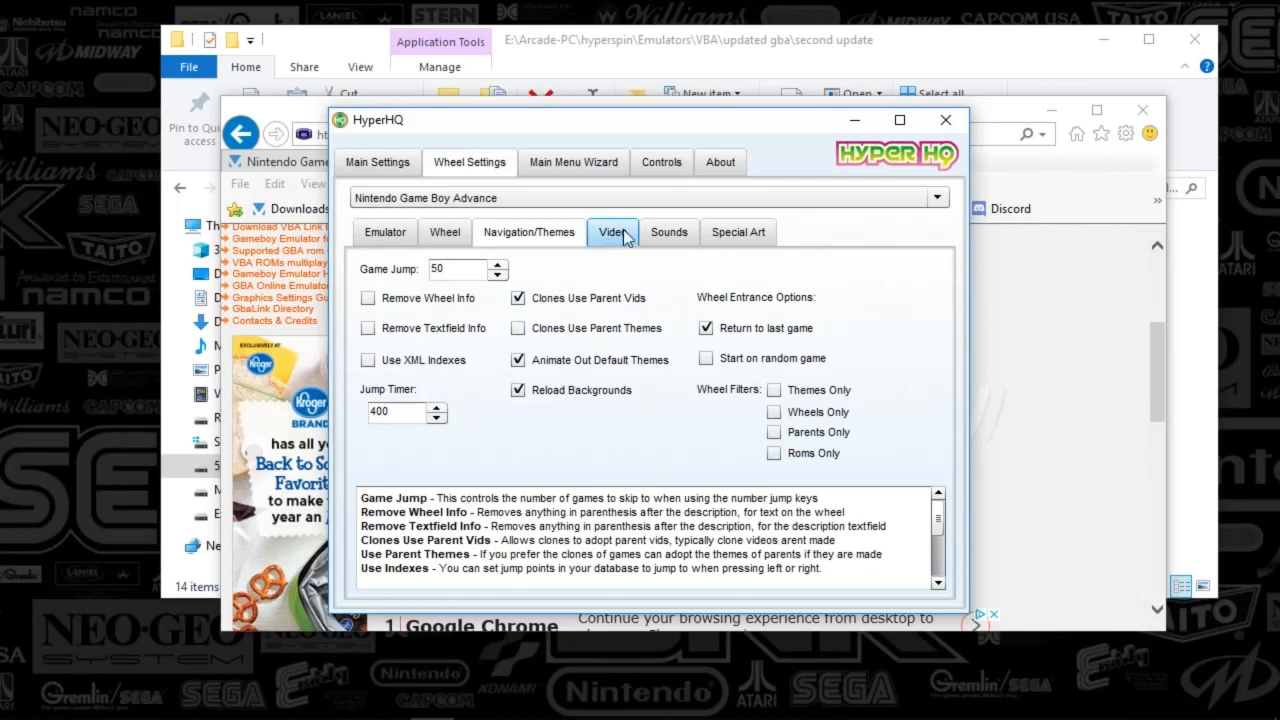
{"action": "left_click", "coordinate": [668, 232]}
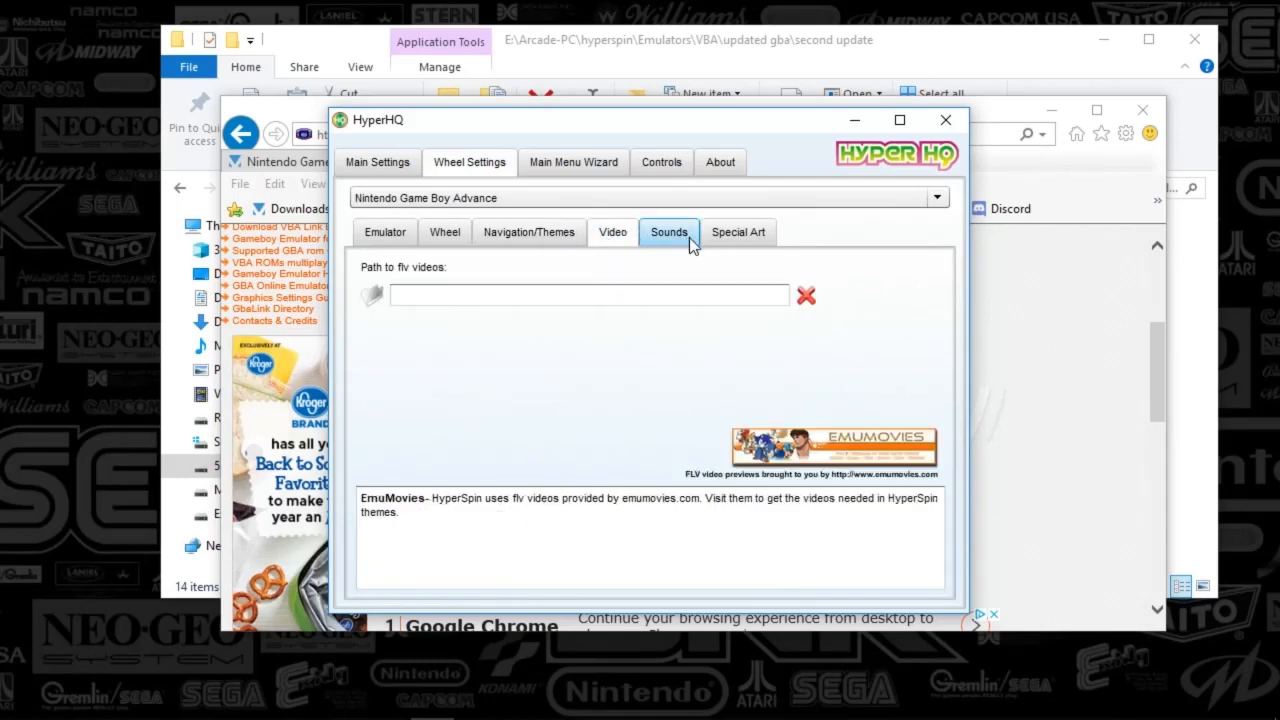
{"action": "left_click", "coordinate": [668, 232]}
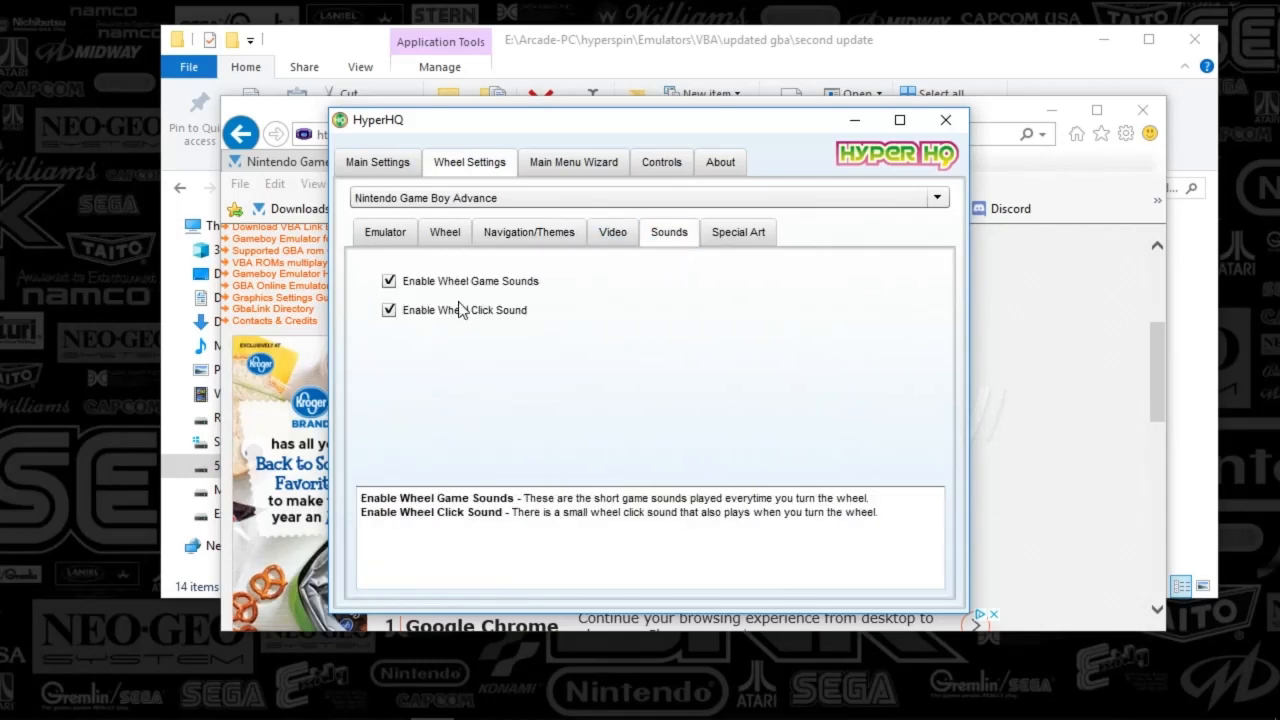
Show the Special Art settings with Special Artwork A, B and C enabled
{"action": "left_click", "coordinate": [738, 232]}
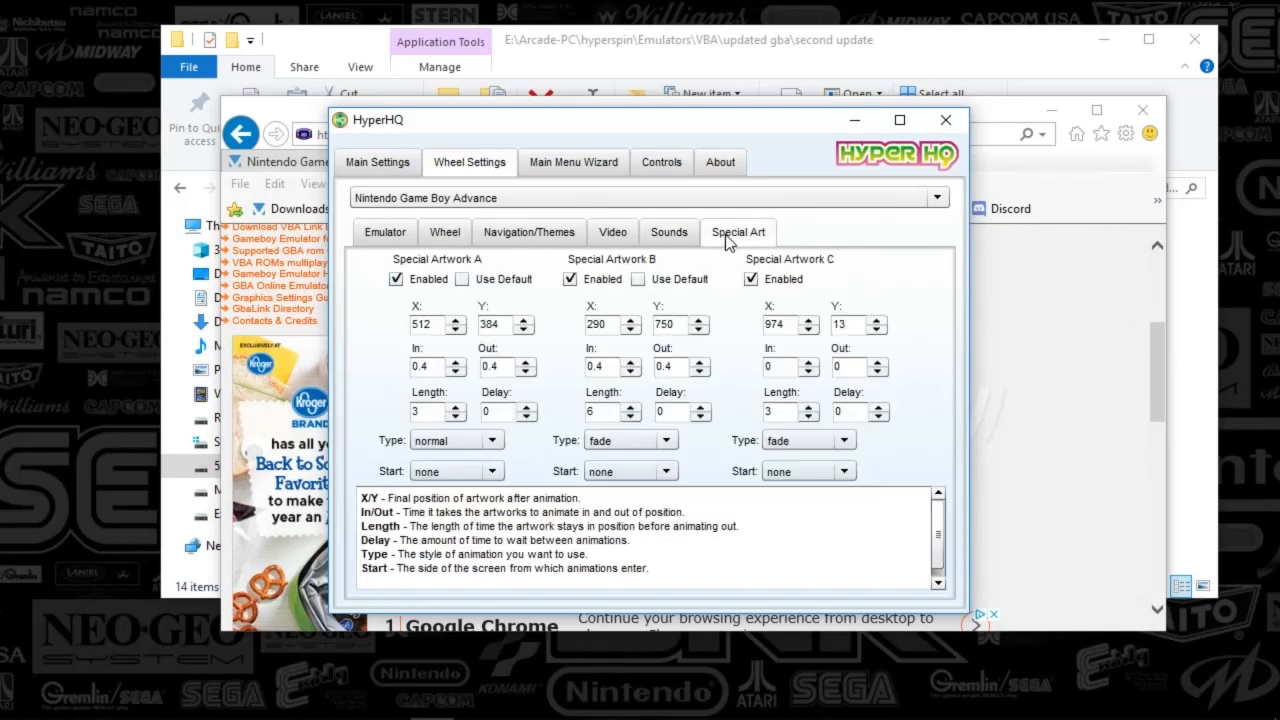
{"action": "mouse_move", "coordinate": [52, 666]}
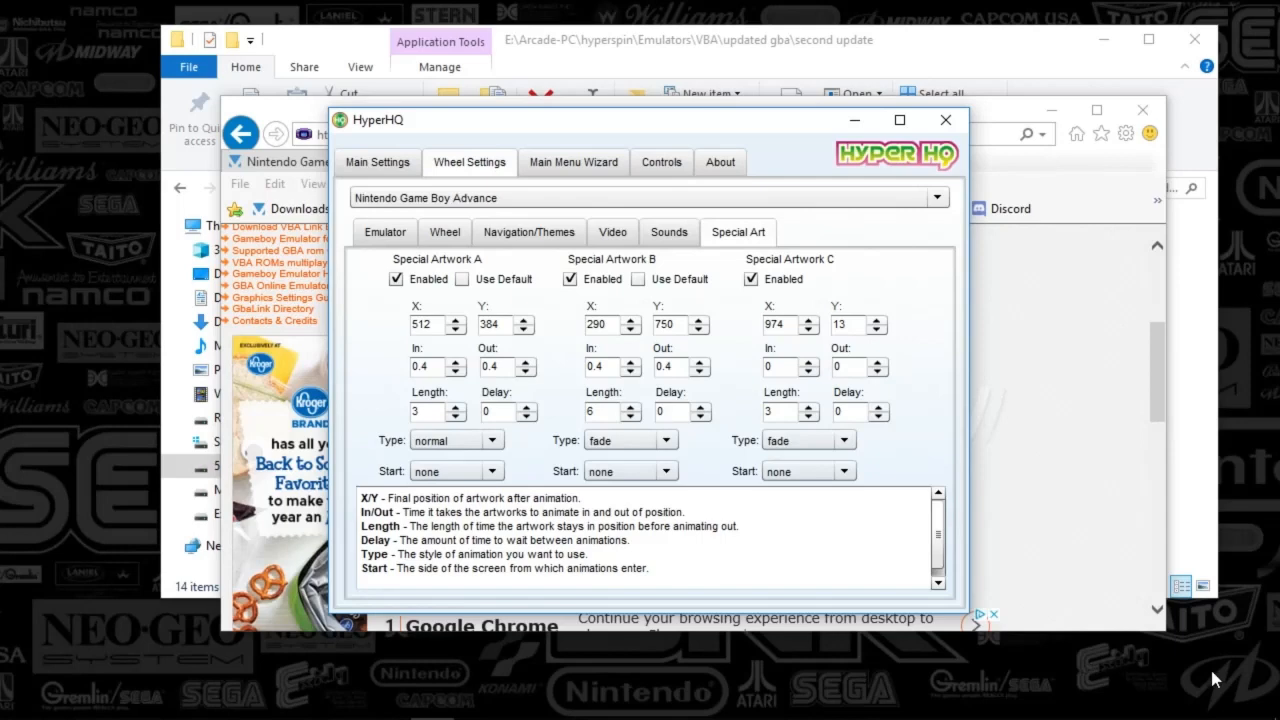
{"action": "mouse_move", "coordinate": [1220, 46]}
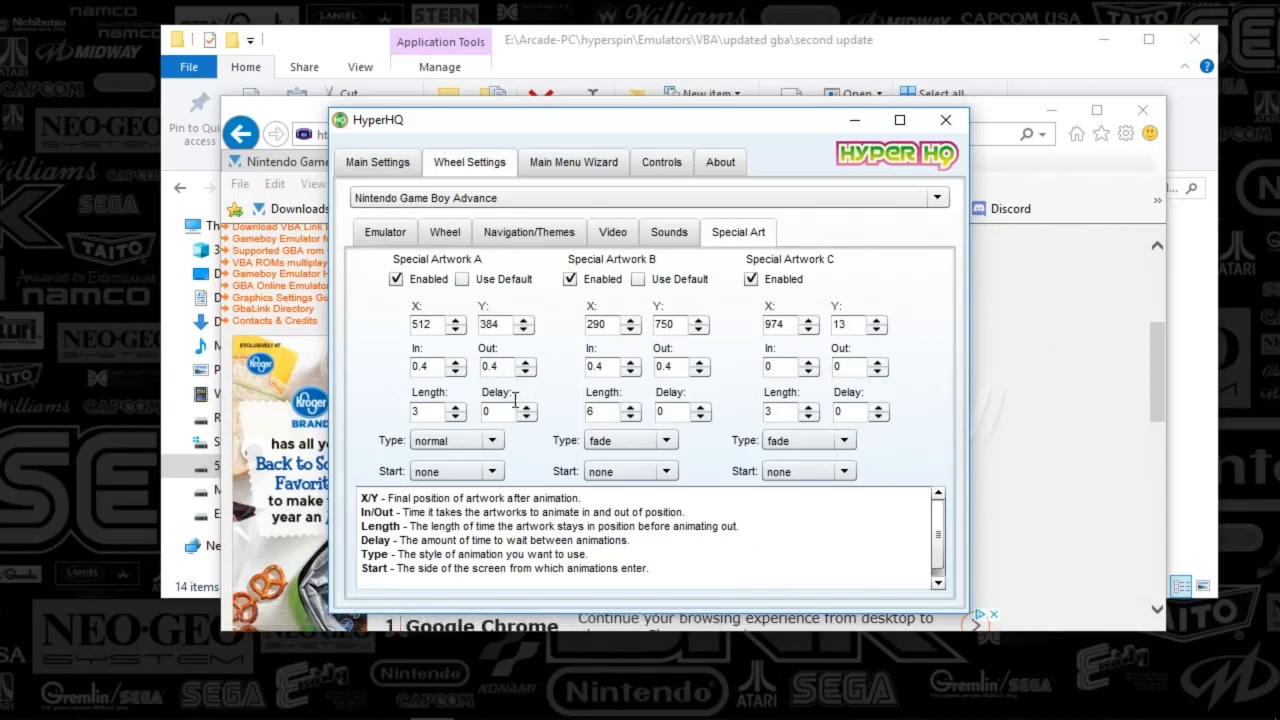
{"action": "mouse_move", "coordinate": [724, 400]}
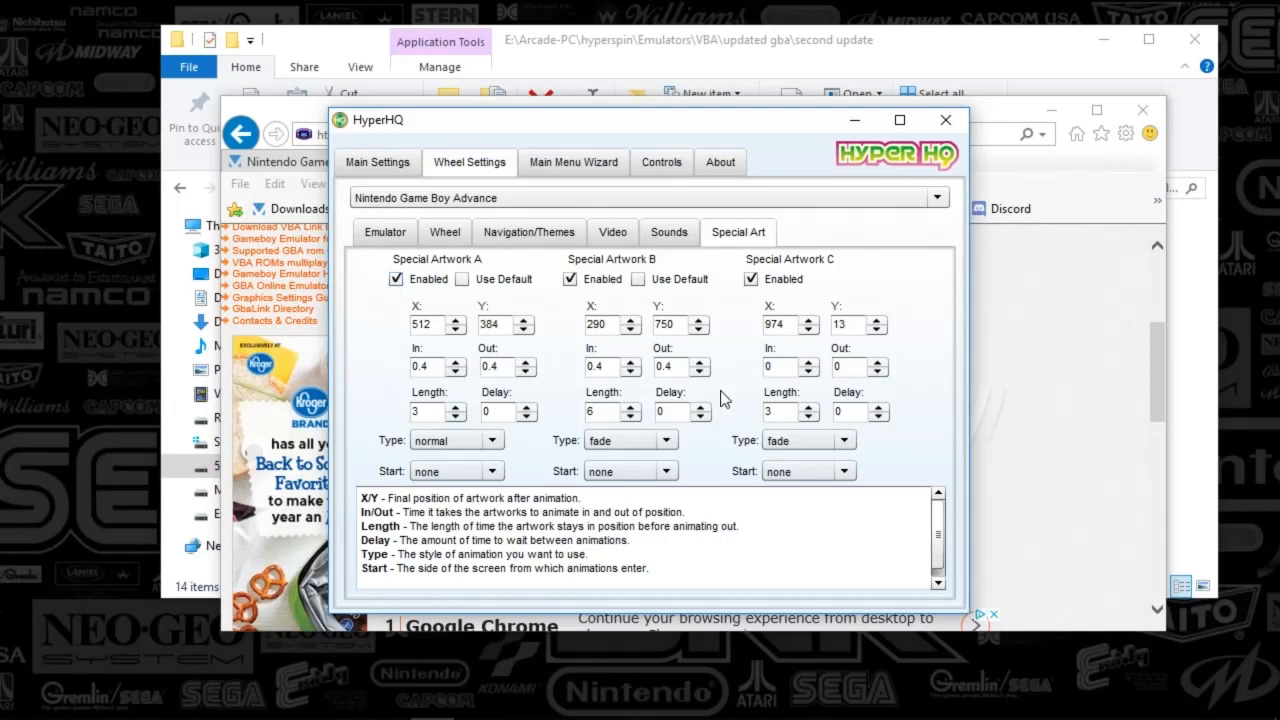
{"action": "mouse_move", "coordinate": [480, 518]}
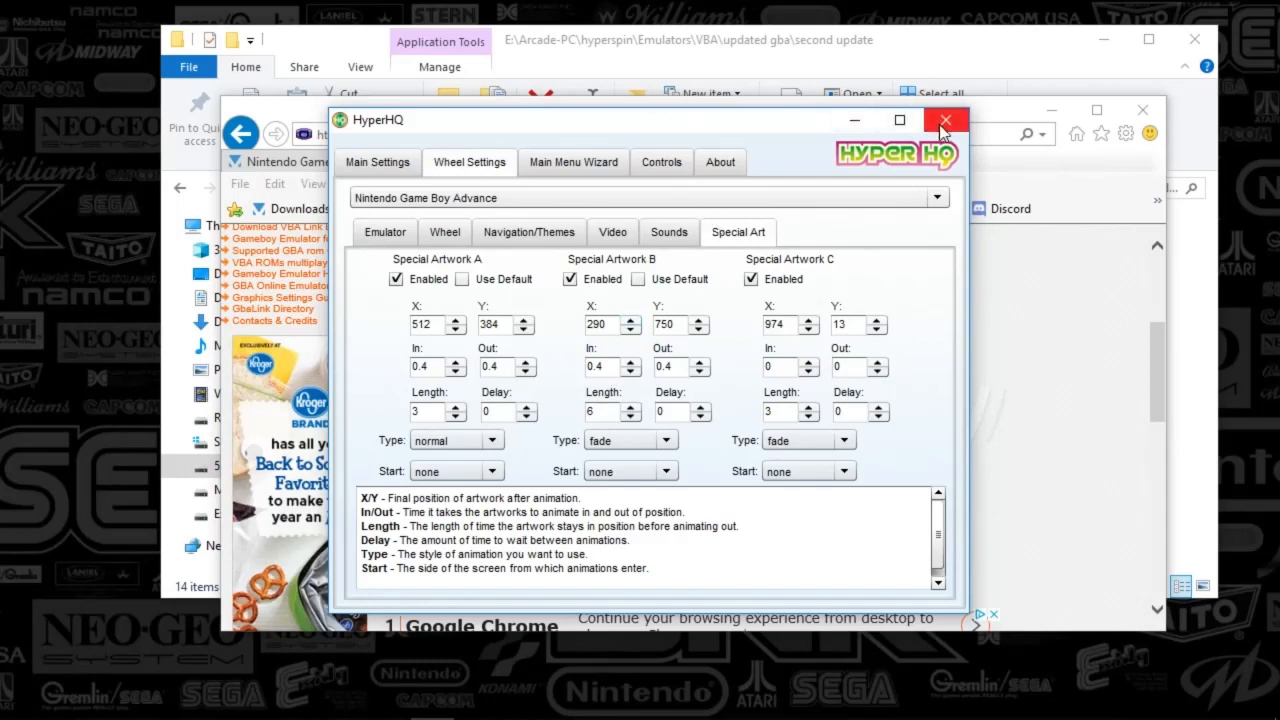
Close HyperHQ and scroll the HyperList Official System Statistics down to the Nintendo systems
{"action": "left_click", "coordinate": [944, 120]}
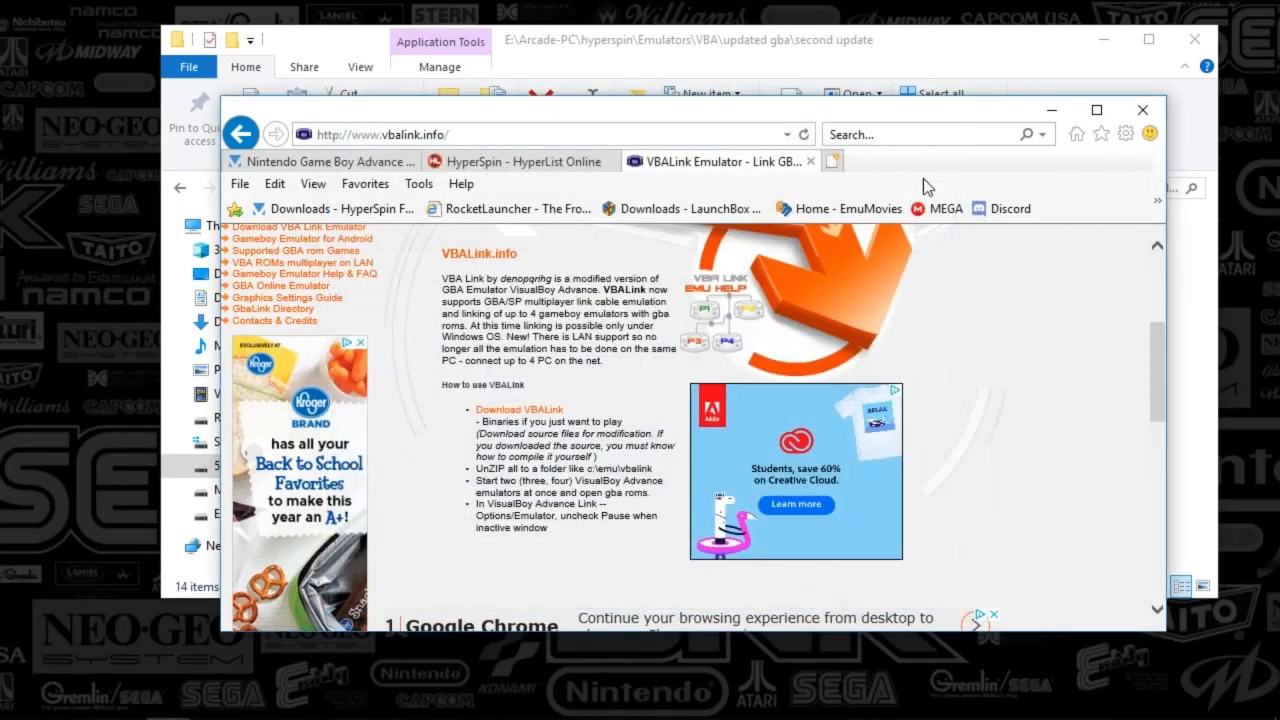
{"action": "left_click", "coordinate": [520, 160]}
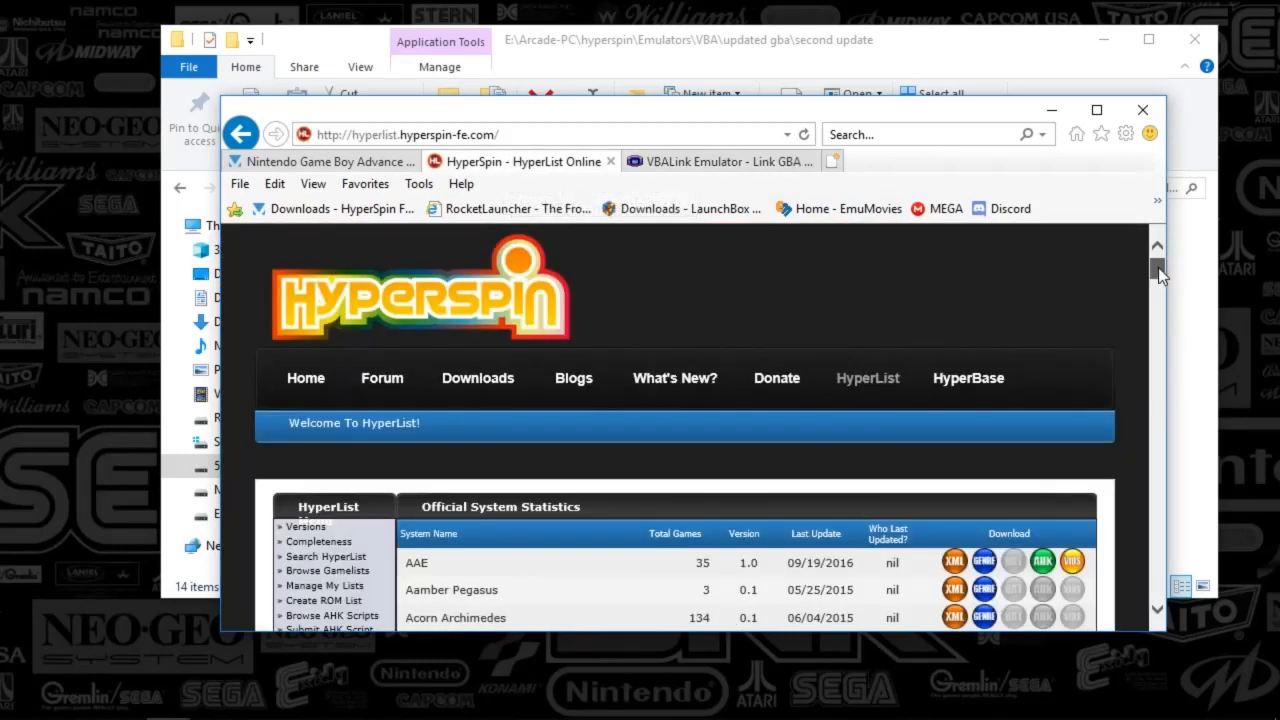
{"action": "scroll", "scroll_direction": "down", "scroll_amount": 3}
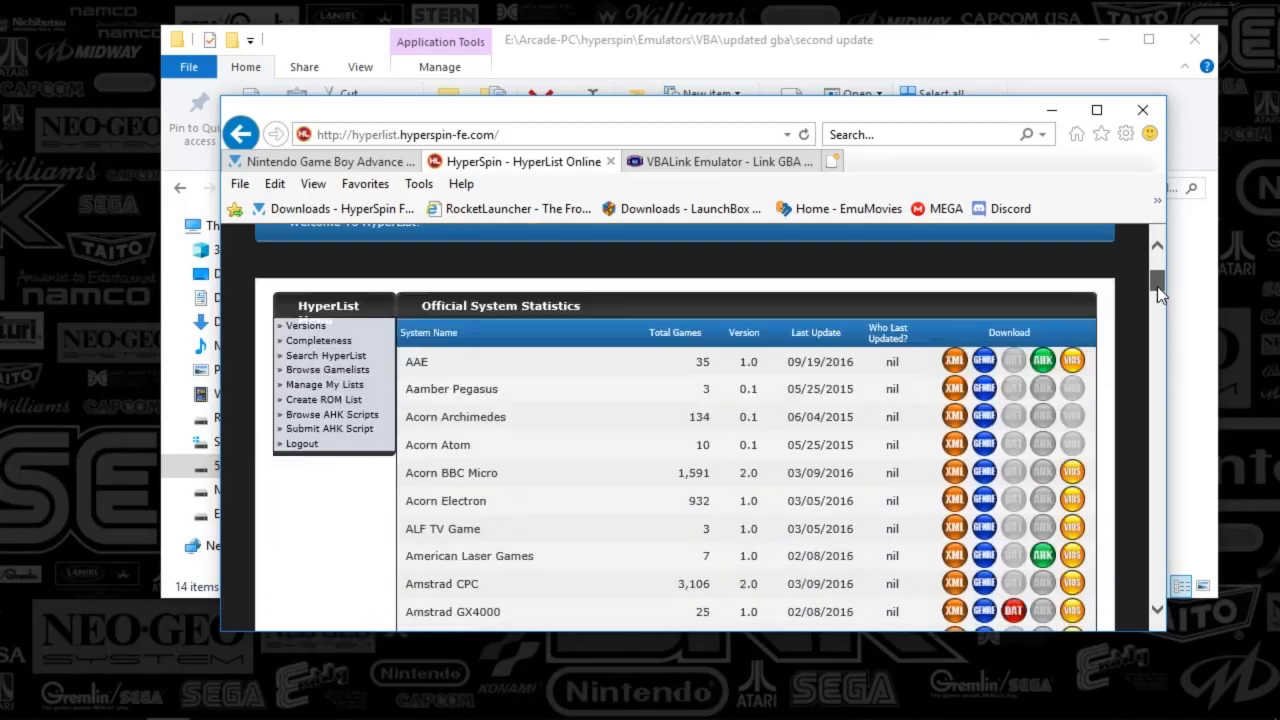
{"action": "scroll", "scroll_direction": "down", "scroll_amount": 3}
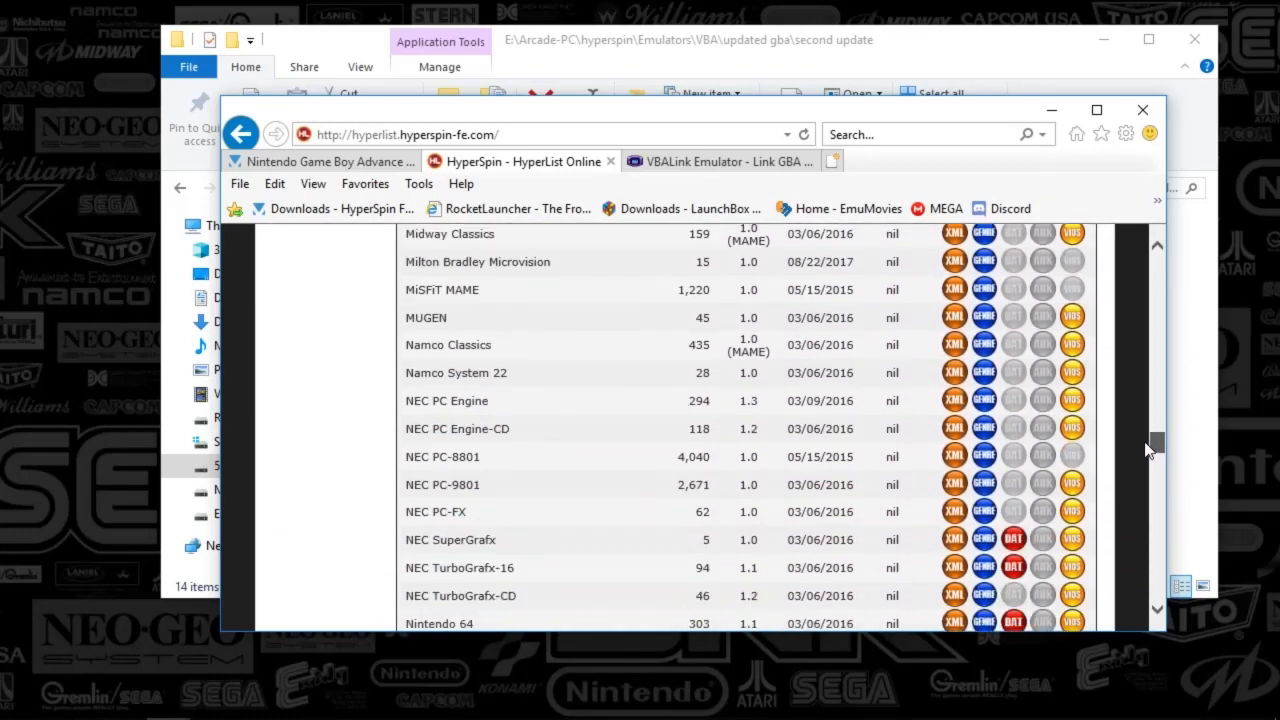
{"action": "scroll", "scroll_direction": "down", "scroll_amount": 3}
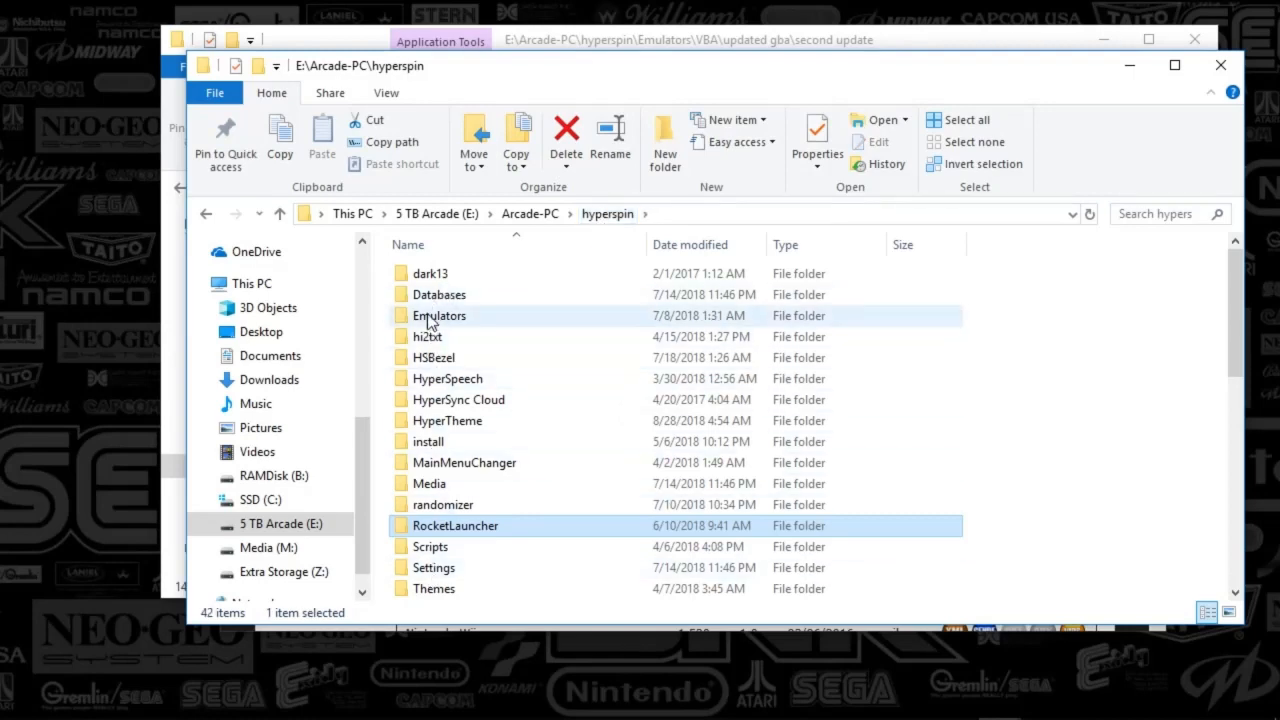
Open hyperspin\Databases\Nintendo Game Boy Advance and scroll through its genre XML files
{"action": "double_click", "coordinate": [438, 294]}
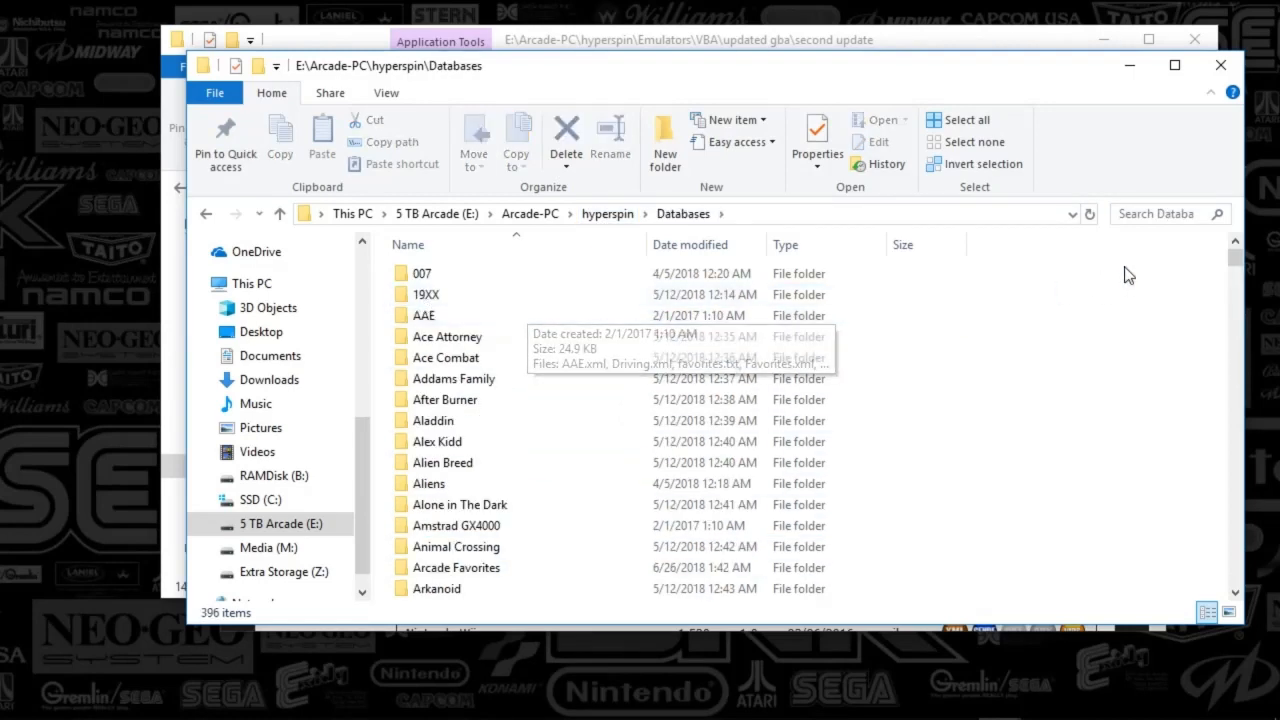
{"action": "scroll", "scroll_direction": "down", "scroll_amount": 3}
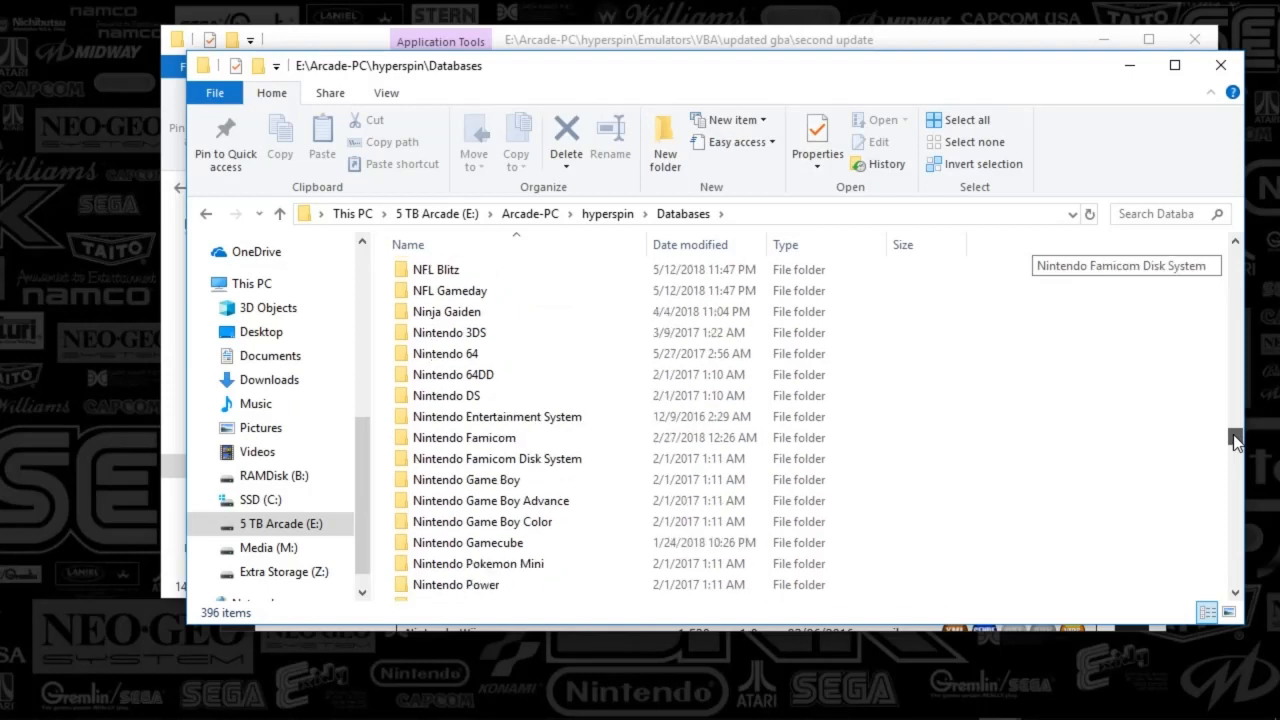
{"action": "scroll", "scroll_direction": "down", "scroll_amount": 3}
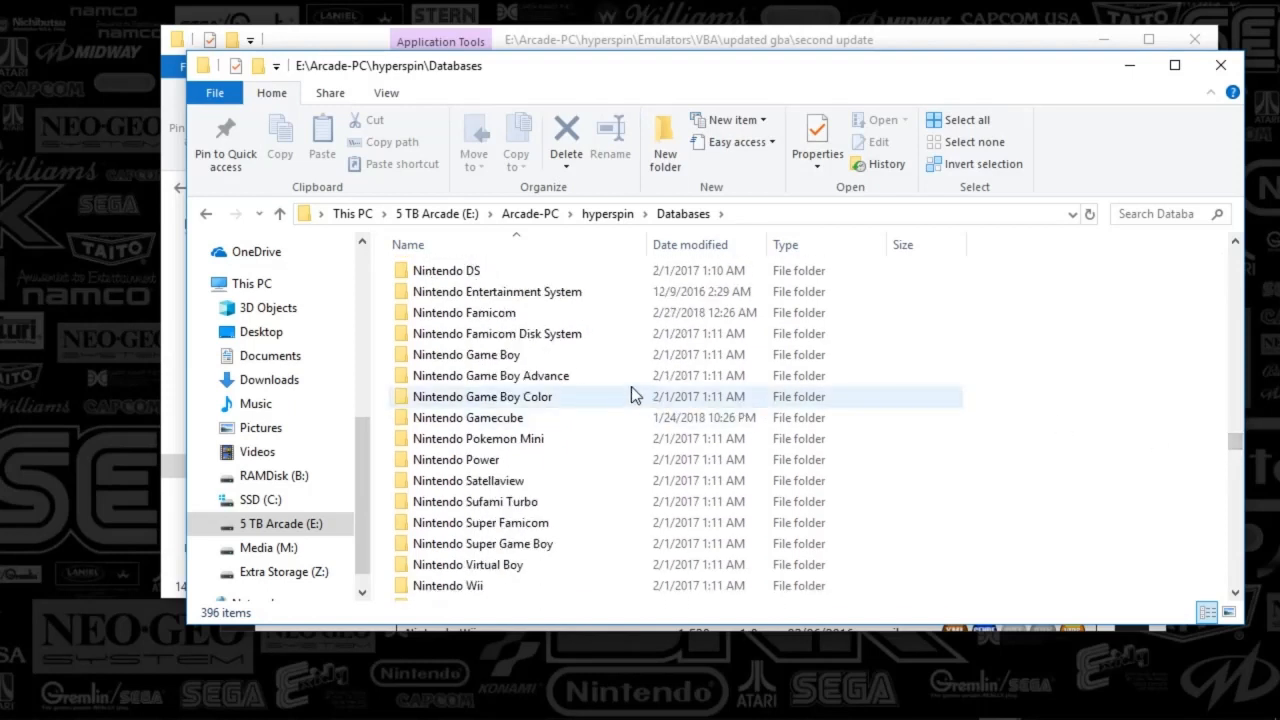
{"action": "mouse_move", "coordinate": [490, 376]}
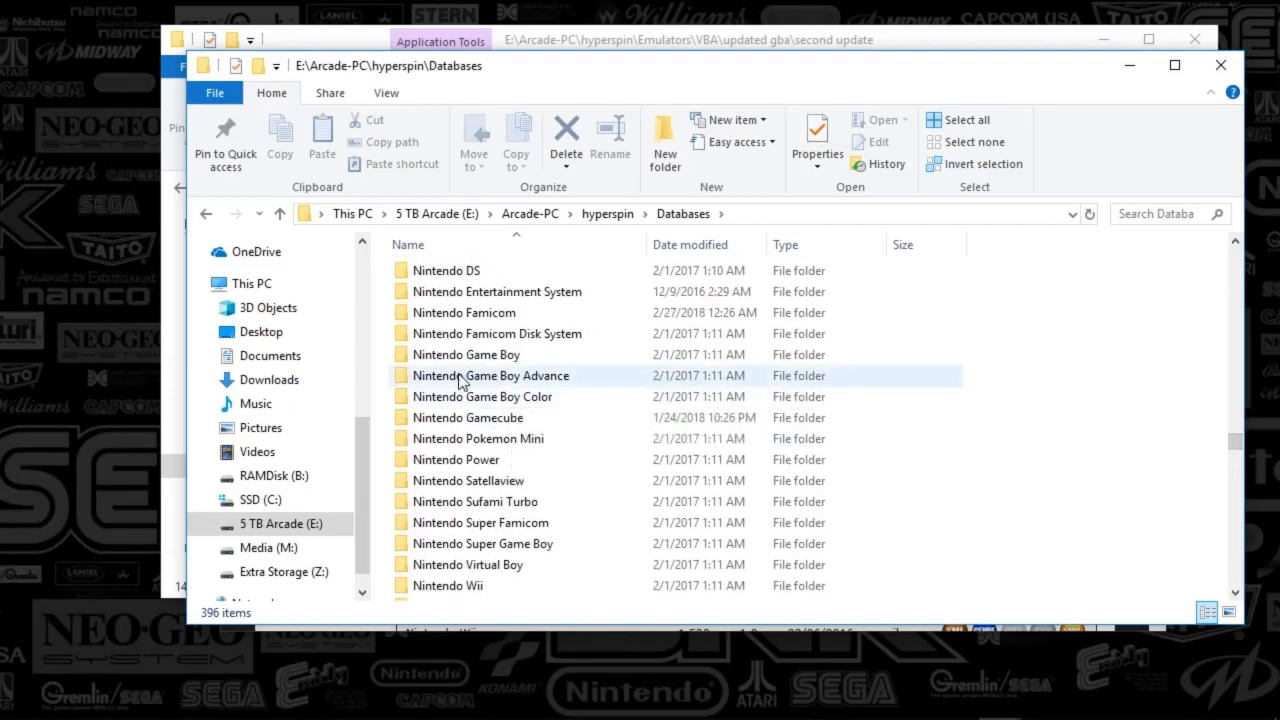
{"action": "left_click", "coordinate": [492, 376]}
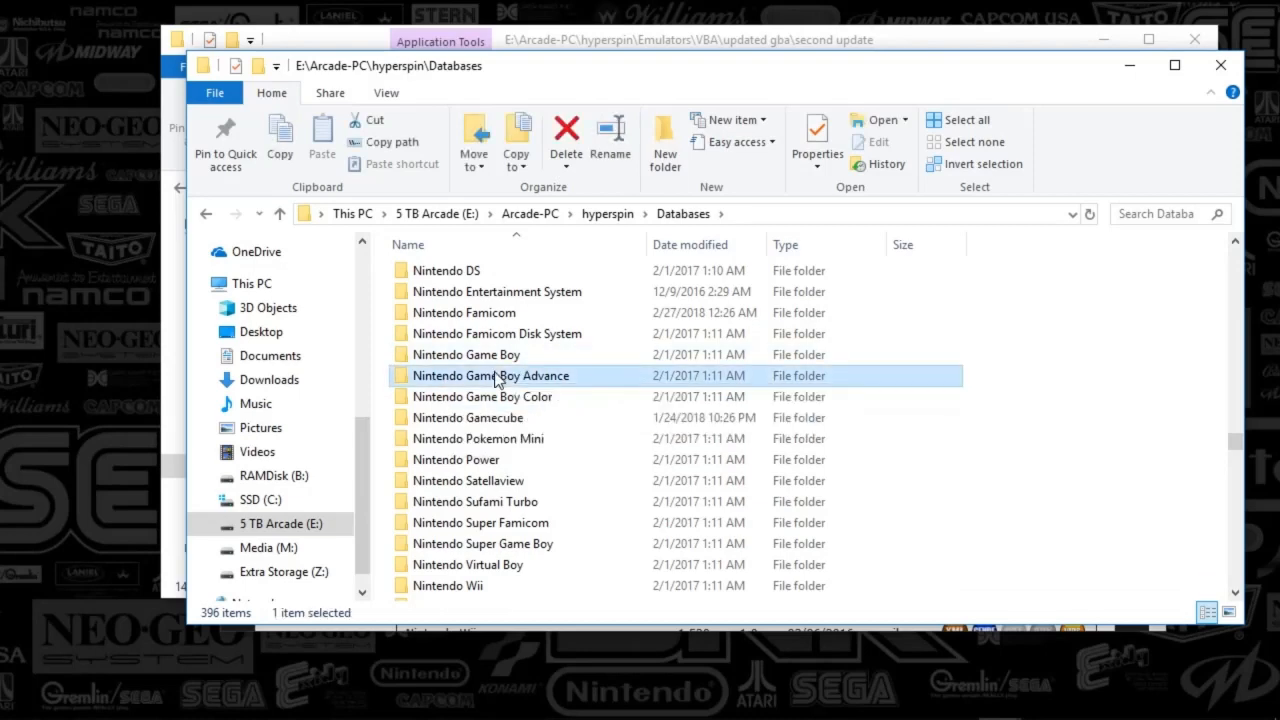
{"action": "double_click", "coordinate": [492, 376]}
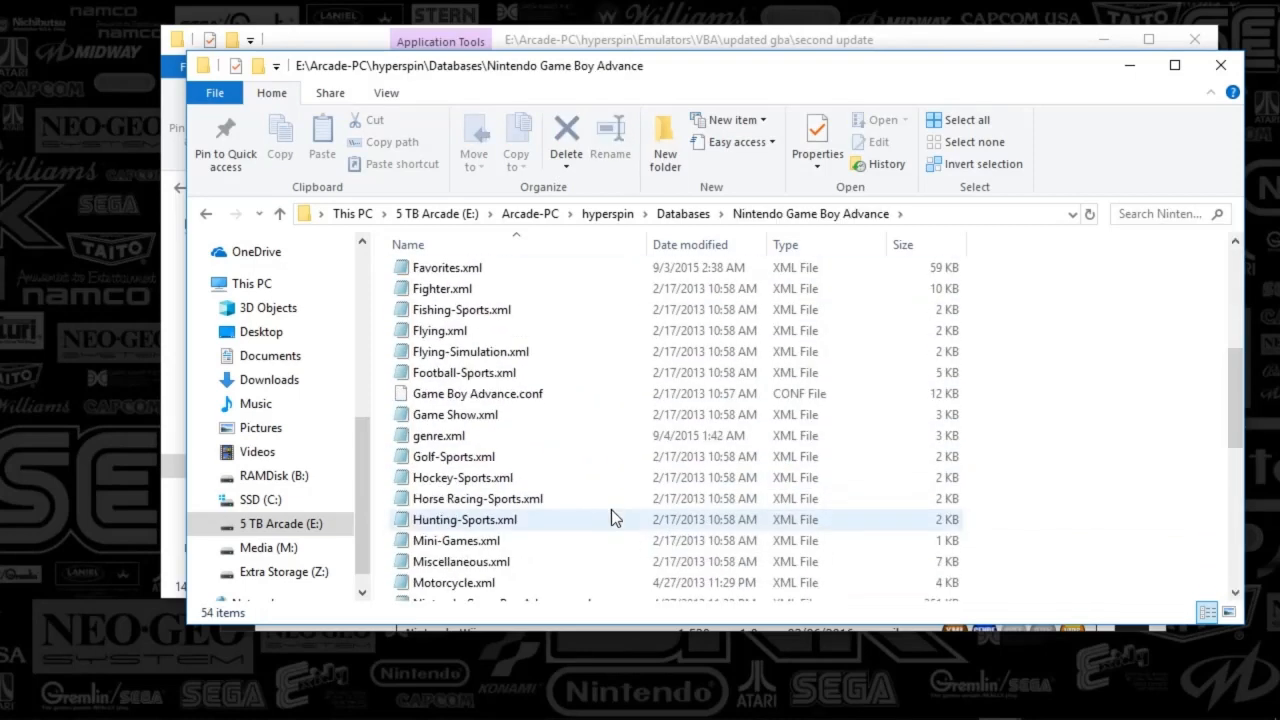
{"action": "scroll", "scroll_direction": "down", "scroll_amount": 3}
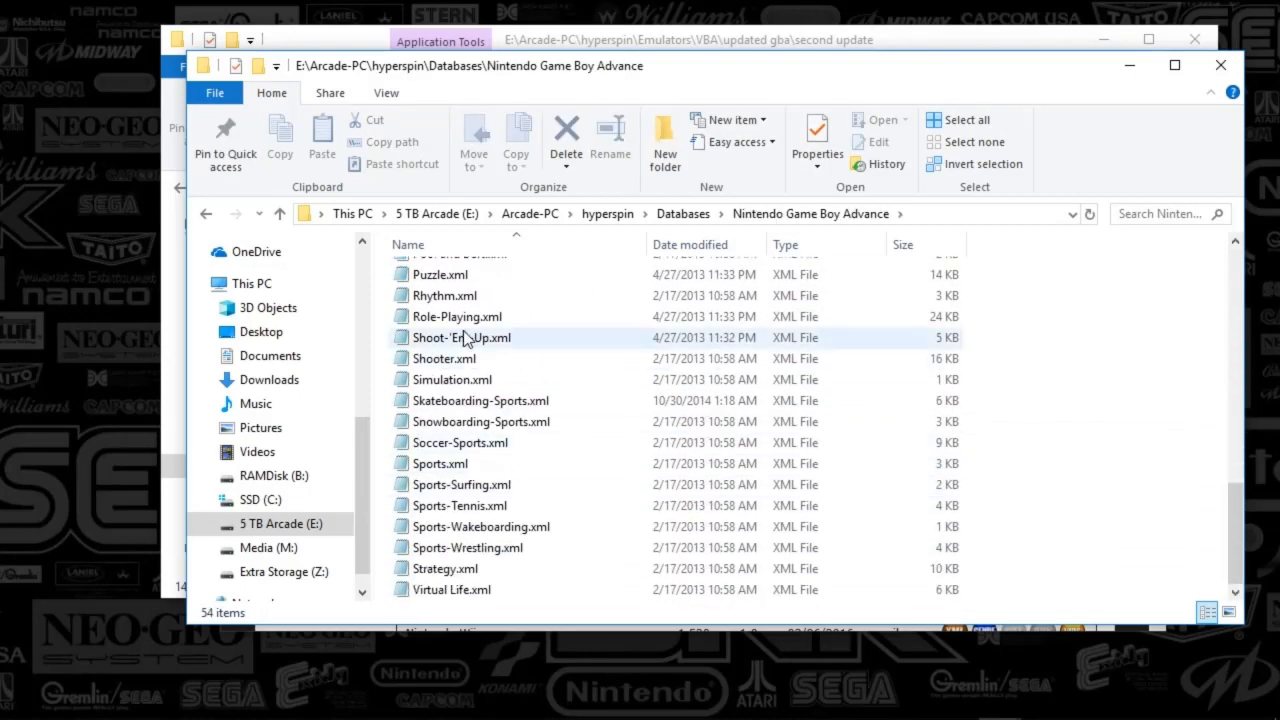
{"action": "mouse_move", "coordinate": [534, 548]}
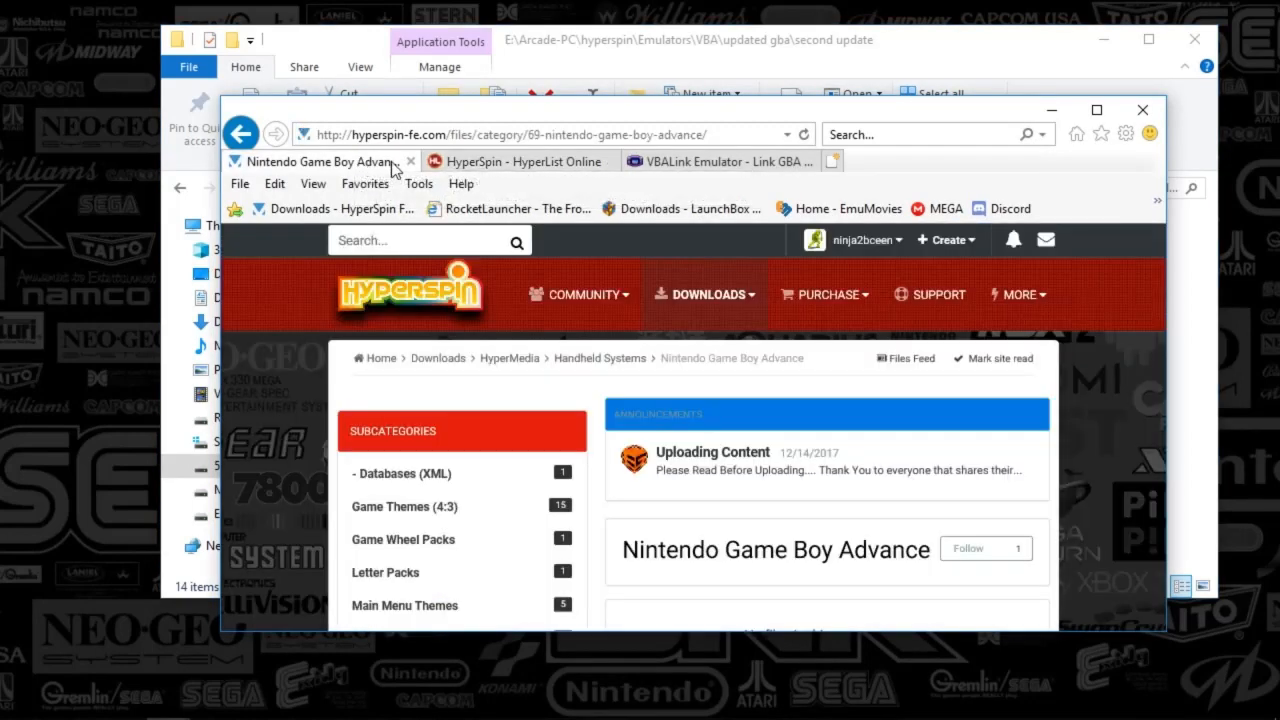
{"action": "mouse_move", "coordinate": [464, 478]}
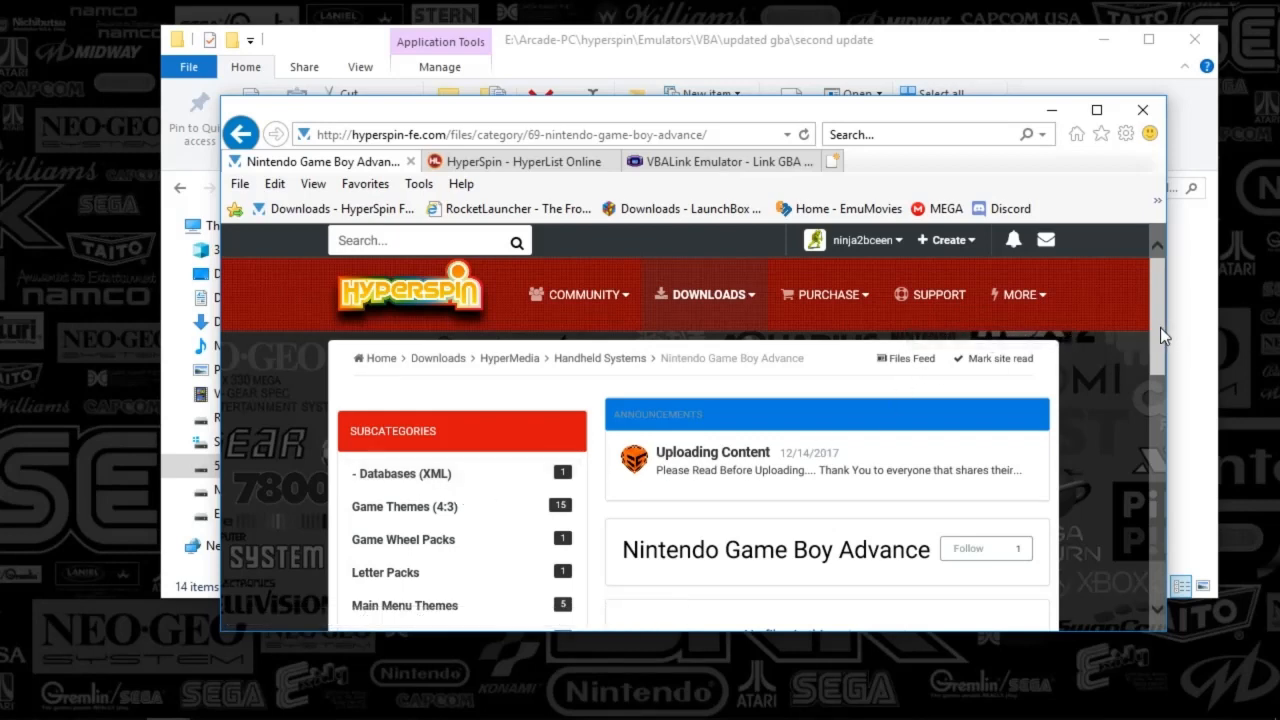
{"action": "scroll", "scroll_direction": "down", "scroll_amount": 3}
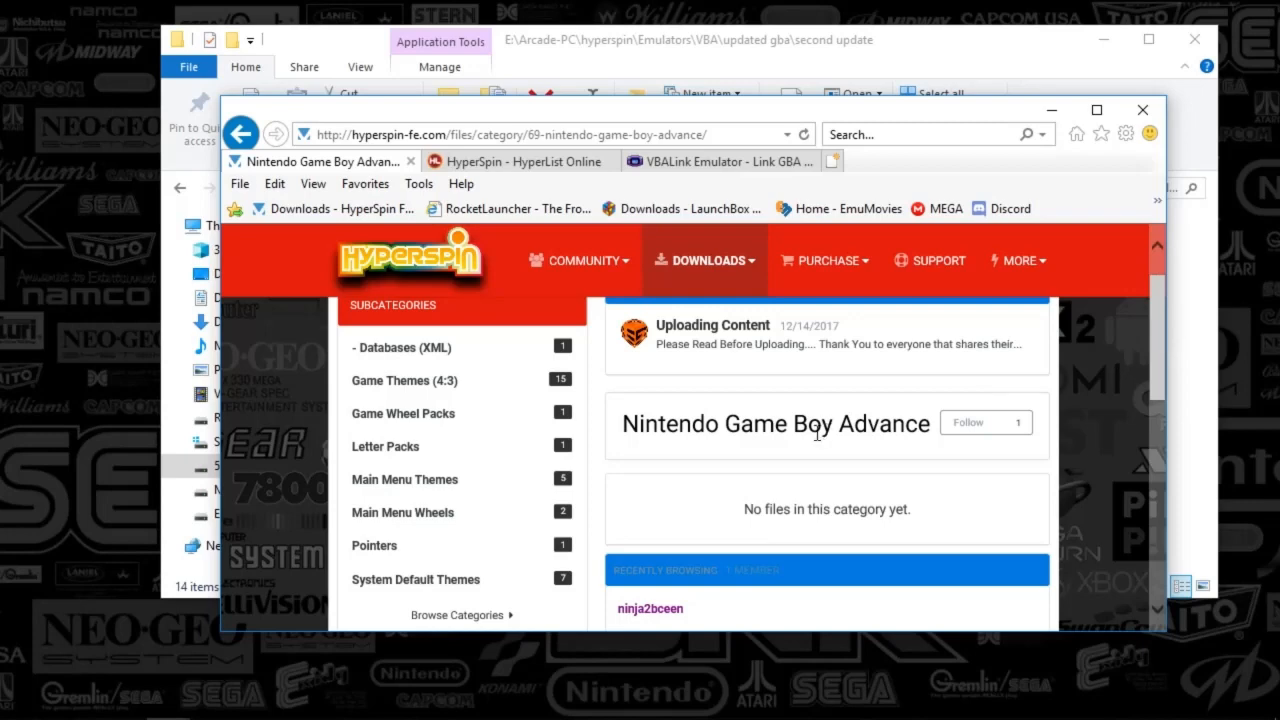
{"action": "mouse_move", "coordinate": [404, 380]}
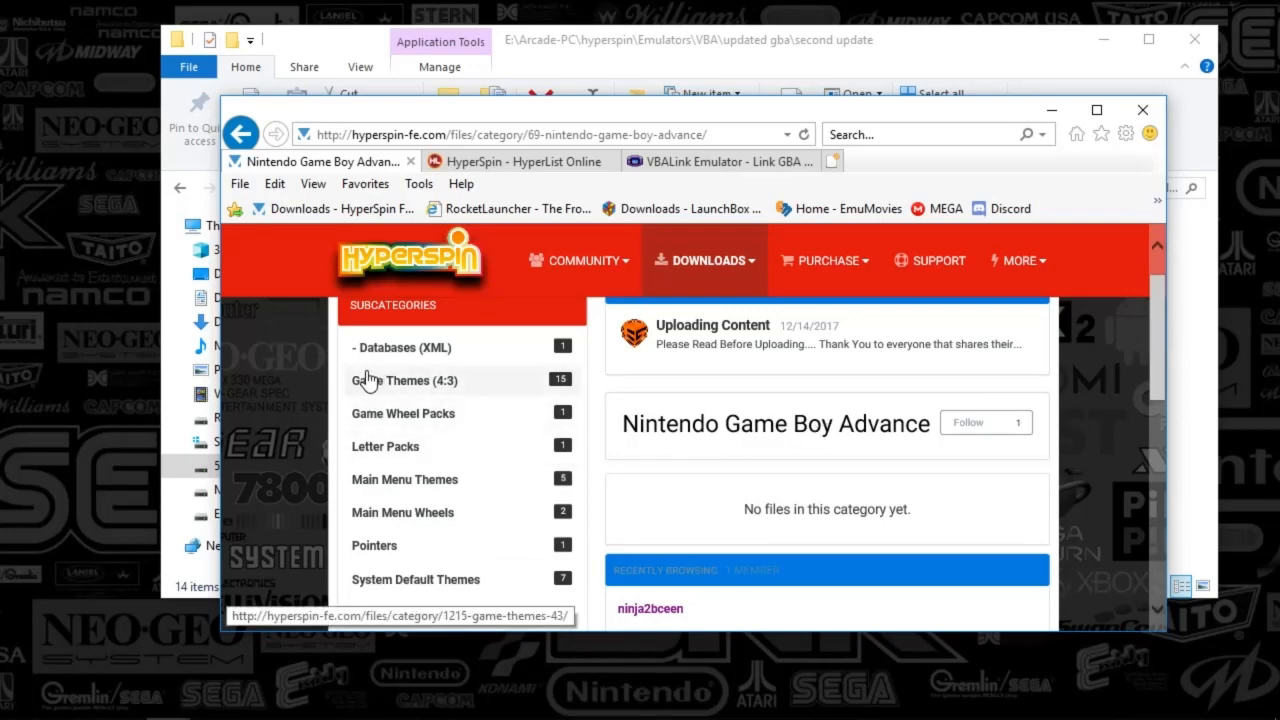
{"action": "mouse_move", "coordinate": [370, 398]}
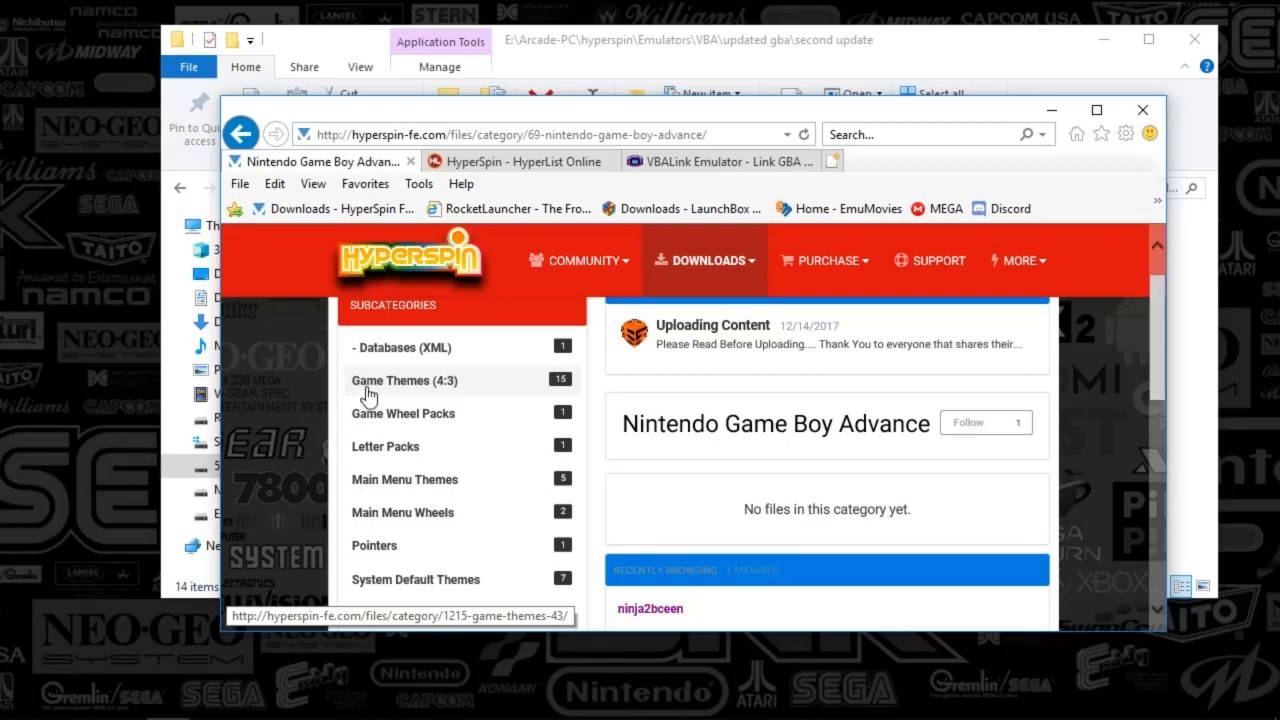
{"action": "mouse_move", "coordinate": [430, 412]}
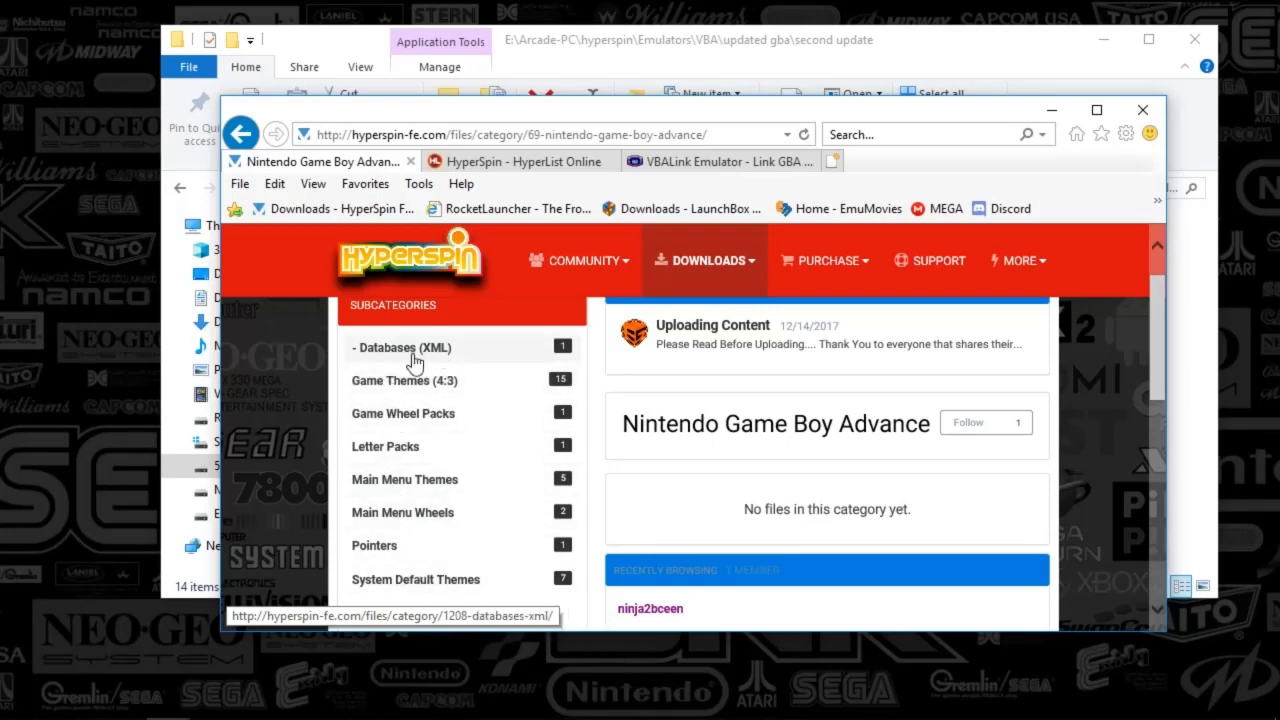
{"action": "mouse_move", "coordinate": [904, 460]}
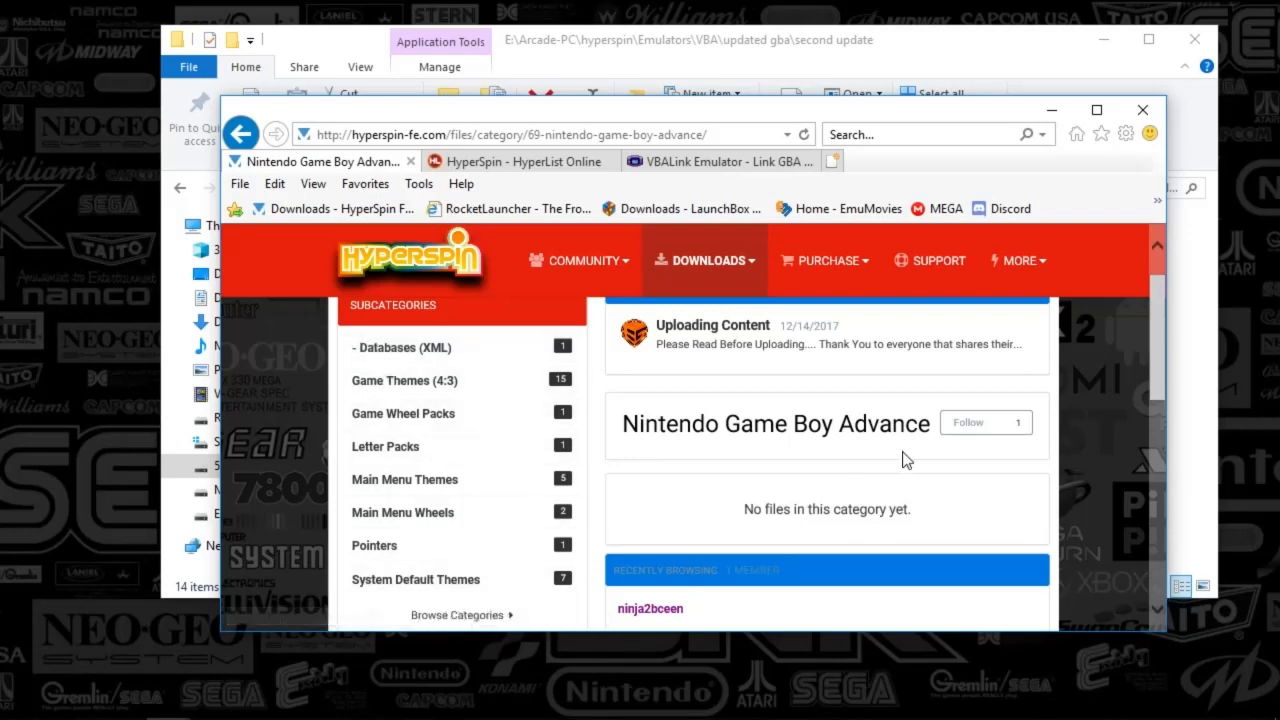
{"action": "scroll", "scroll_direction": "down", "scroll_amount": 3}
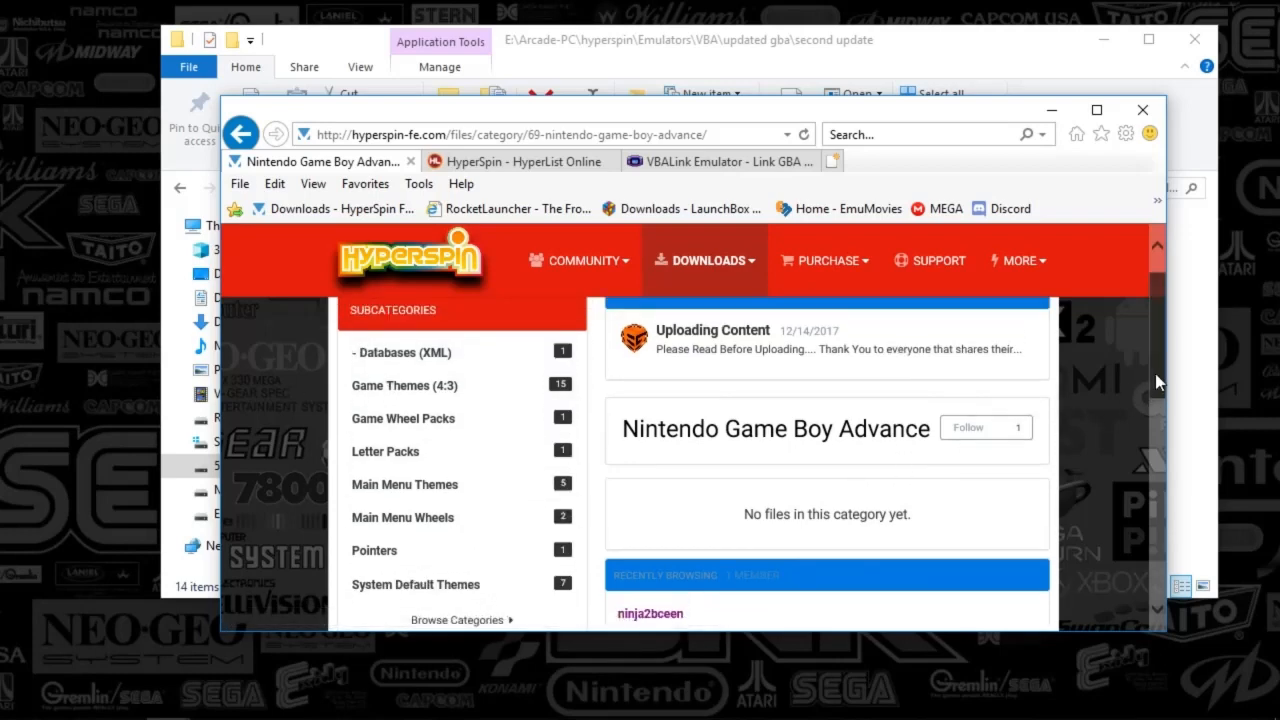
{"action": "mouse_move", "coordinate": [970, 608]}
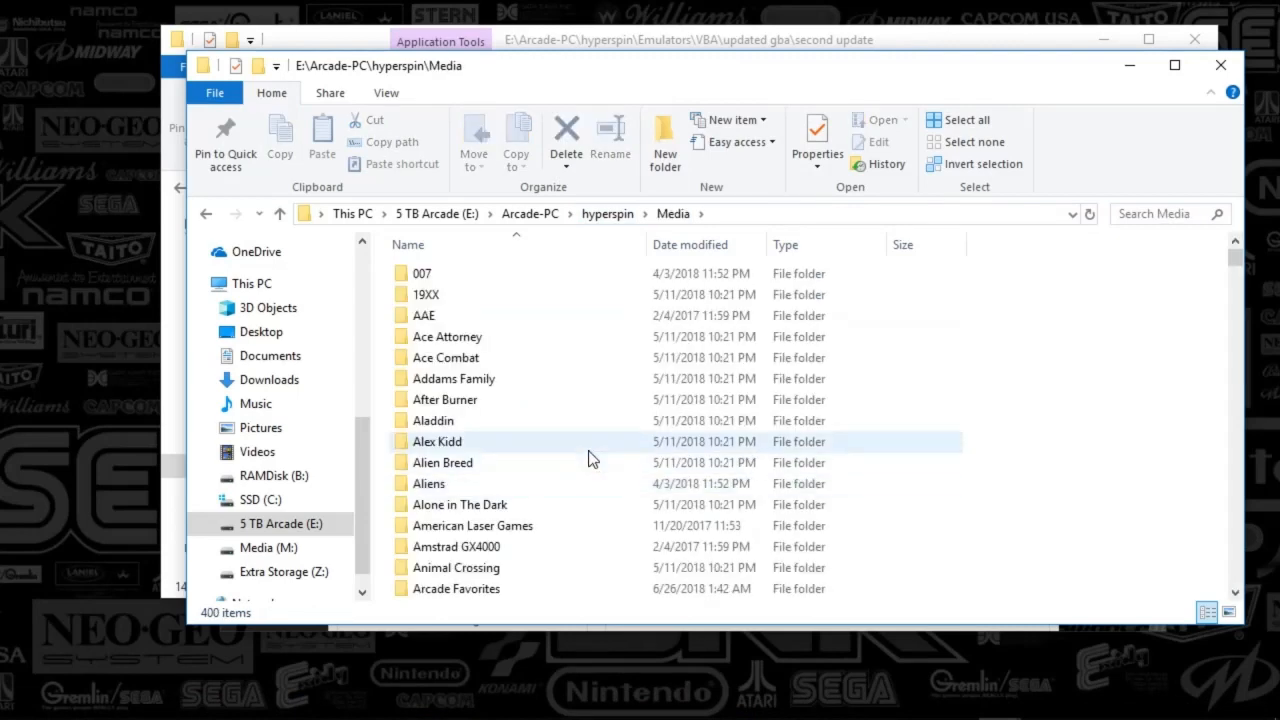
Open the Nintendo Game Boy Advance media Images folder and look inside Artwork2
{"action": "scroll", "scroll_direction": "down", "scroll_amount": 3}
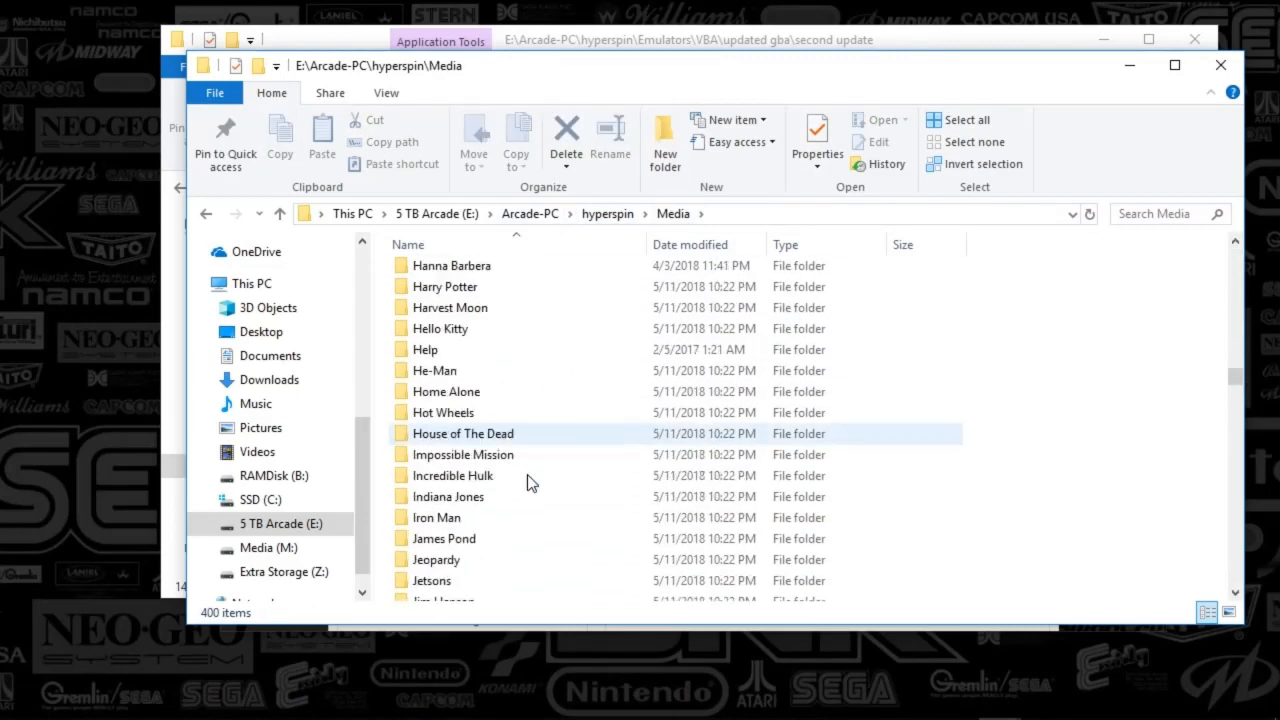
{"action": "scroll", "scroll_direction": "down", "scroll_amount": 3}
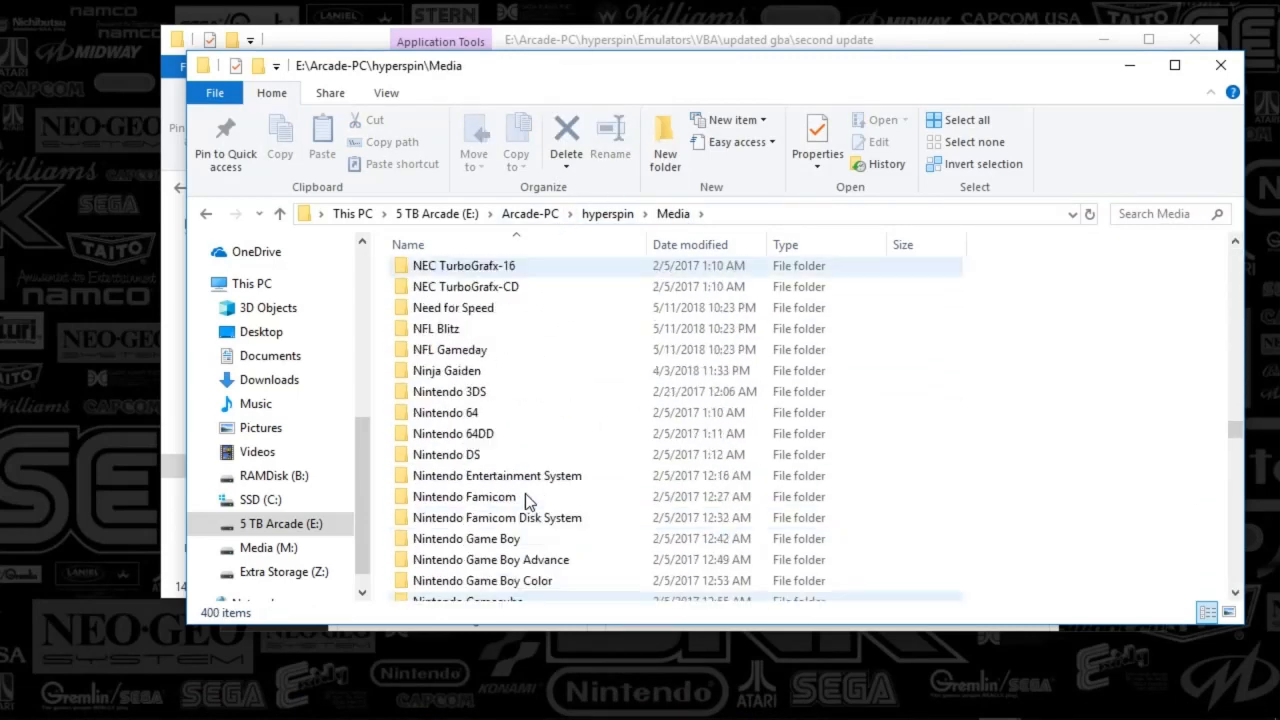
{"action": "scroll", "scroll_direction": "down", "scroll_amount": 3}
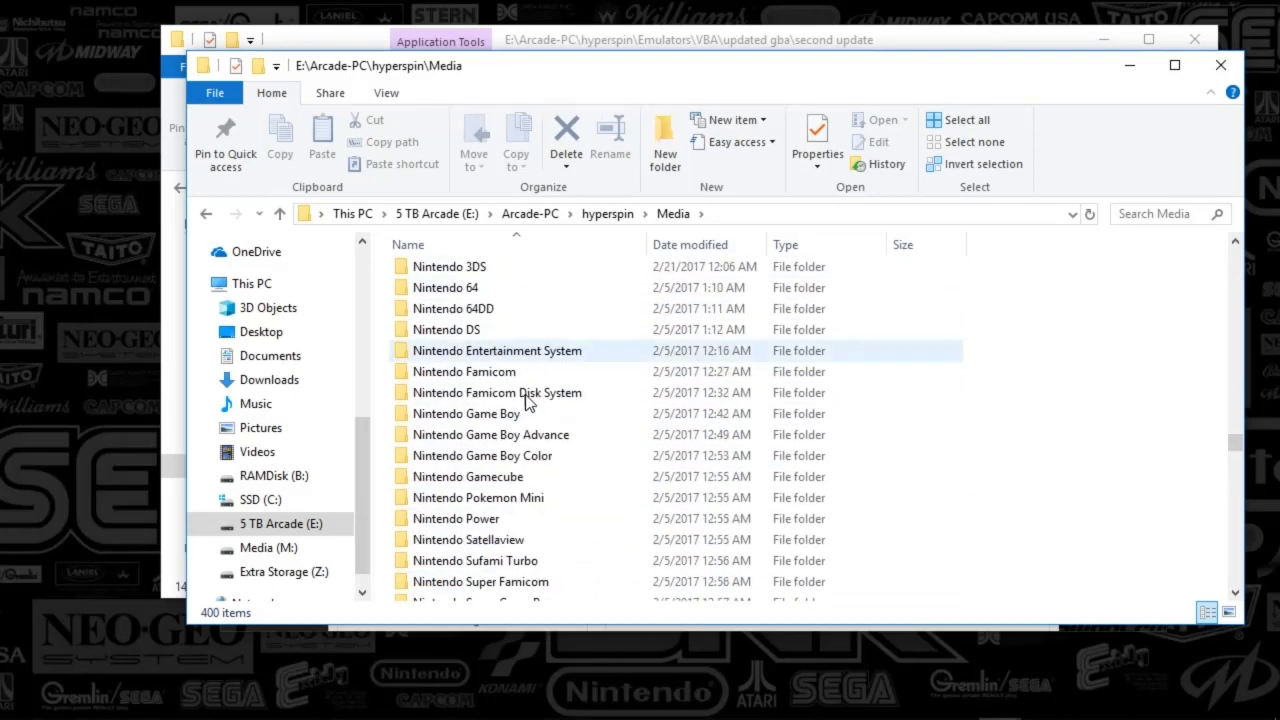
{"action": "double_click", "coordinate": [492, 434]}
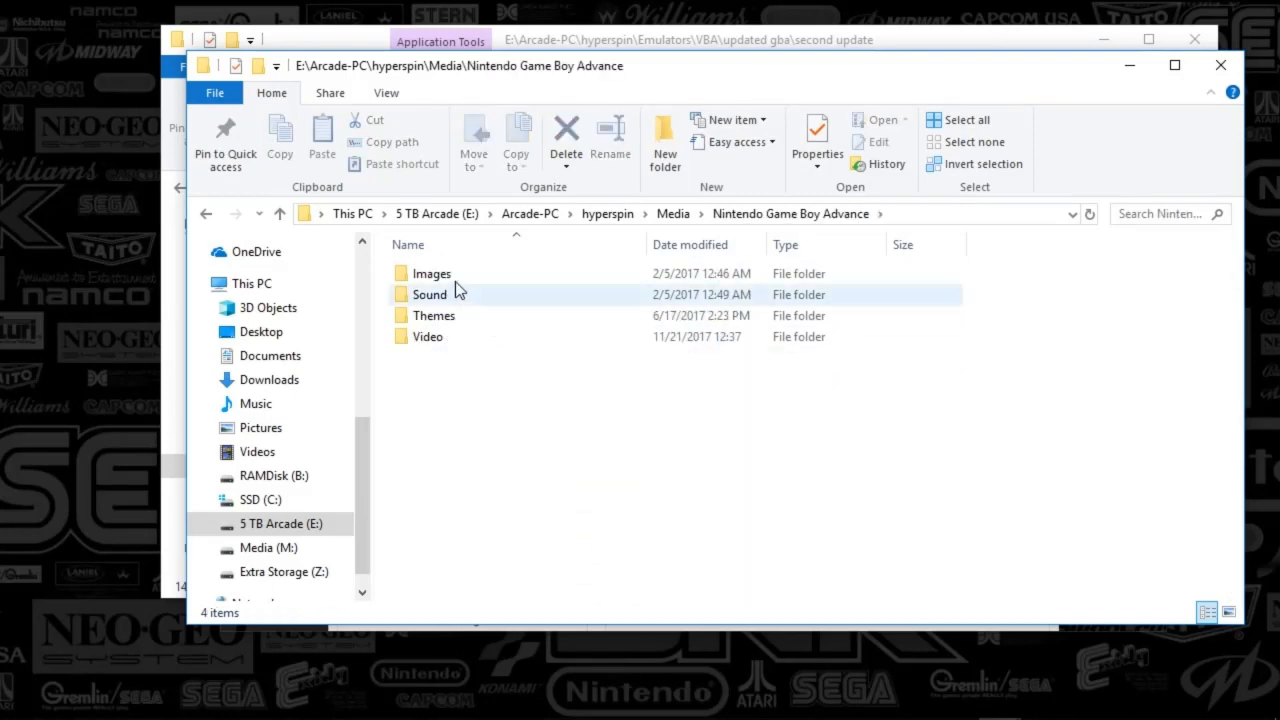
{"action": "double_click", "coordinate": [432, 272]}
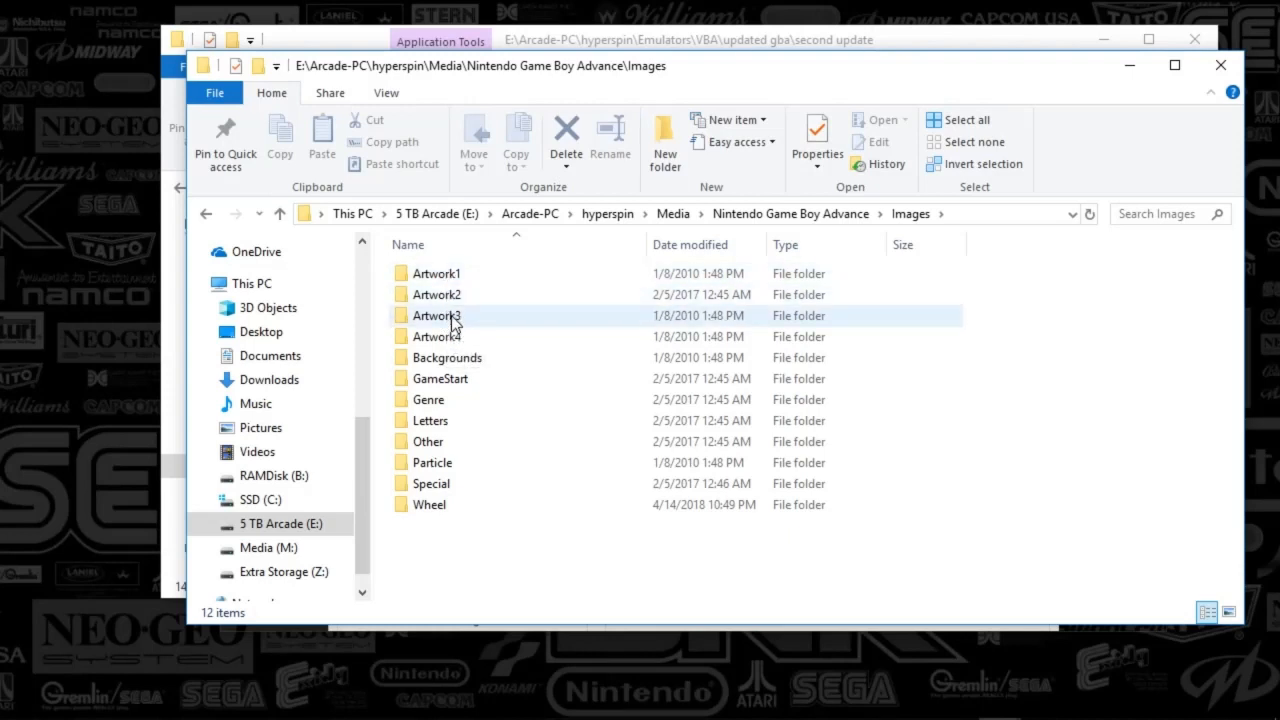
{"action": "double_click", "coordinate": [436, 316]}
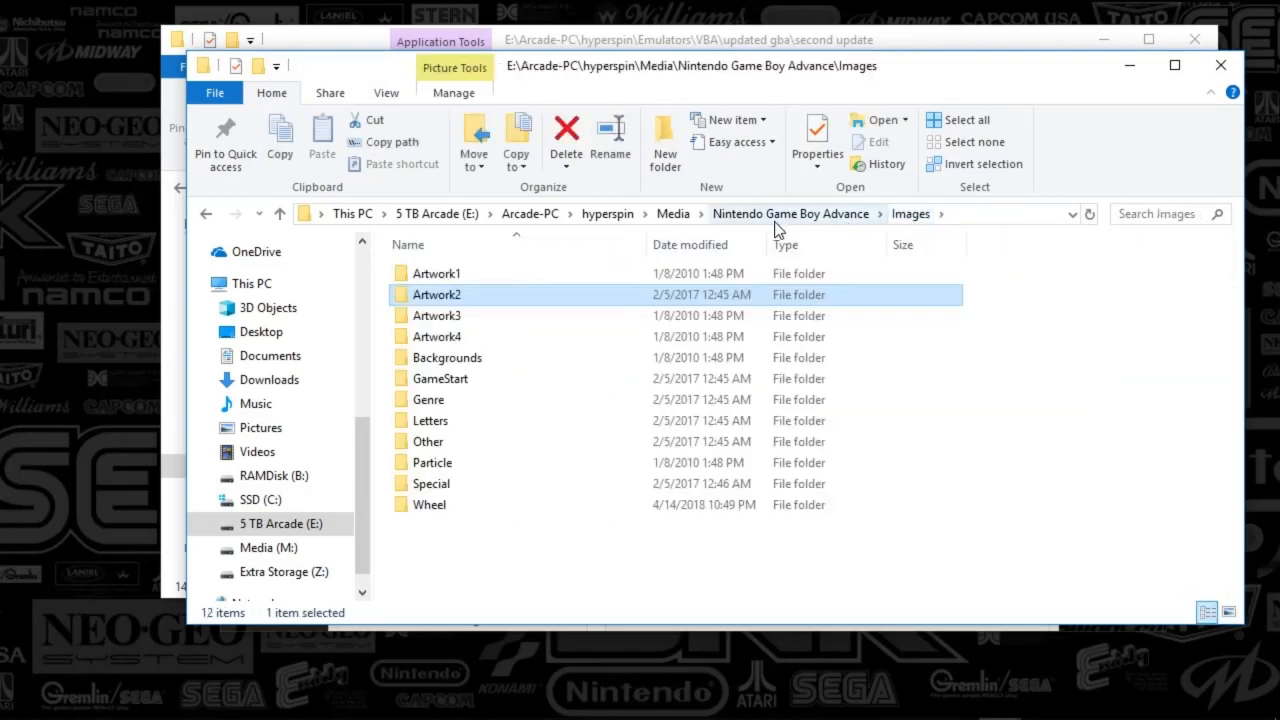
{"action": "mouse_move", "coordinate": [428, 442]}
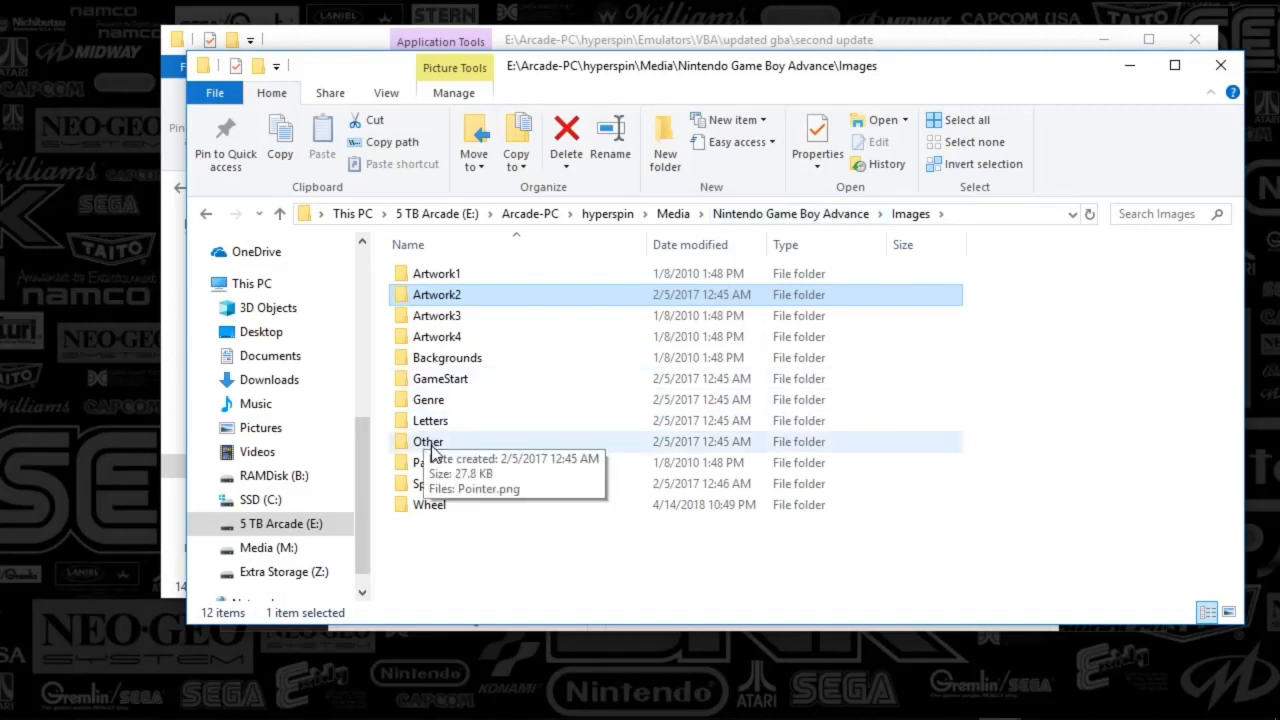
{"action": "double_click", "coordinate": [428, 442]}
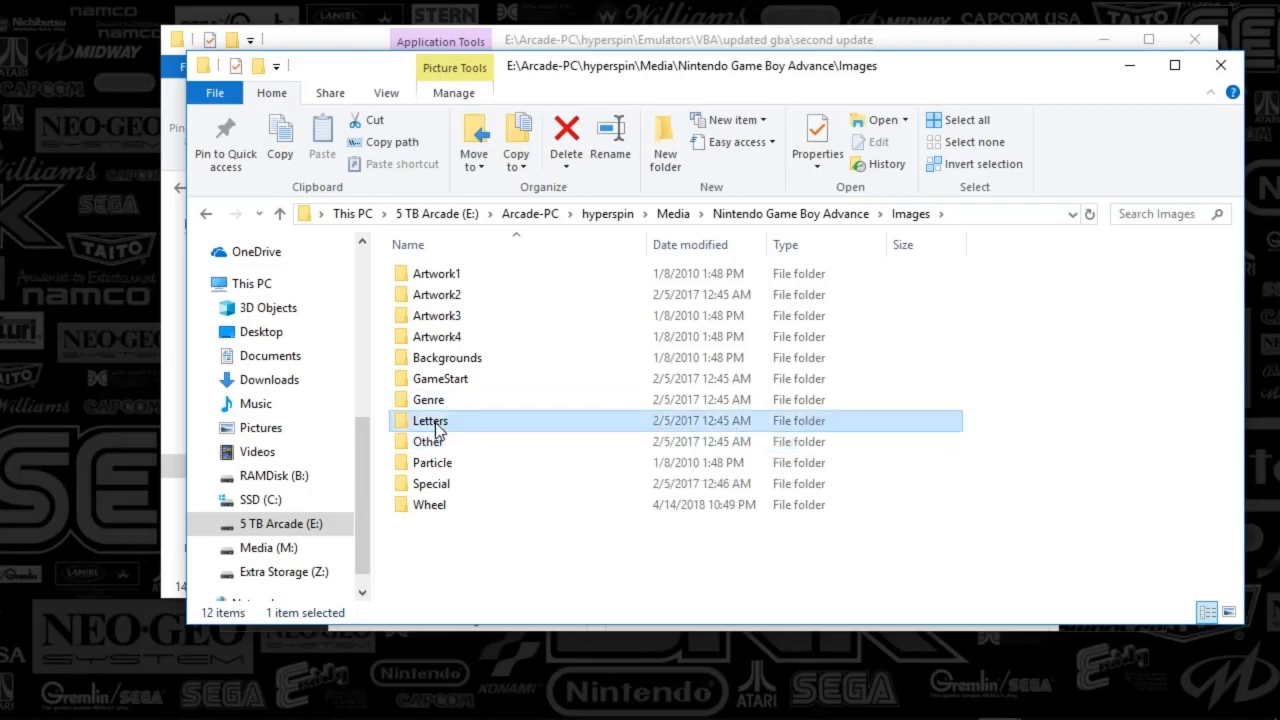
Browse the Letters image set, then open the Wheel folder and view the first game logo image
{"action": "double_click", "coordinate": [430, 420]}
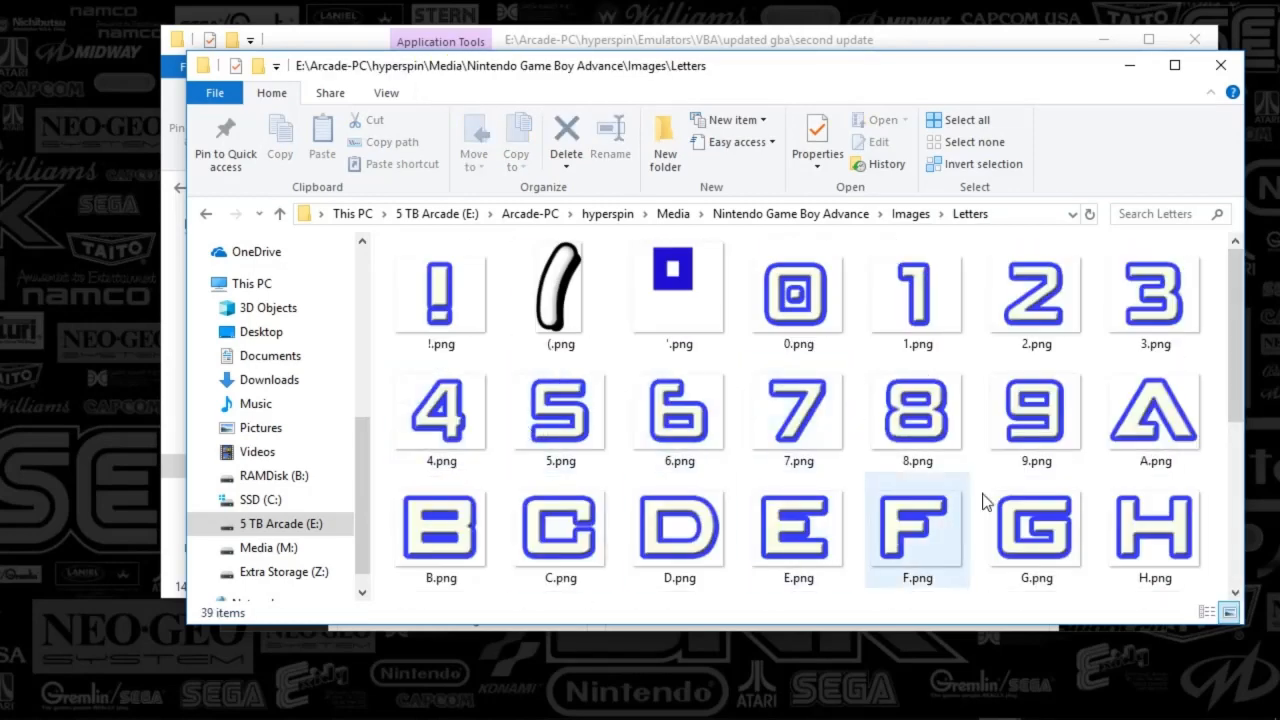
{"action": "left_click", "coordinate": [560, 296]}
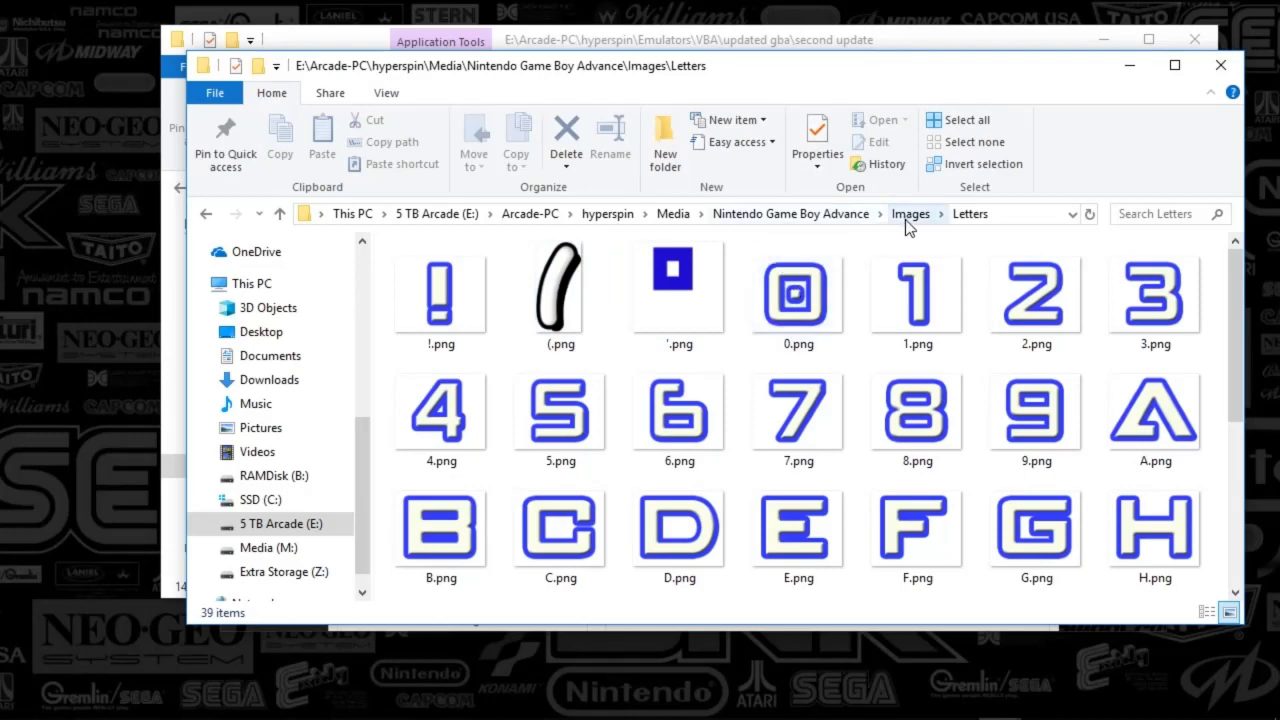
{"action": "left_click", "coordinate": [910, 212]}
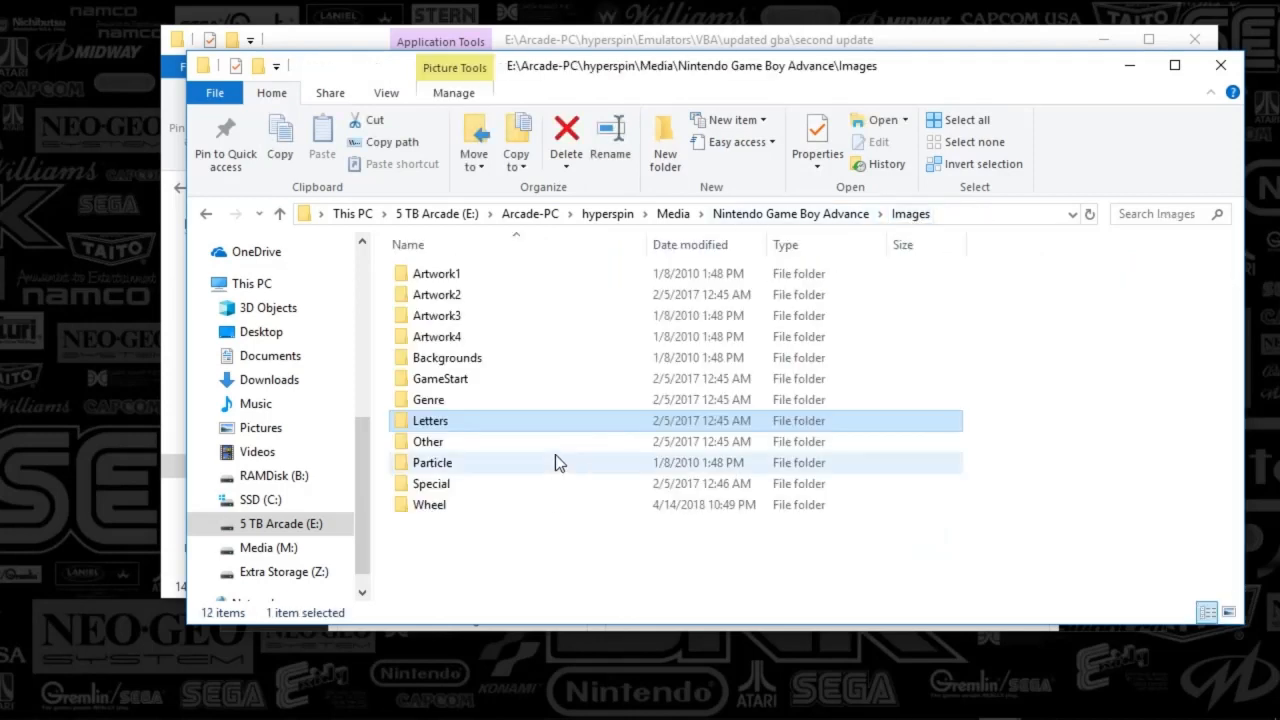
{"action": "double_click", "coordinate": [434, 504]}
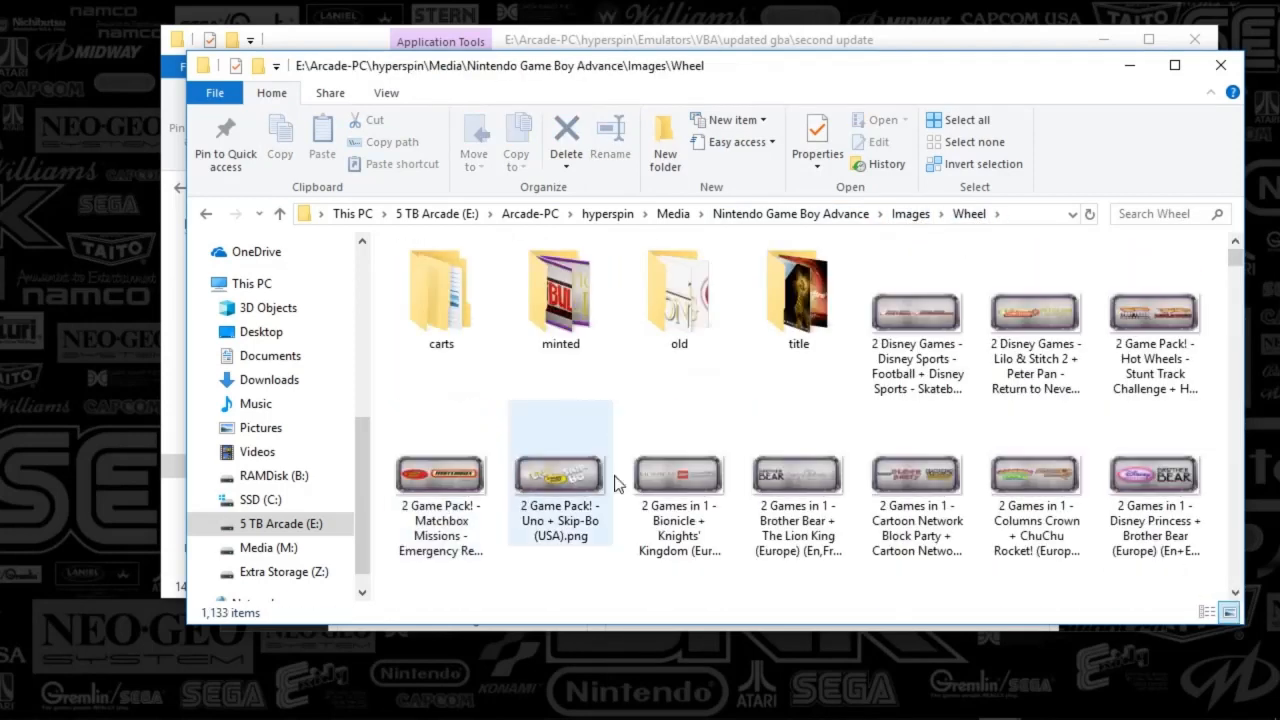
{"action": "left_click", "coordinate": [916, 476]}
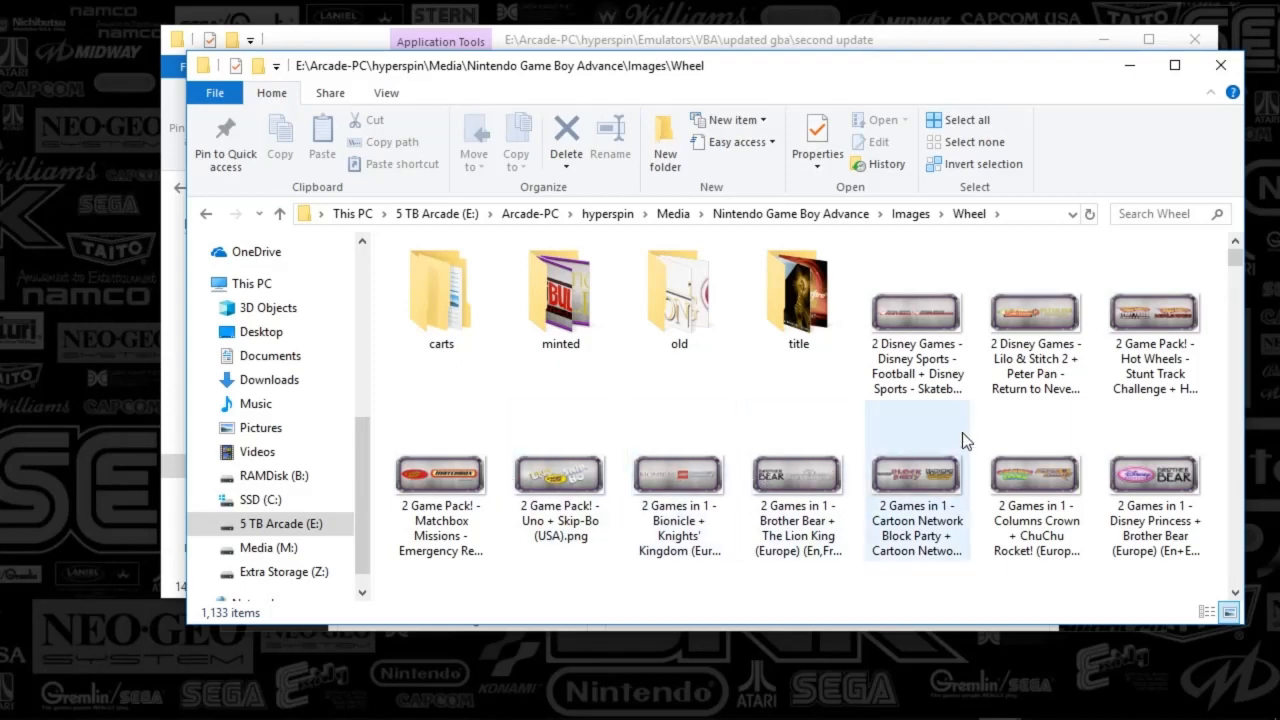
{"action": "left_click", "coordinate": [558, 474]}
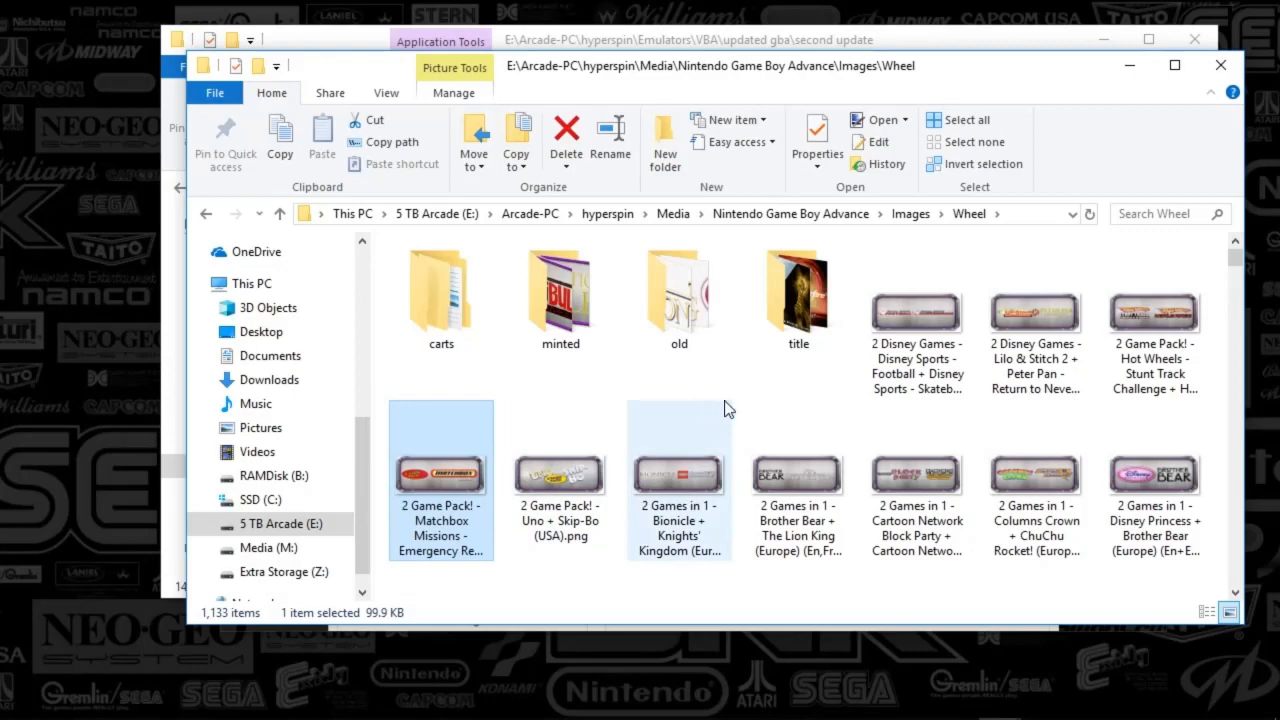
{"action": "double_click", "coordinate": [440, 472]}
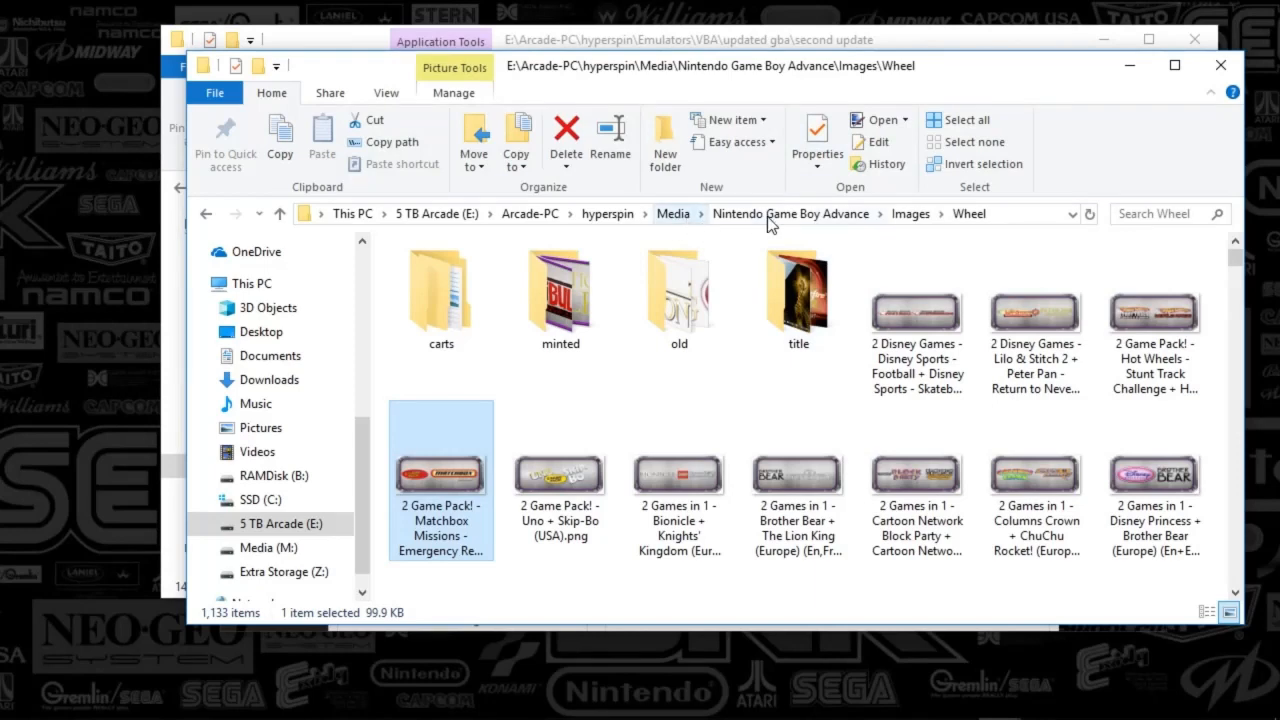
Look inside the Themes folder, then return to the Nintendo Game Boy Advance folder
{"action": "left_click", "coordinate": [790, 212]}
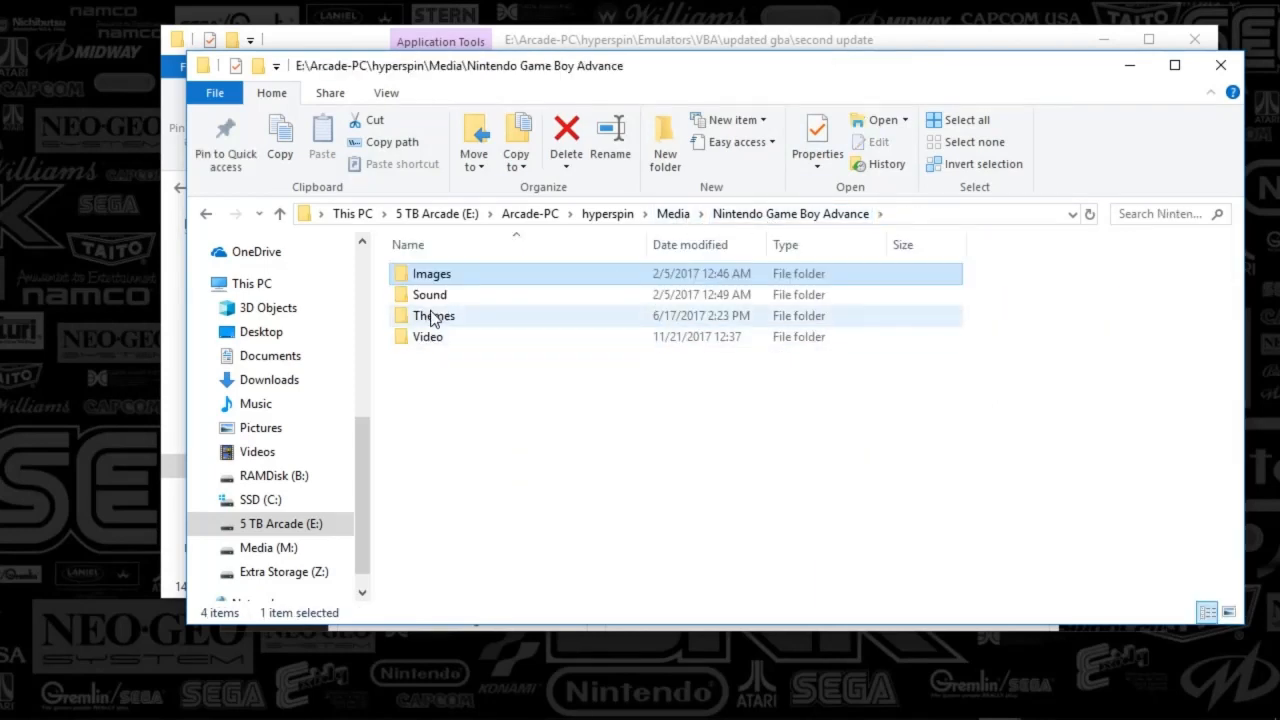
{"action": "double_click", "coordinate": [434, 316]}
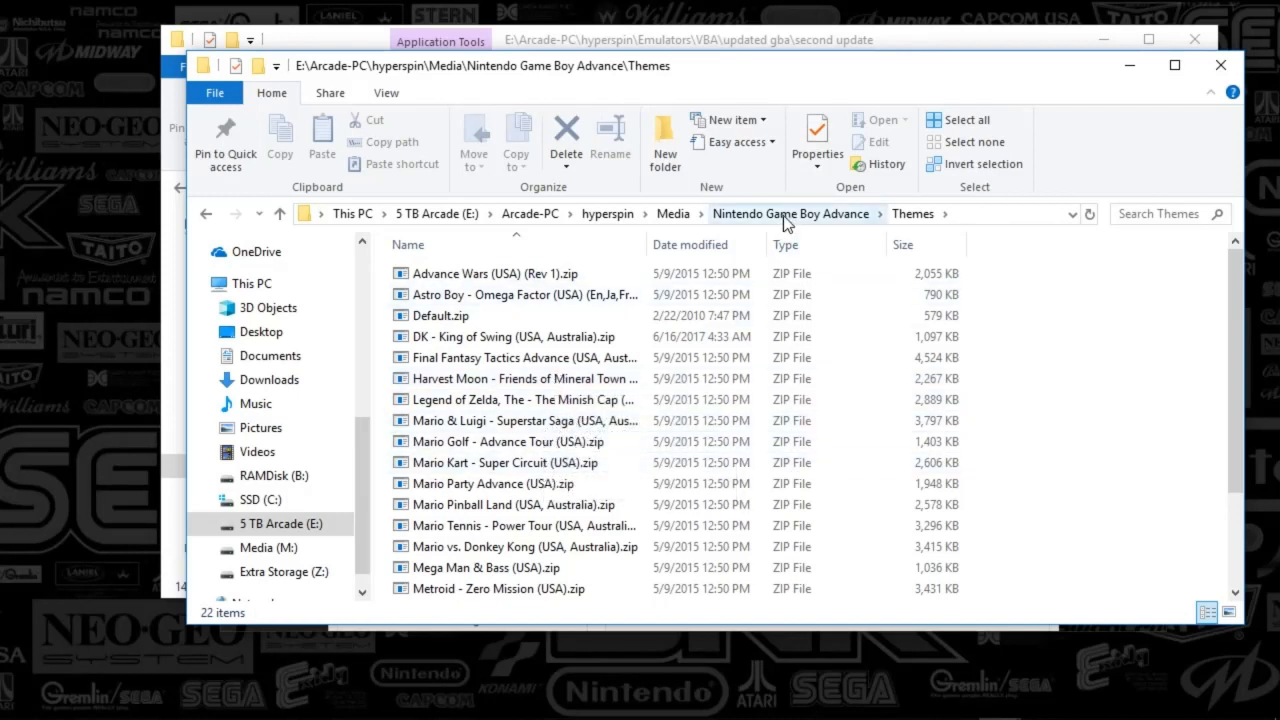
{"action": "left_click", "coordinate": [788, 212]}
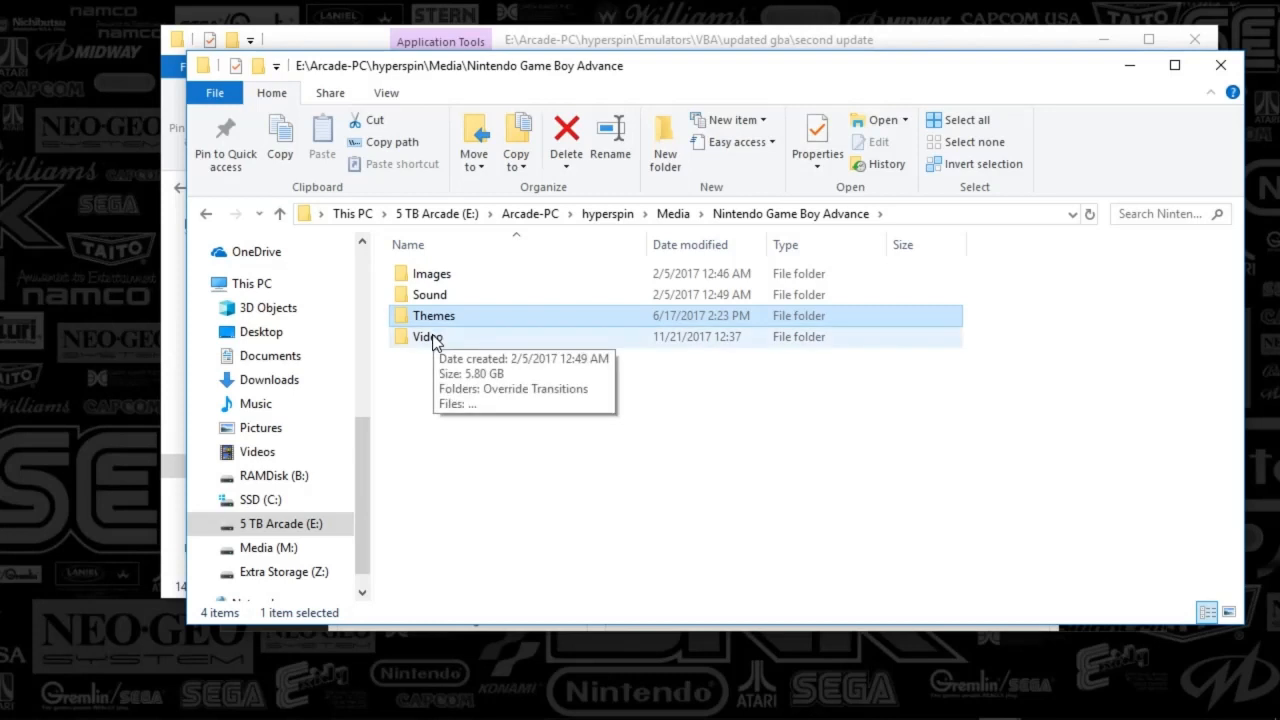
Enter the Video media folder and widen the Name column so full game titles show
{"action": "left_click", "coordinate": [430, 336]}
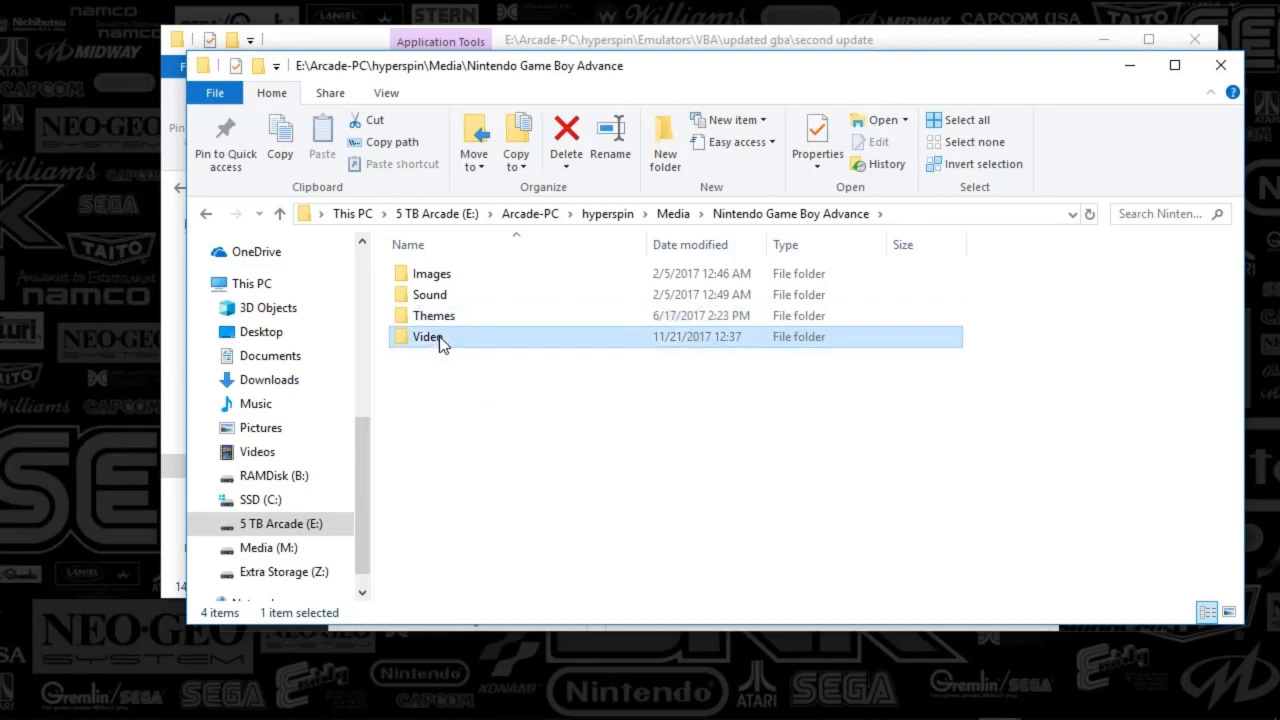
{"action": "double_click", "coordinate": [428, 336]}
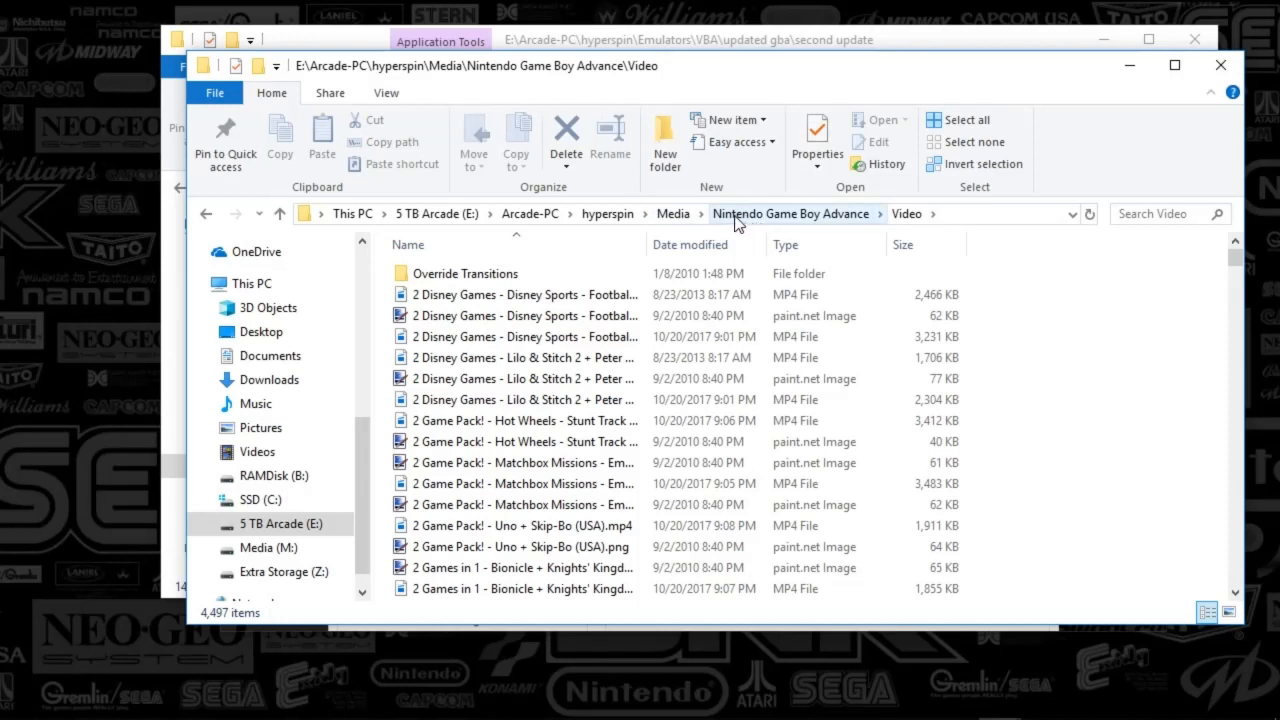
{"action": "mouse_move", "coordinate": [610, 318]}
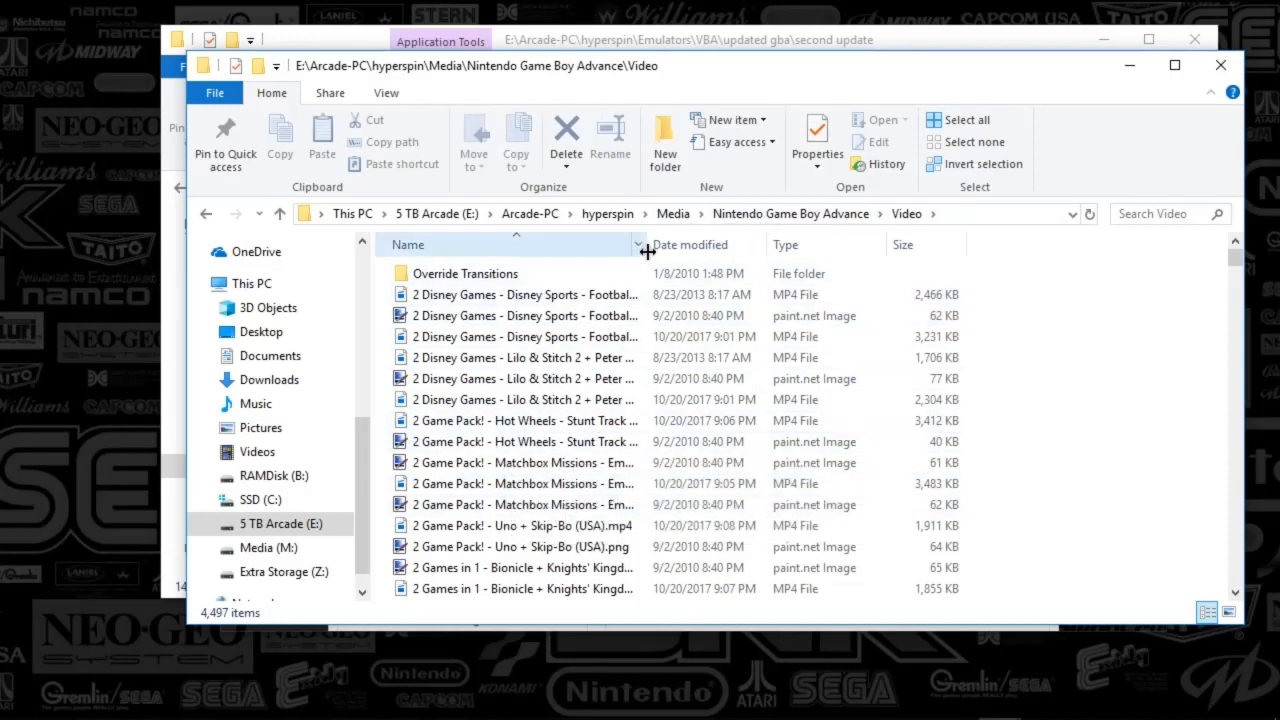
{"action": "left_click_drag", "start_coordinate": [644, 244], "coordinate": [940, 244]}
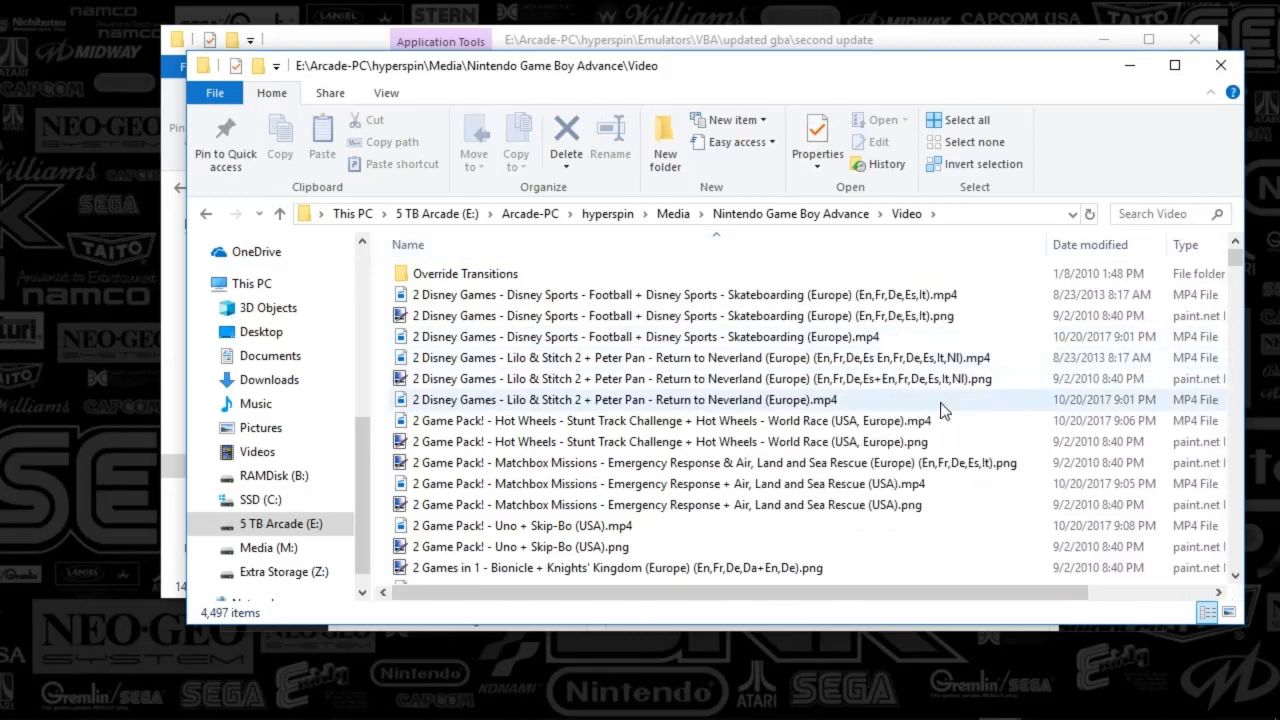
{"action": "mouse_move", "coordinate": [796, 378]}
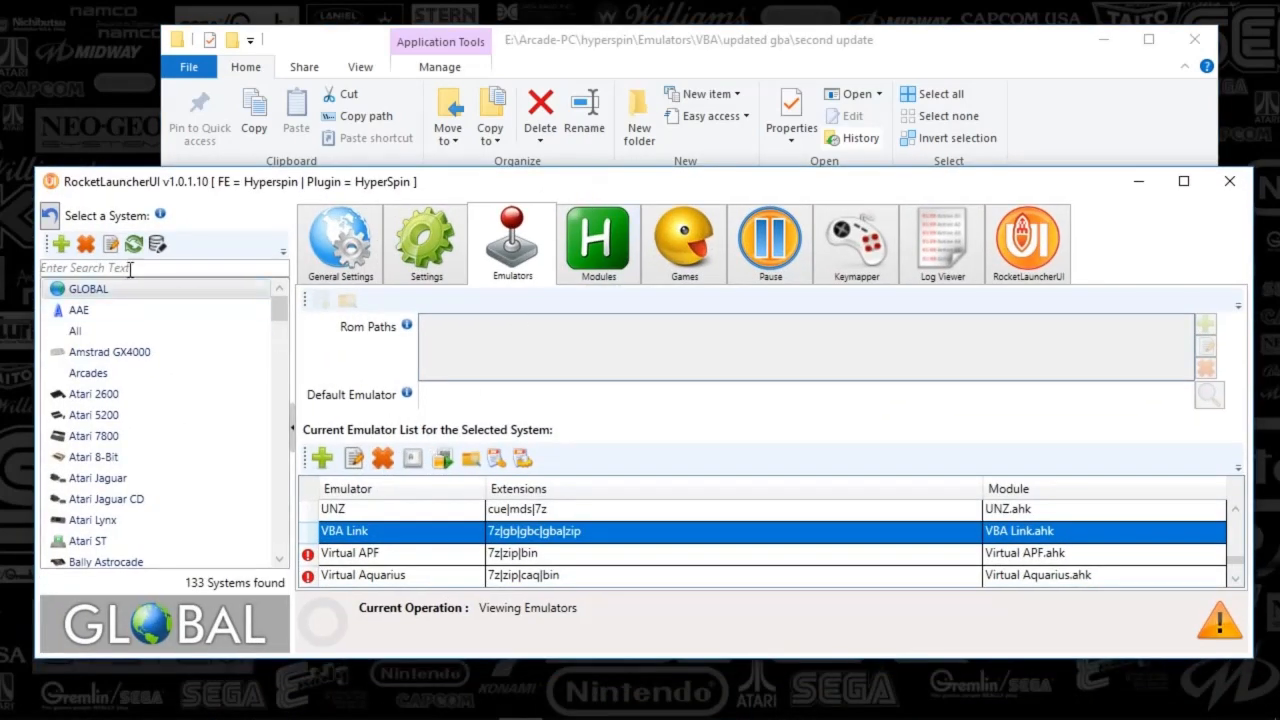
{"action": "mouse_move", "coordinate": [520, 256]}
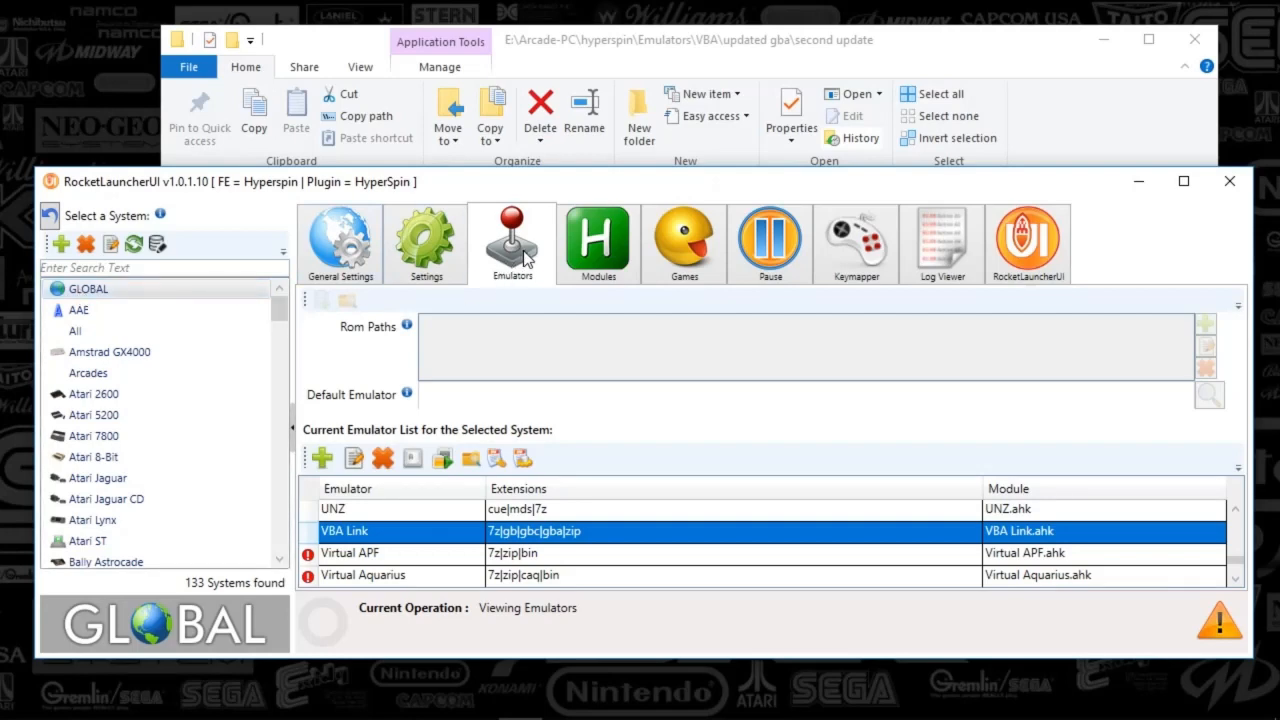
{"action": "mouse_move", "coordinate": [360, 544]}
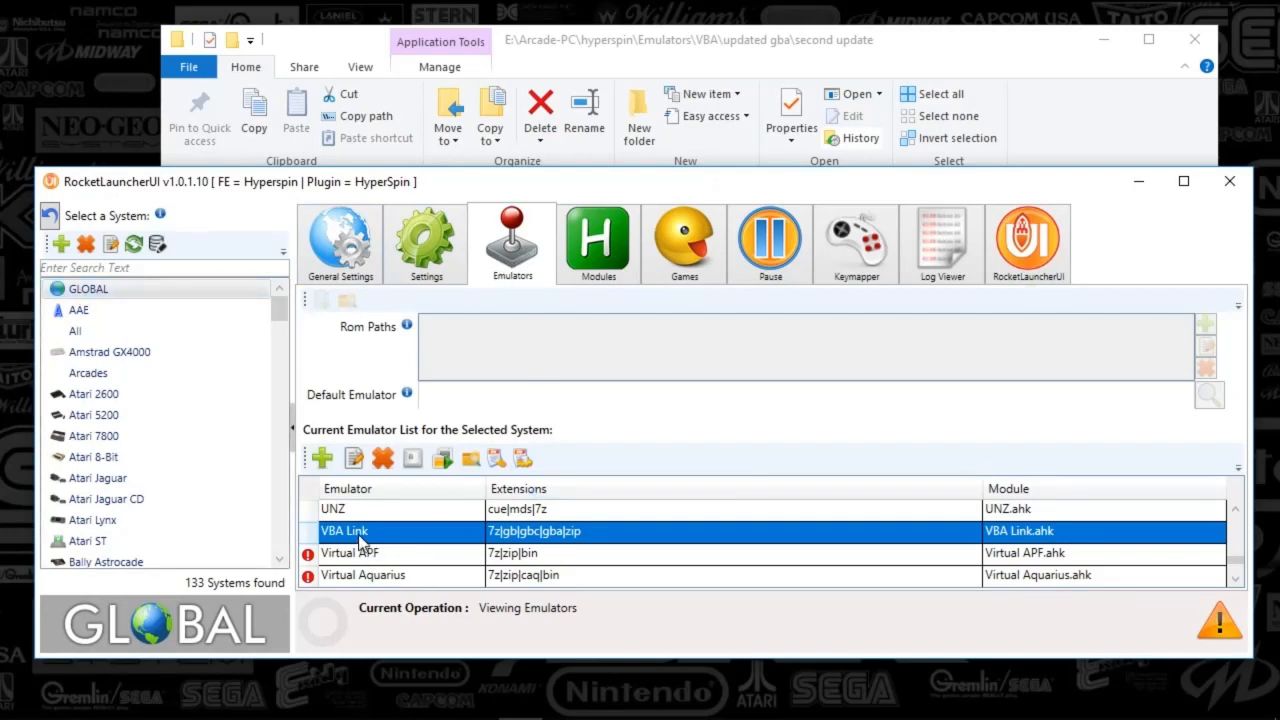
{"action": "mouse_move", "coordinate": [348, 542]}
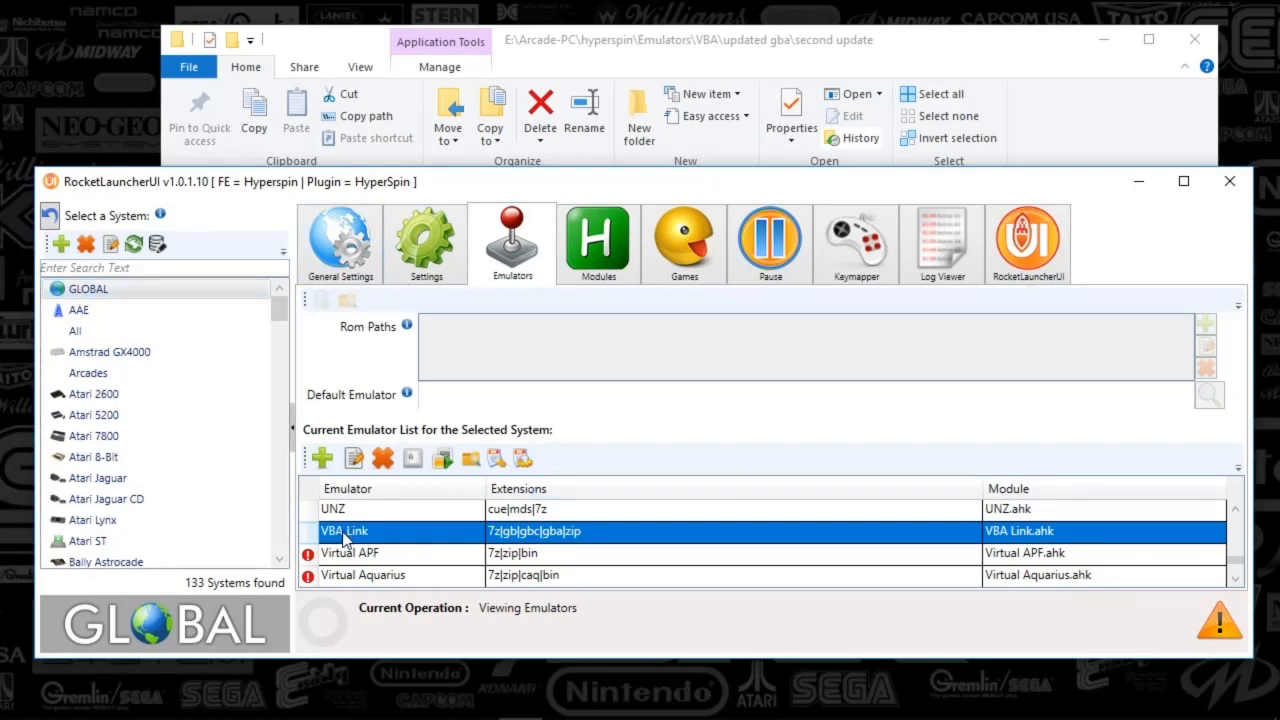
{"action": "mouse_move", "coordinate": [392, 538]}
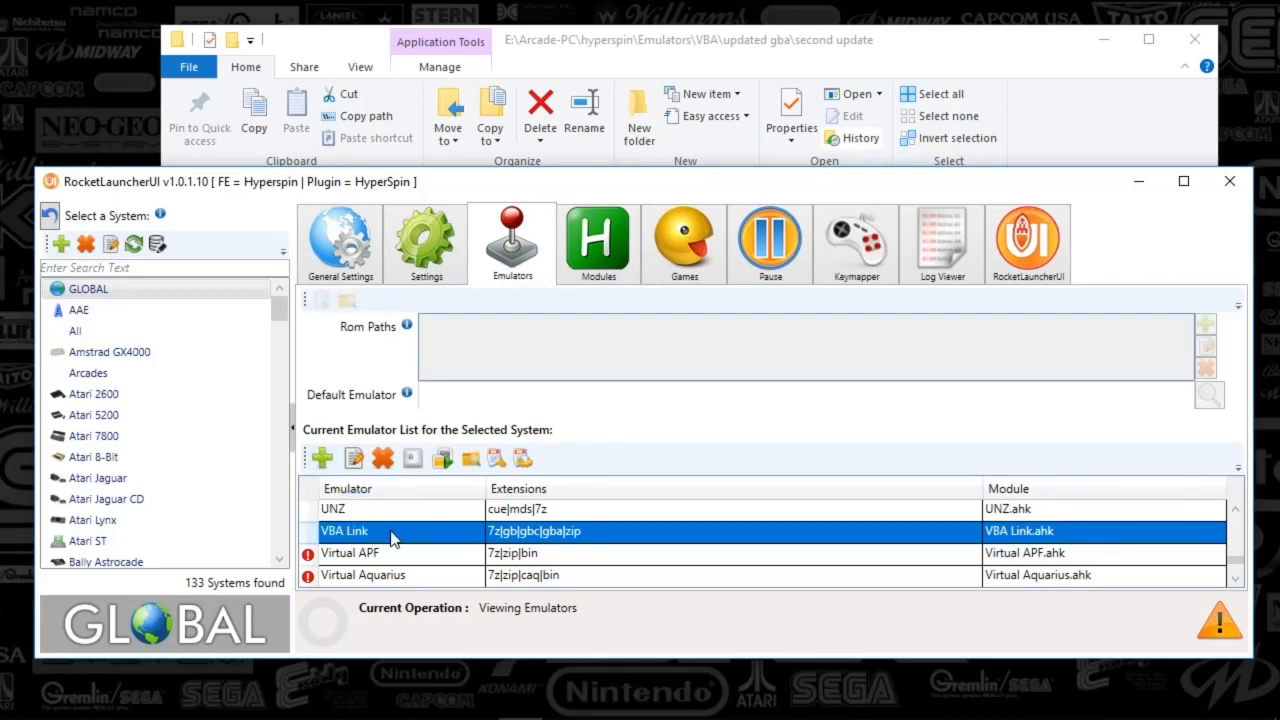
Bring up the Edit VBA Link Emulator dialog showing its path, gba/zip extensions and VBA Link.ahk module
{"action": "double_click", "coordinate": [344, 532]}
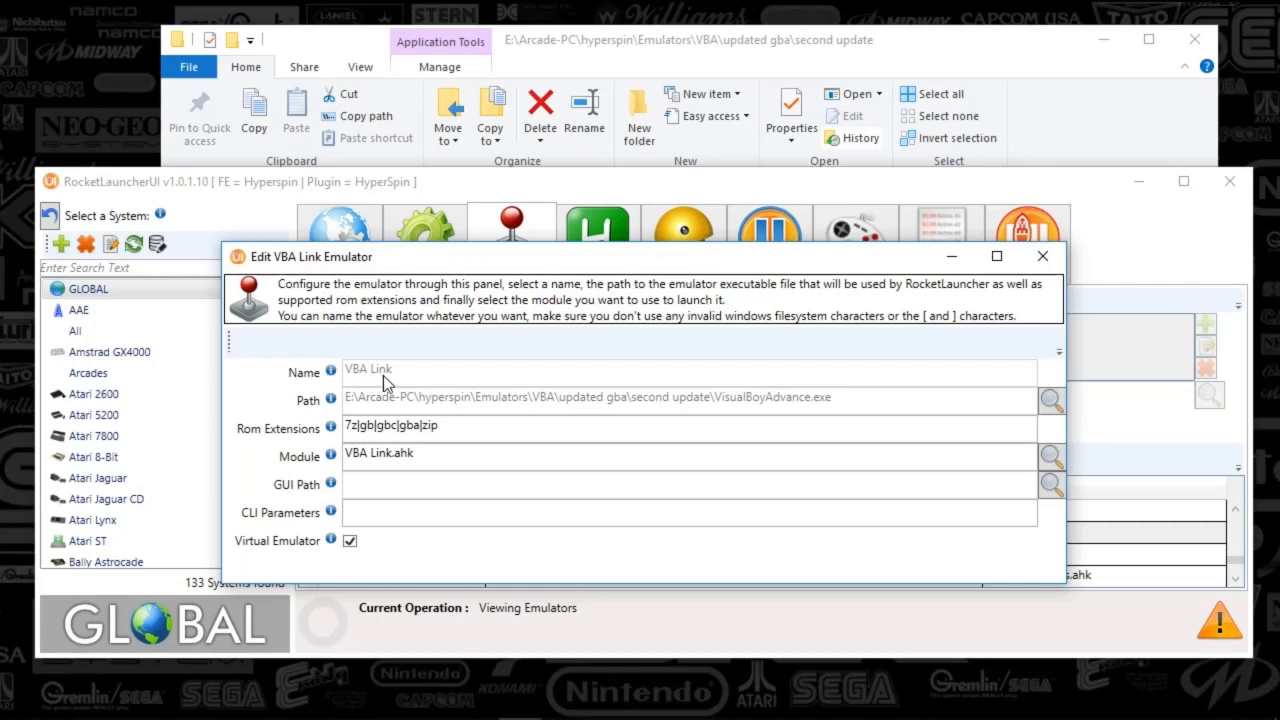
{"action": "mouse_move", "coordinate": [416, 404]}
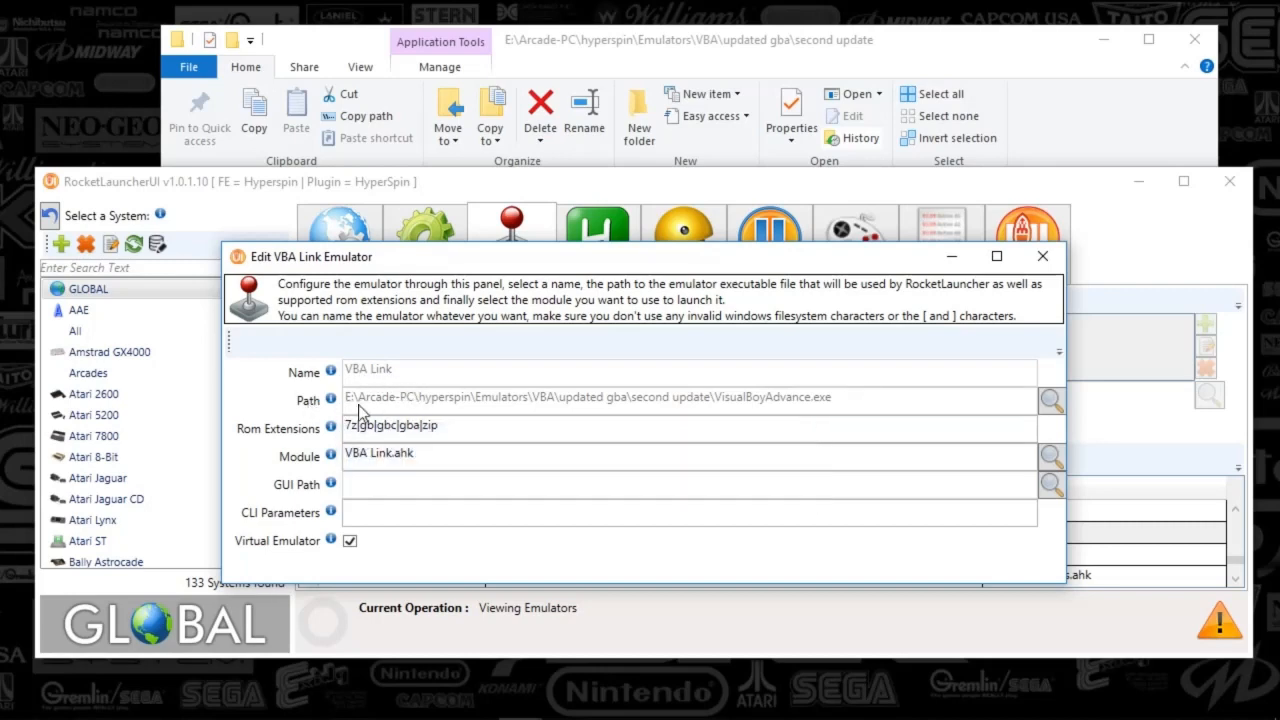
{"action": "mouse_move", "coordinate": [750, 418]}
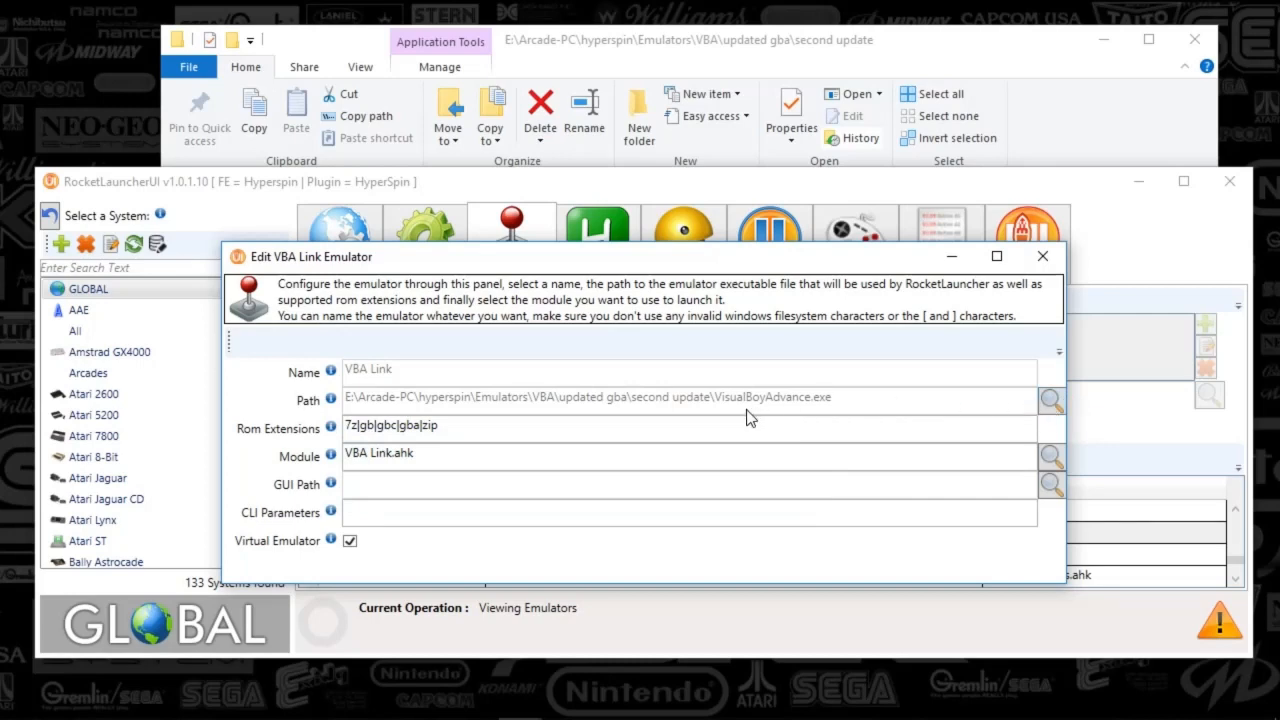
{"action": "mouse_move", "coordinate": [864, 412]}
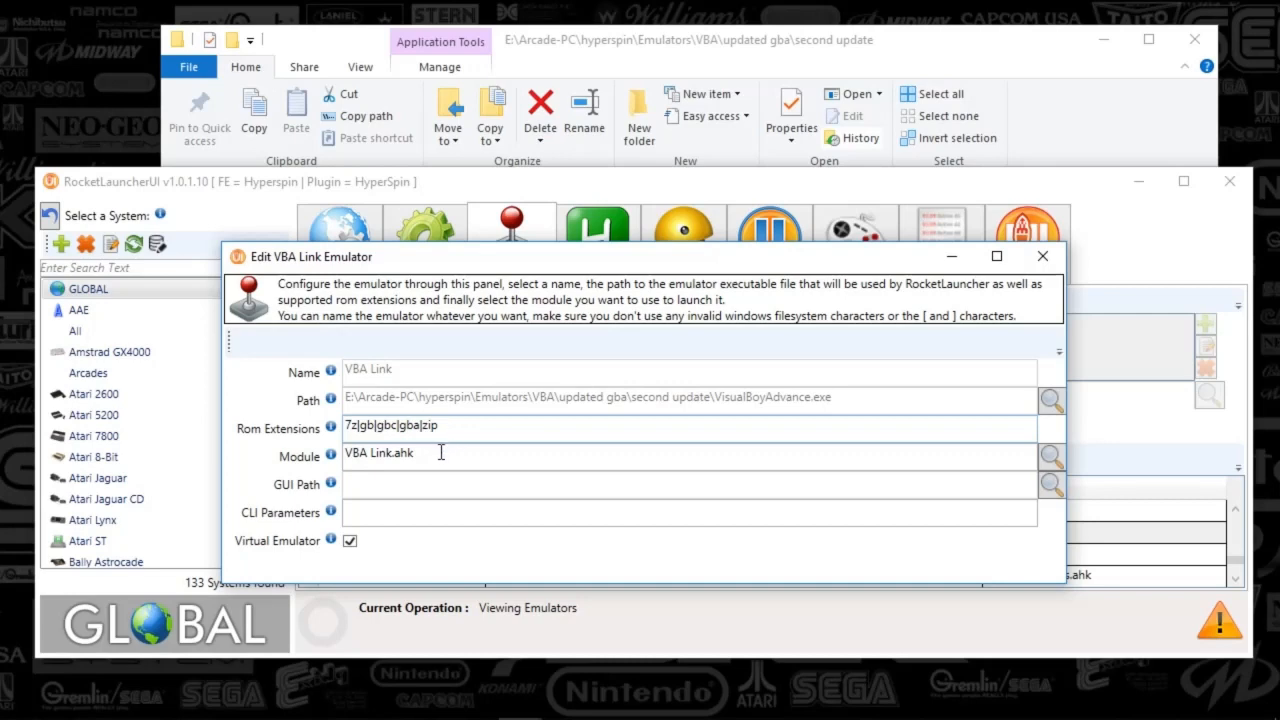
{"action": "mouse_move", "coordinate": [292, 568]}
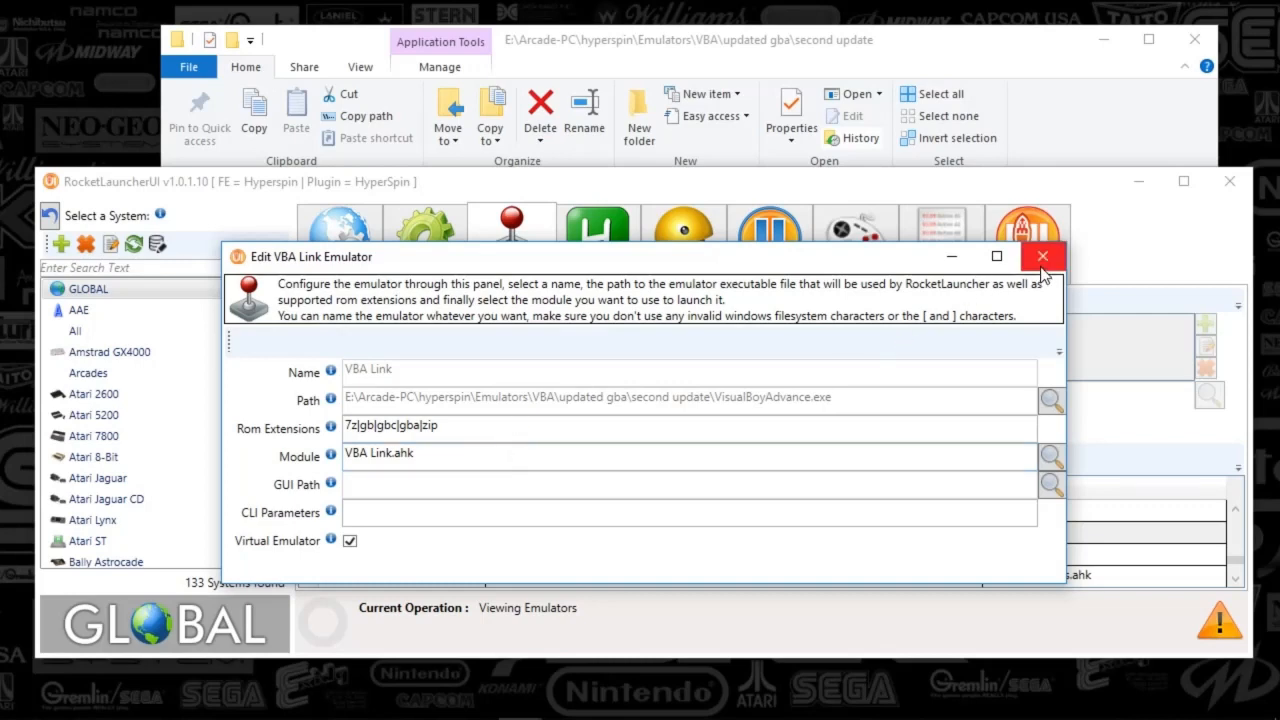
Leave the emulator editor and select the Nintendo Game Boy Advance system's Settings
{"action": "left_click", "coordinate": [1044, 256]}
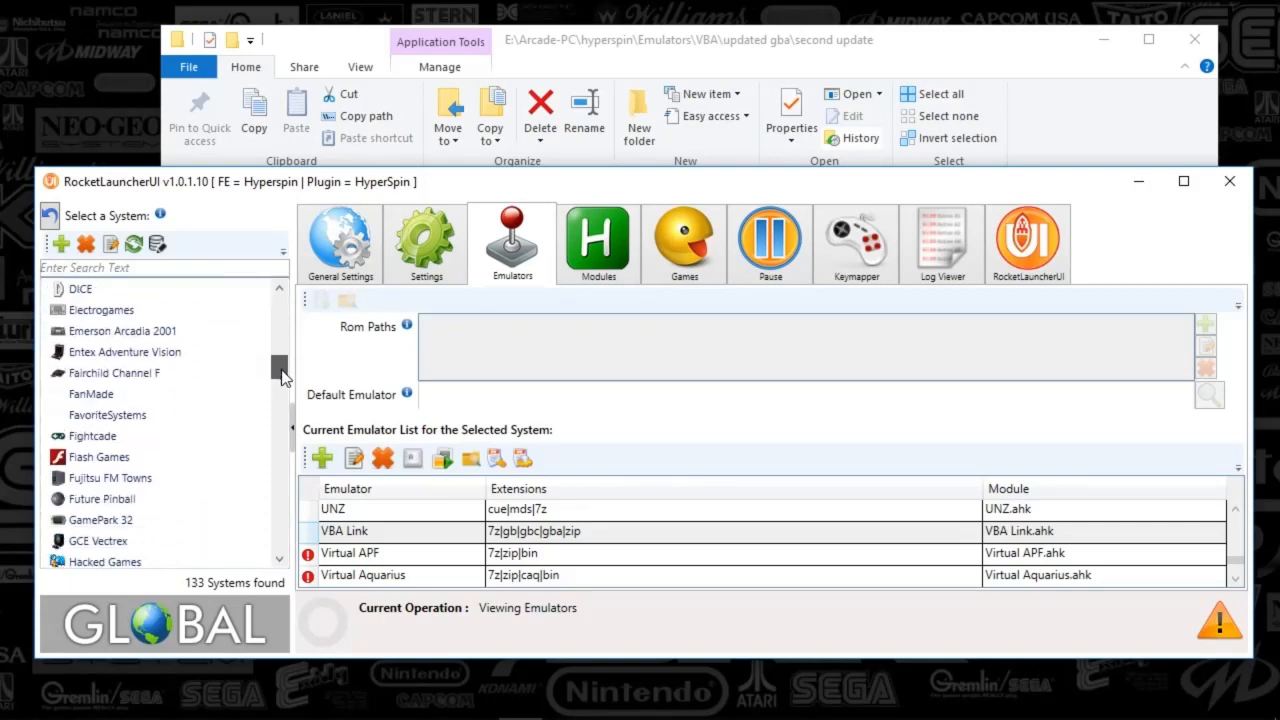
{"action": "left_click_drag", "start_coordinate": [280, 370], "coordinate": [280, 430]}
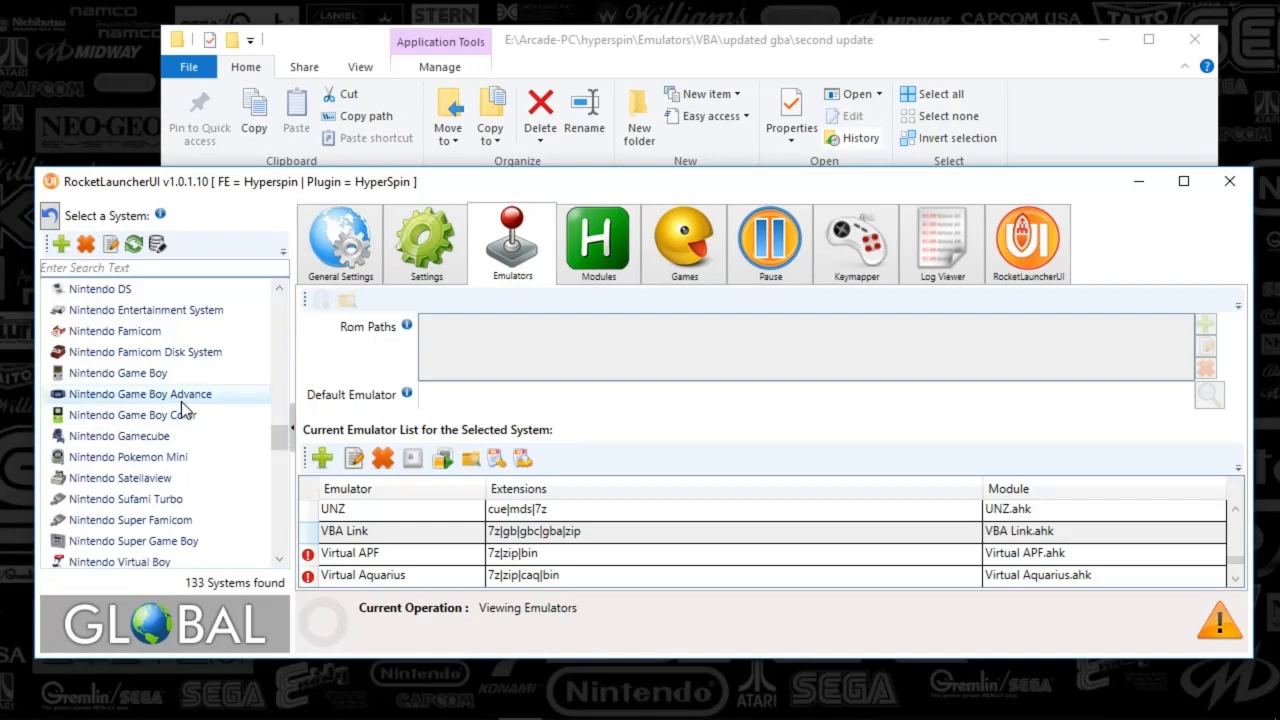
{"action": "left_click", "coordinate": [140, 392]}
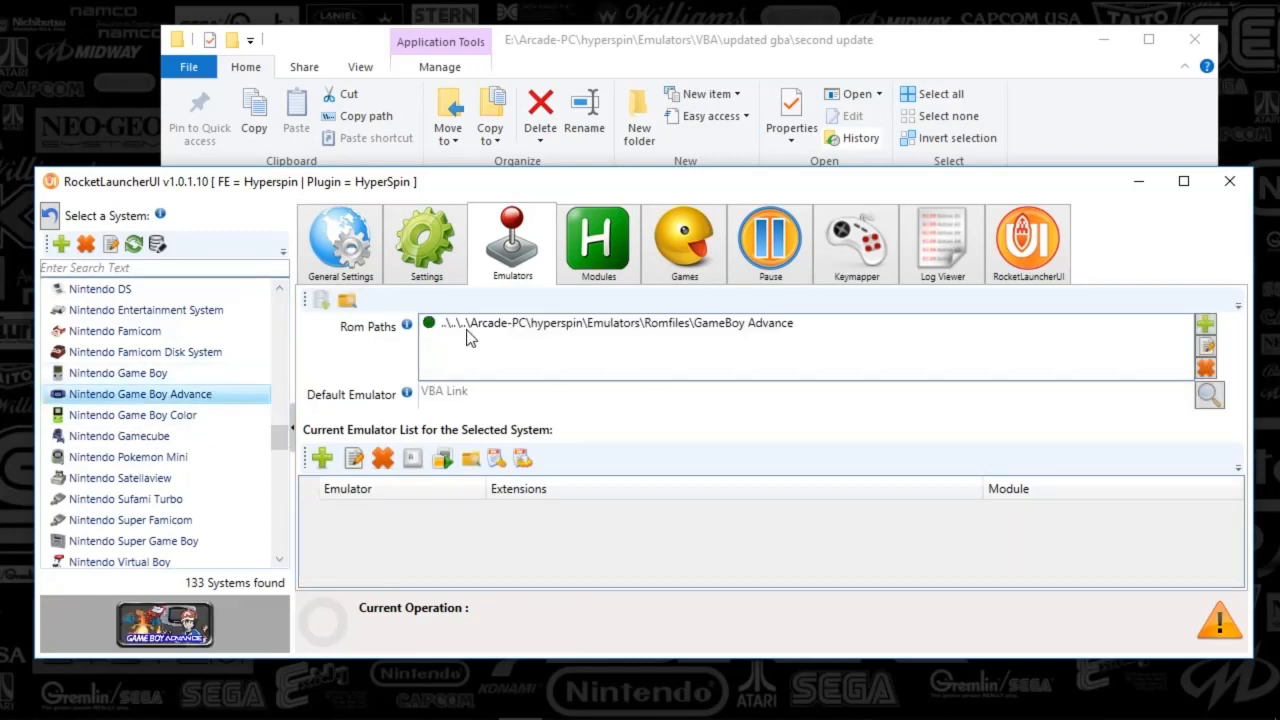
{"action": "left_click", "coordinate": [424, 240]}
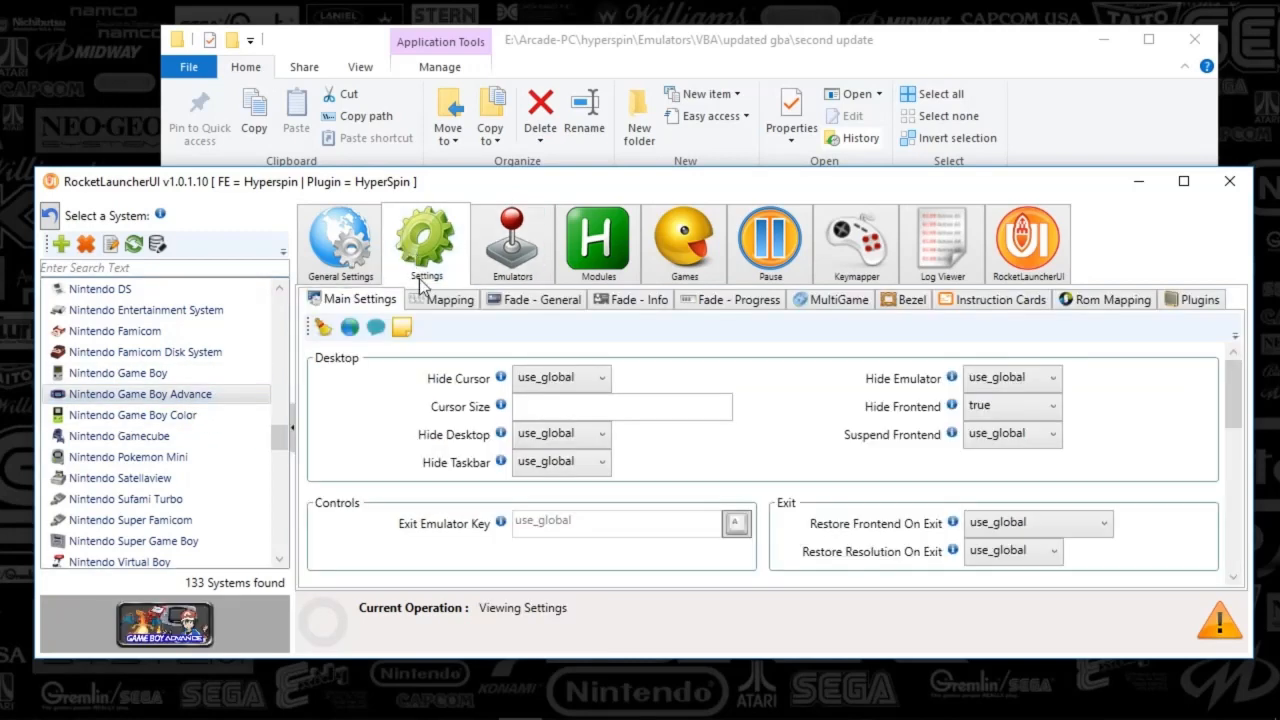
{"action": "mouse_move", "coordinate": [436, 296]}
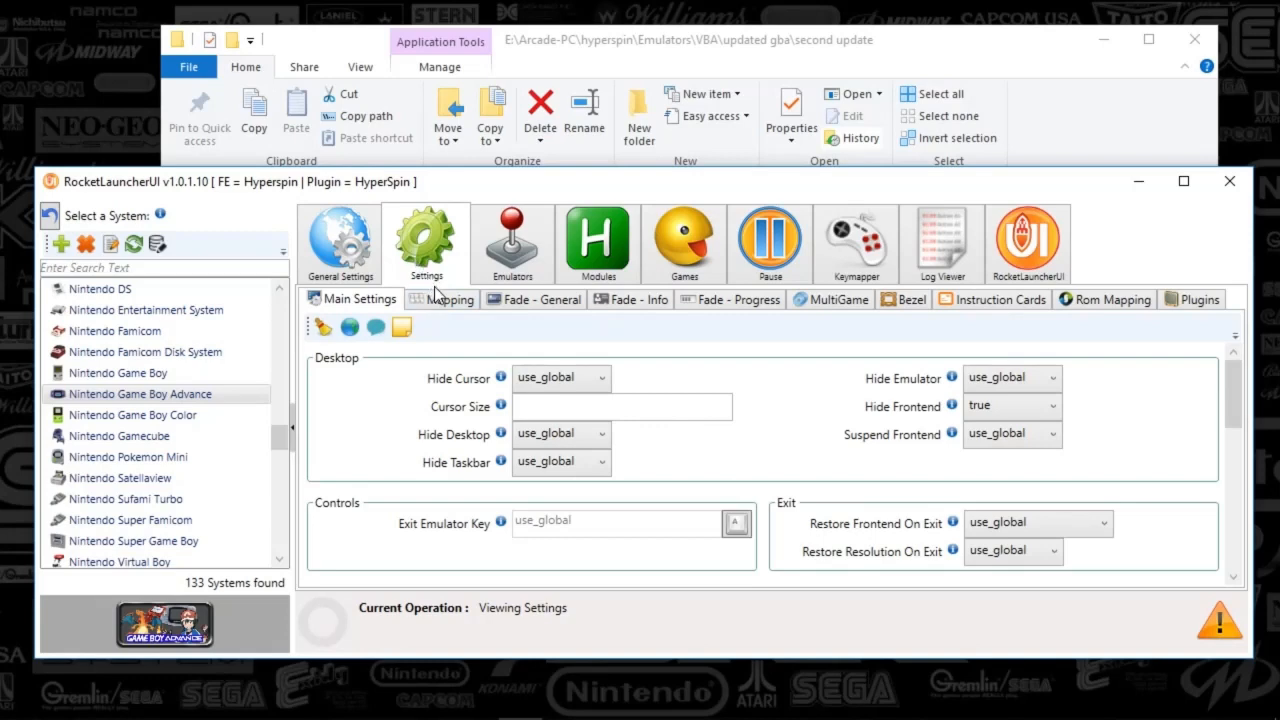
{"action": "mouse_move", "coordinate": [616, 376]}
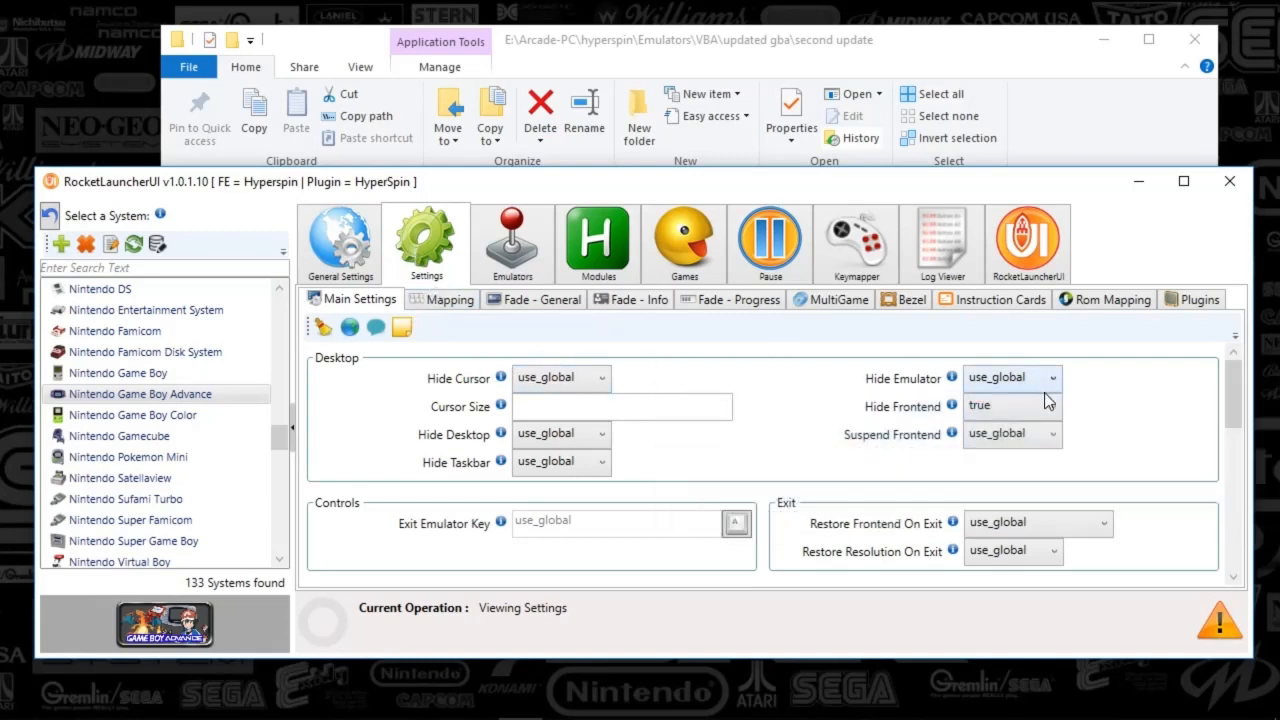
{"action": "mouse_move", "coordinate": [1000, 424]}
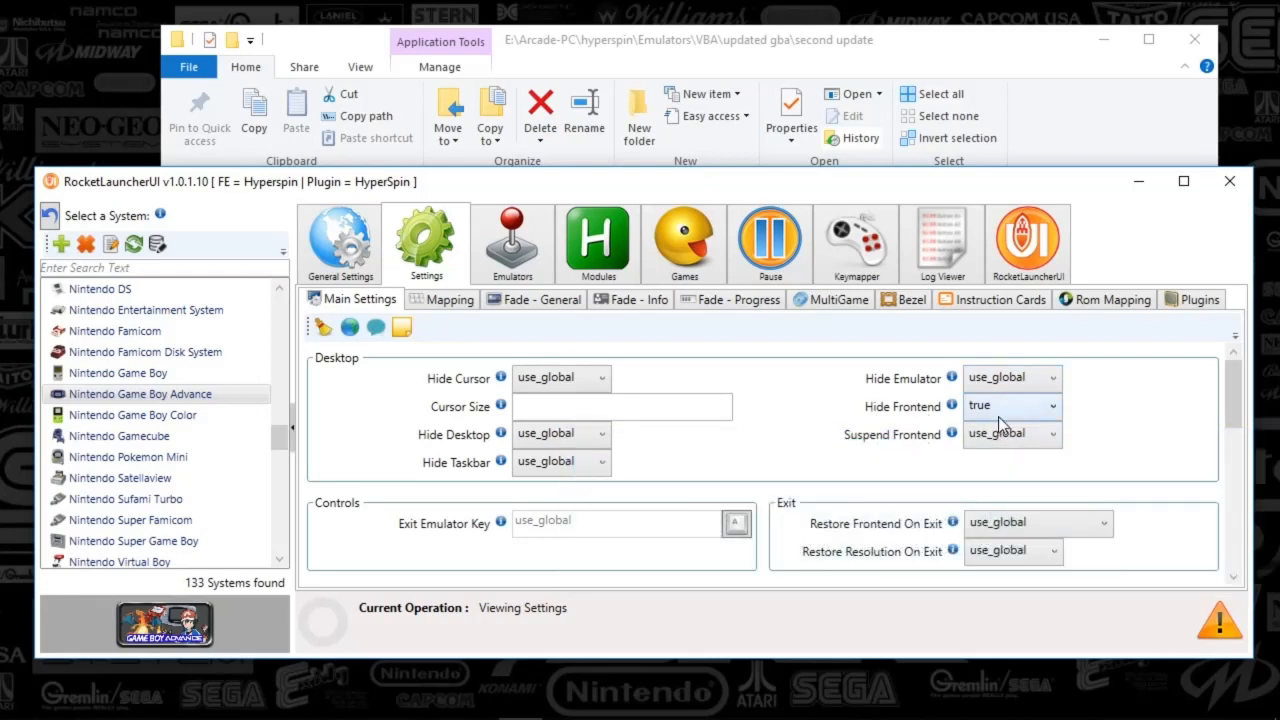
{"action": "mouse_move", "coordinate": [952, 404]}
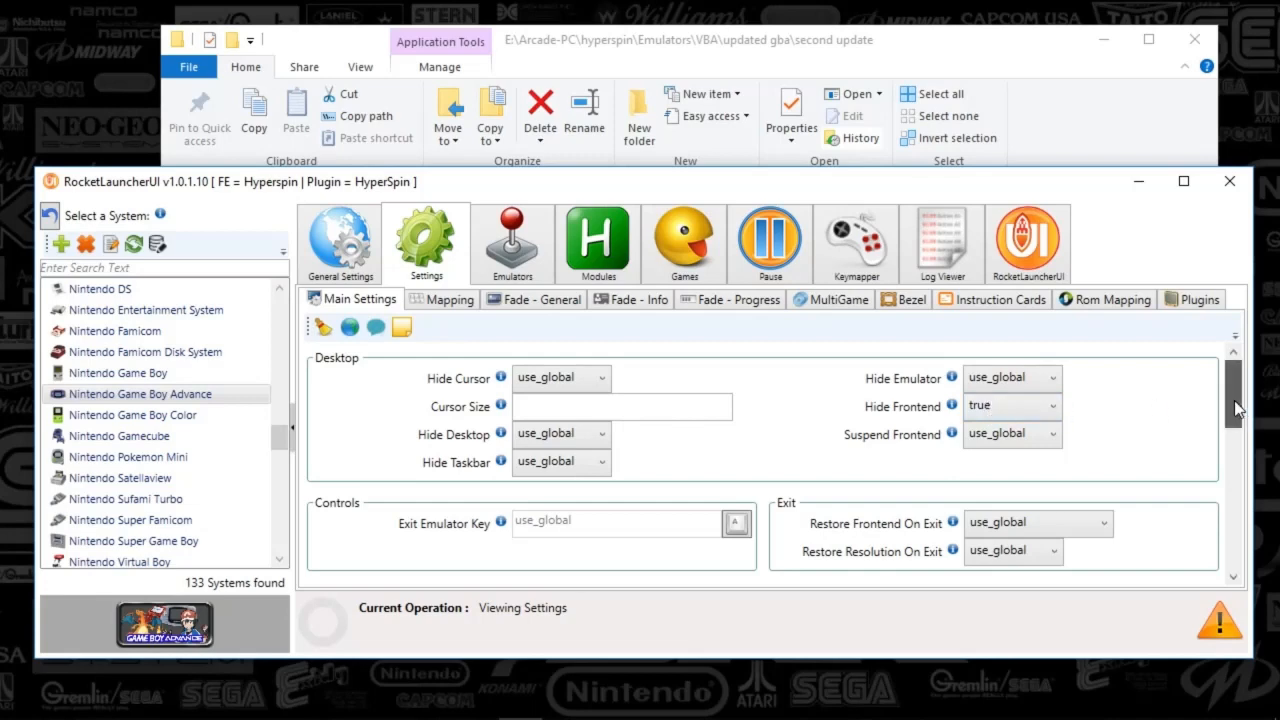
{"action": "mouse_move", "coordinate": [1240, 408]}
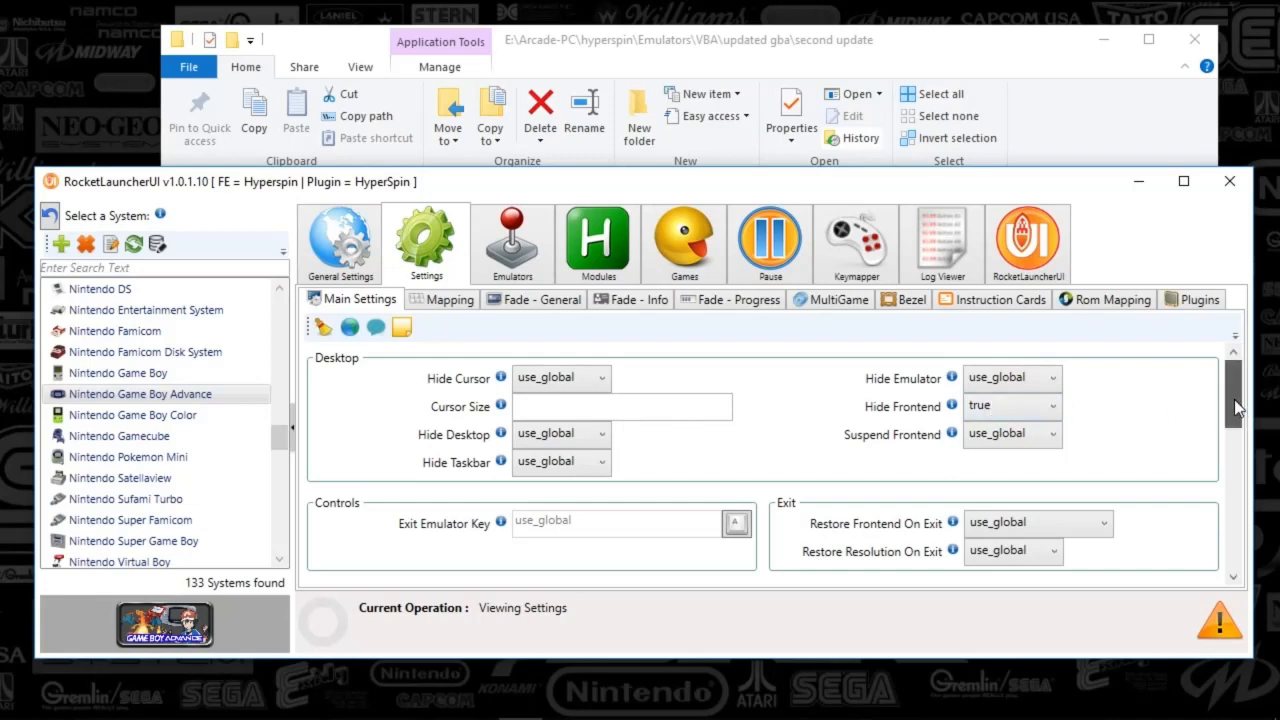
Scroll through the Main Settings: desktop, exit, virtual drive, 7z and statistics options
{"action": "scroll", "scroll_direction": "down", "scroll_amount": 3}
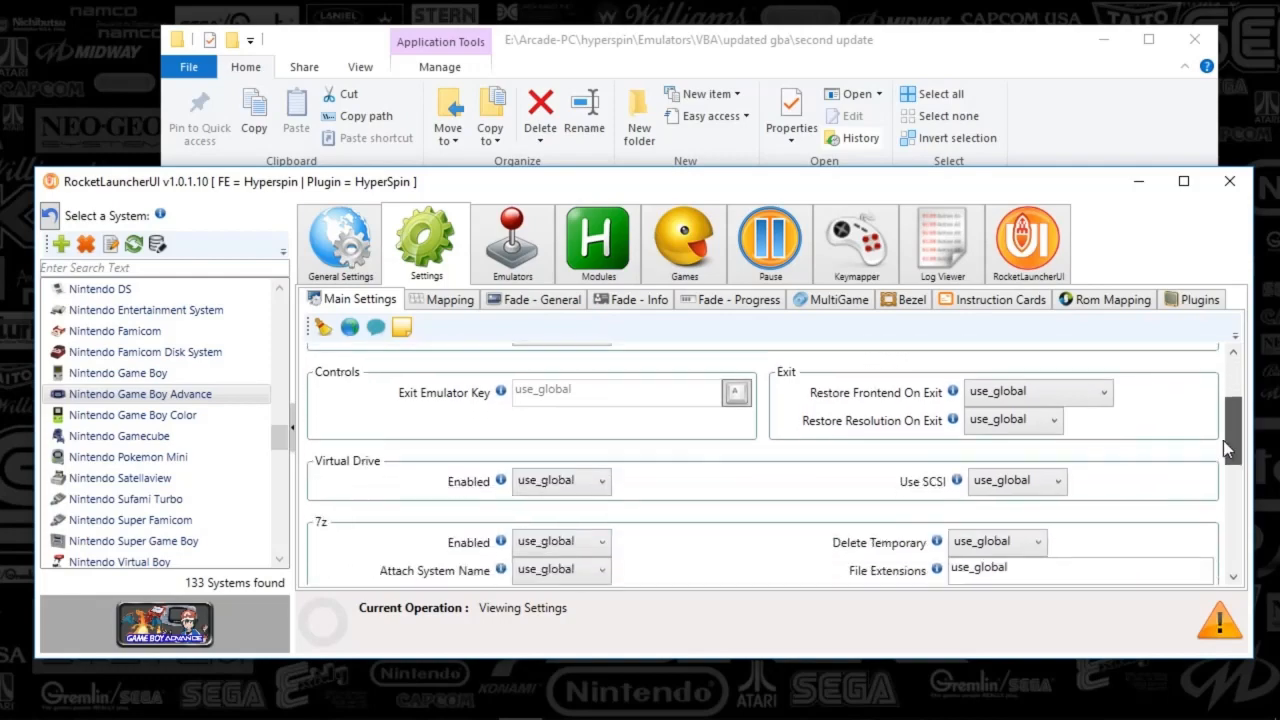
{"action": "scroll", "scroll_direction": "down", "scroll_amount": 3}
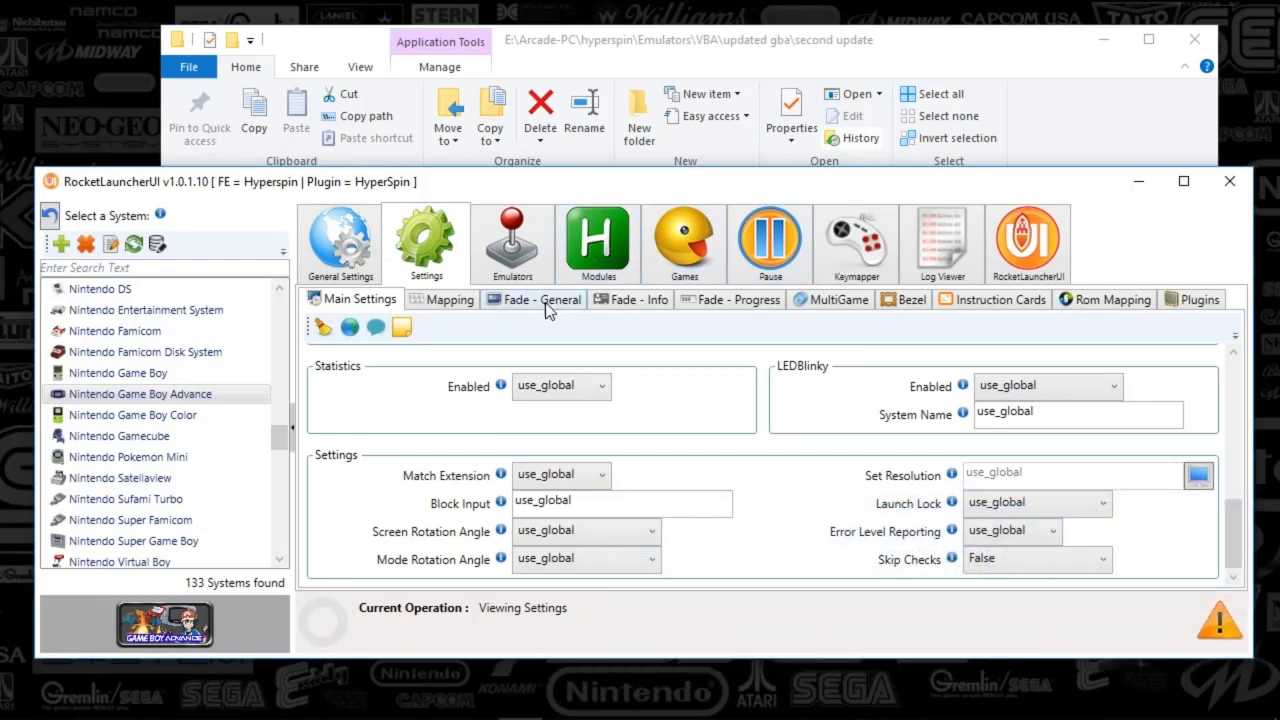
Review the Fade - General options, then show the Bezel settings, all left at use_global
{"action": "left_click", "coordinate": [540, 300]}
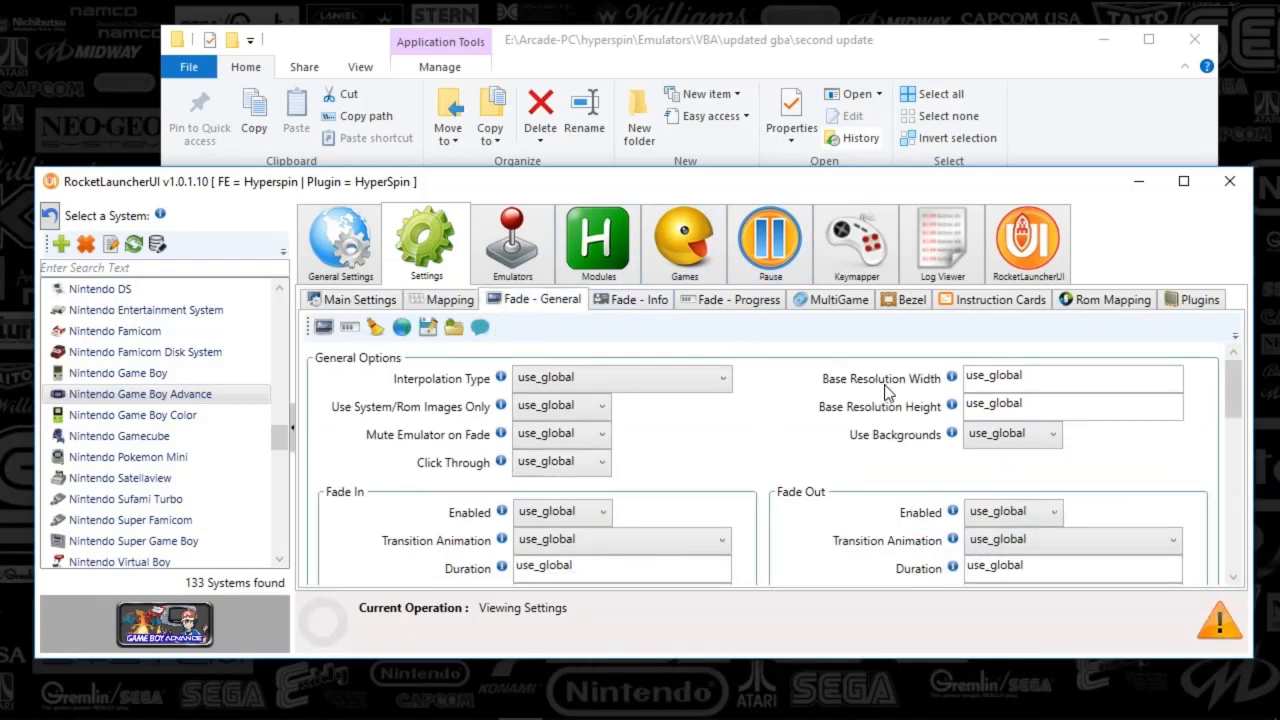
{"action": "scroll", "scroll_direction": "down", "scroll_amount": 3}
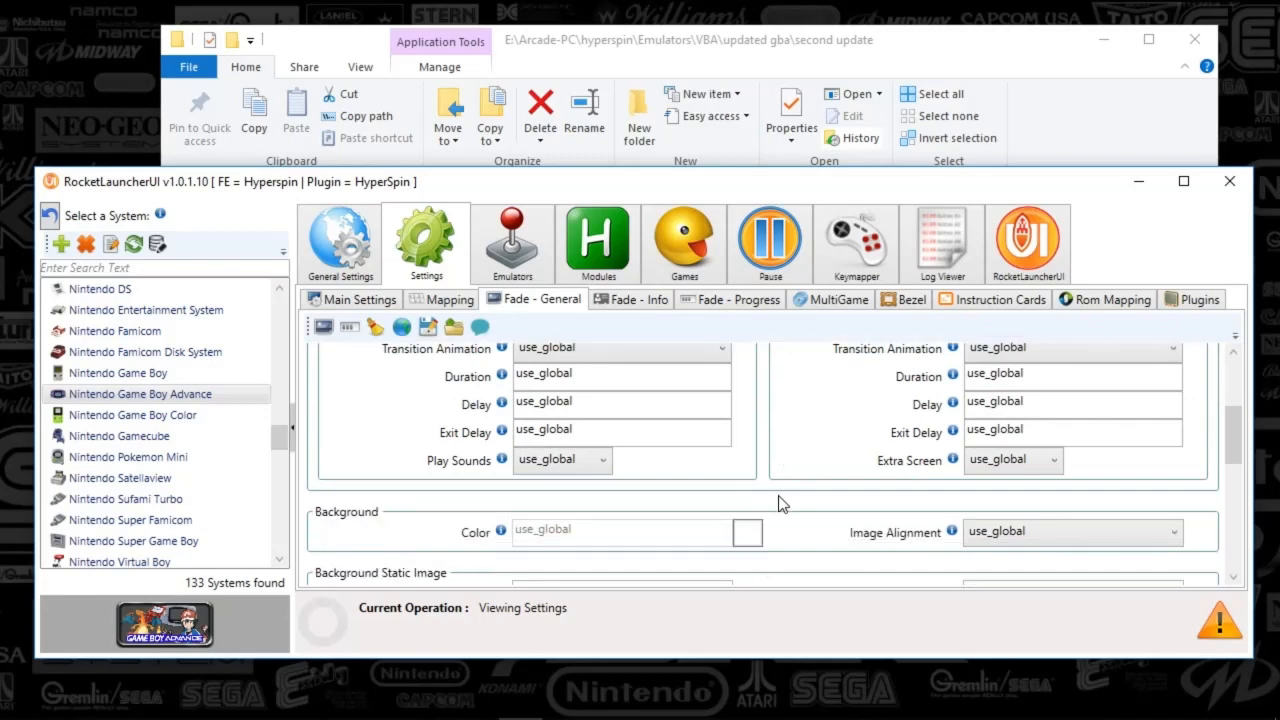
{"action": "scroll", "scroll_direction": "down", "scroll_amount": 3}
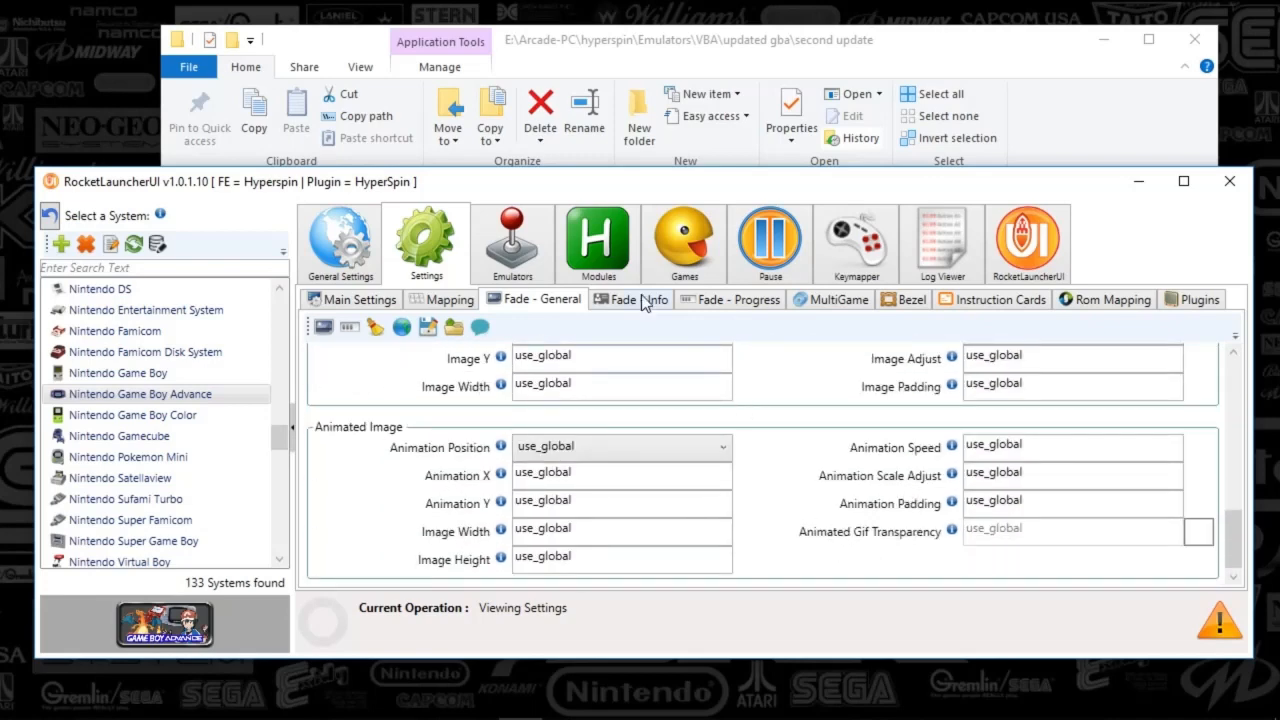
{"action": "mouse_move", "coordinate": [736, 300]}
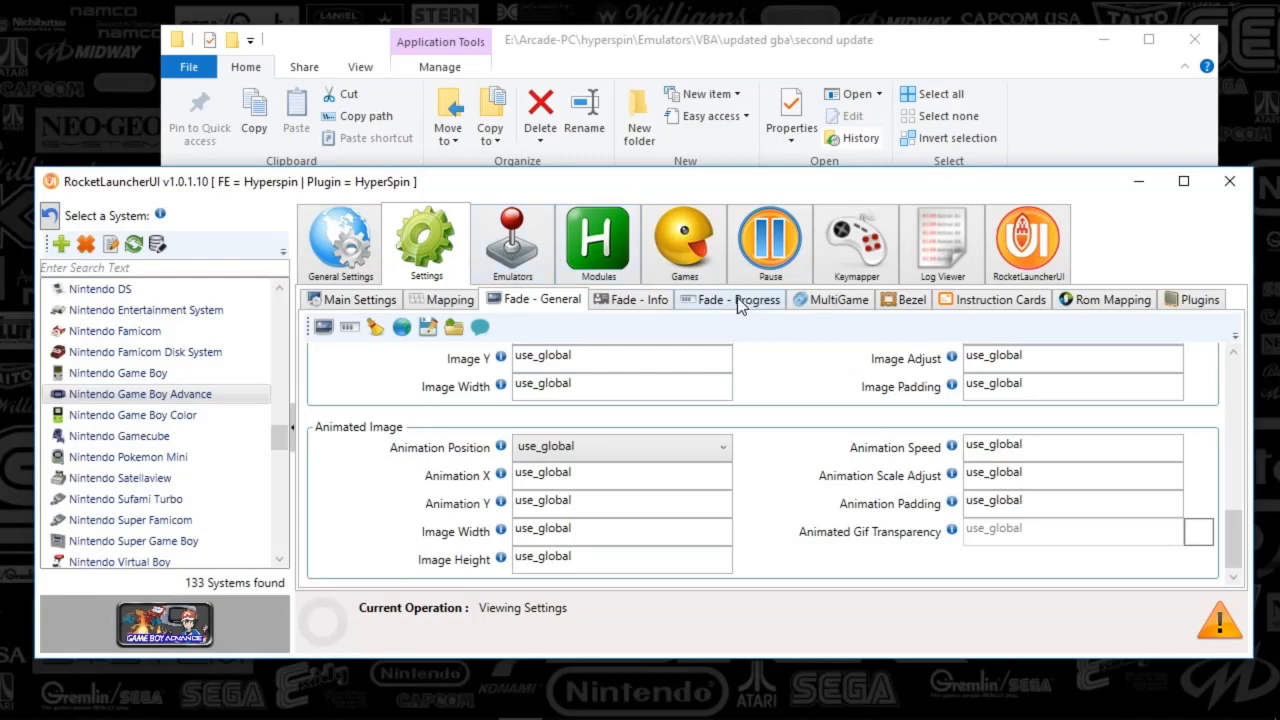
{"action": "mouse_move", "coordinate": [718, 310]}
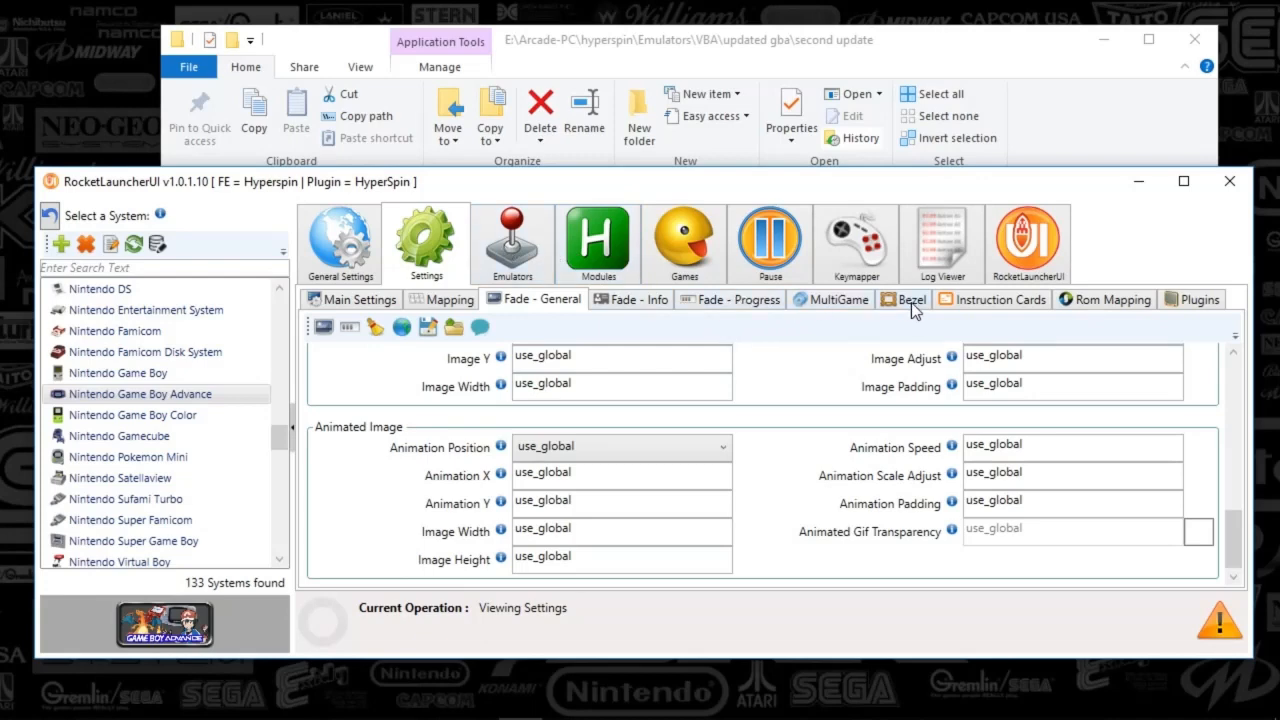
{"action": "left_click", "coordinate": [908, 300]}
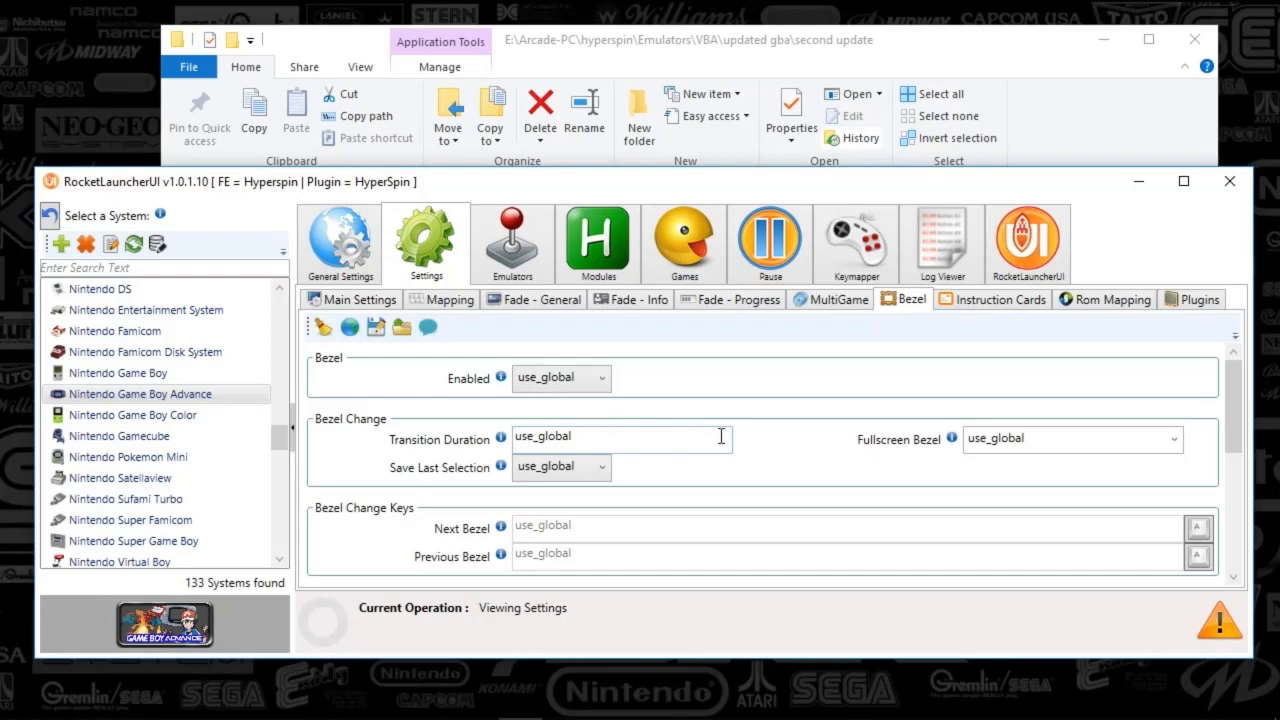
{"action": "mouse_move", "coordinate": [716, 444]}
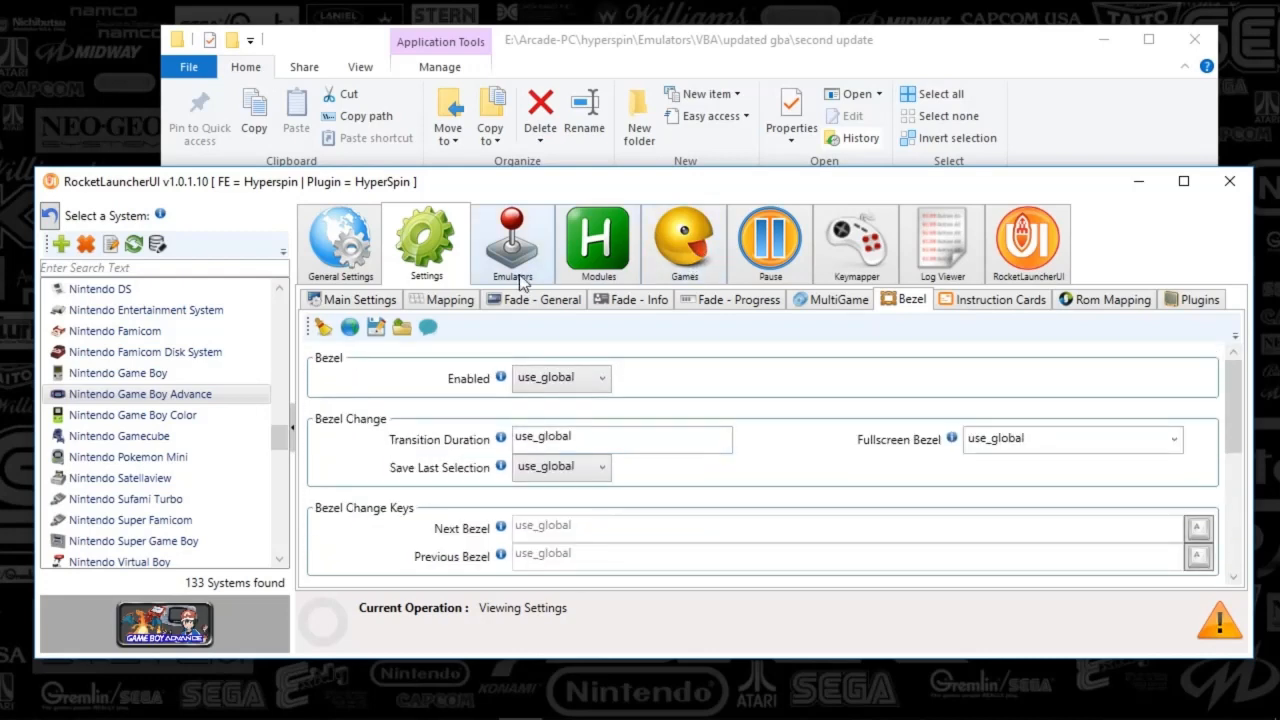
Show the Emulators page with its ROM path, browse the Emulator Selection list, and keep VBA Link as default
{"action": "left_click", "coordinate": [512, 244]}
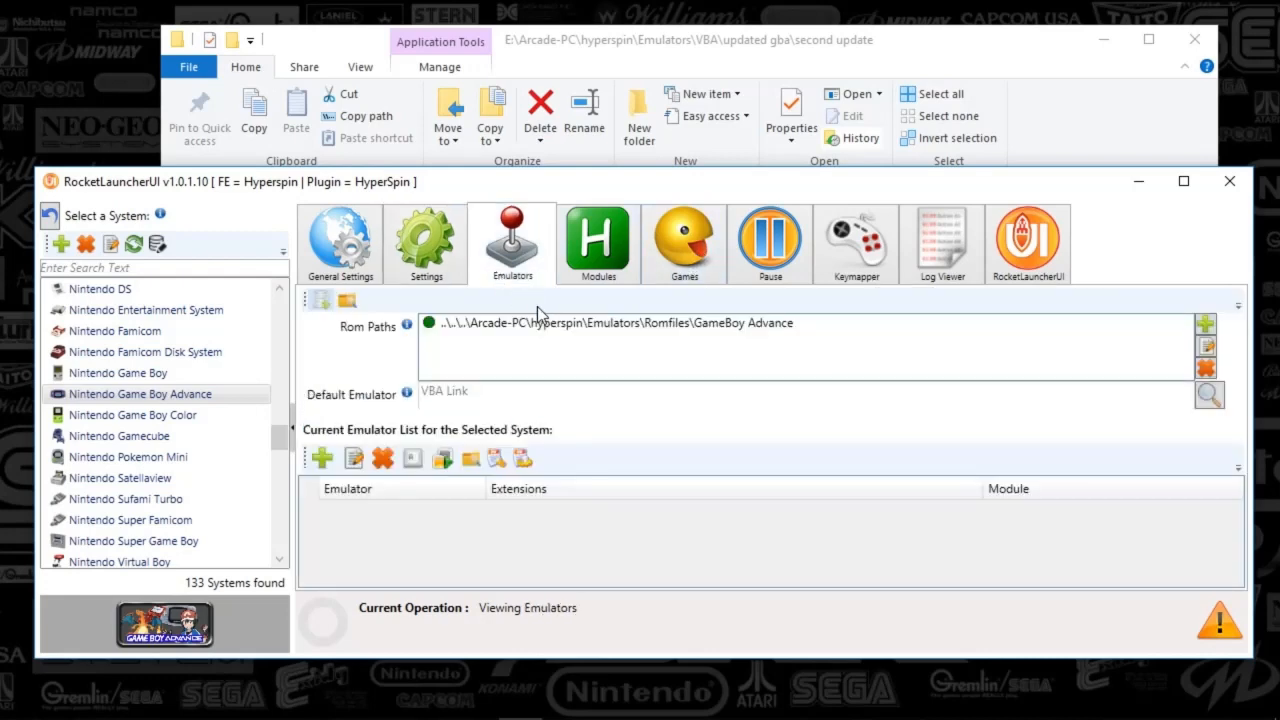
{"action": "mouse_move", "coordinate": [490, 298]}
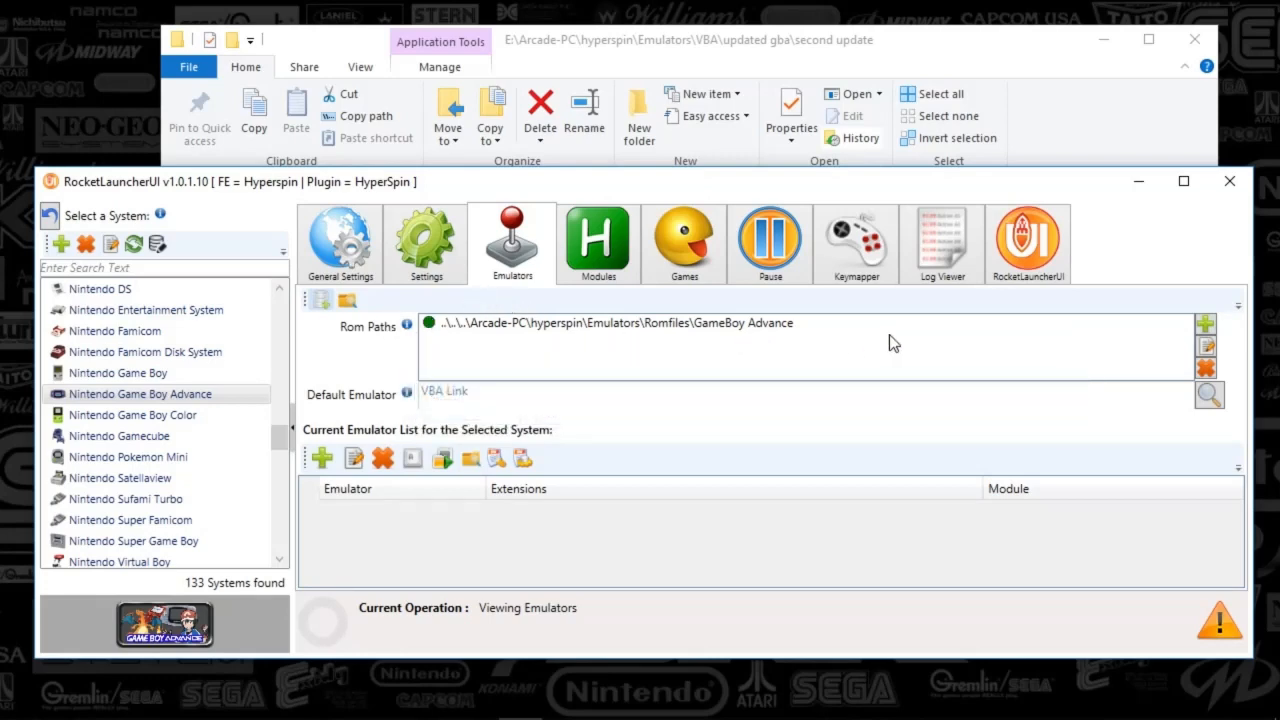
{"action": "mouse_move", "coordinate": [1206, 324]}
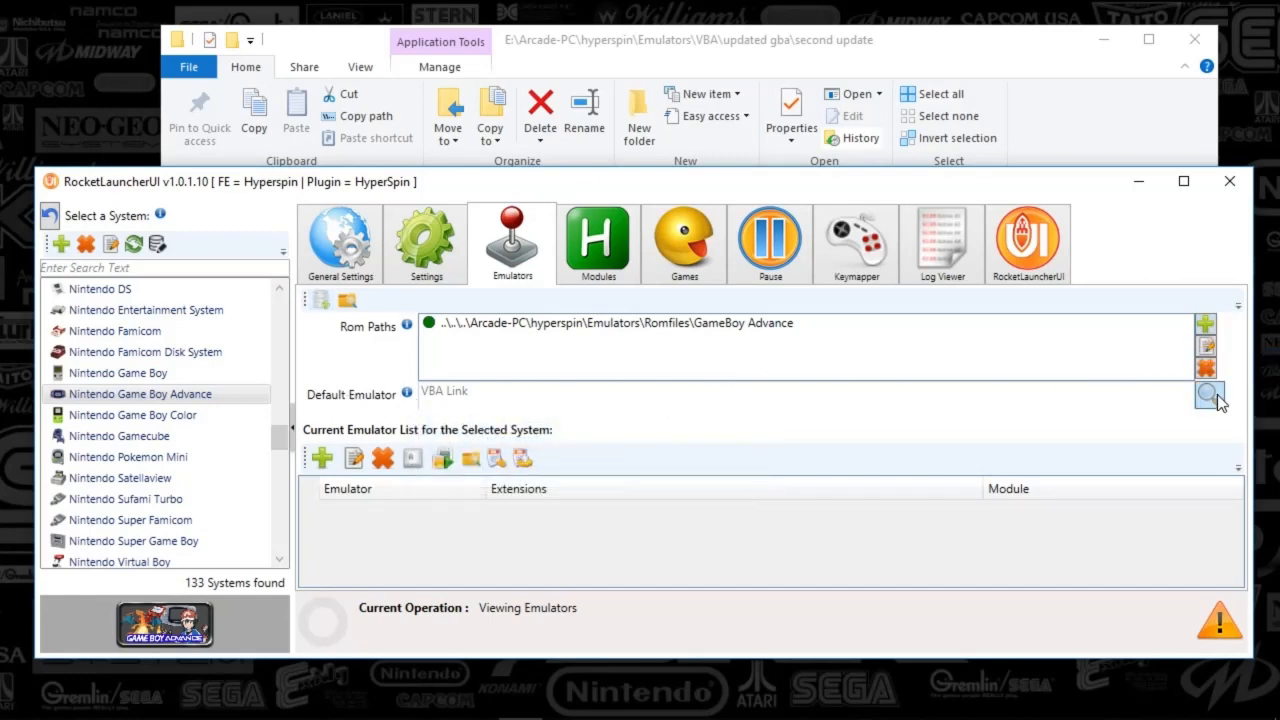
{"action": "left_click", "coordinate": [1208, 394]}
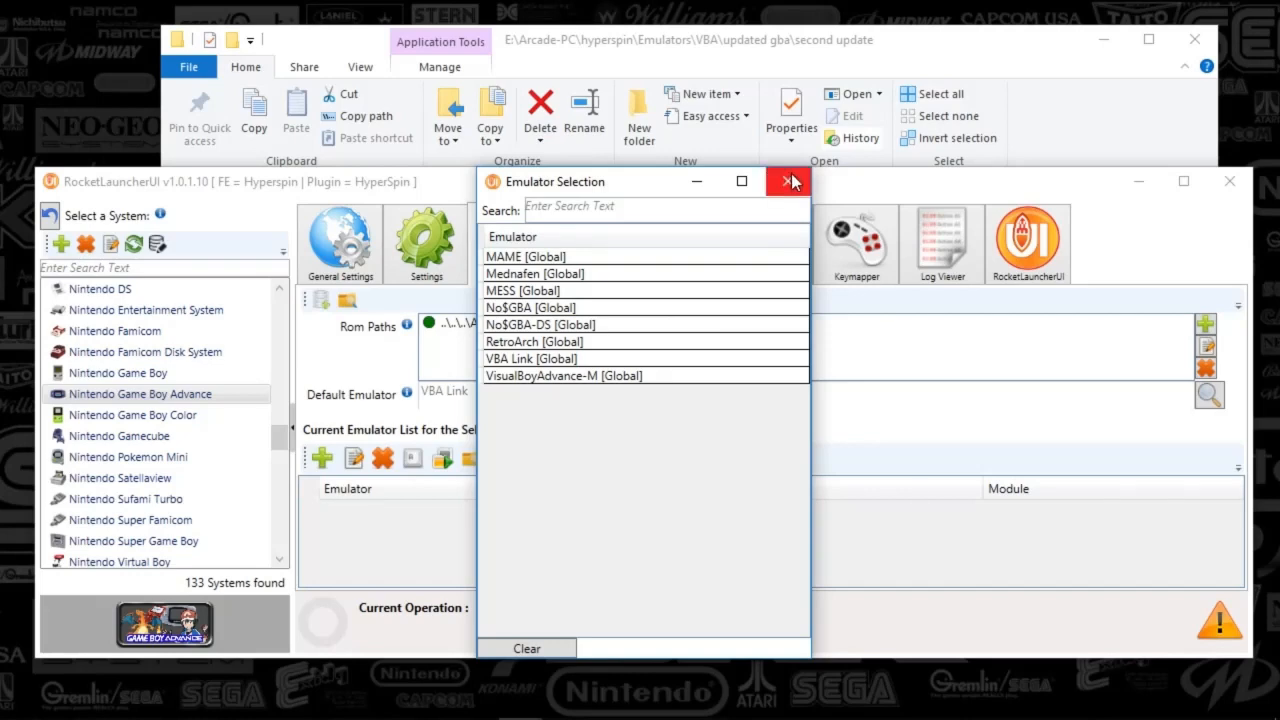
{"action": "mouse_move", "coordinate": [798, 160]}
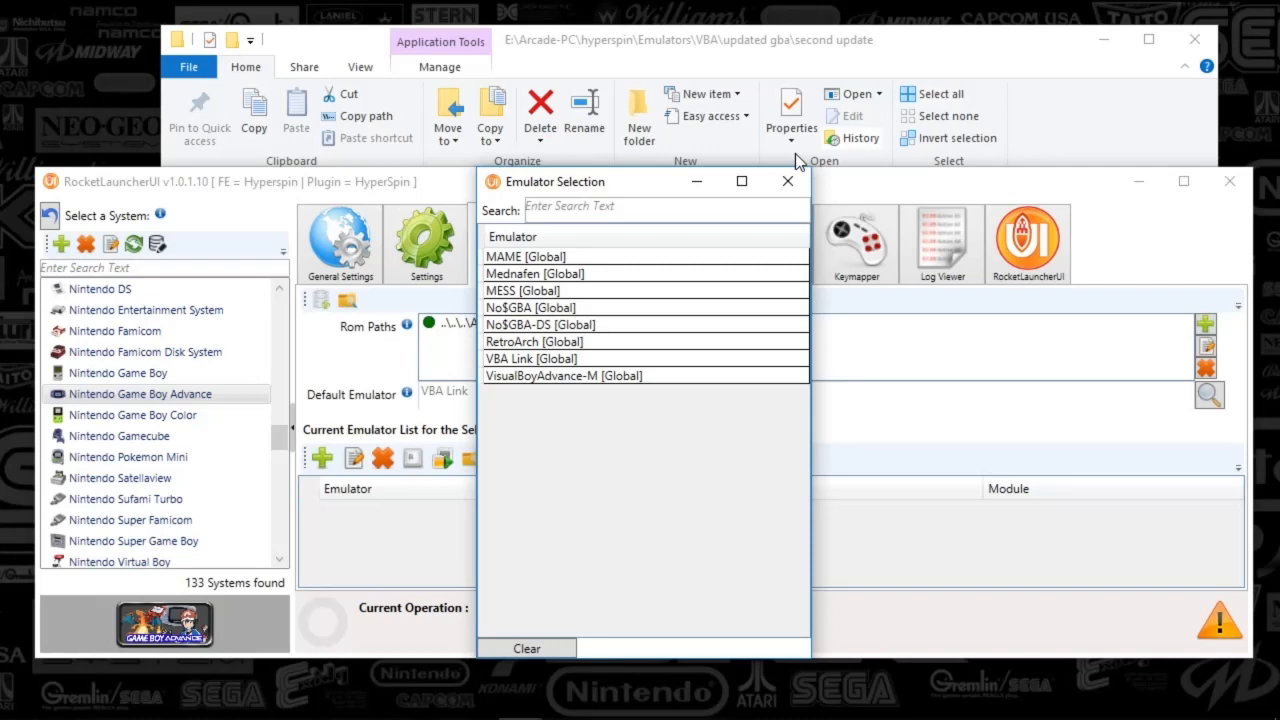
{"action": "mouse_move", "coordinate": [800, 204]}
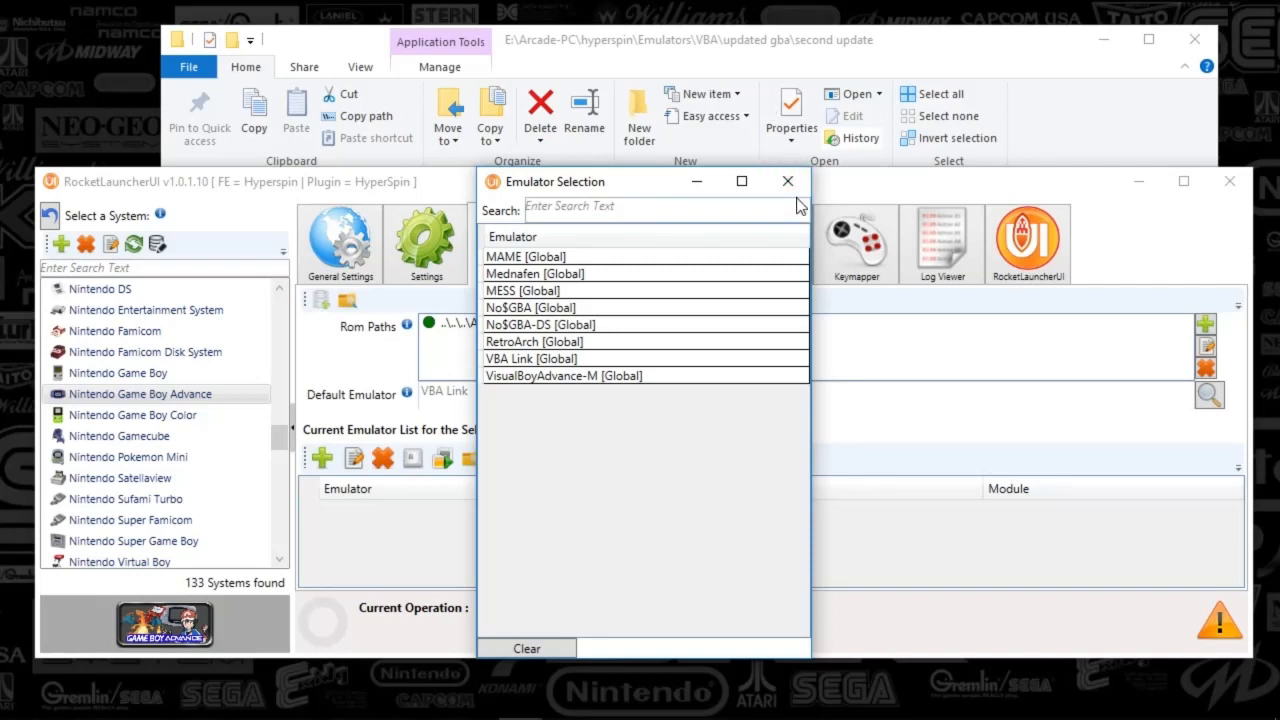
{"action": "left_click", "coordinate": [788, 180]}
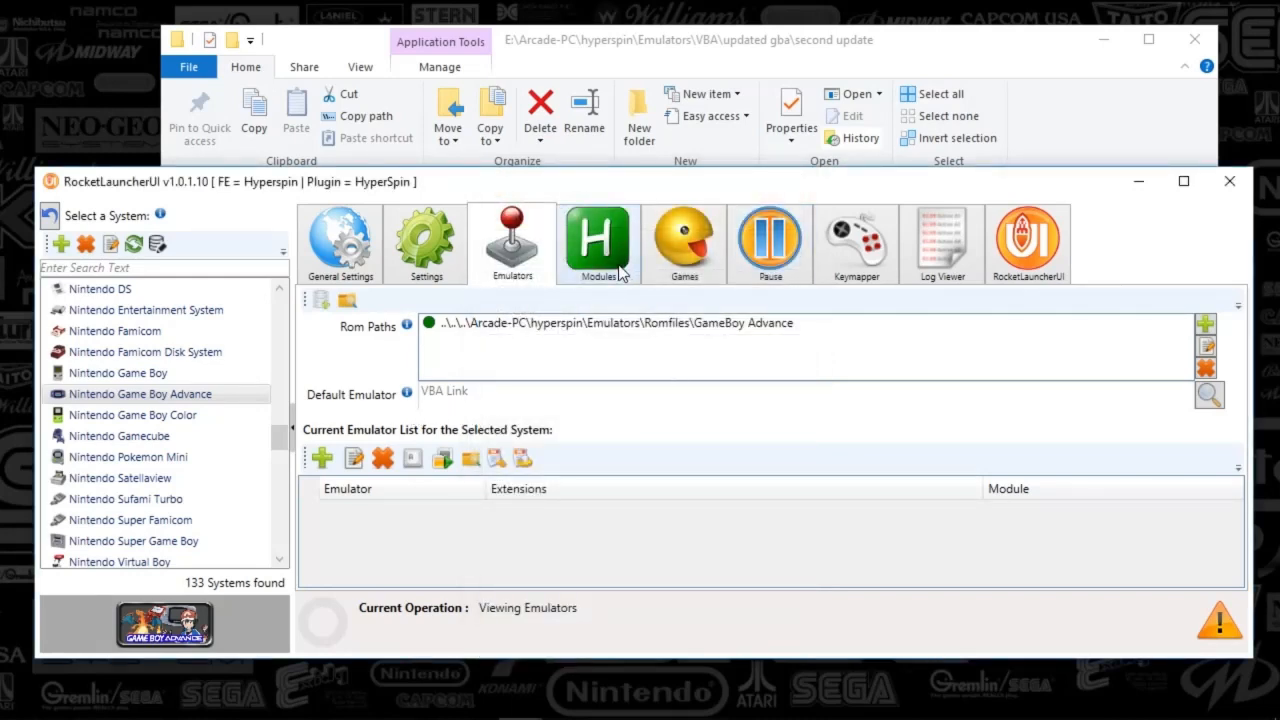
Read the VBA Link.ahk module notes on screen flashing and the link feature, then close them
{"action": "left_click", "coordinate": [596, 244]}
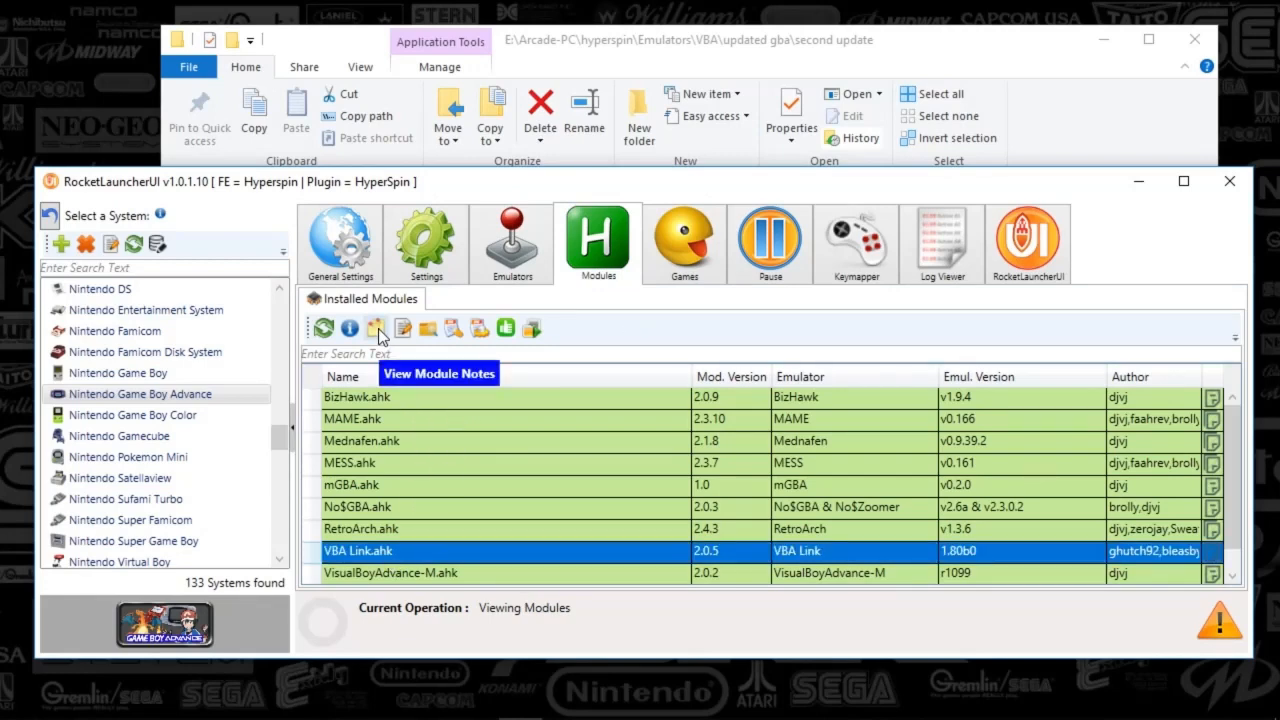
{"action": "left_click", "coordinate": [378, 328]}
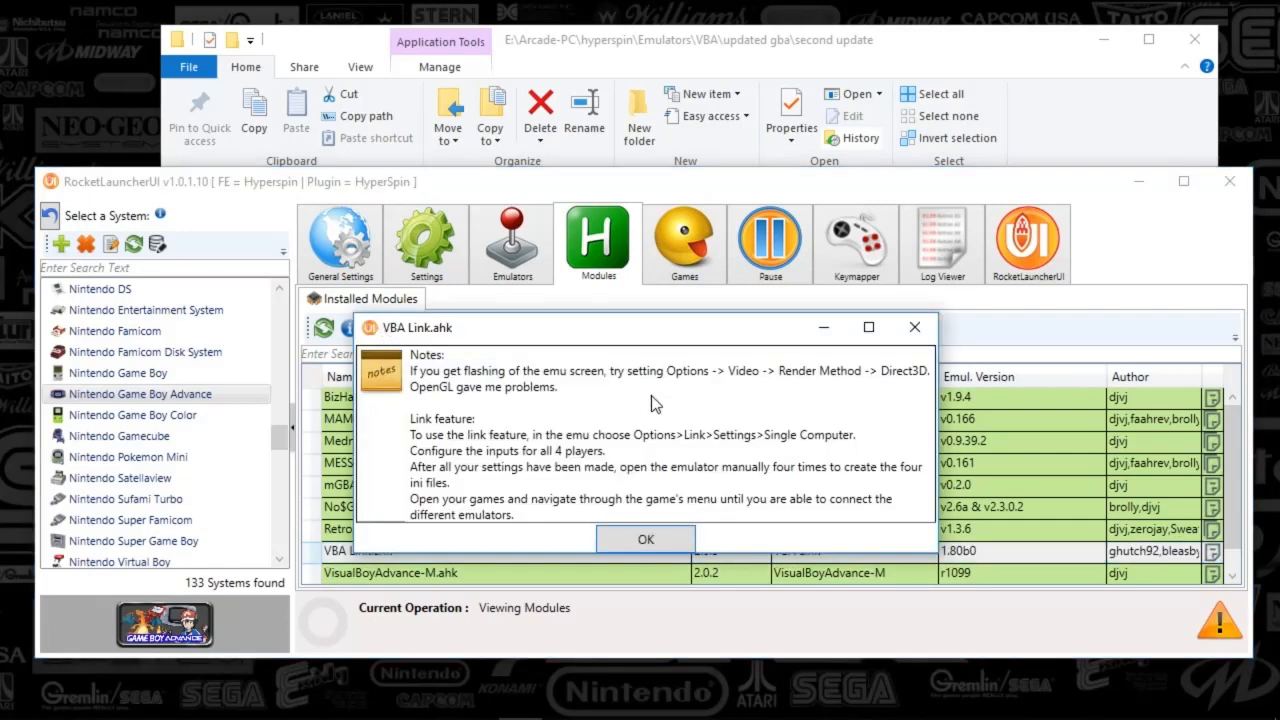
{"action": "mouse_move", "coordinate": [652, 418]}
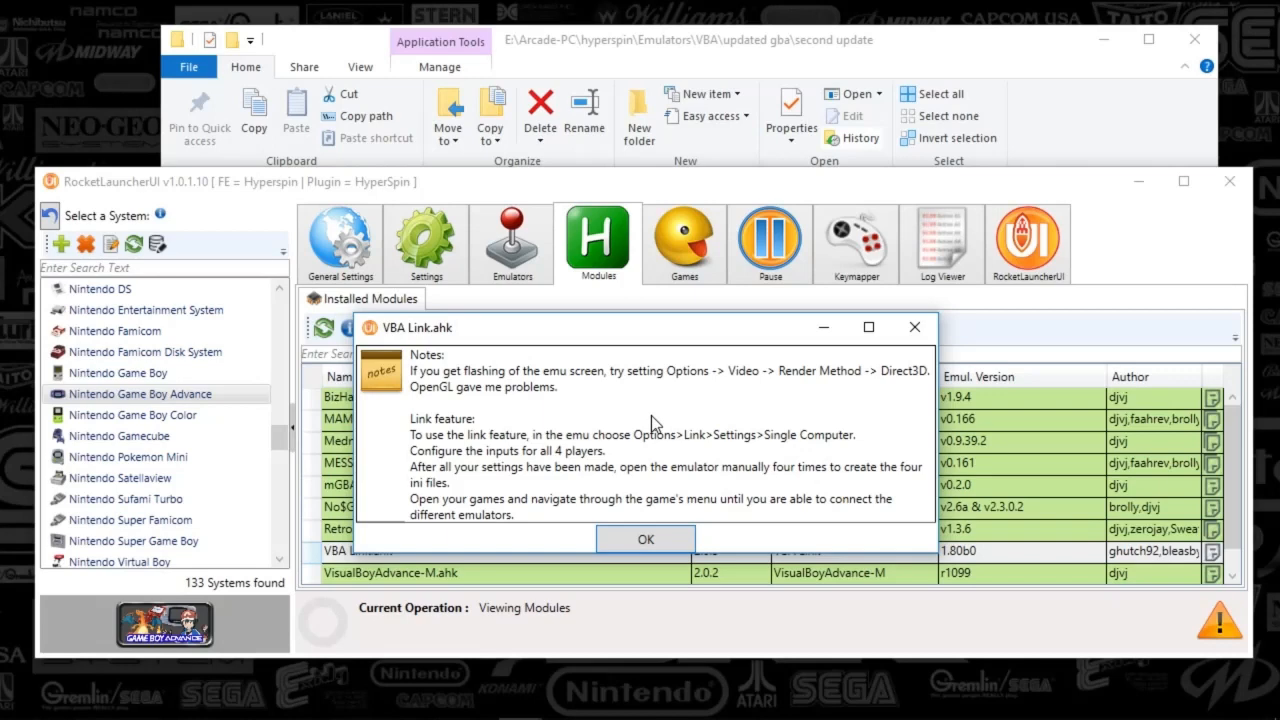
{"action": "mouse_move", "coordinate": [930, 324]}
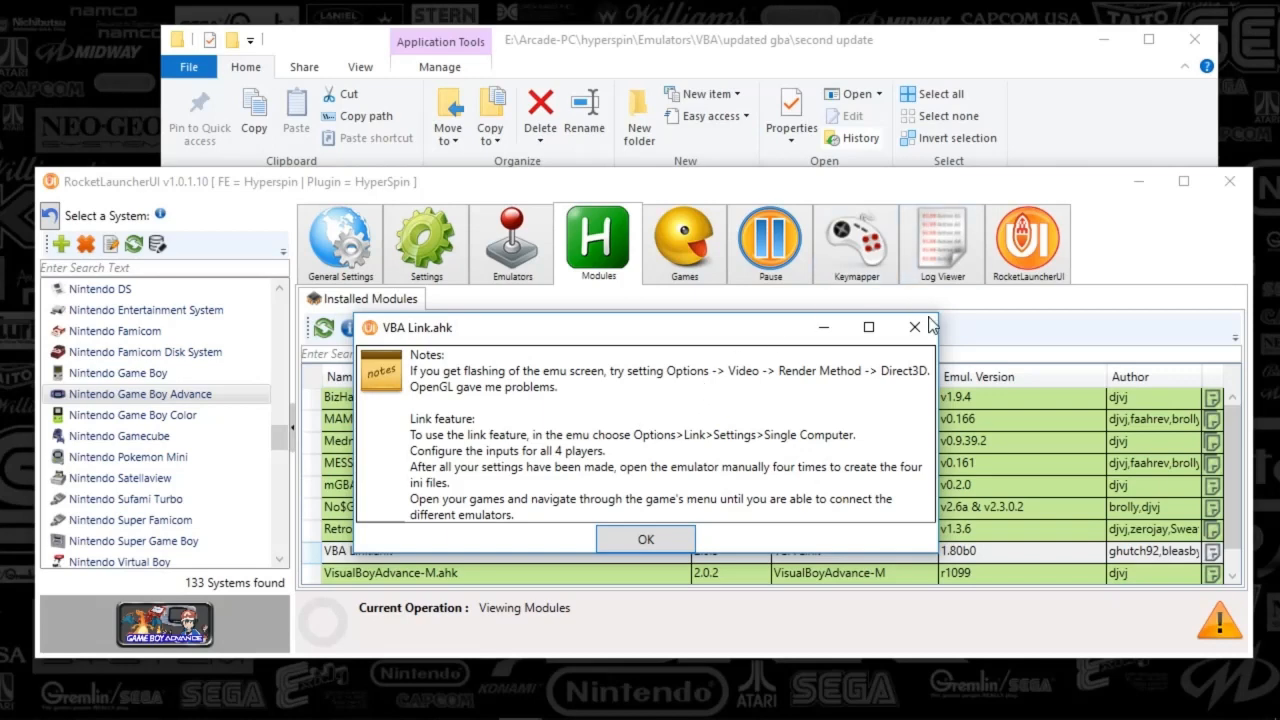
{"action": "left_click", "coordinate": [644, 540]}
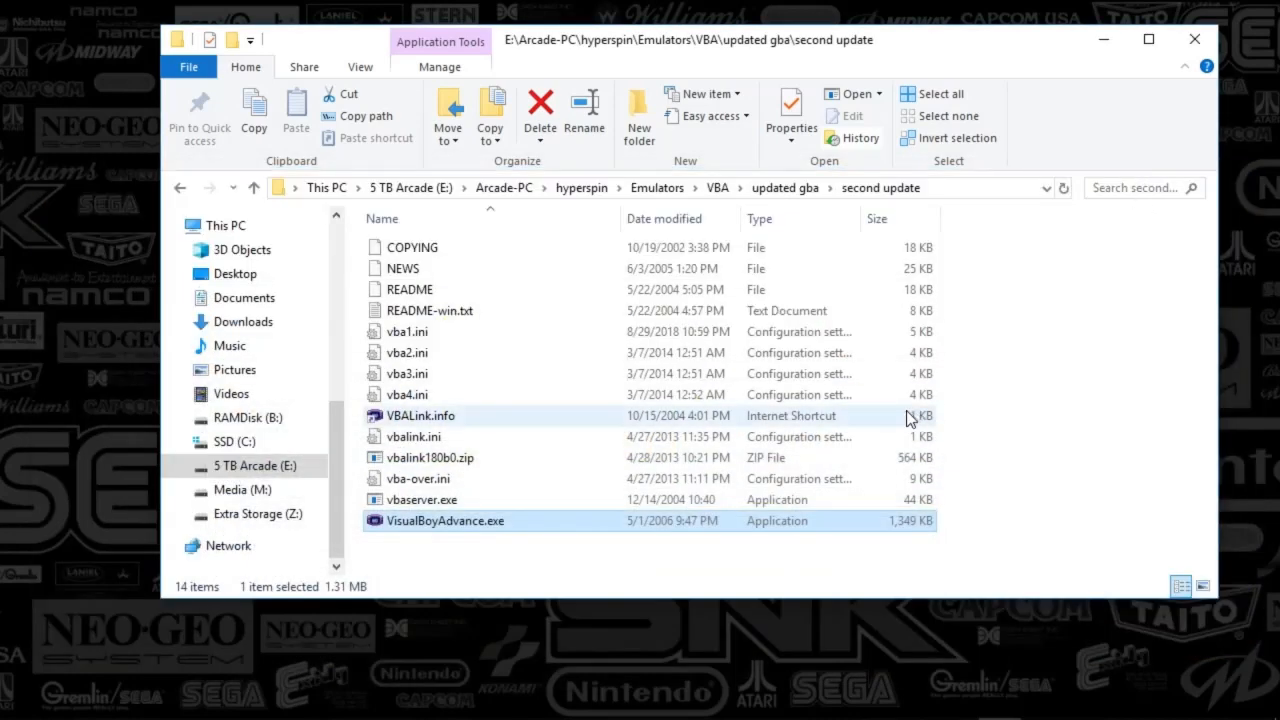
Start VisualBoyAdvance.exe from the second update folder and look at its File menu
{"action": "left_click", "coordinate": [446, 520]}
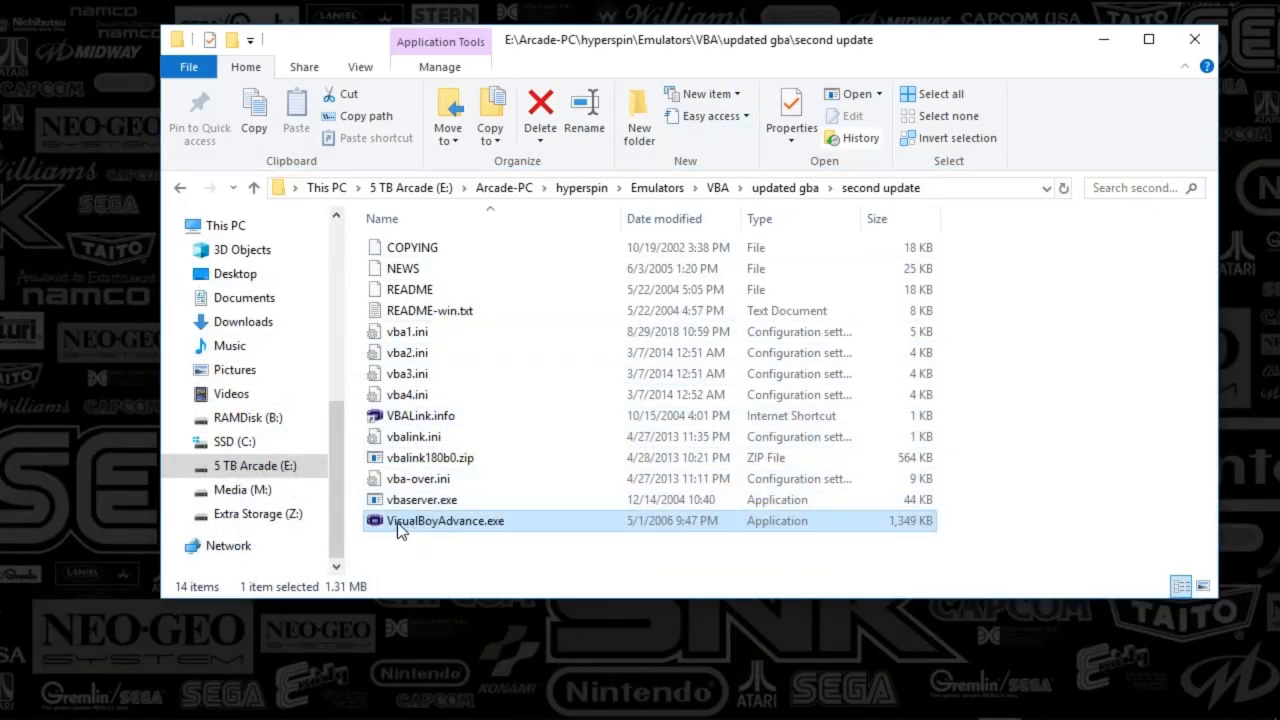
{"action": "double_click", "coordinate": [446, 520]}
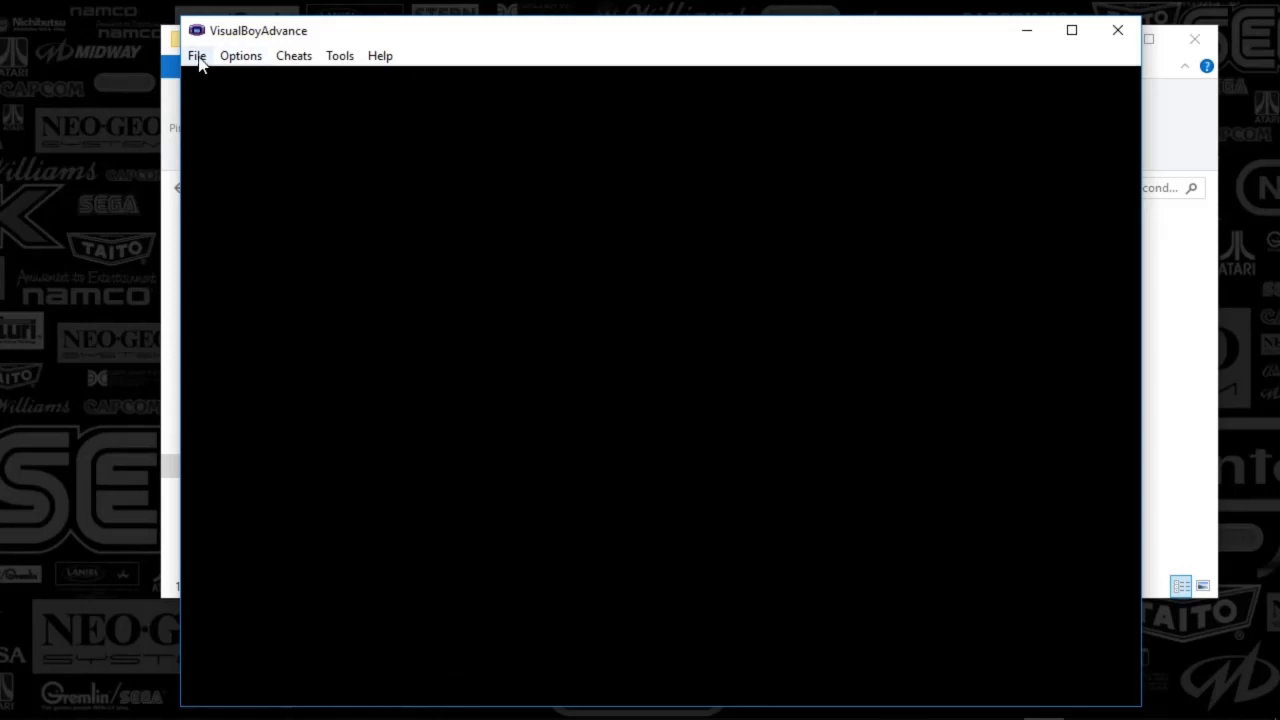
{"action": "left_click", "coordinate": [196, 56]}
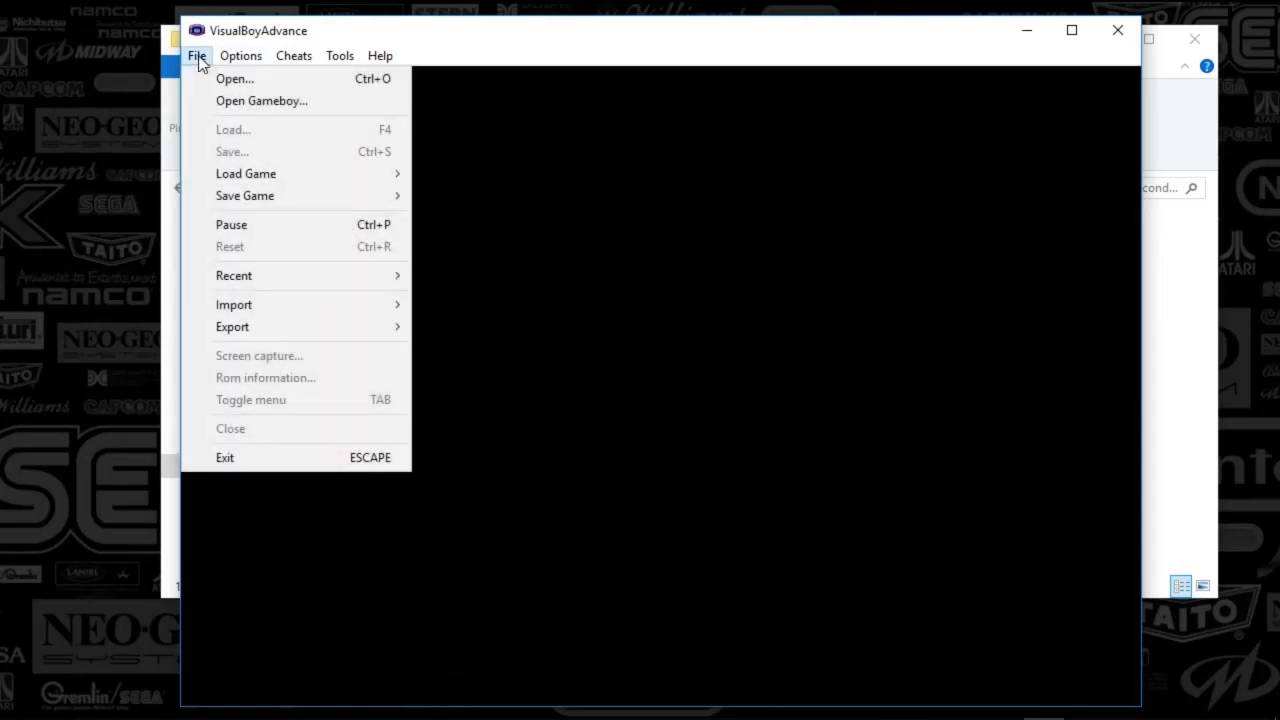
Browse the Options menu through Frame skip, Video and Emulator to see the BIOS settings
{"action": "left_click", "coordinate": [240, 56]}
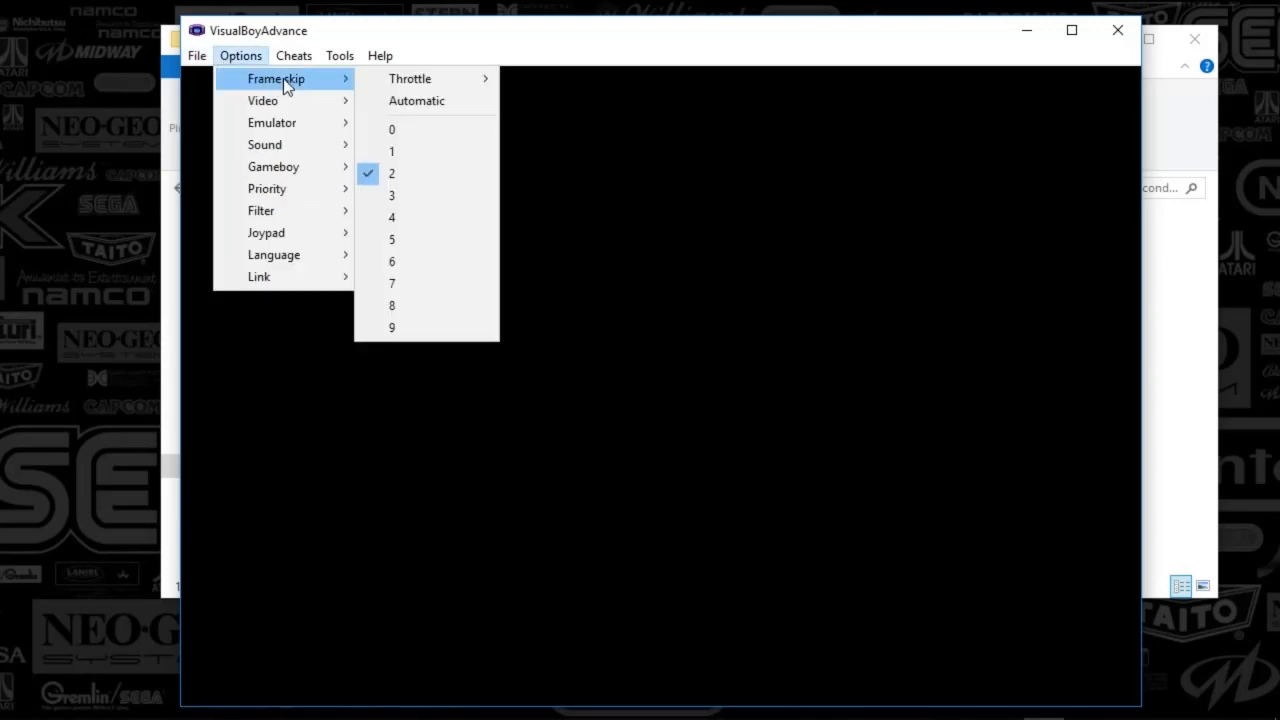
{"action": "mouse_move", "coordinate": [316, 96]}
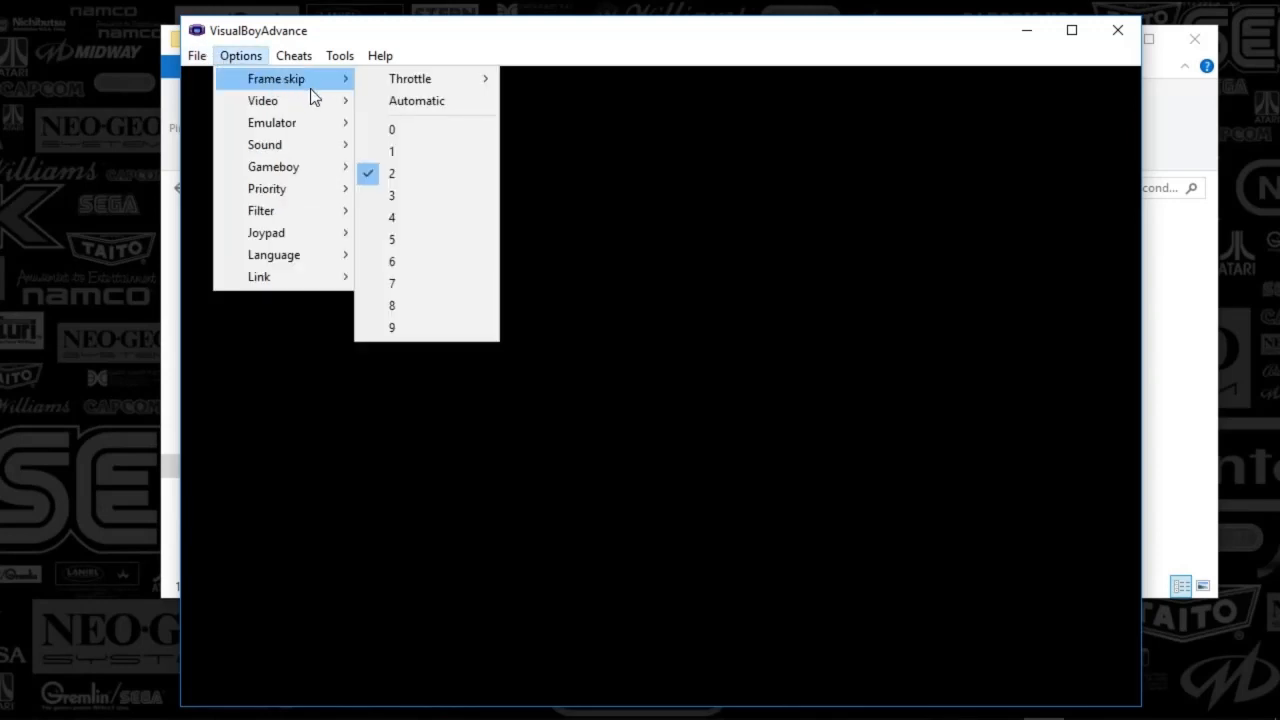
{"action": "mouse_move", "coordinate": [264, 100]}
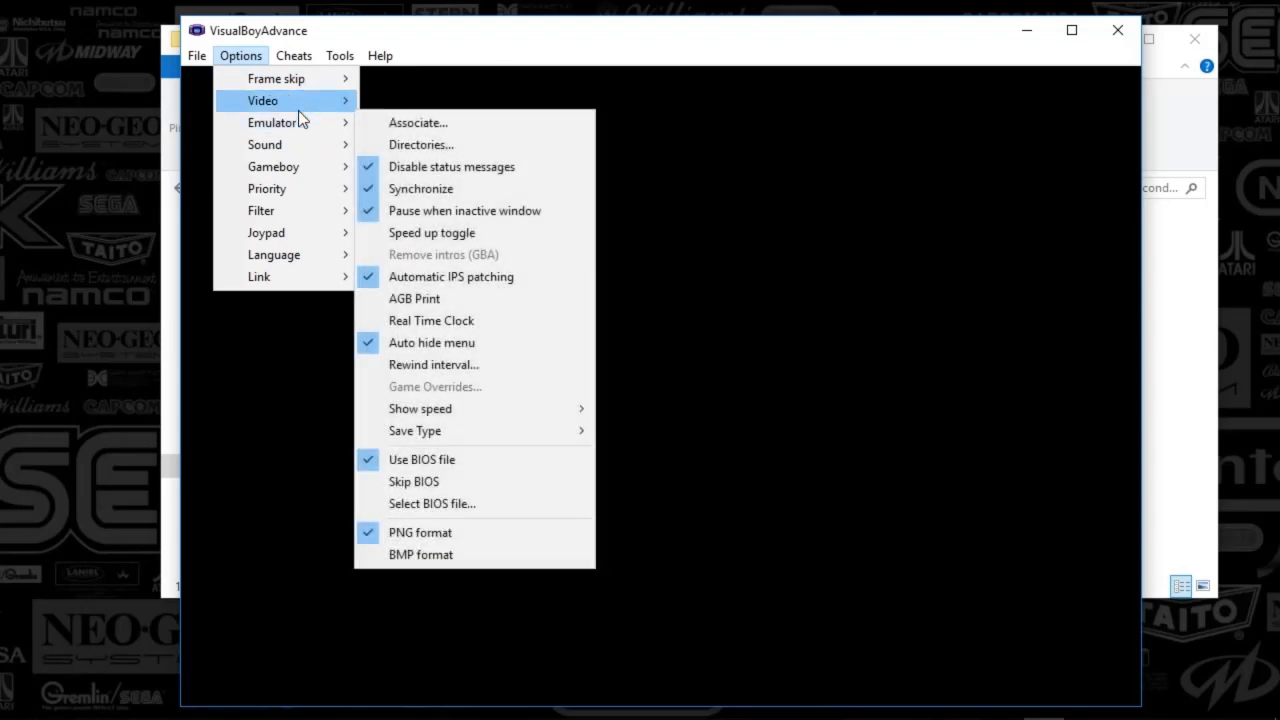
{"action": "mouse_move", "coordinate": [262, 100]}
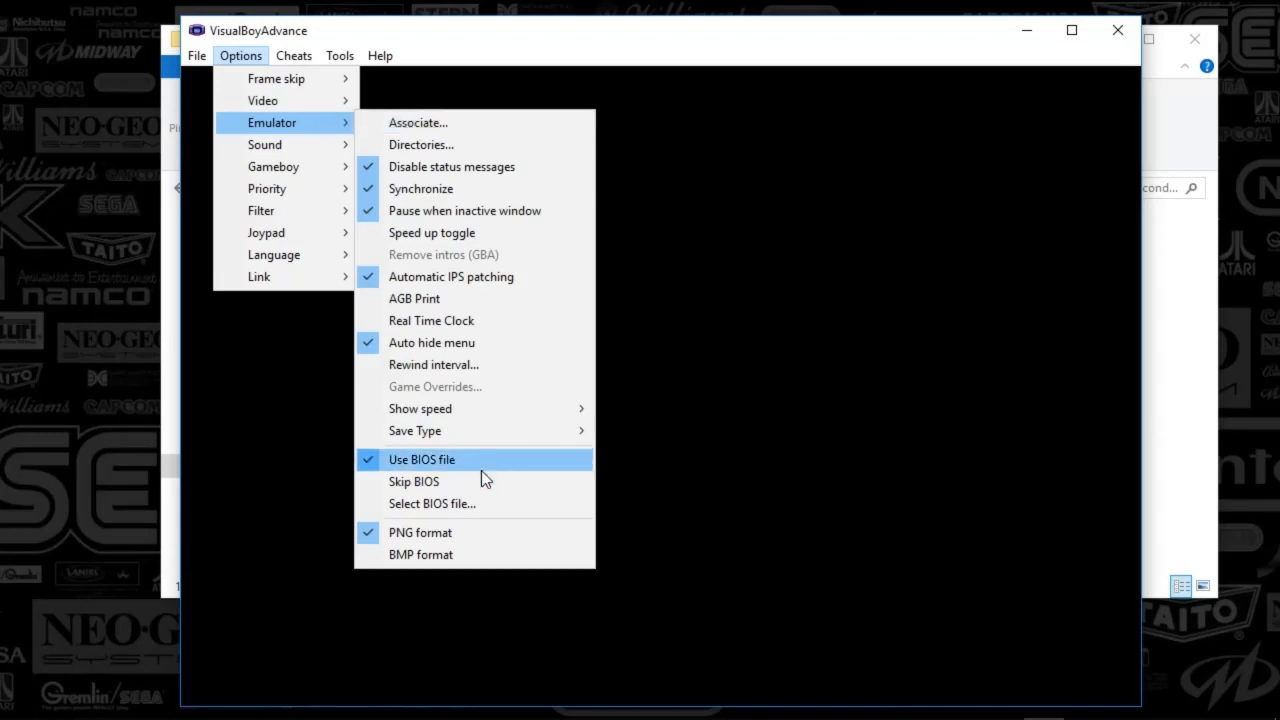
{"action": "mouse_move", "coordinate": [444, 510]}
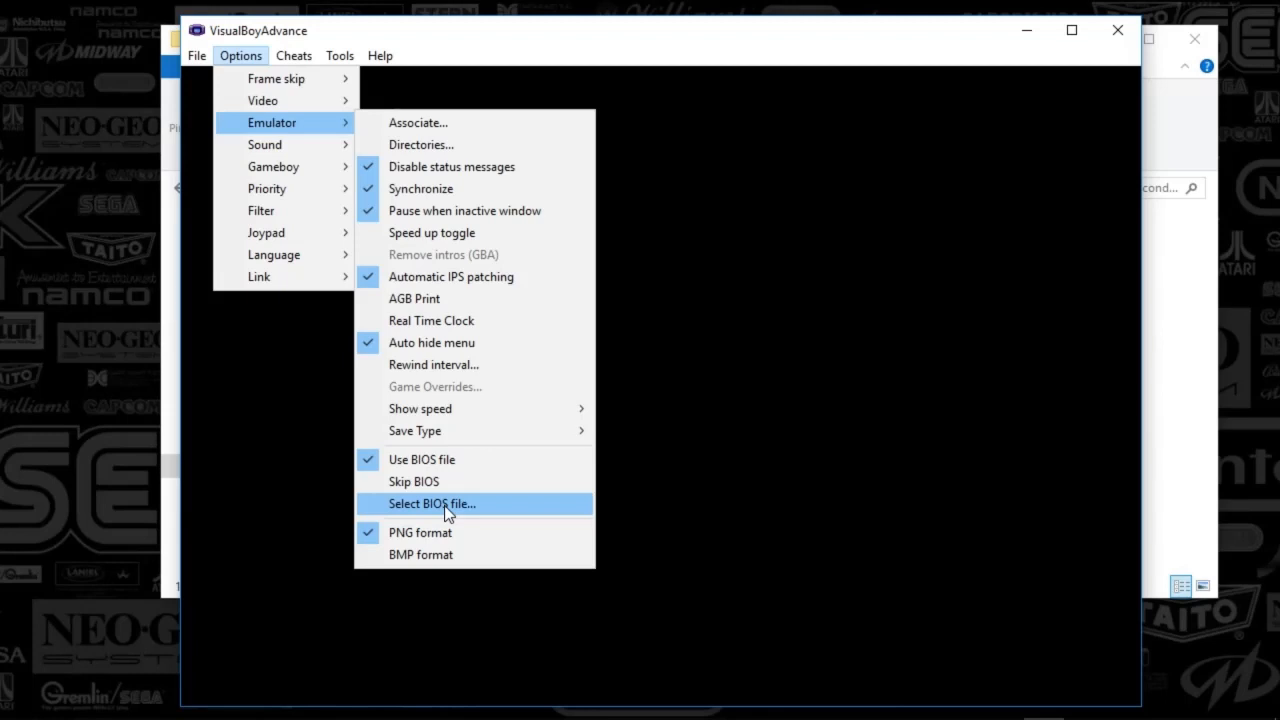
{"action": "mouse_move", "coordinate": [296, 312]}
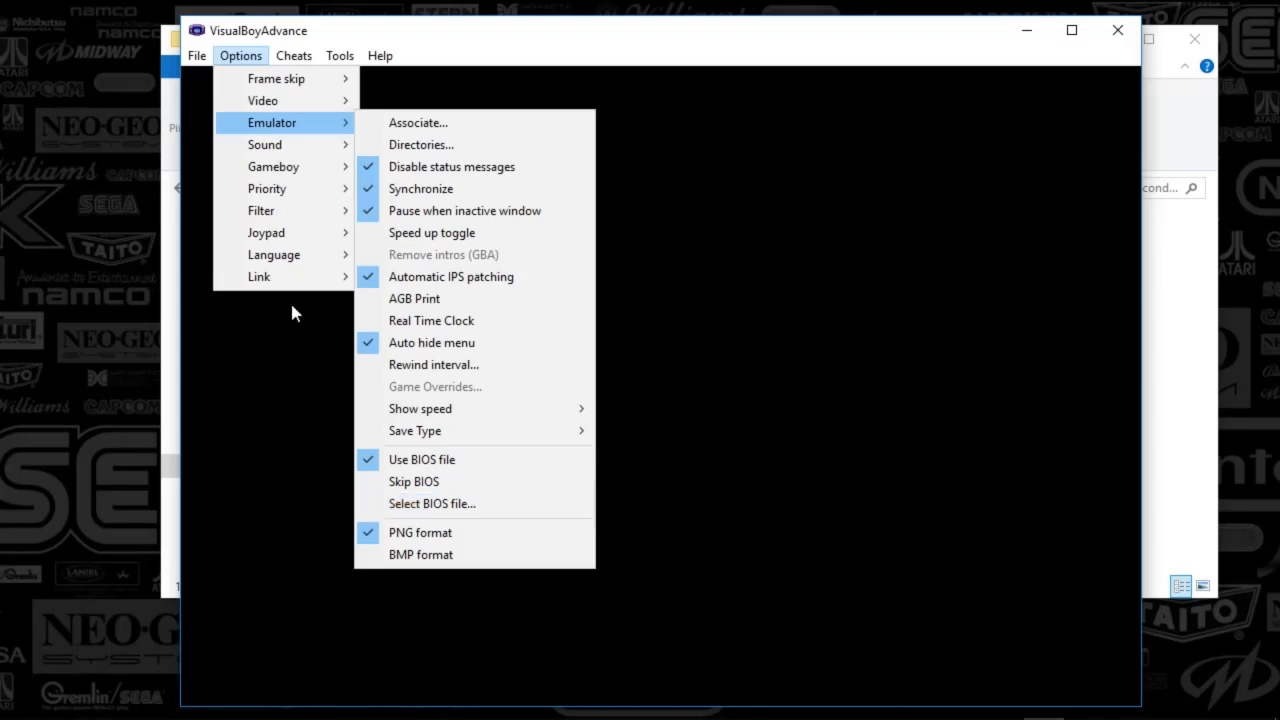
{"action": "mouse_move", "coordinate": [264, 144]}
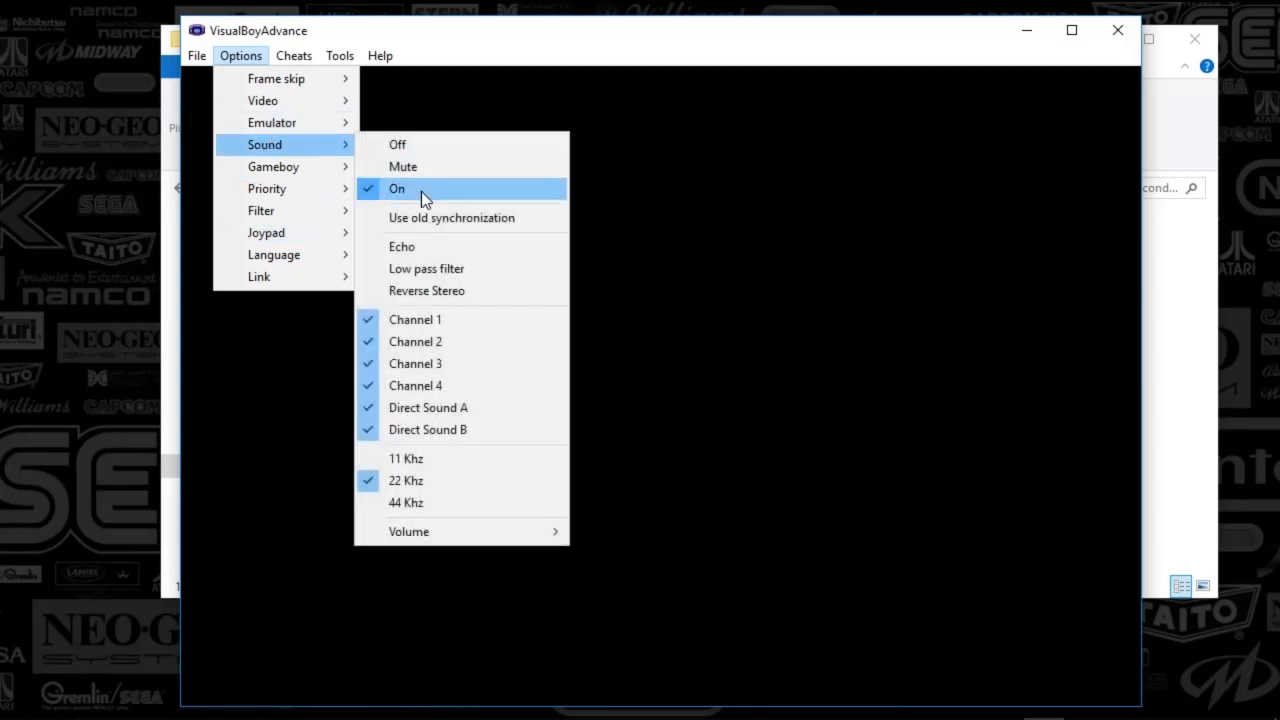
{"action": "mouse_move", "coordinate": [460, 428]}
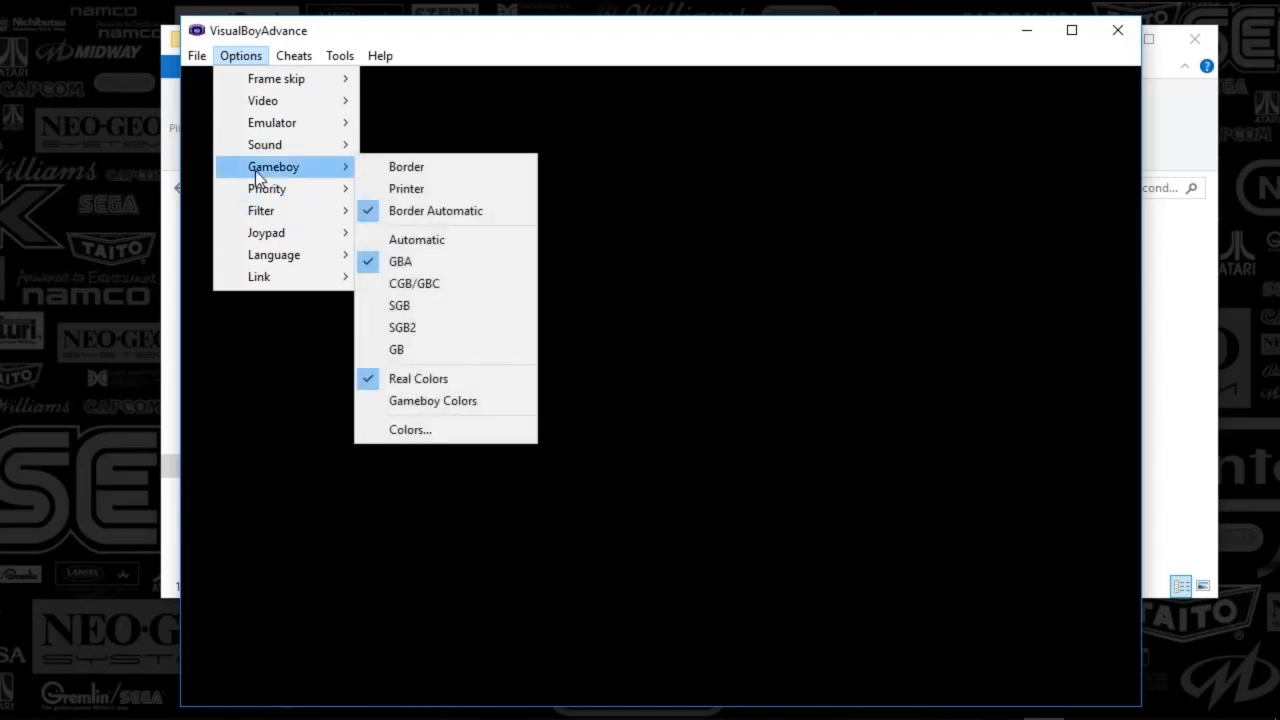
{"action": "mouse_move", "coordinate": [416, 240]}
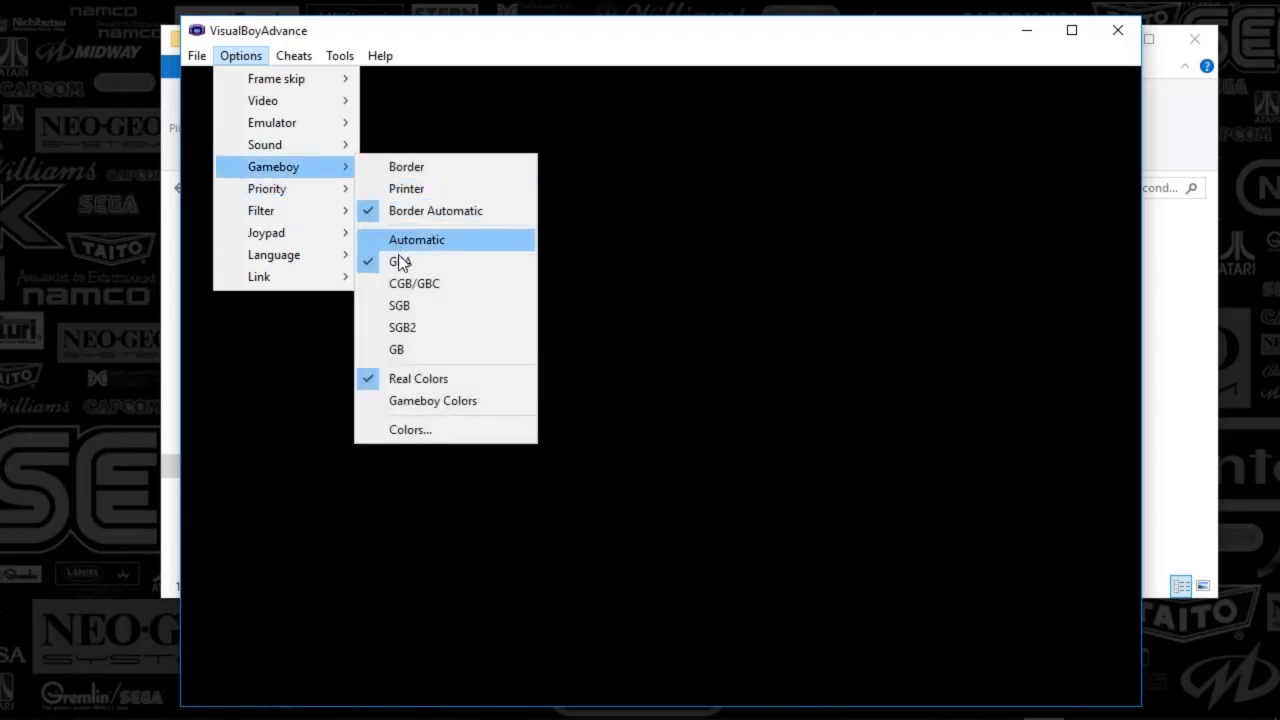
{"action": "mouse_move", "coordinate": [260, 212]}
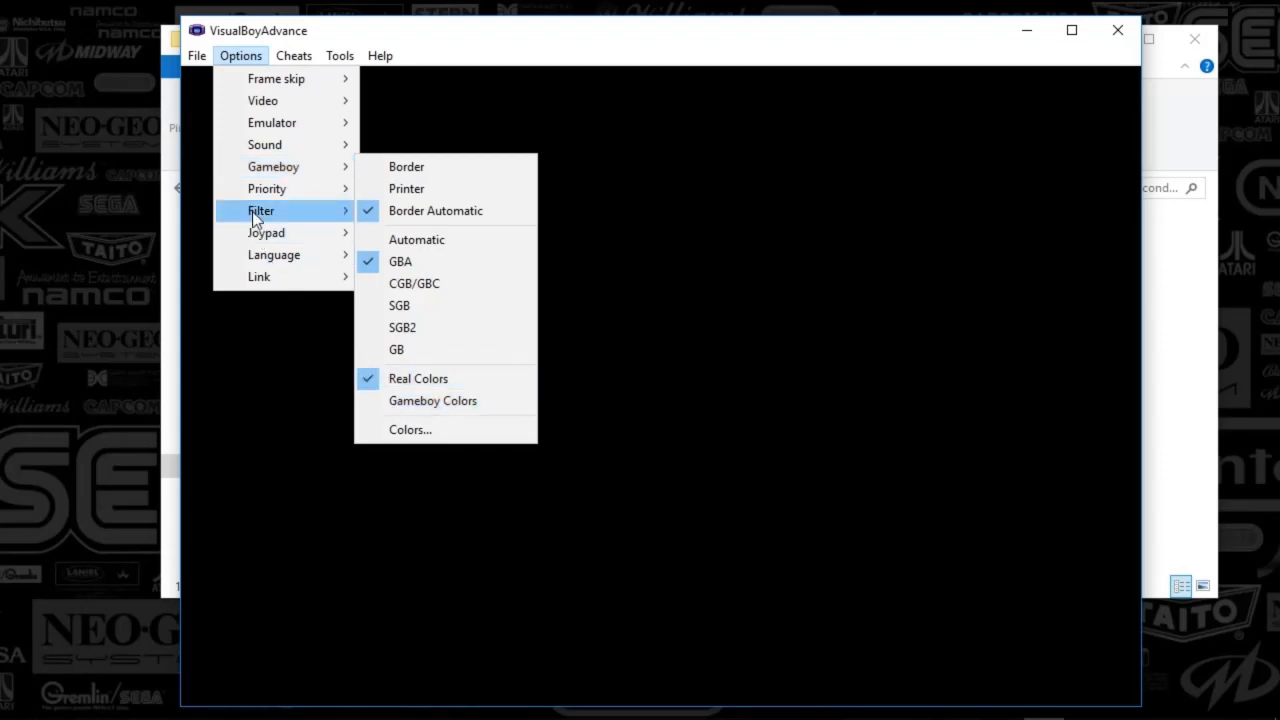
{"action": "mouse_move", "coordinate": [268, 188]}
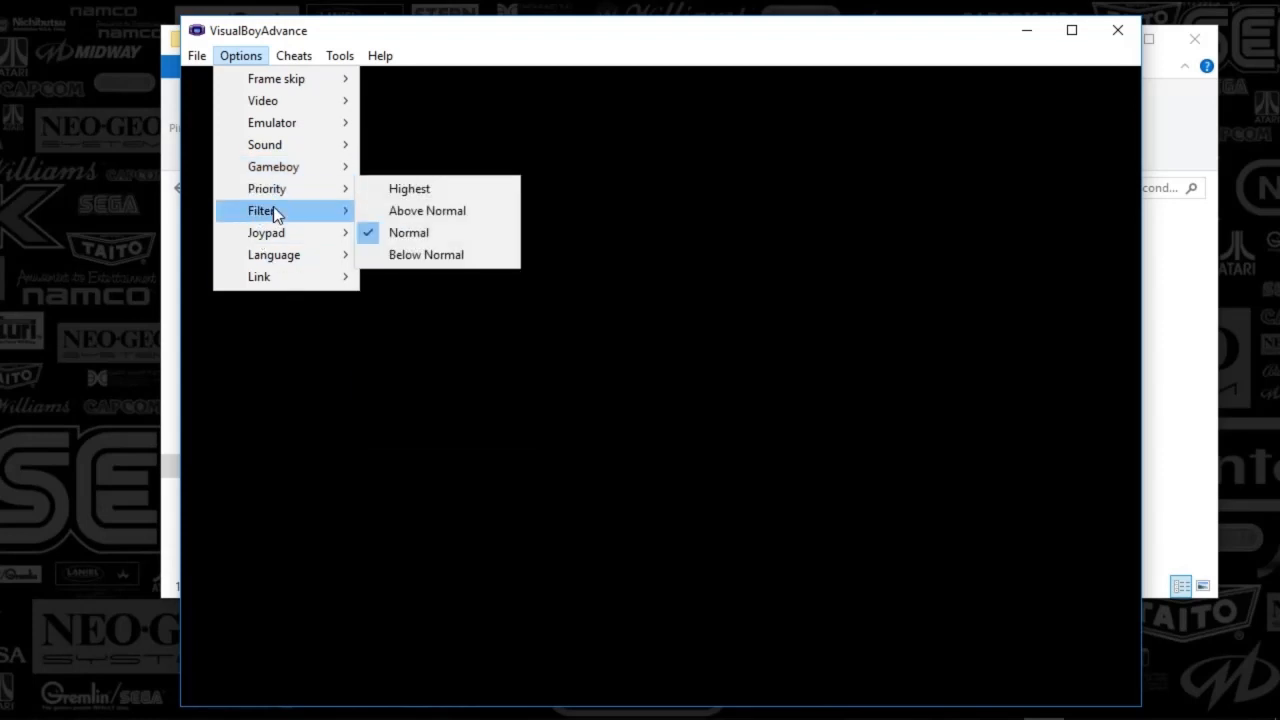
{"action": "mouse_move", "coordinate": [440, 210]}
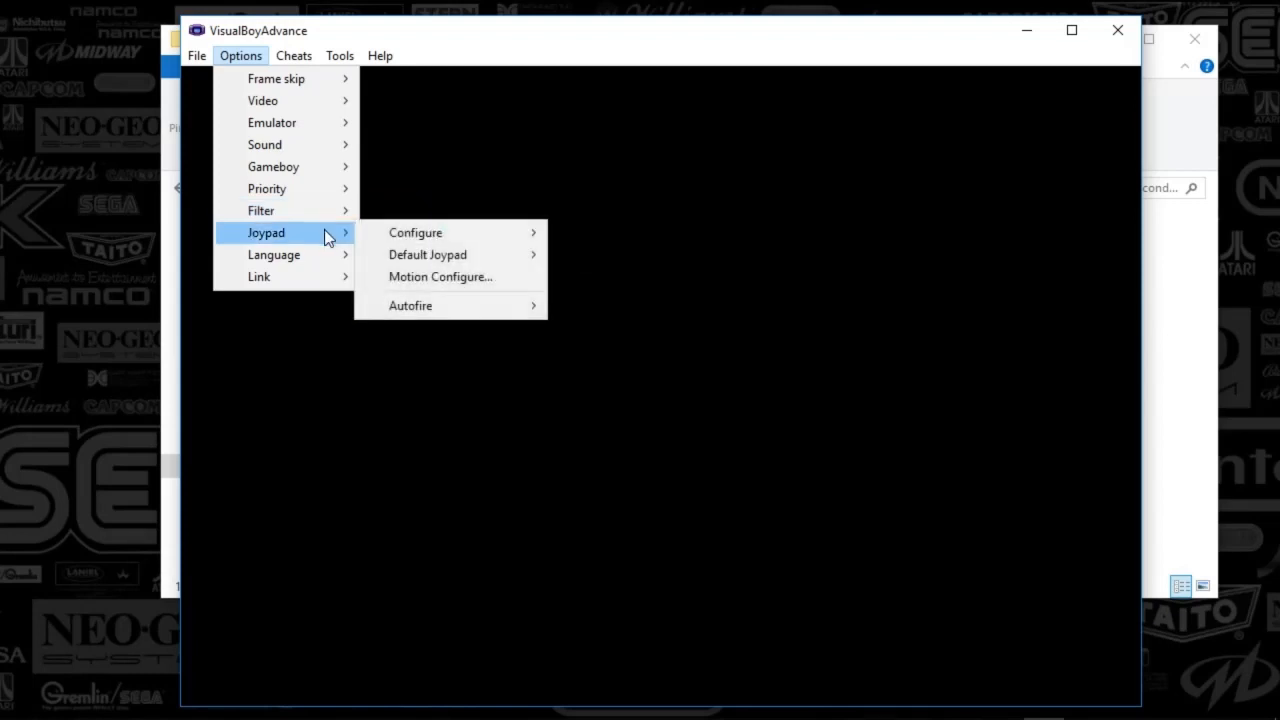
{"action": "mouse_move", "coordinate": [416, 232]}
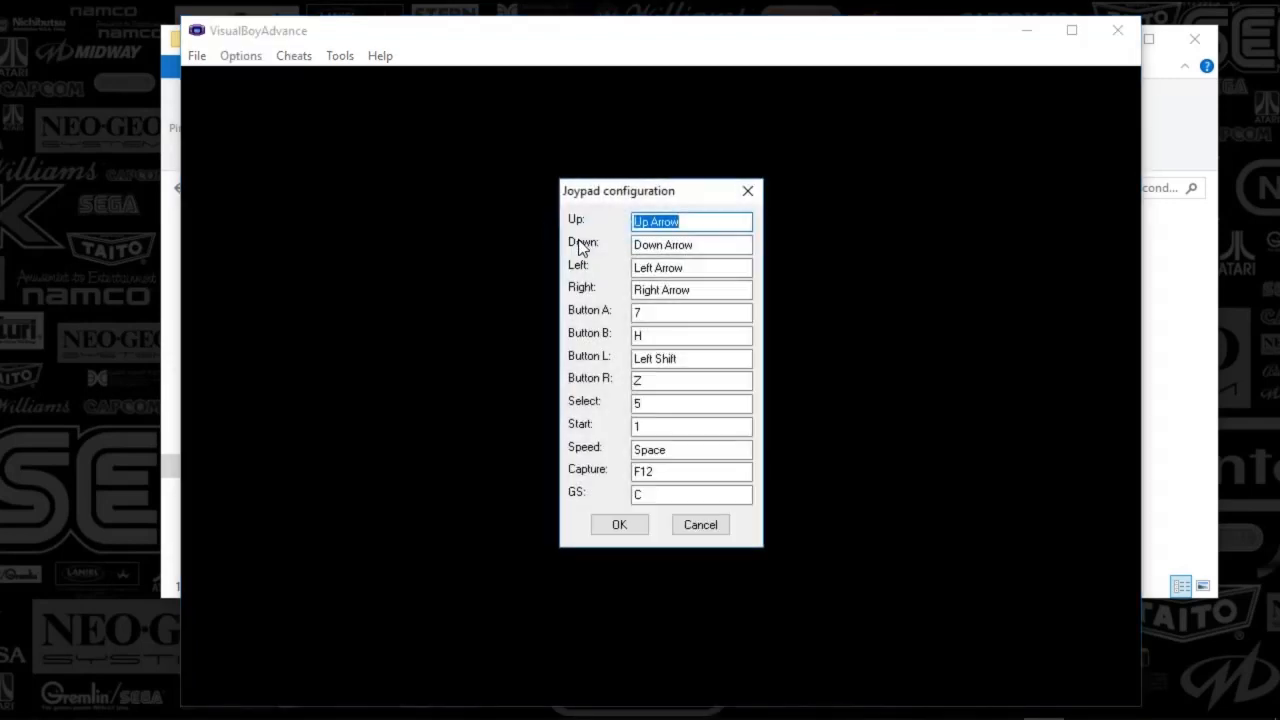
{"action": "left_click", "coordinate": [690, 244]}
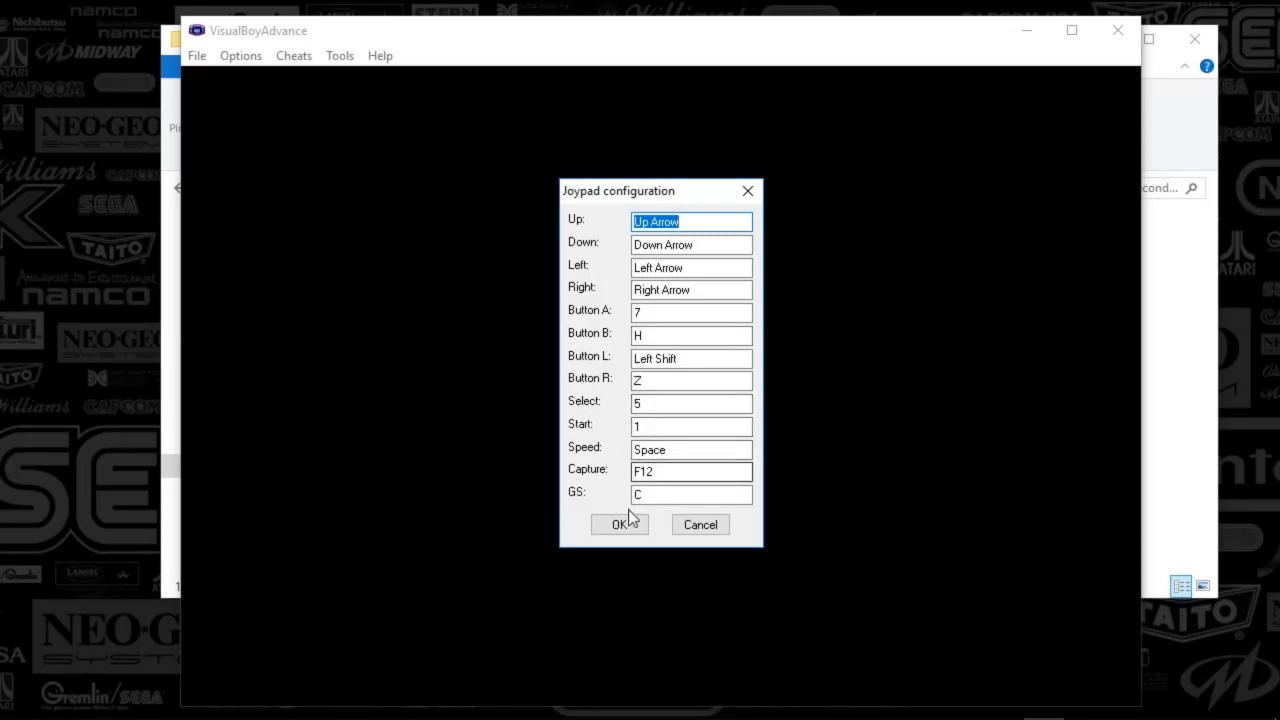
{"action": "left_click", "coordinate": [240, 56]}
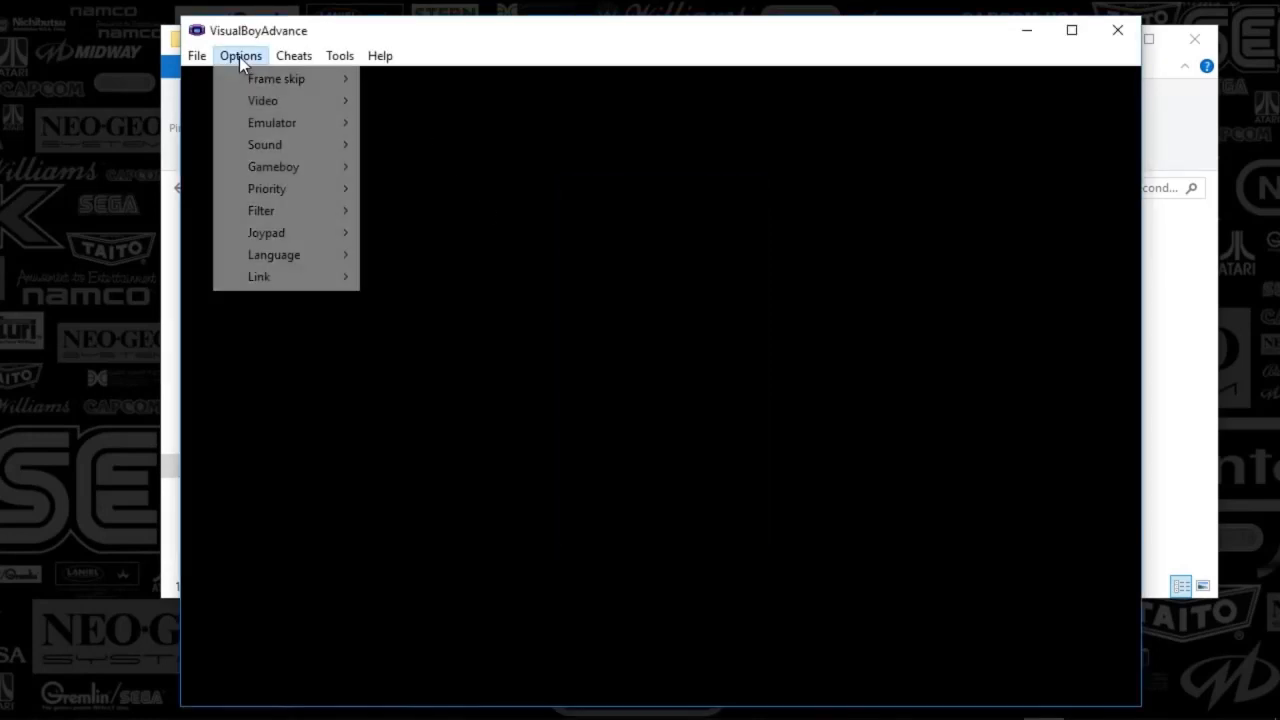
{"action": "mouse_move", "coordinate": [266, 232]}
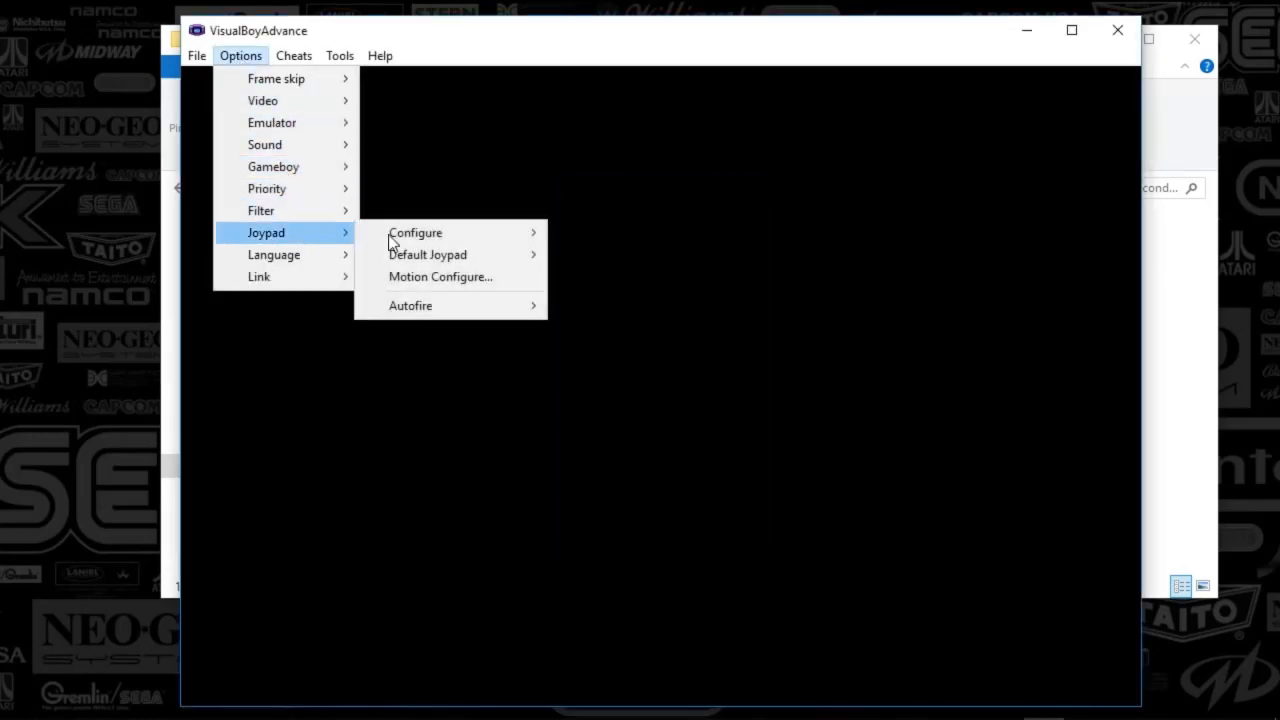
{"action": "left_click", "coordinate": [414, 232]}
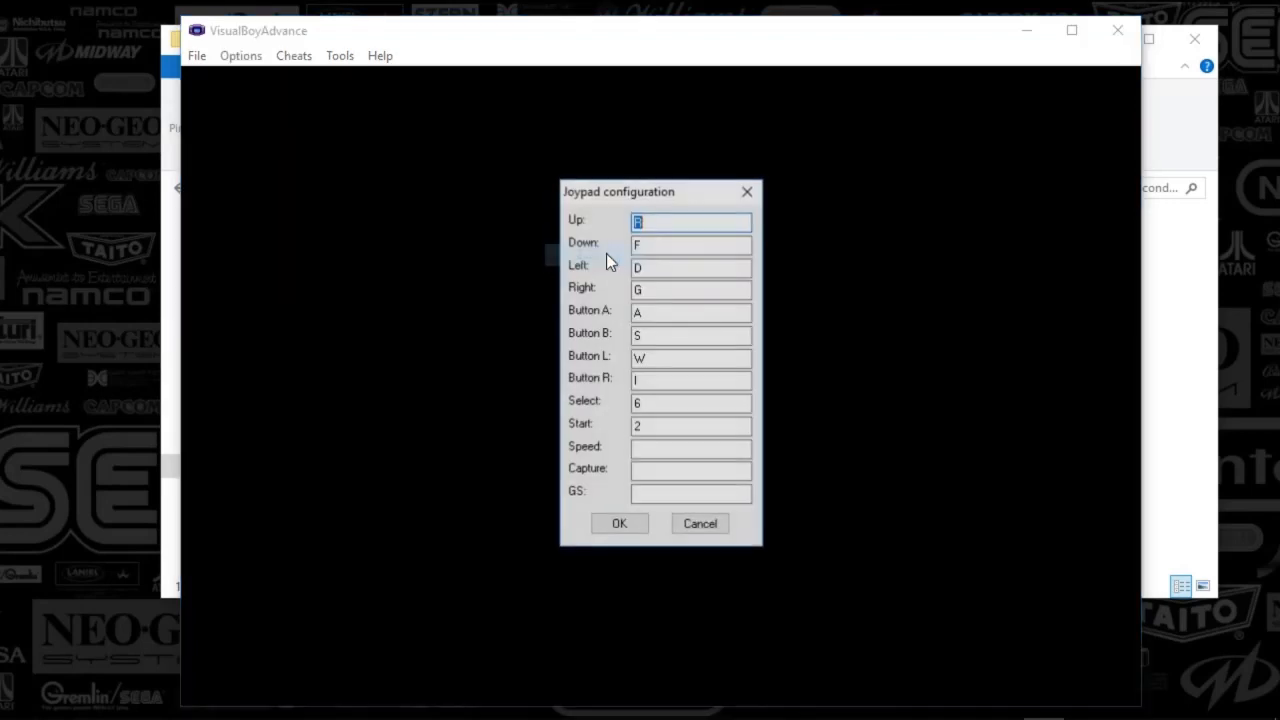
{"action": "mouse_move", "coordinate": [668, 470]}
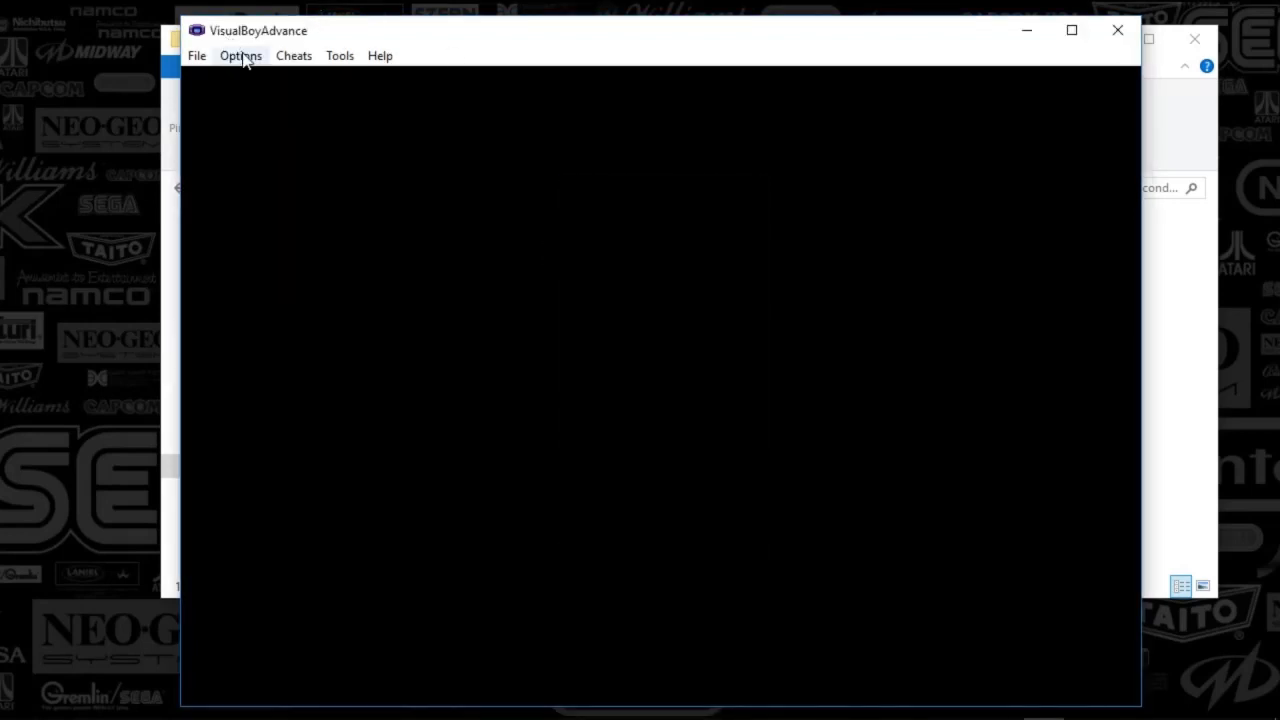
{"action": "left_click", "coordinate": [240, 56]}
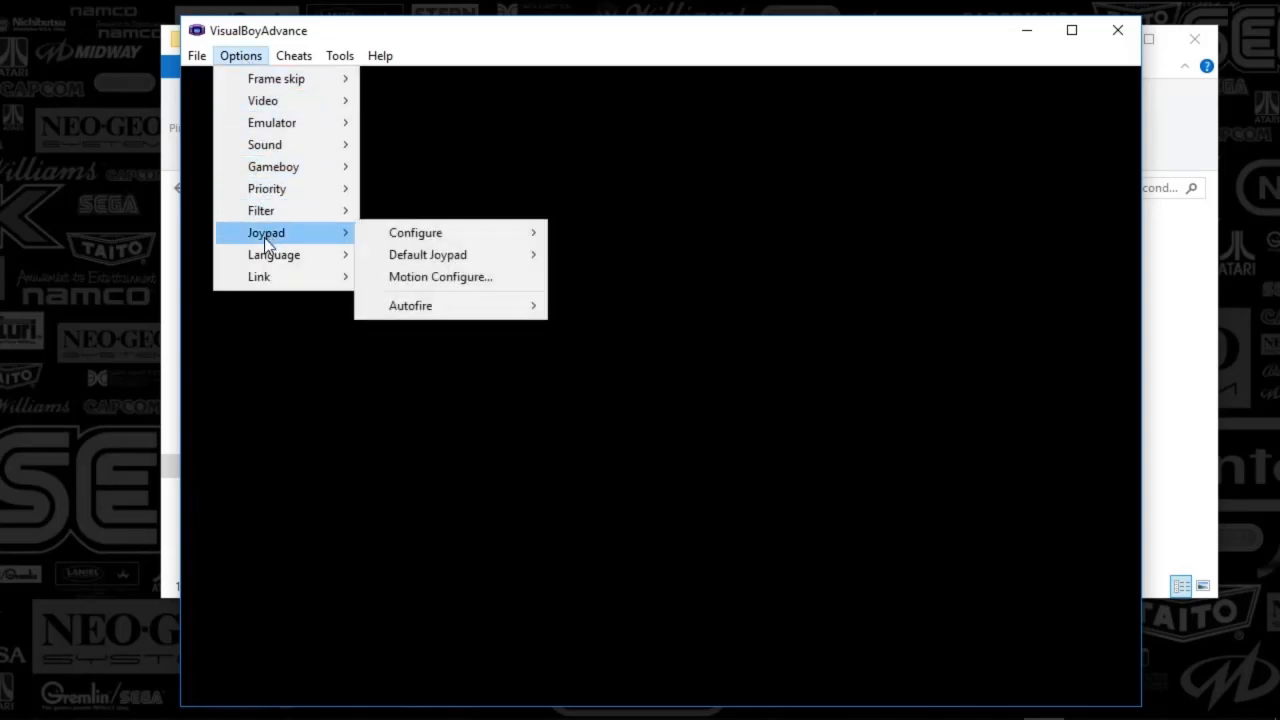
{"action": "mouse_move", "coordinate": [416, 232]}
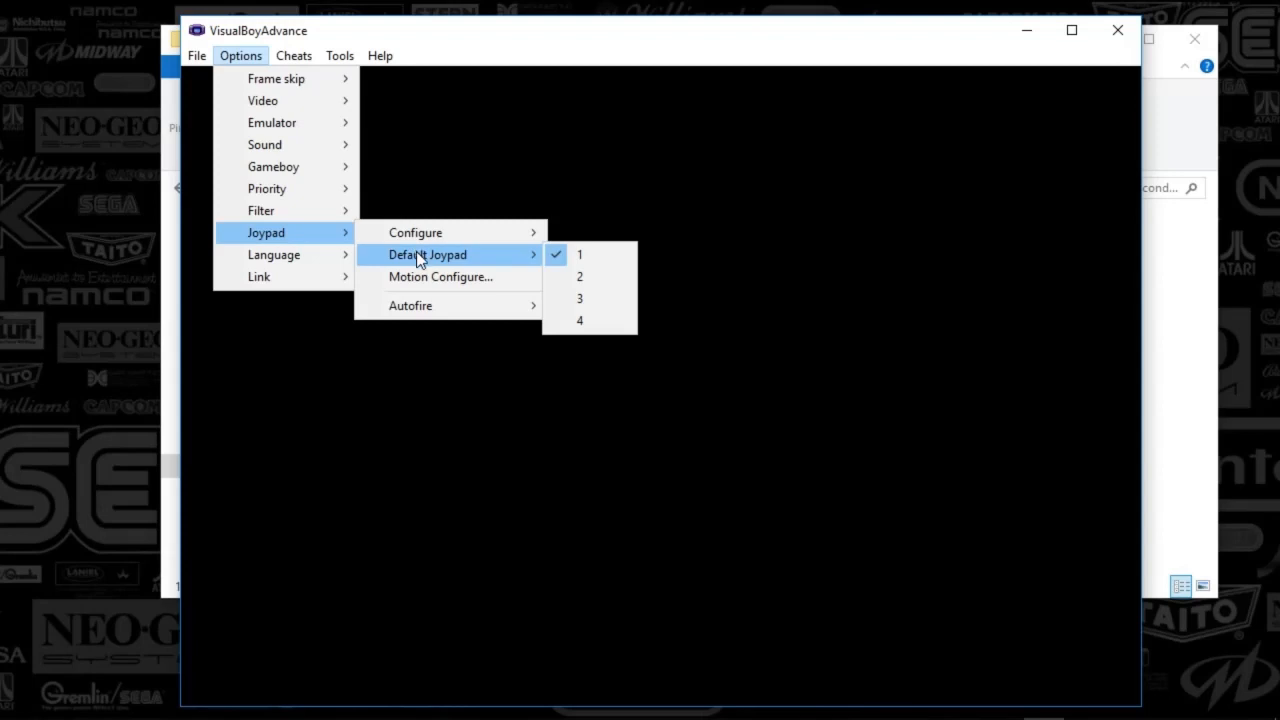
{"action": "mouse_move", "coordinate": [416, 232]}
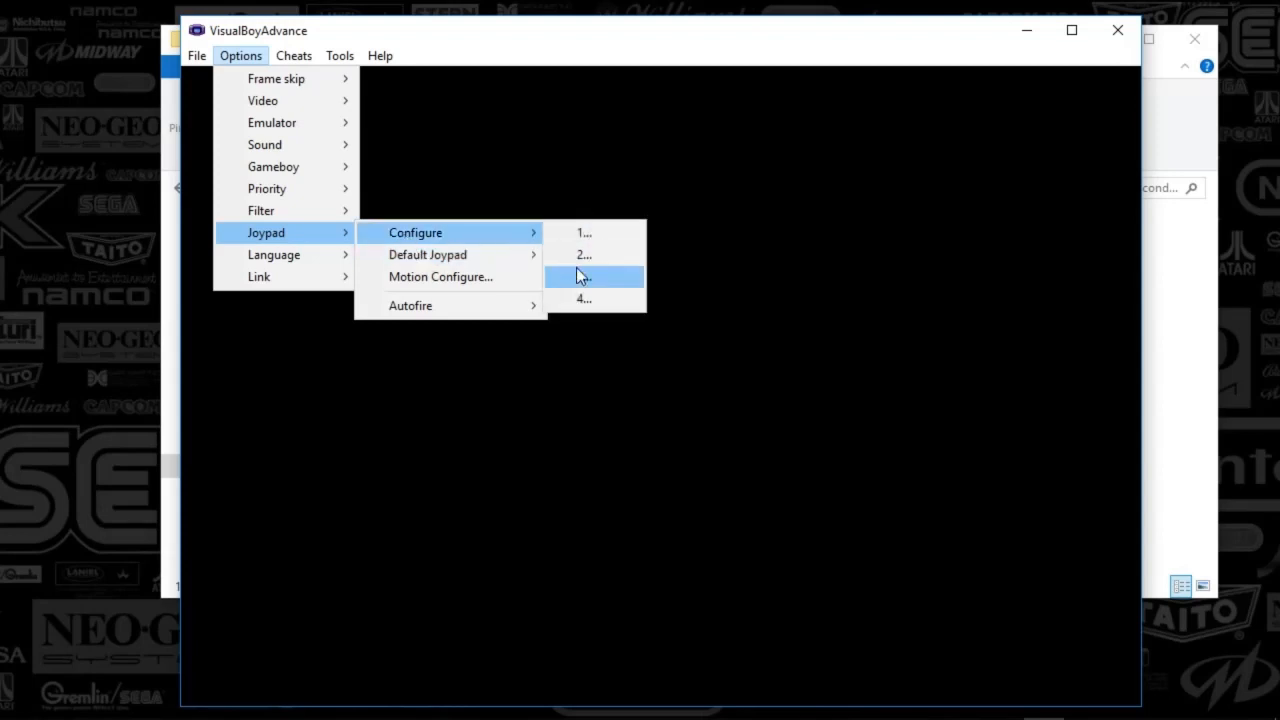
{"action": "left_click", "coordinate": [584, 276]}
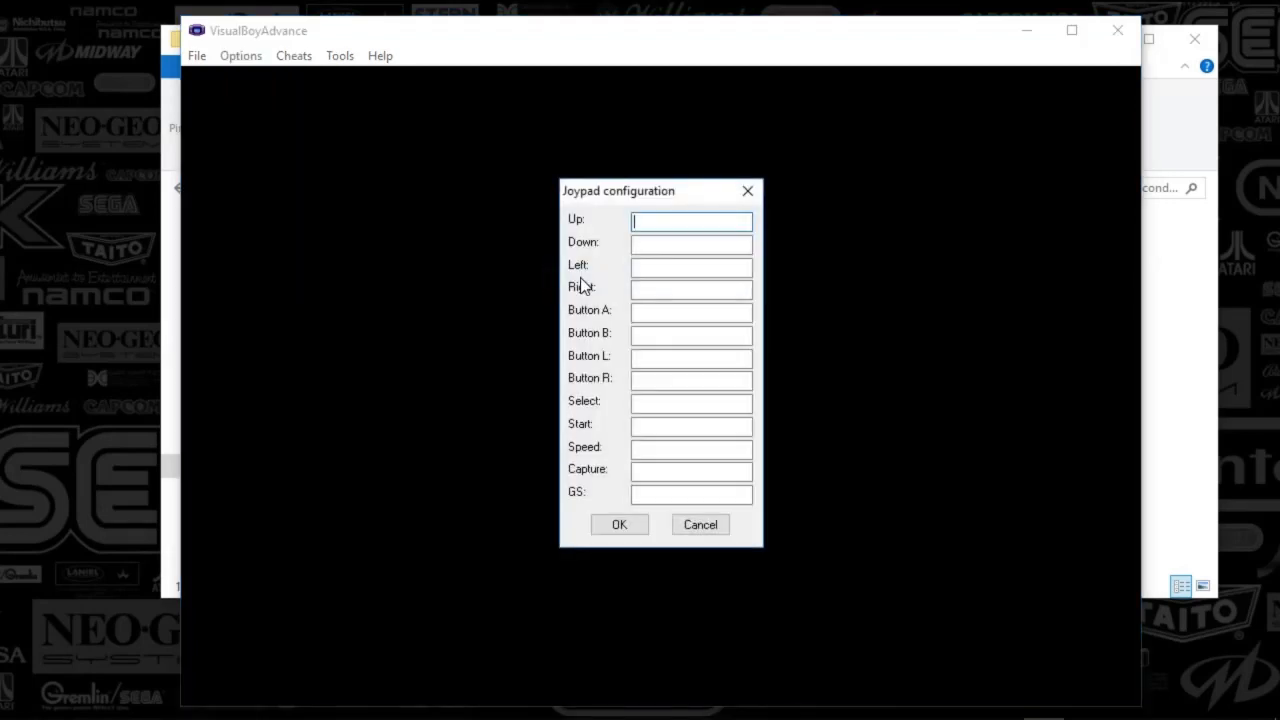
{"action": "left_click", "coordinate": [240, 56]}
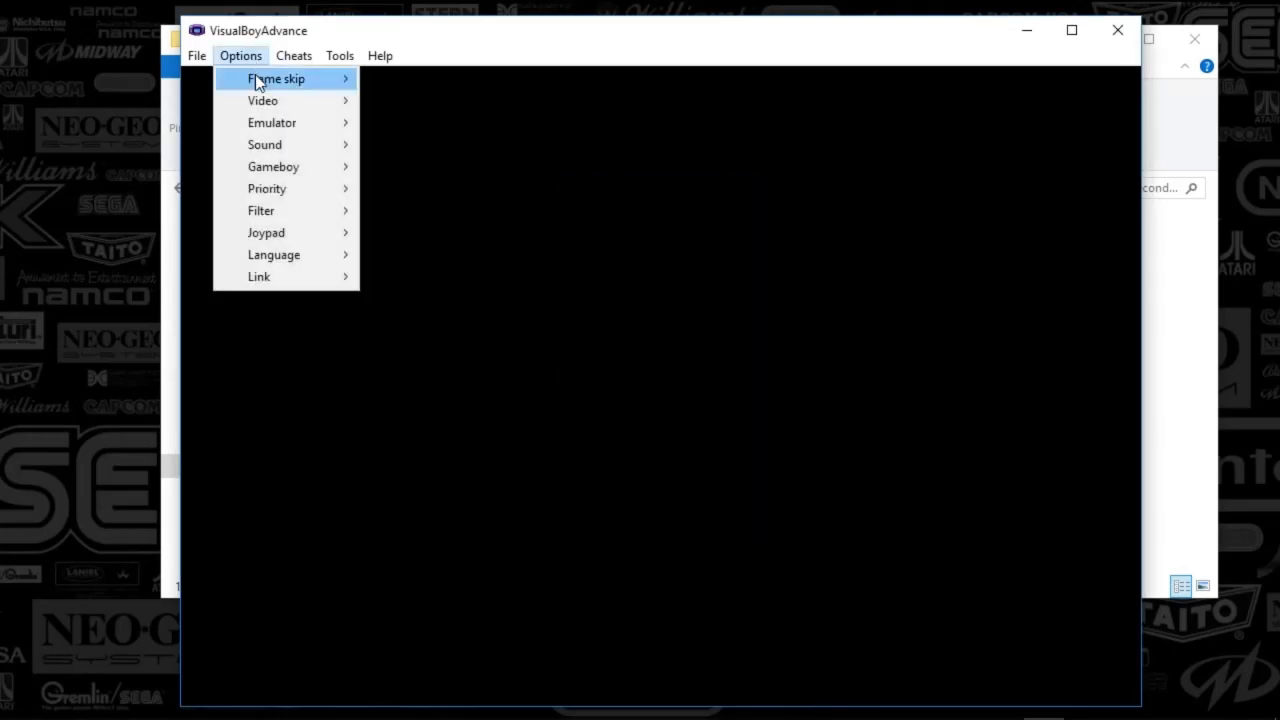
{"action": "mouse_move", "coordinate": [262, 100]}
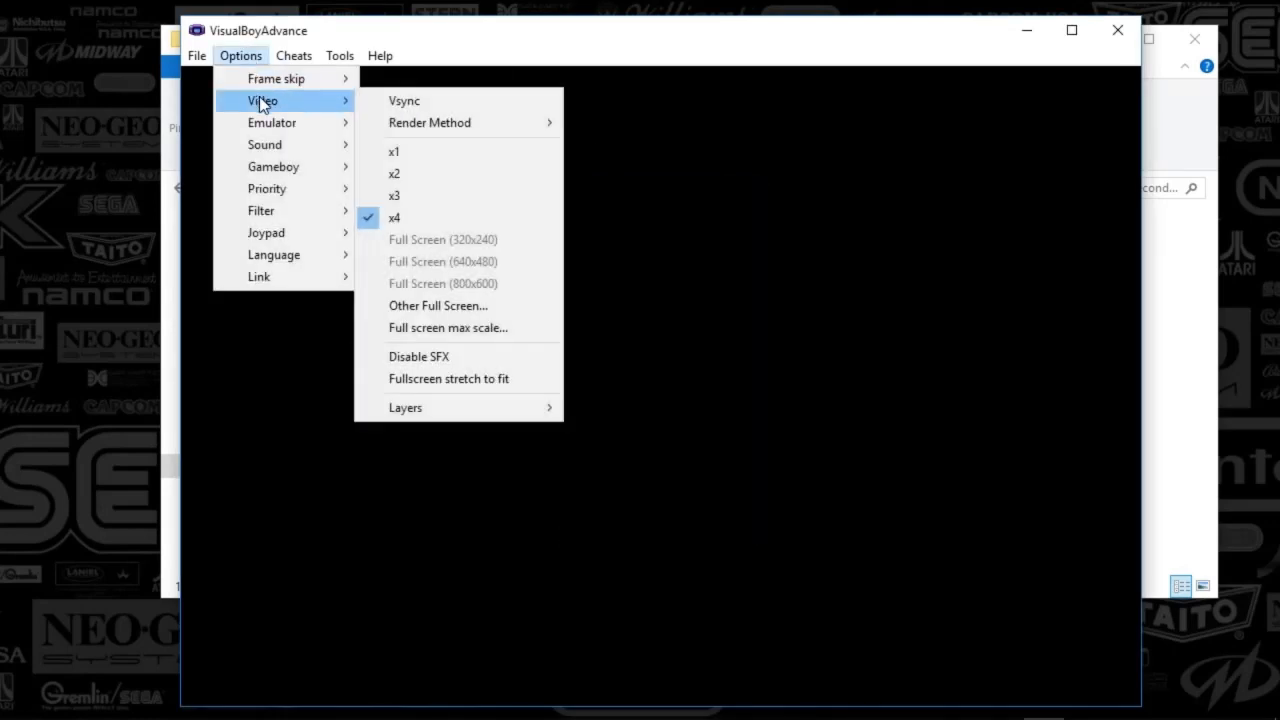
{"action": "mouse_move", "coordinate": [266, 232]}
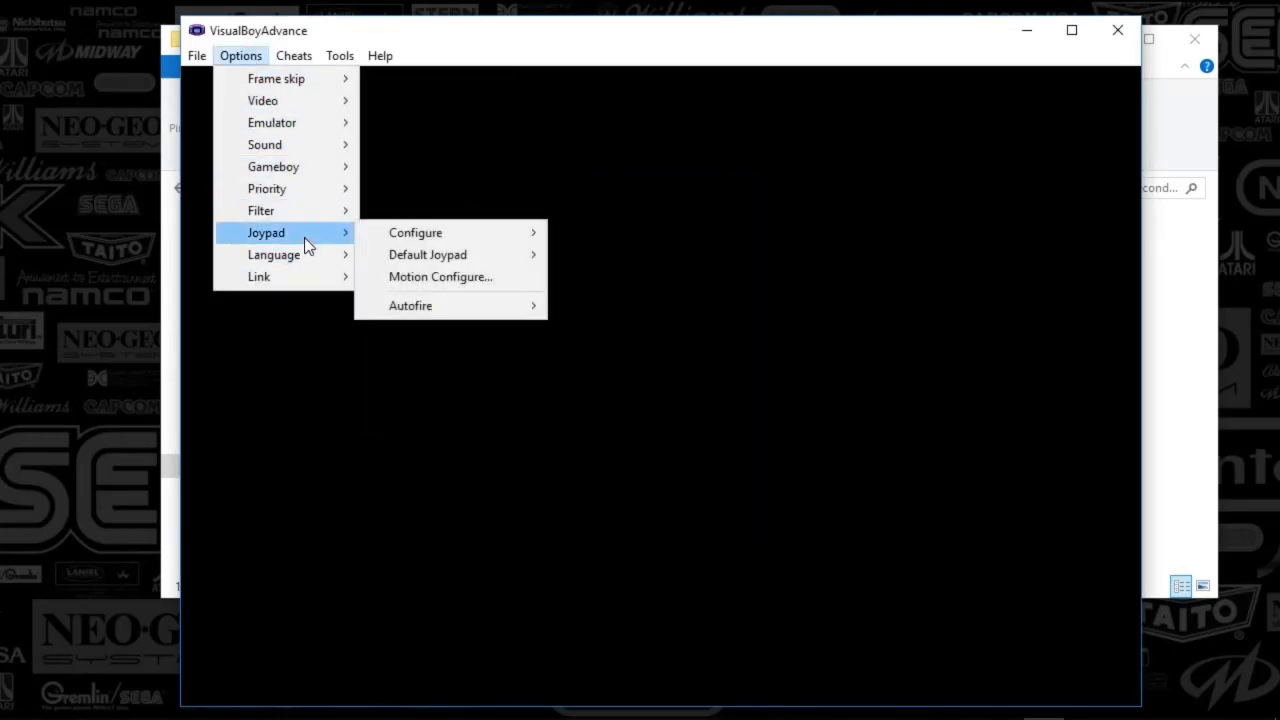
{"action": "left_click", "coordinate": [416, 232]}
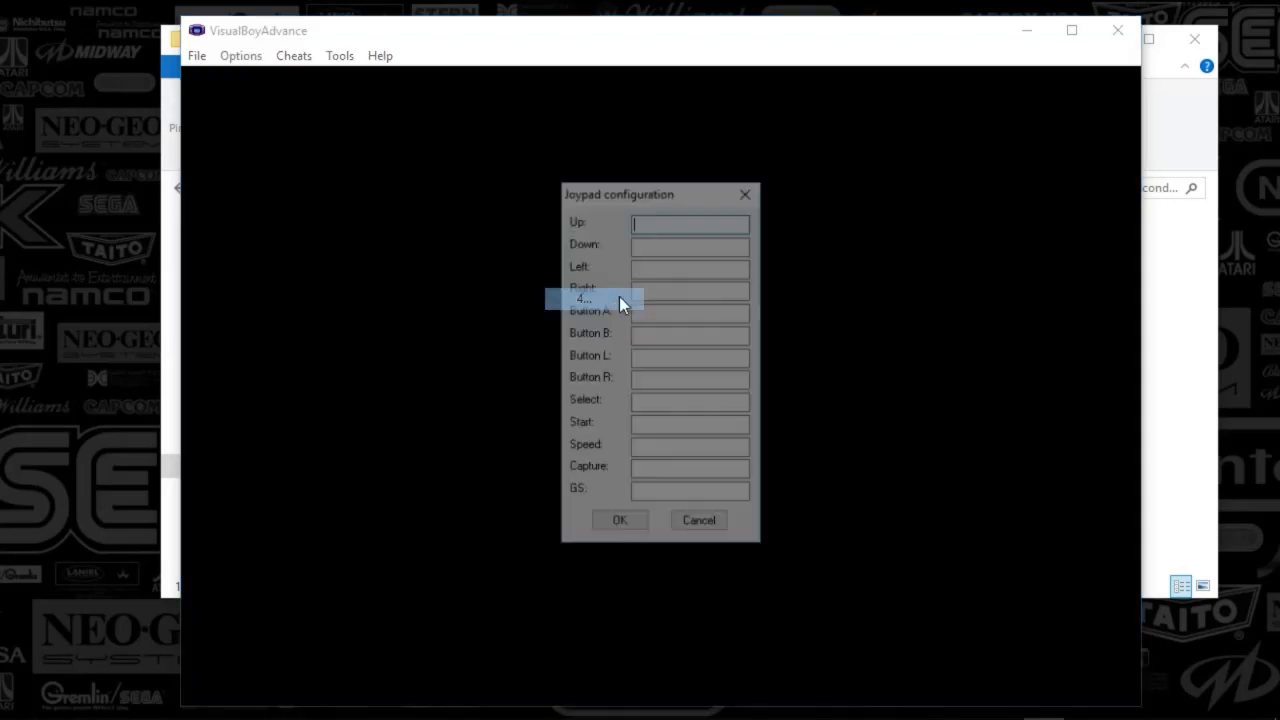
{"action": "left_click", "coordinate": [240, 56]}
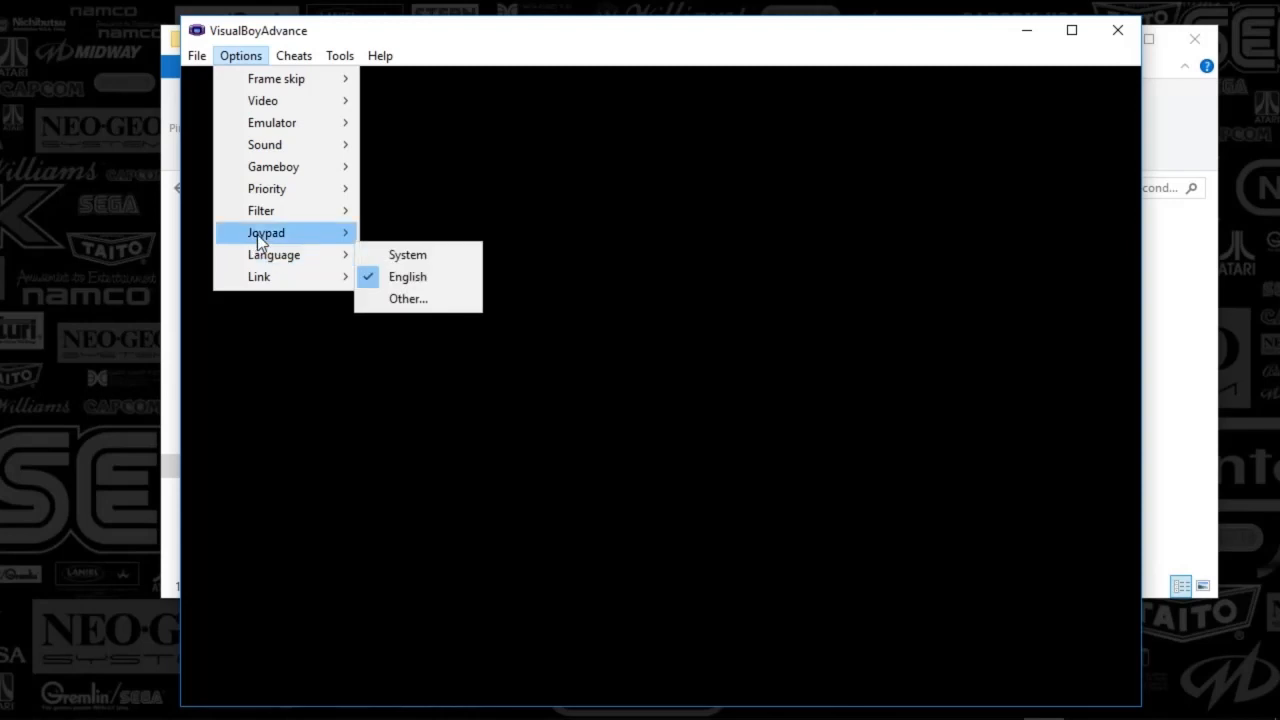
{"action": "mouse_move", "coordinate": [272, 254]}
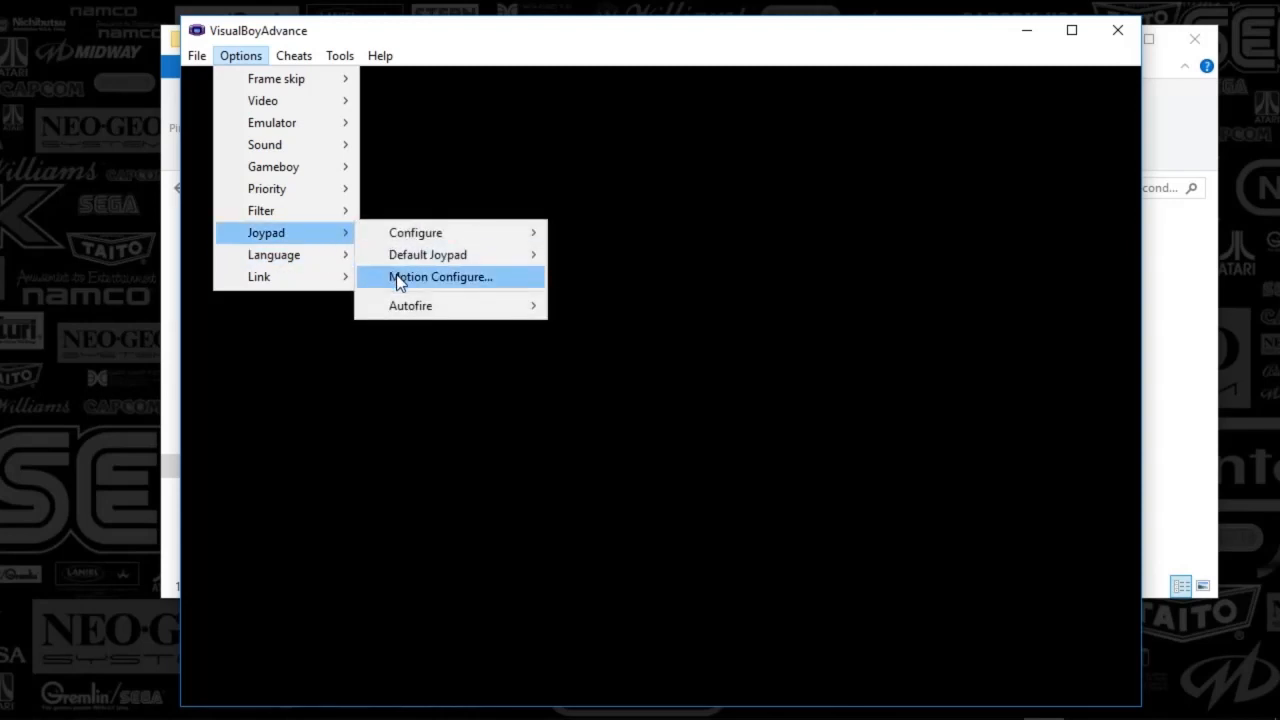
{"action": "left_click", "coordinate": [440, 276]}
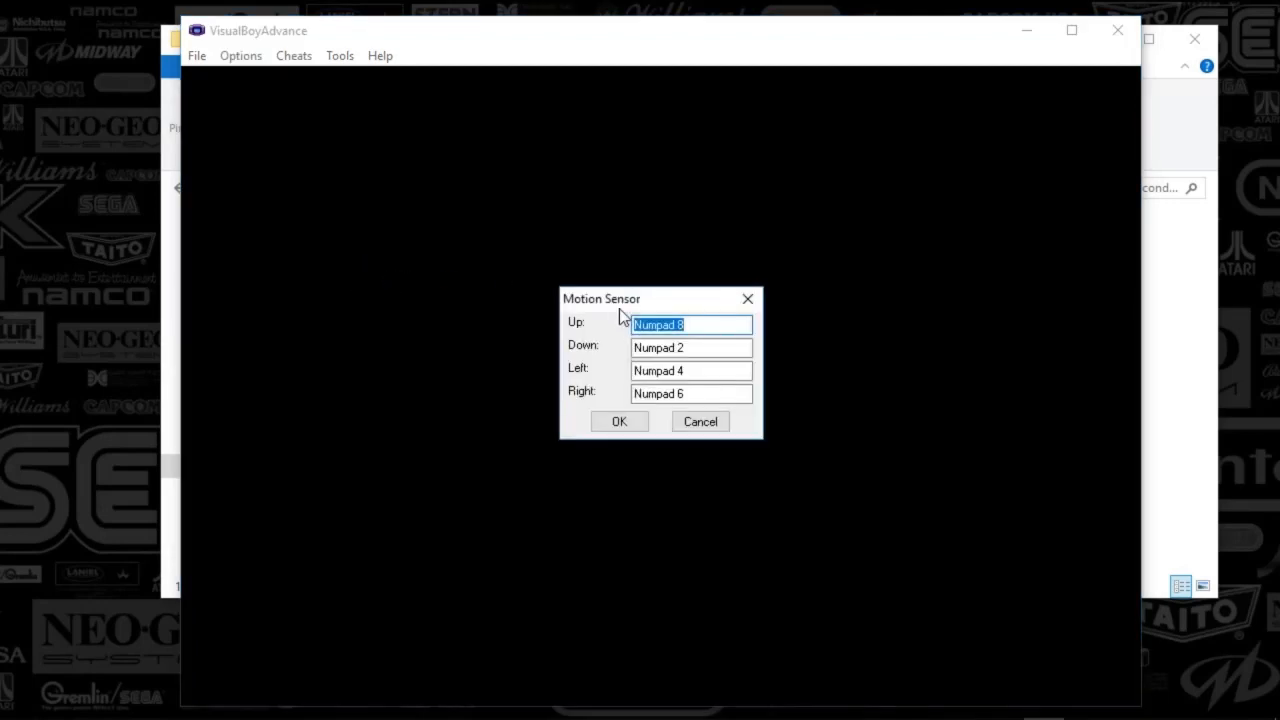
{"action": "mouse_move", "coordinate": [628, 350]}
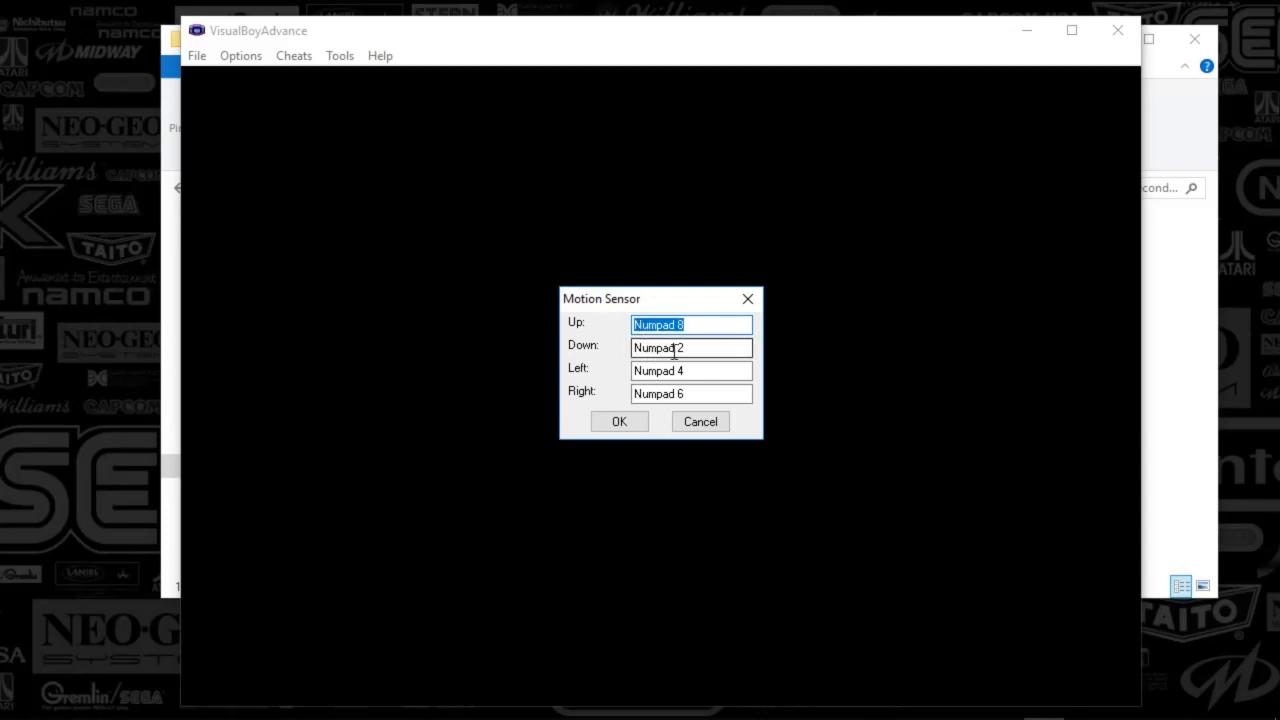
{"action": "left_click", "coordinate": [240, 56]}
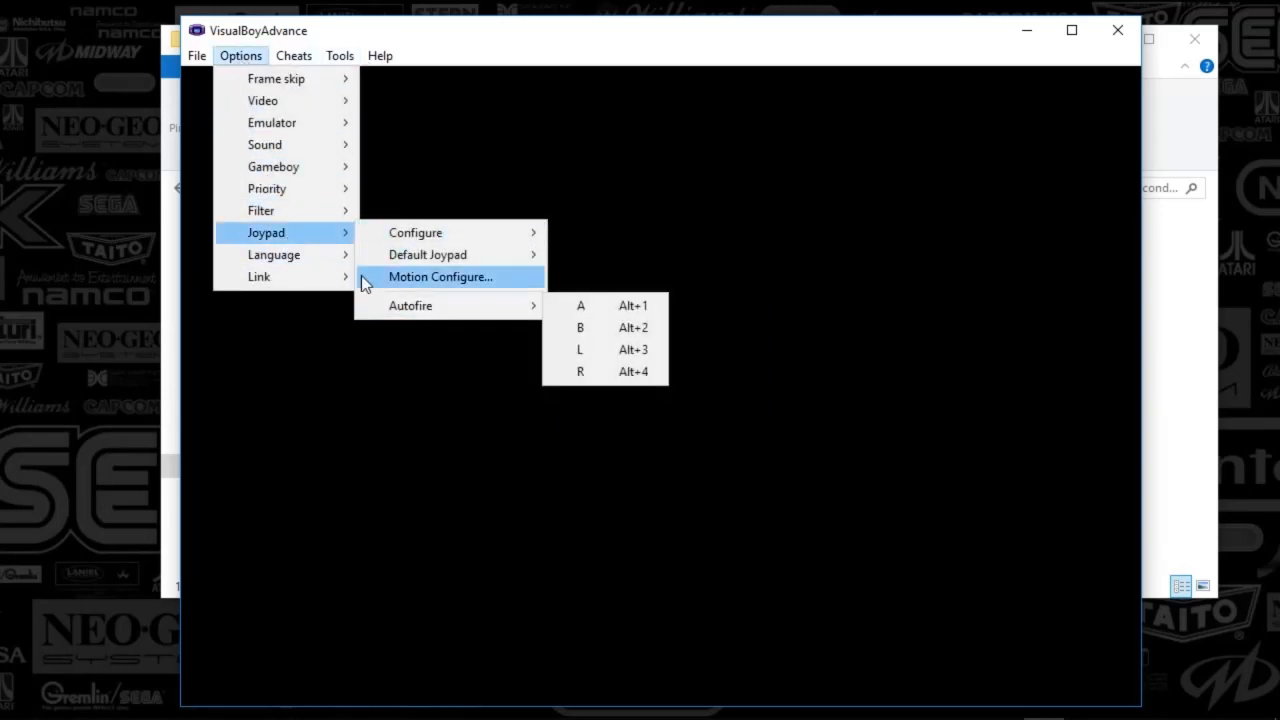
{"action": "mouse_move", "coordinate": [260, 276]}
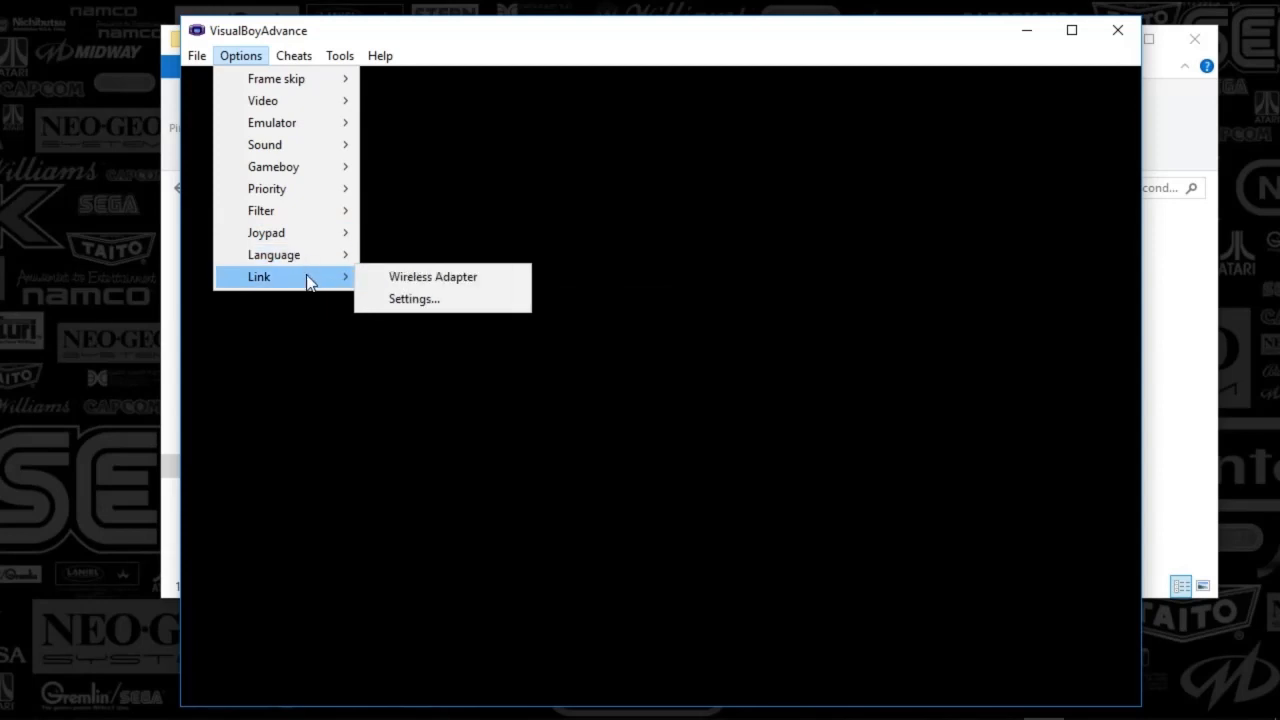
{"action": "mouse_move", "coordinate": [432, 276]}
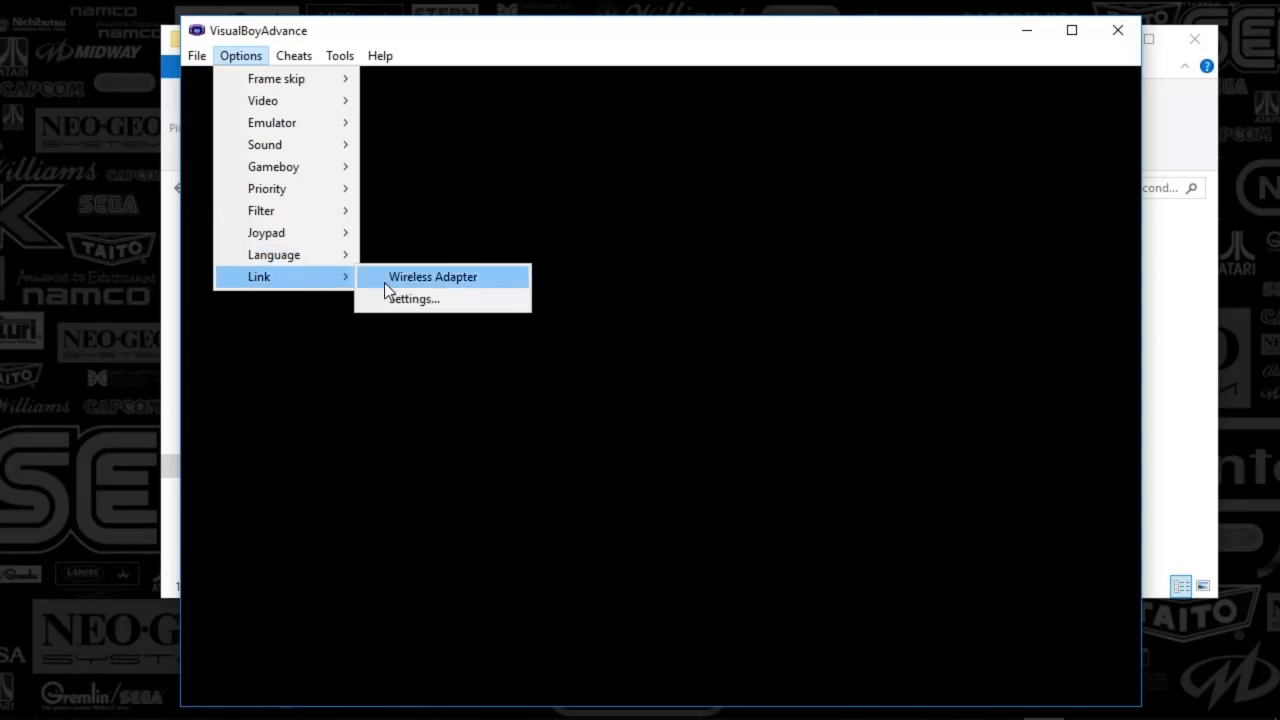
{"action": "mouse_move", "coordinate": [412, 300]}
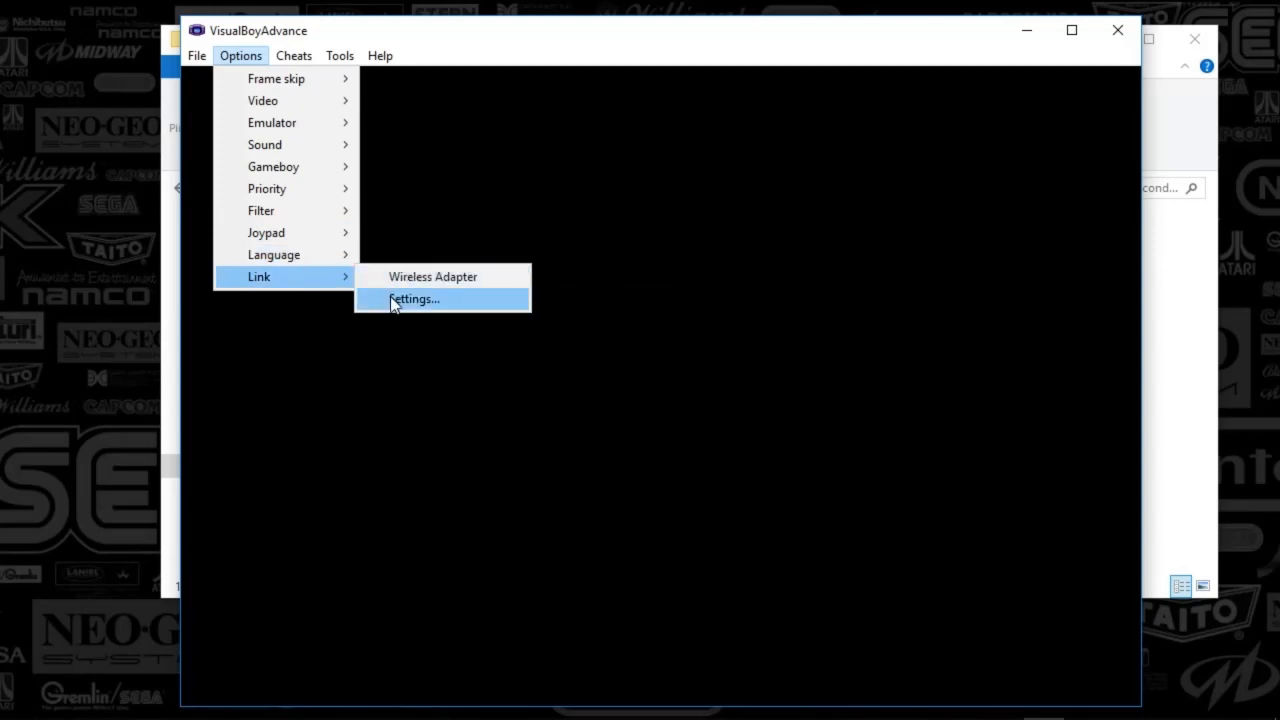
Check Link Options shows Single Computer, 10000 ms timeout and port 5738, then leave it unchanged
{"action": "left_click", "coordinate": [412, 300]}
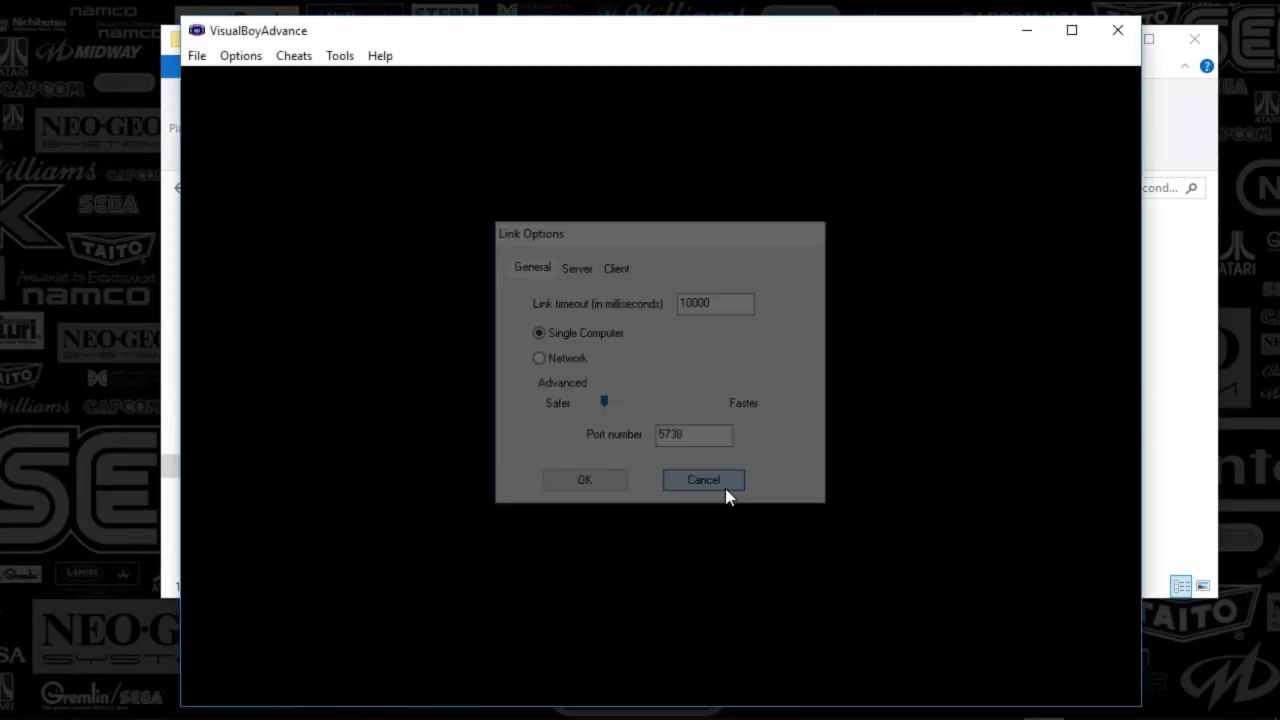
{"action": "left_click", "coordinate": [240, 56]}
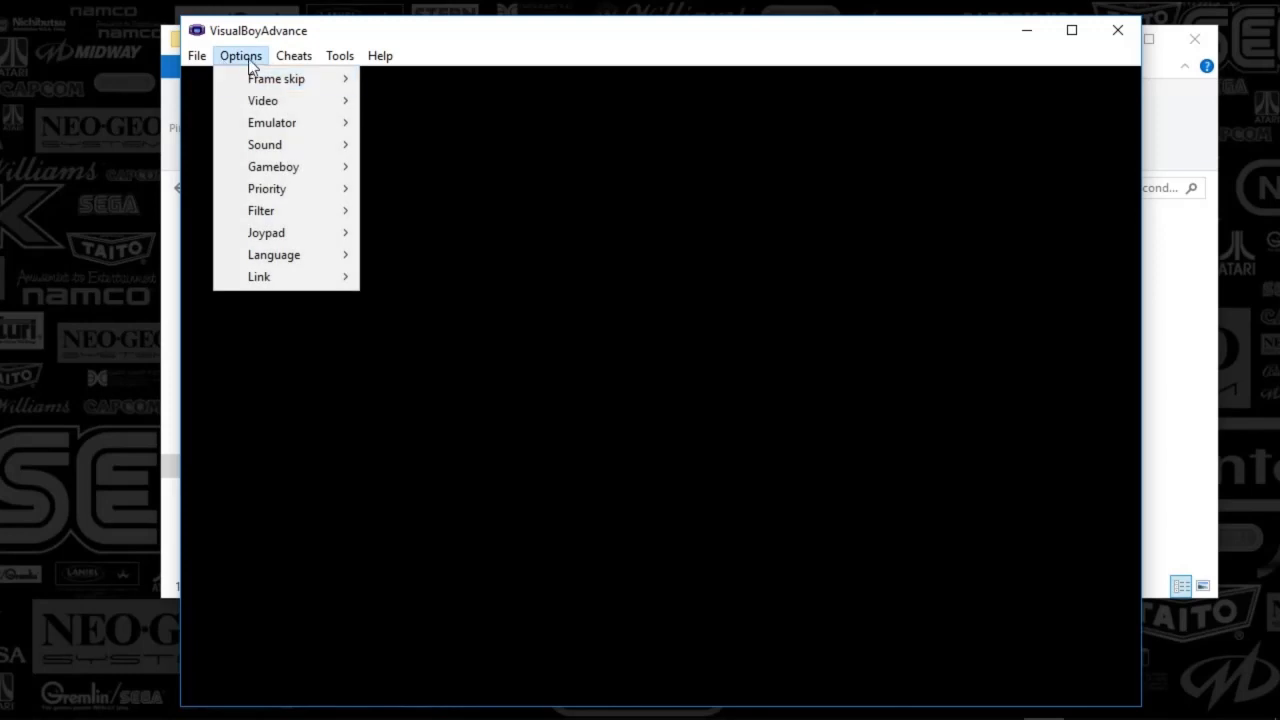
Glance through the Cheats, Help and Tools menus, then bring up the Accelerator editor via Customize
{"action": "left_click", "coordinate": [292, 56]}
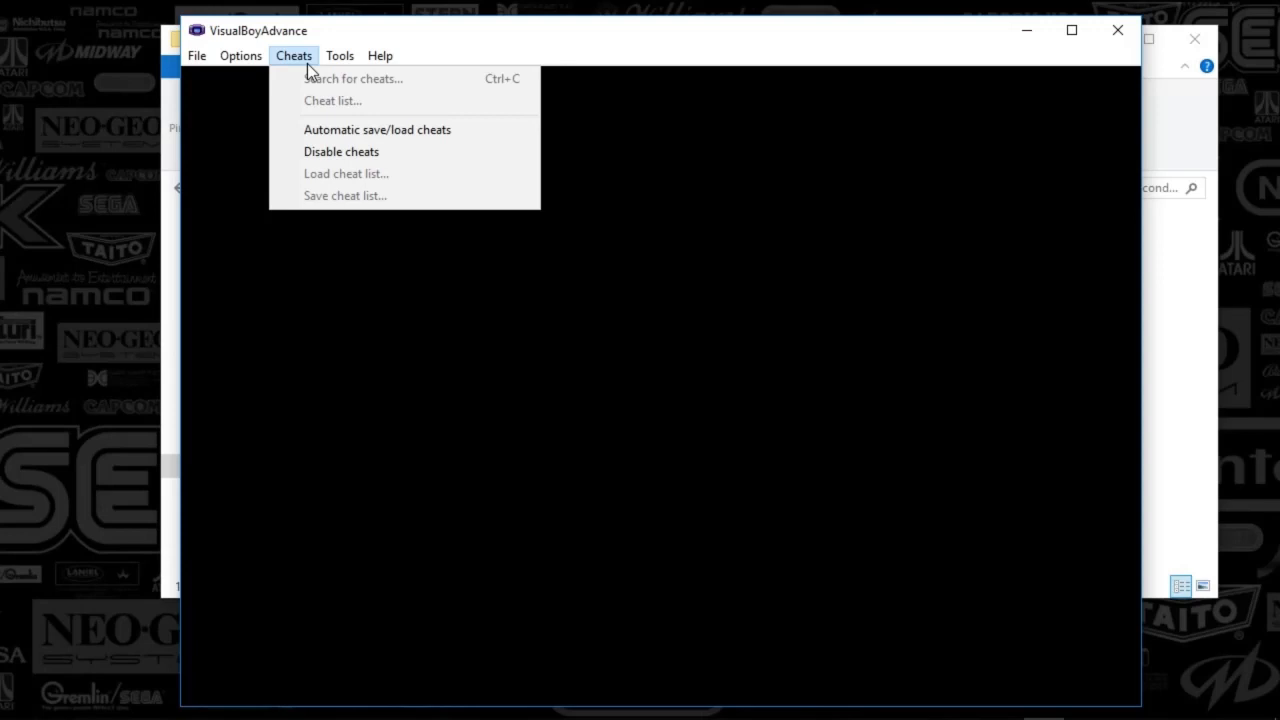
{"action": "left_click", "coordinate": [380, 56]}
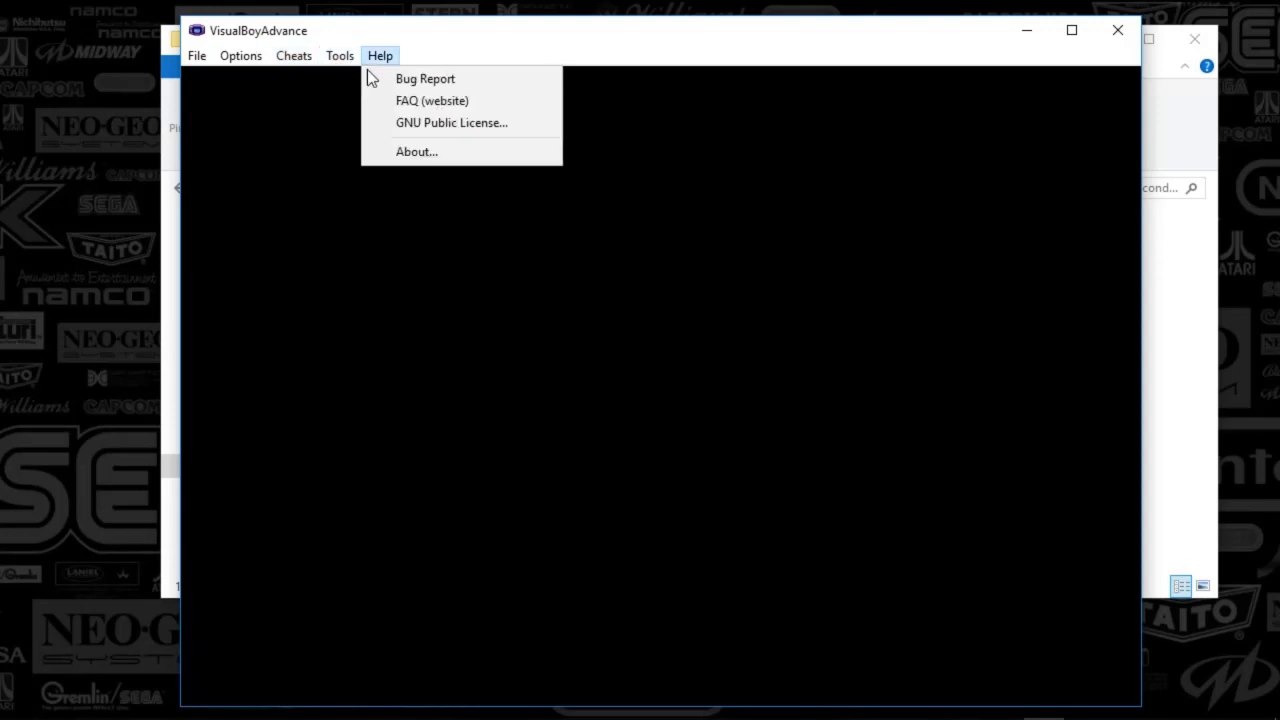
{"action": "left_click", "coordinate": [340, 56]}
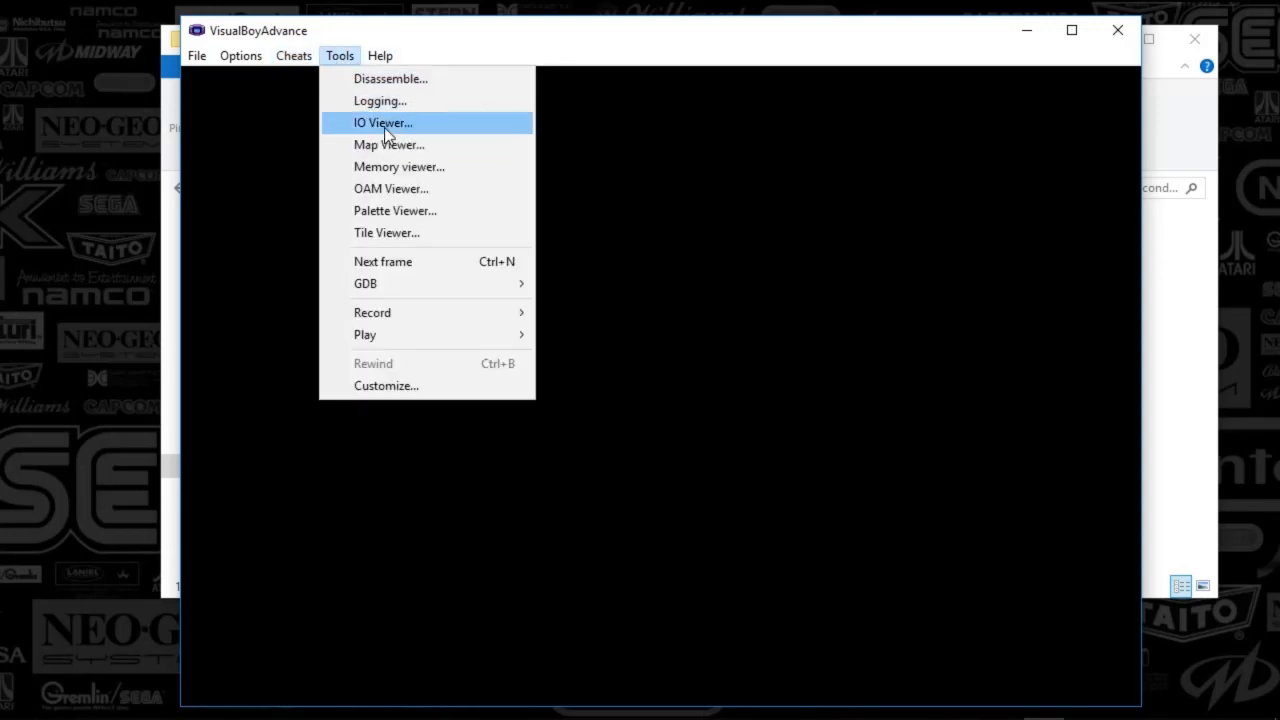
{"action": "mouse_move", "coordinate": [472, 260]}
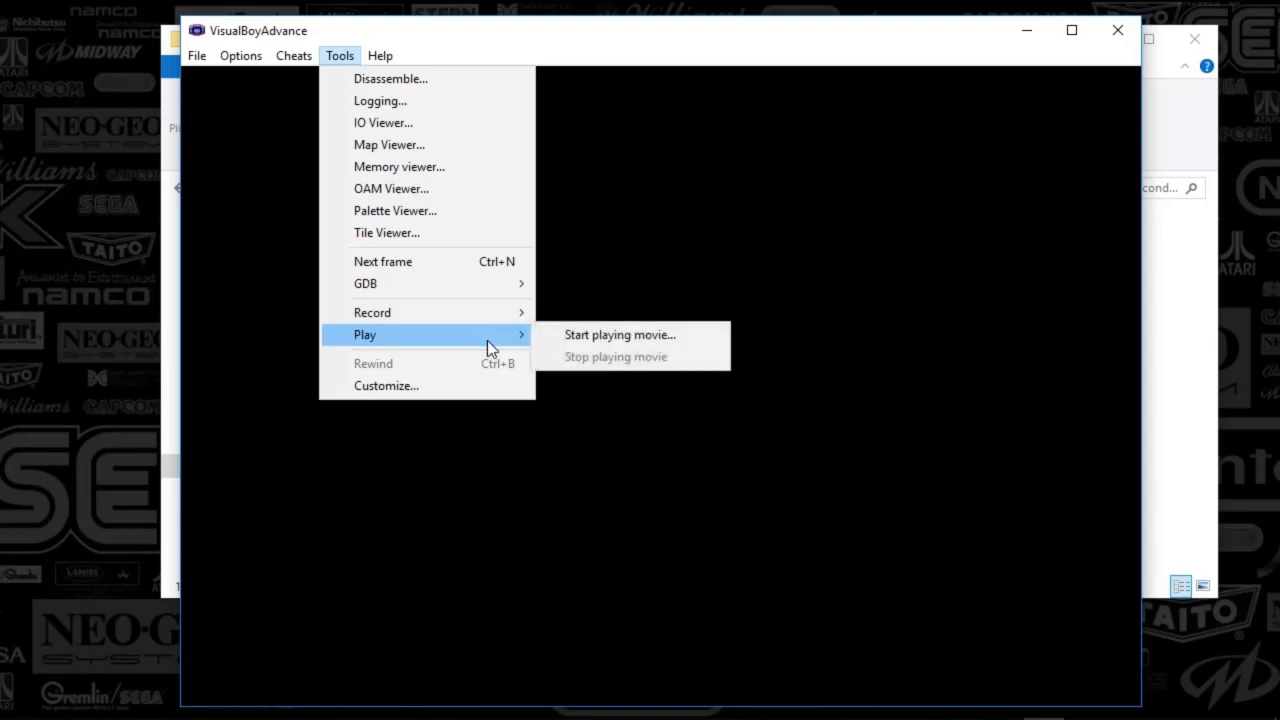
{"action": "left_click", "coordinate": [386, 386]}
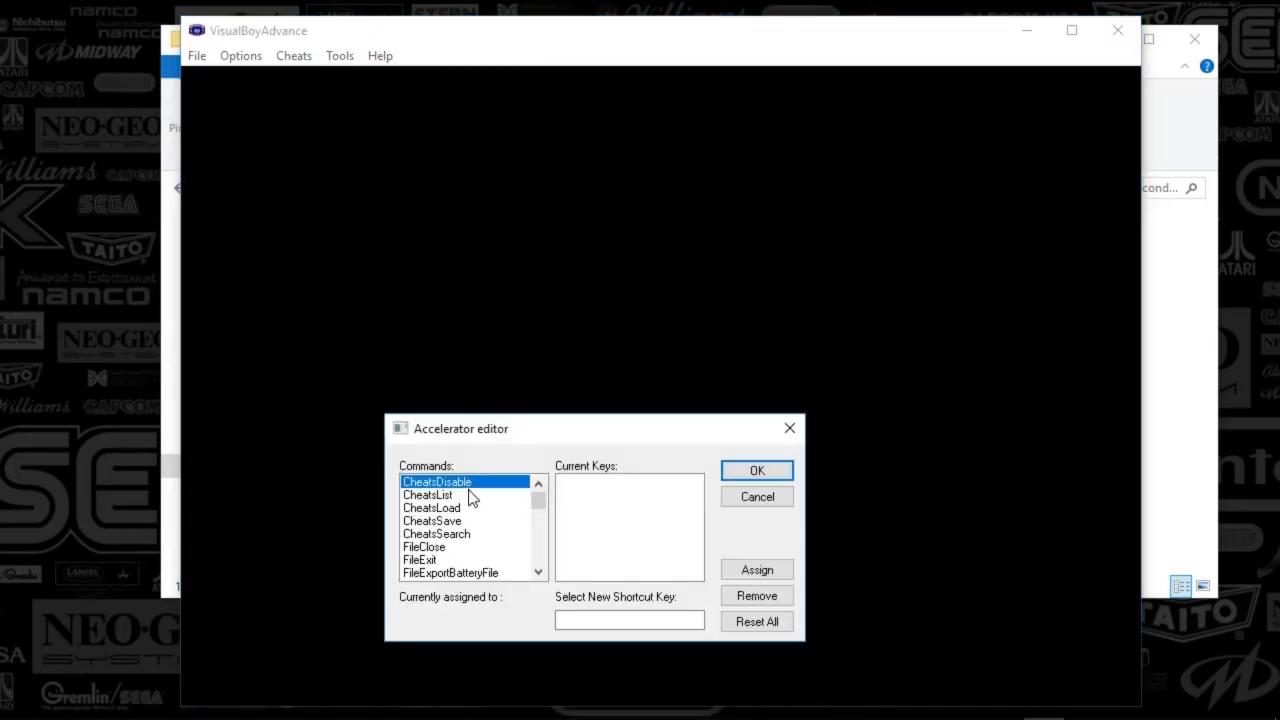
Review the Cheats and File command shortcuts and confirm FileExit is bound to ESCAPE
{"action": "left_click", "coordinate": [428, 494]}
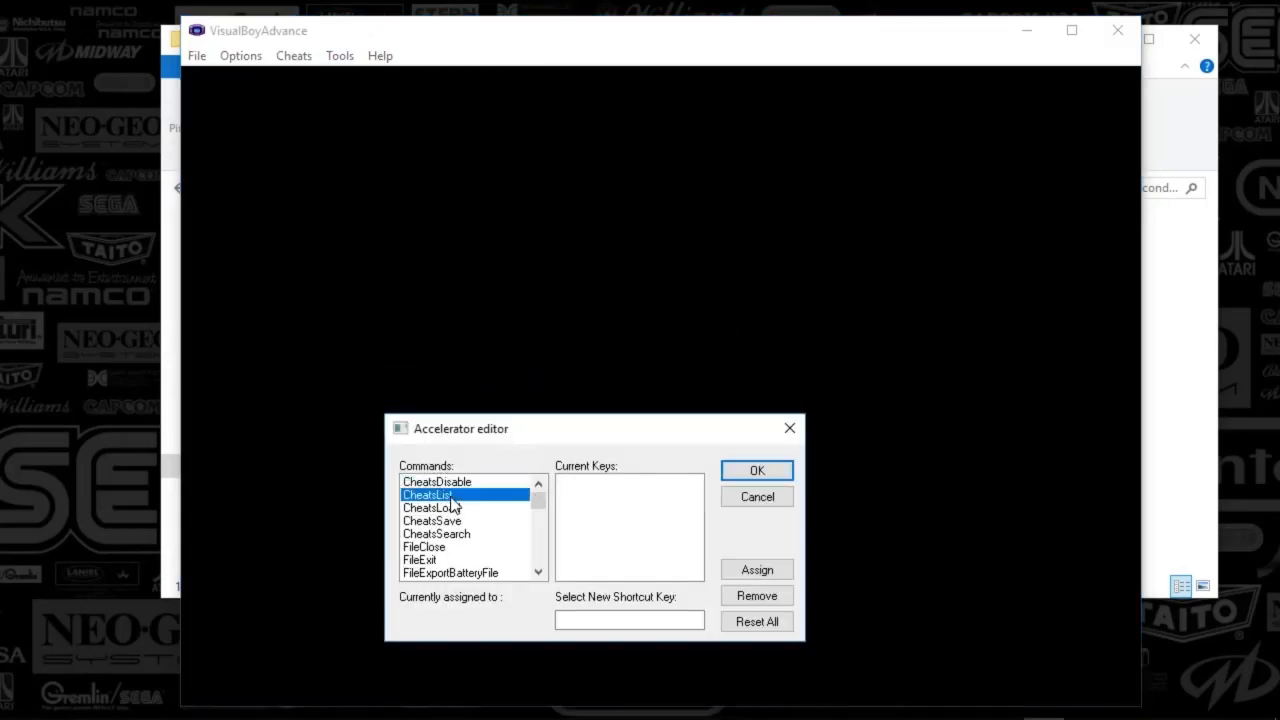
{"action": "left_click", "coordinate": [424, 548]}
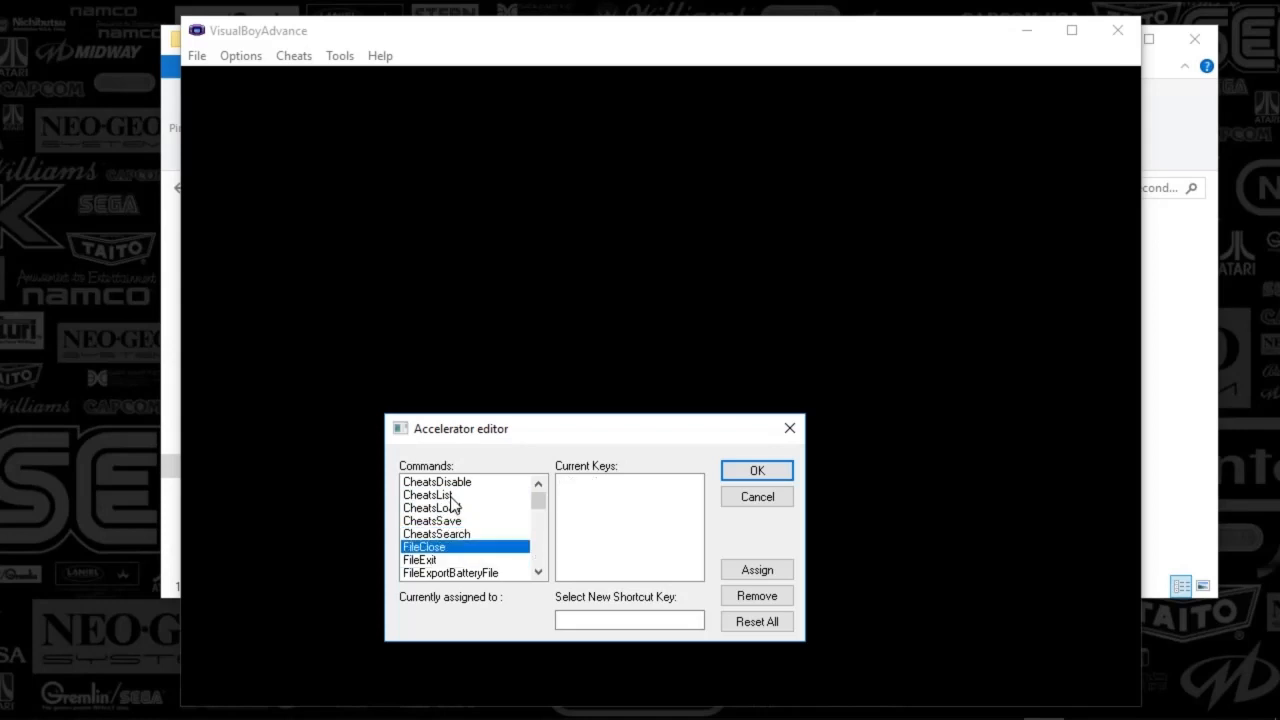
{"action": "left_click", "coordinate": [436, 532]}
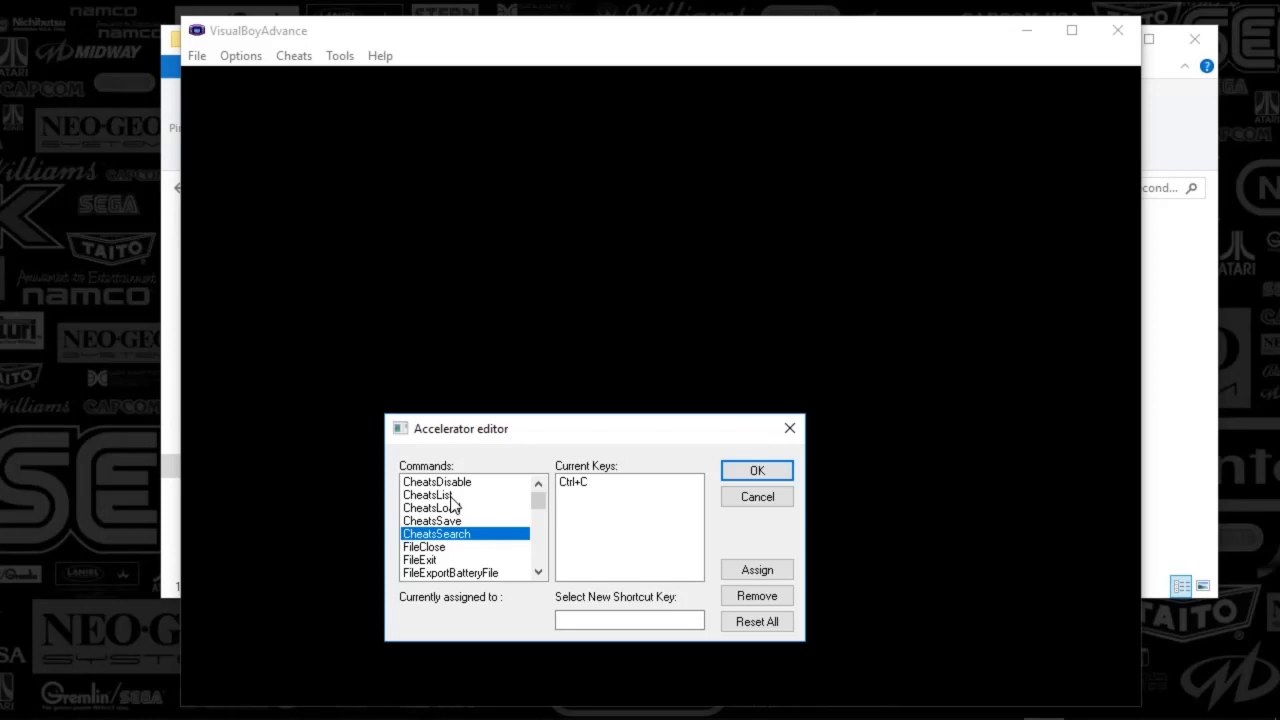
{"action": "left_click", "coordinate": [420, 560]}
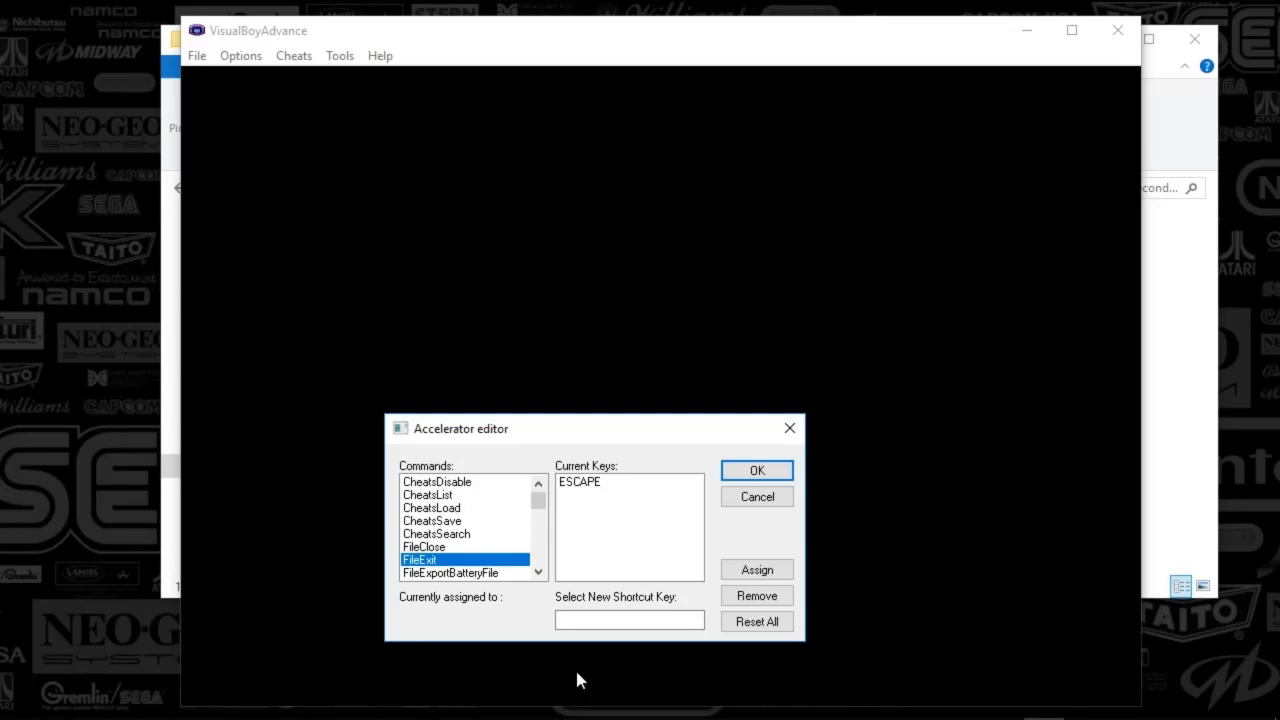
{"action": "left_click", "coordinate": [628, 620]}
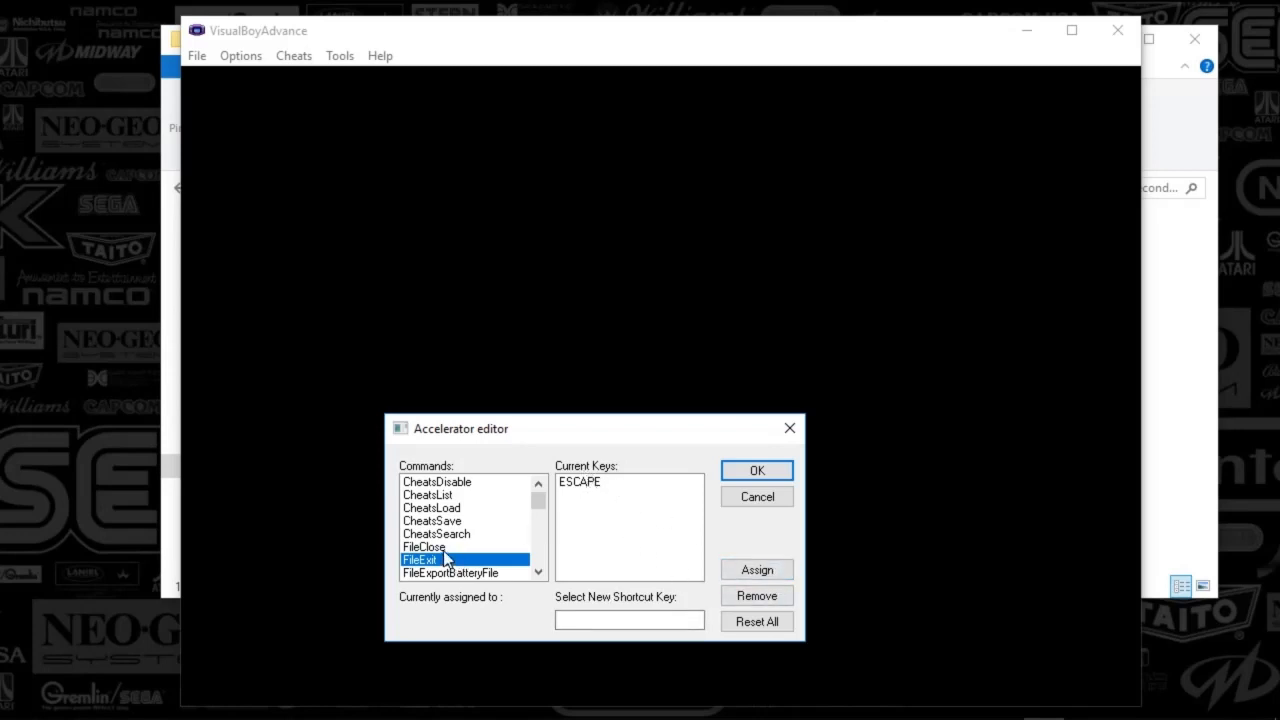
{"action": "left_click", "coordinate": [448, 572]}
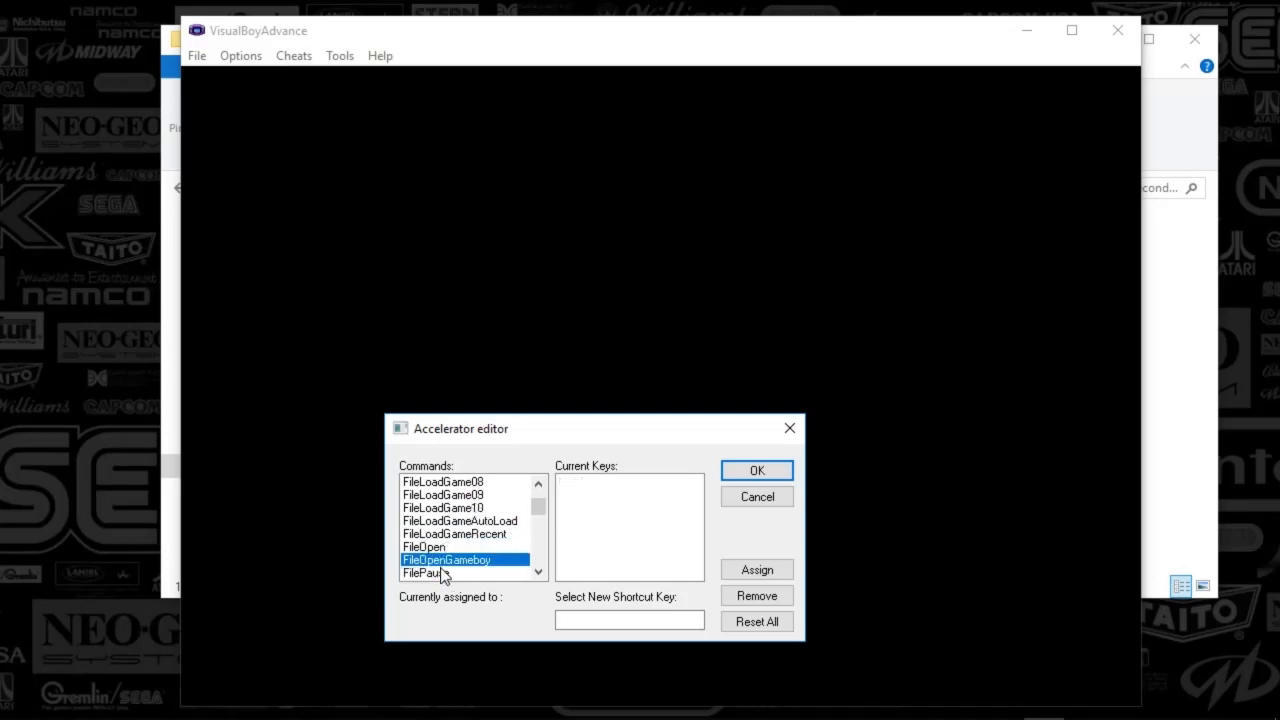
Browse the FileOpenGameboy and sound volume shortcuts, then leave the editor for the Tools menu
{"action": "left_click", "coordinate": [424, 546]}
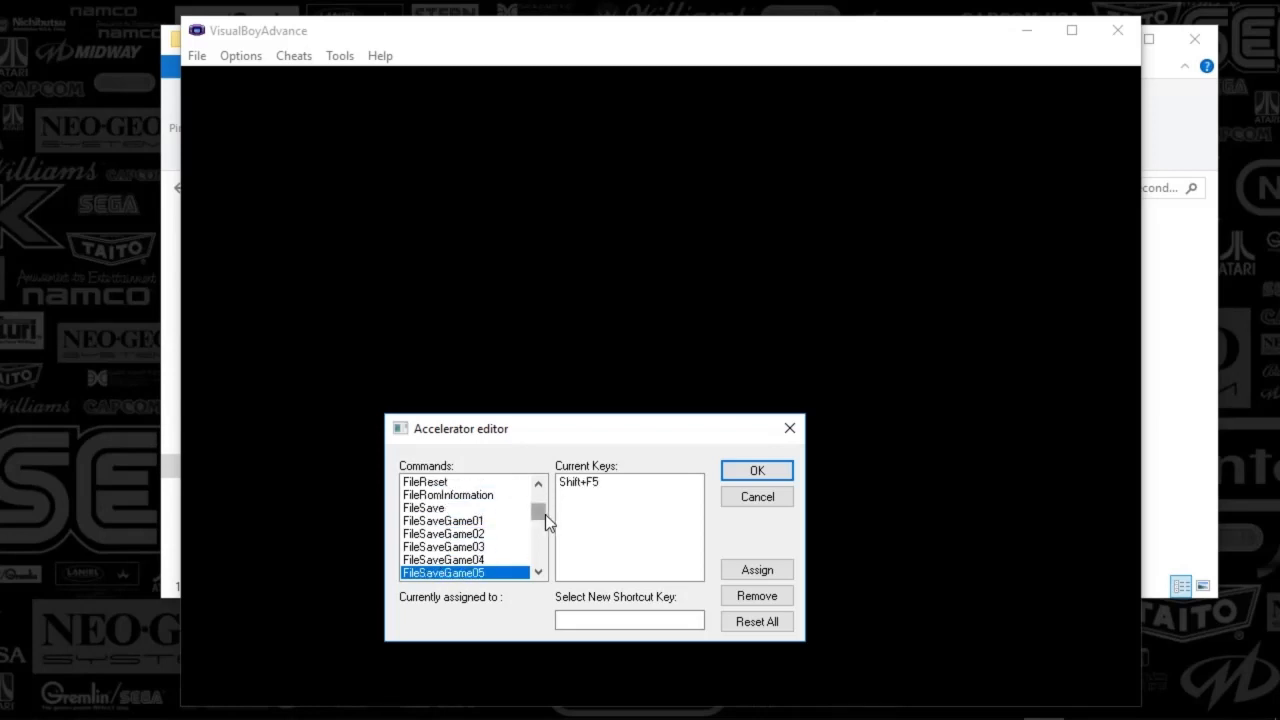
{"action": "scroll", "scroll_direction": "down", "scroll_amount": 3}
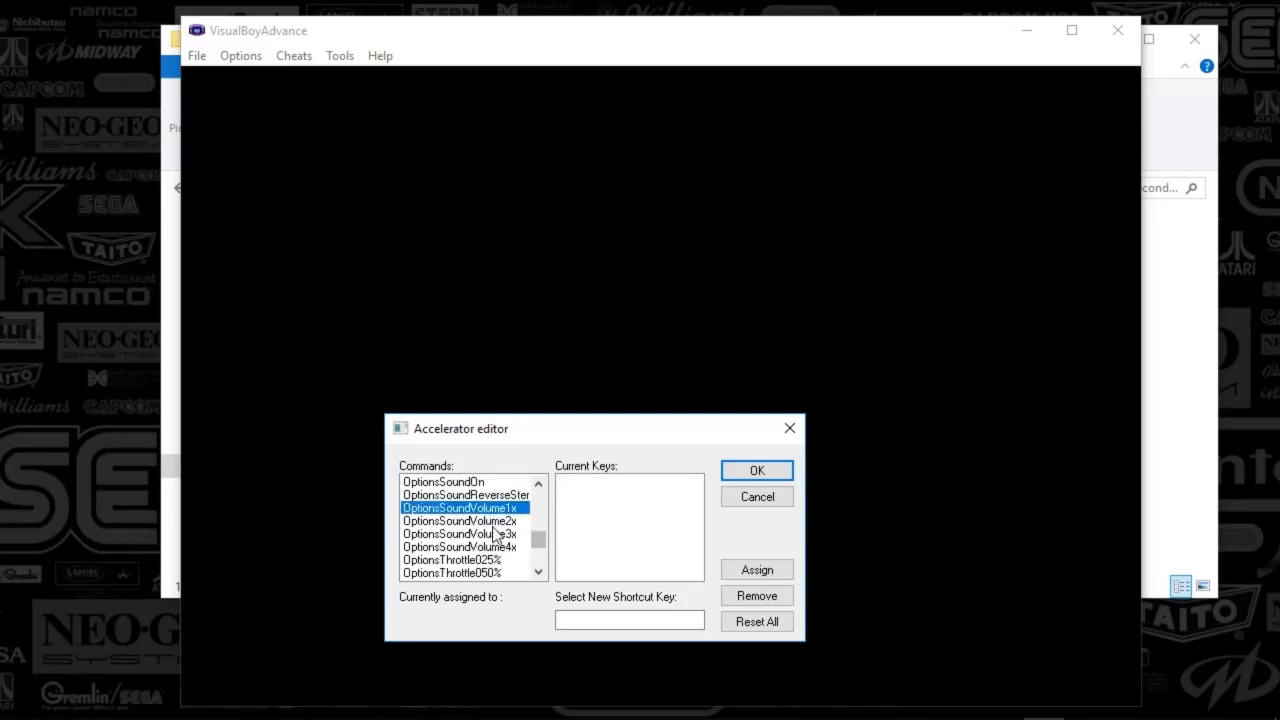
{"action": "left_click", "coordinate": [460, 532]}
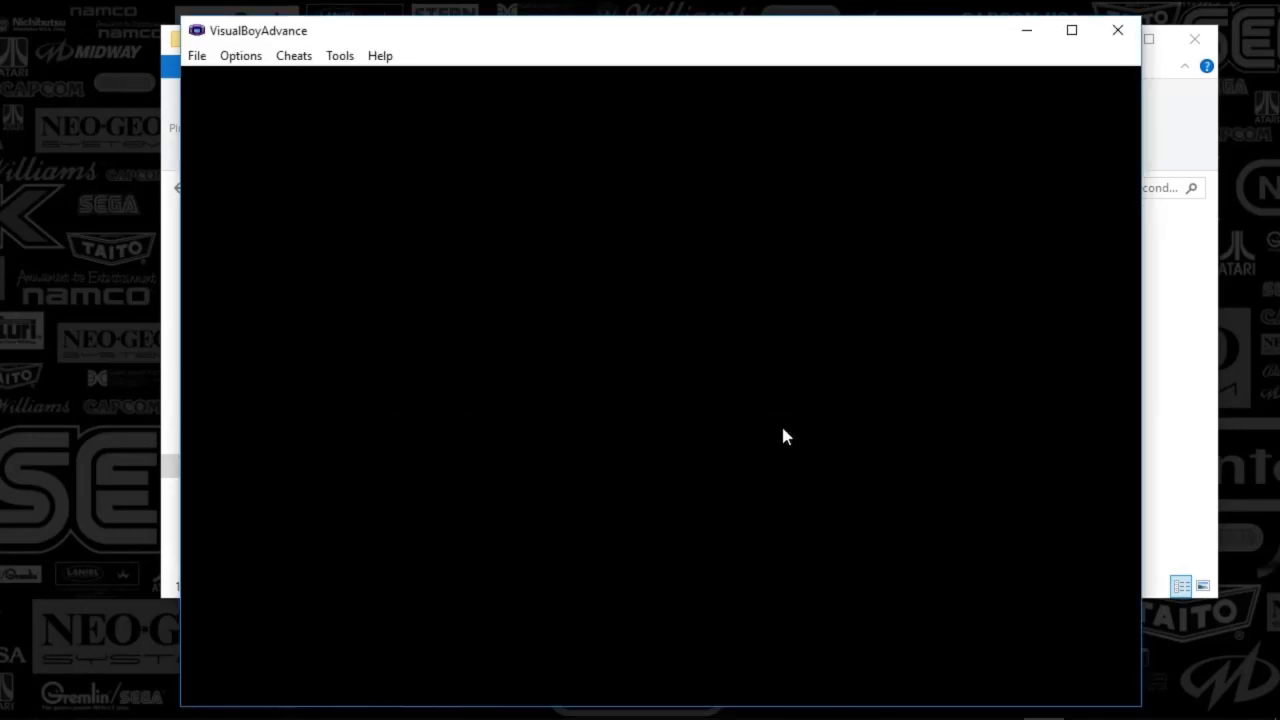
{"action": "left_click", "coordinate": [340, 56]}
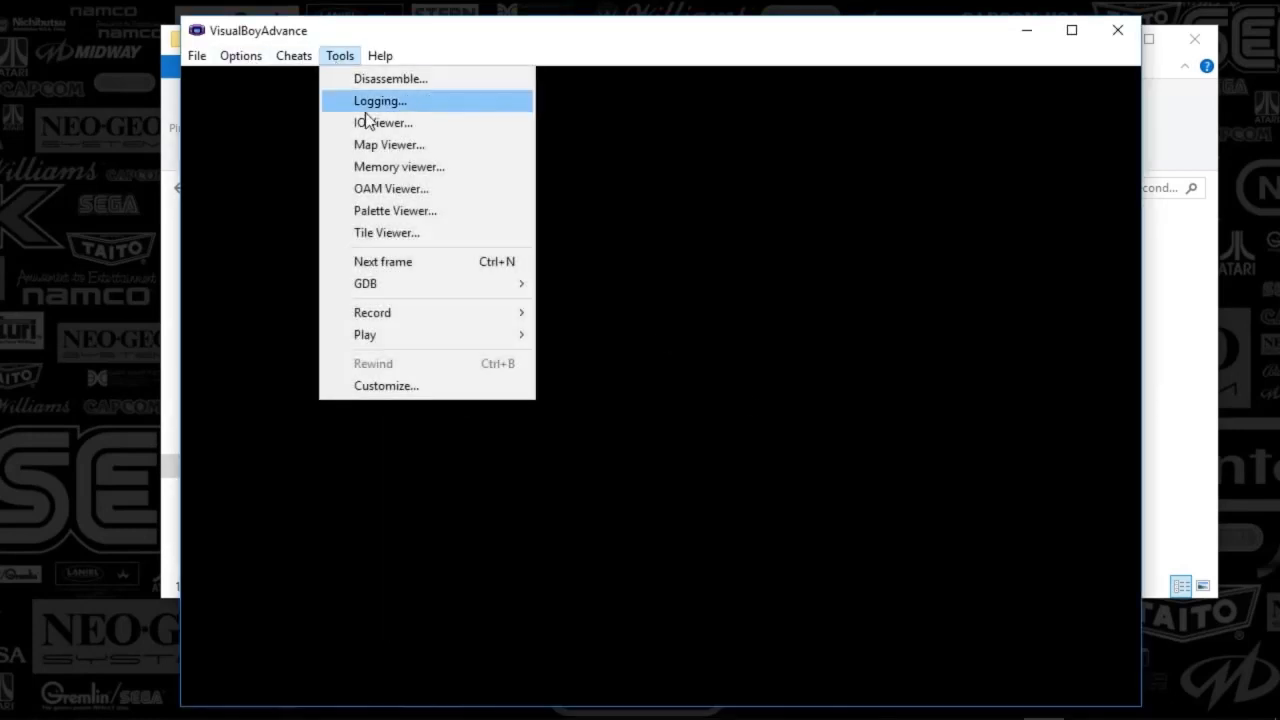
Dismiss the Tools menu without choosing a debugging entry
{"action": "left_click", "coordinate": [380, 56]}
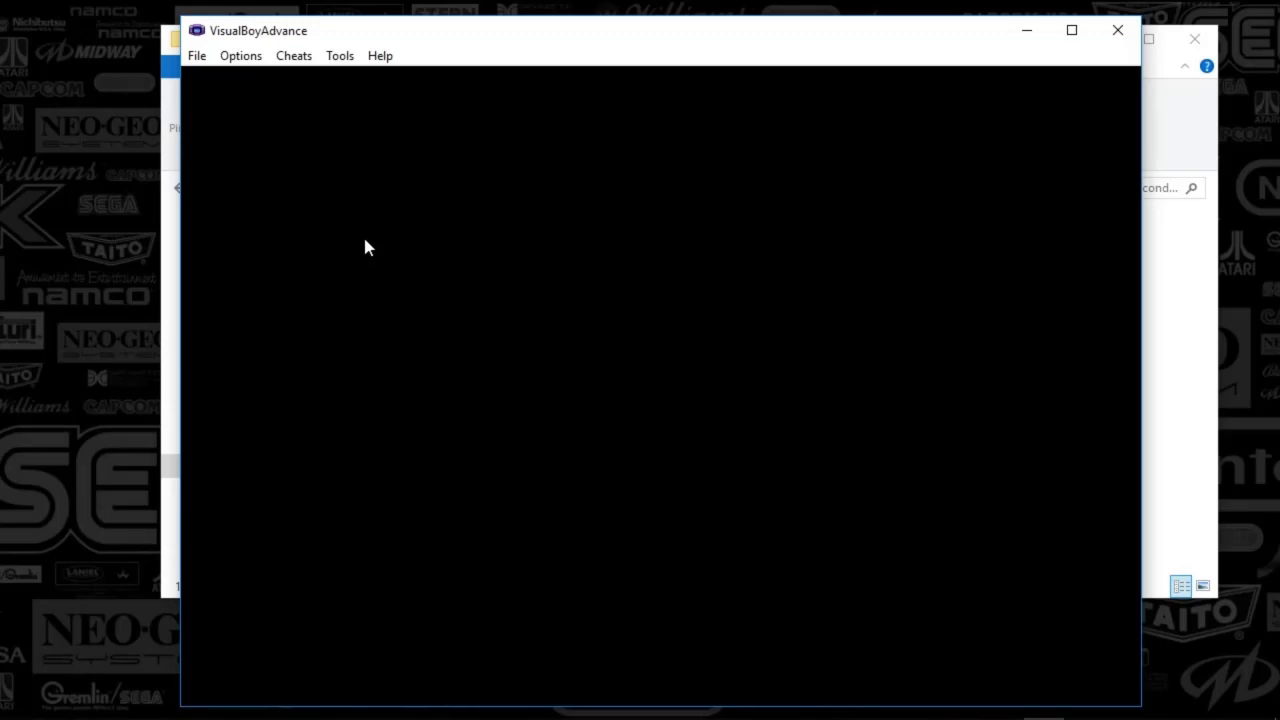
{"action": "mouse_move", "coordinate": [676, 680]}
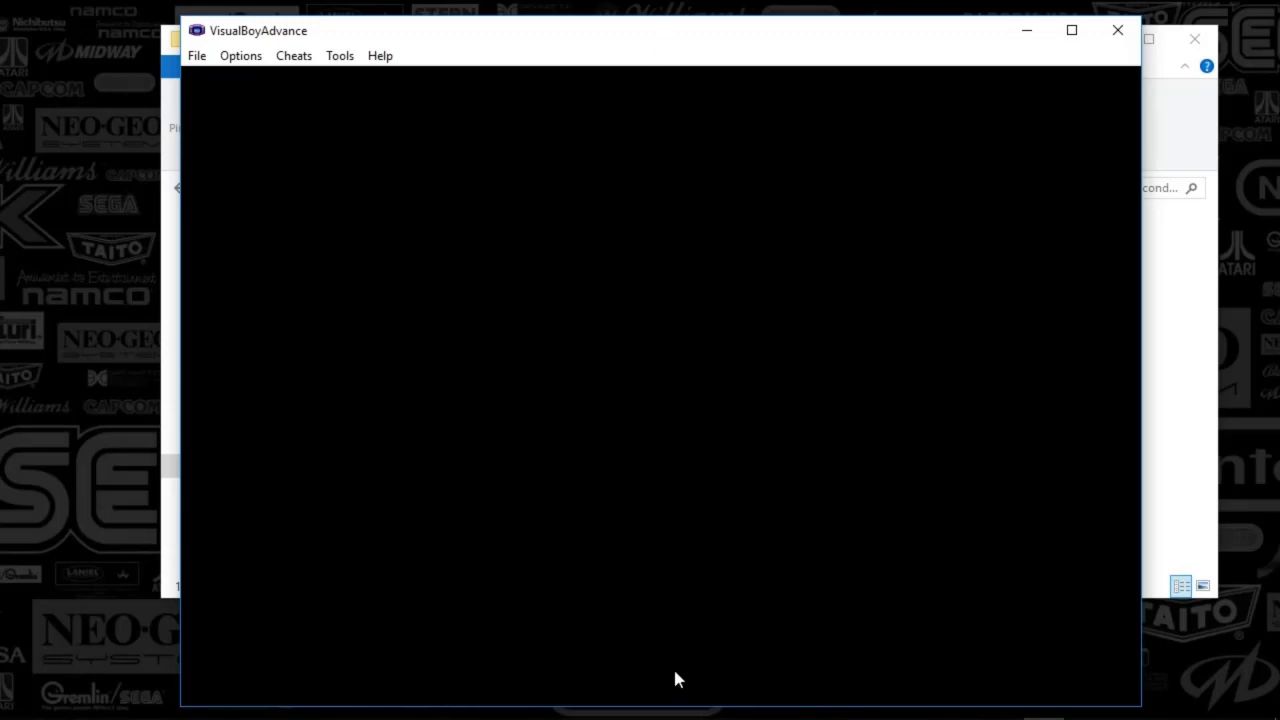
{"action": "mouse_move", "coordinate": [180, 338]}
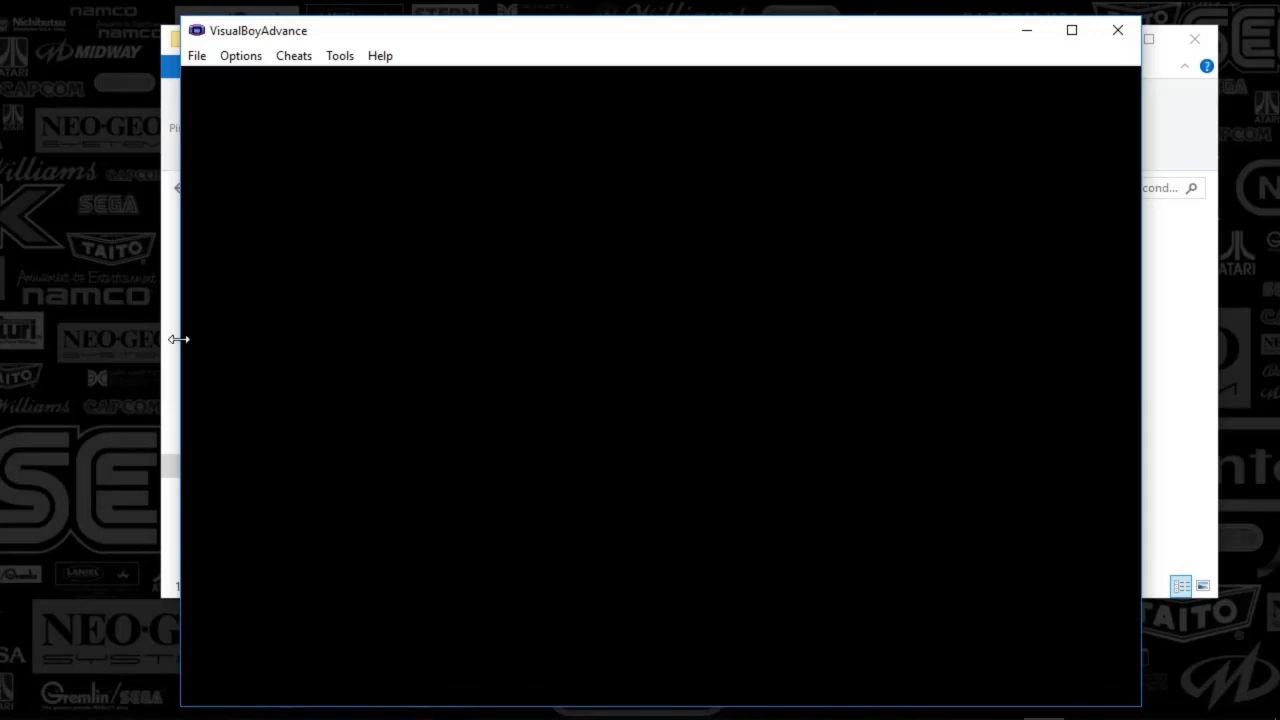
{"action": "mouse_move", "coordinate": [1096, 374]}
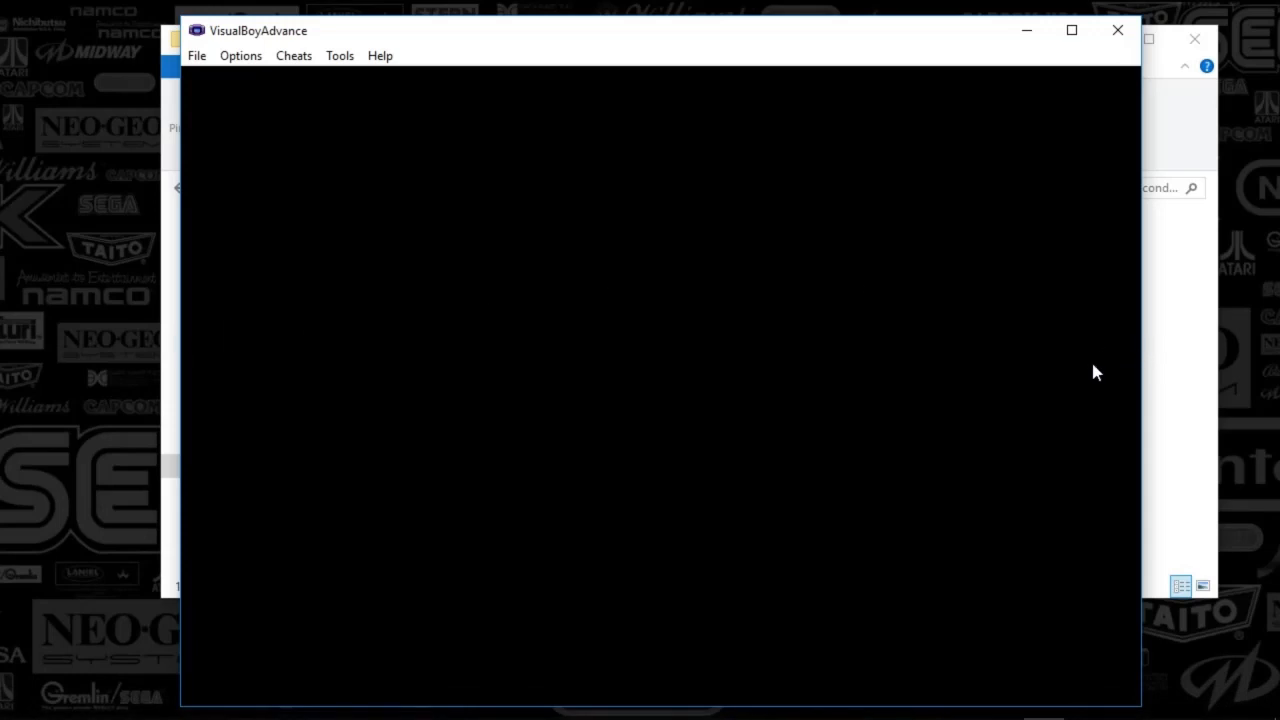
{"action": "mouse_move", "coordinate": [242, 444]}
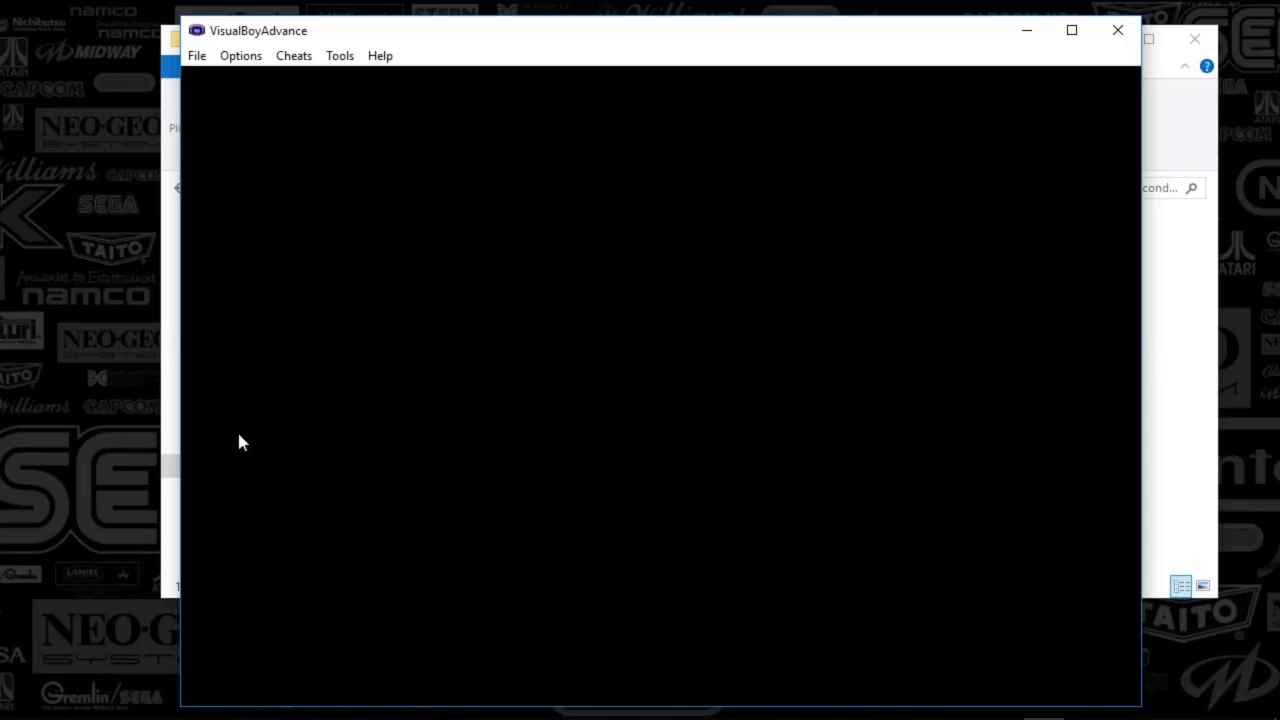
{"action": "mouse_move", "coordinate": [640, 672]}
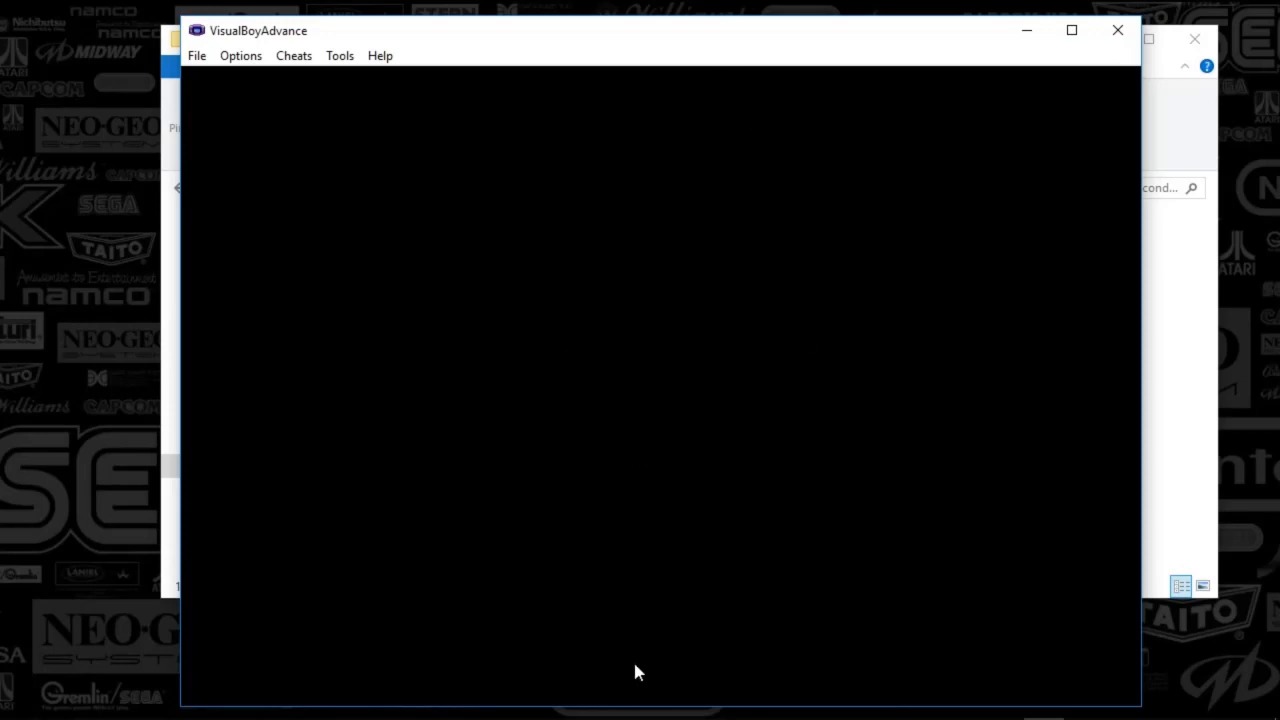
{"action": "mouse_move", "coordinate": [1088, 104]}
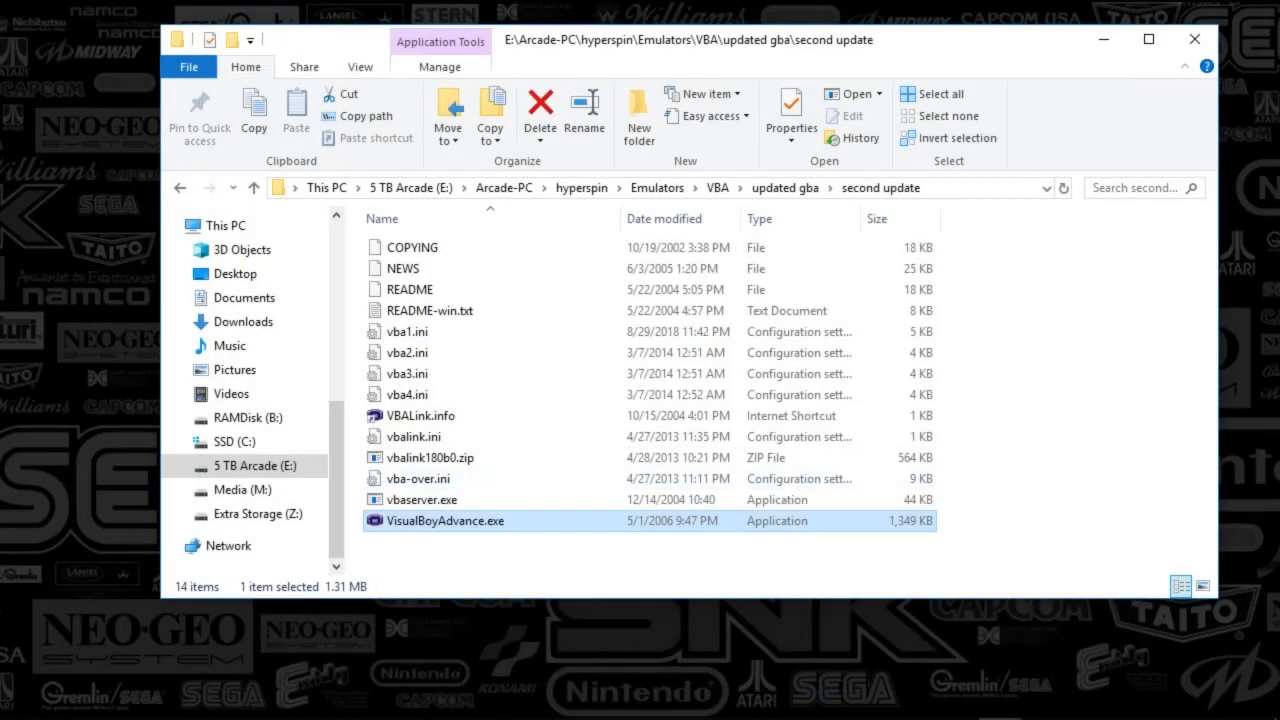
{"action": "mouse_move", "coordinate": [668, 574]}
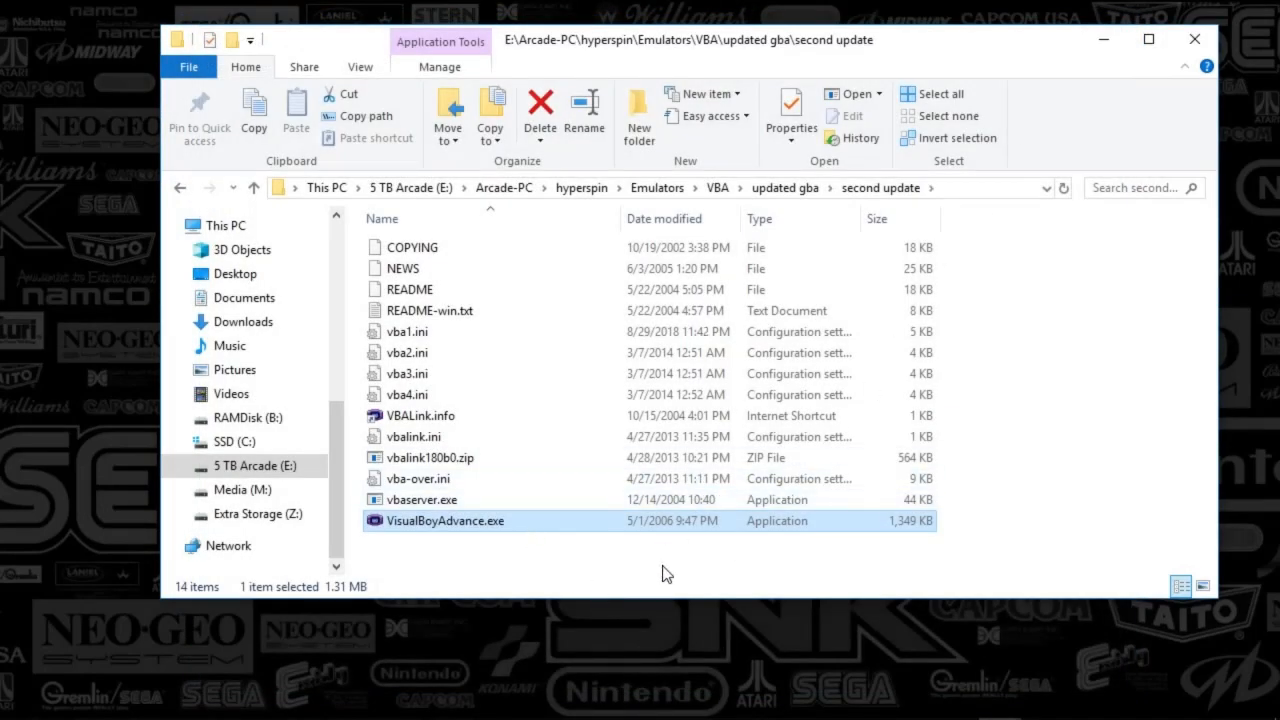